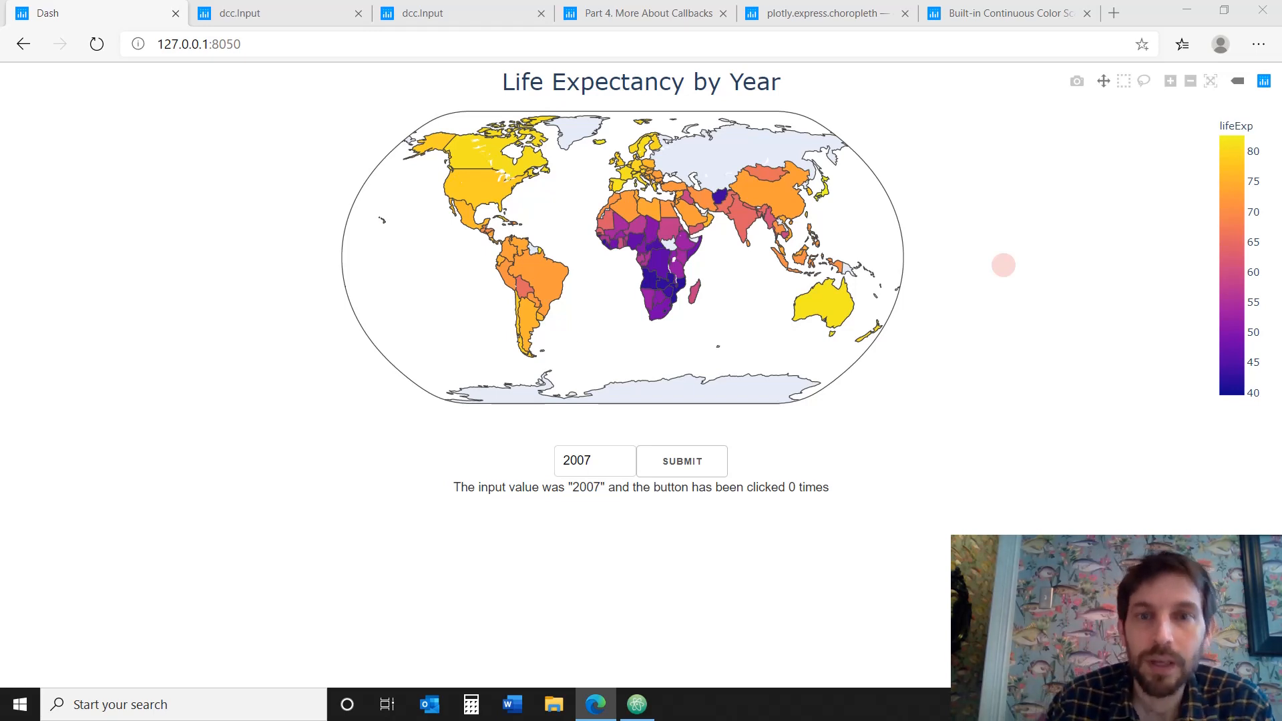
mouse_move(476, 225)
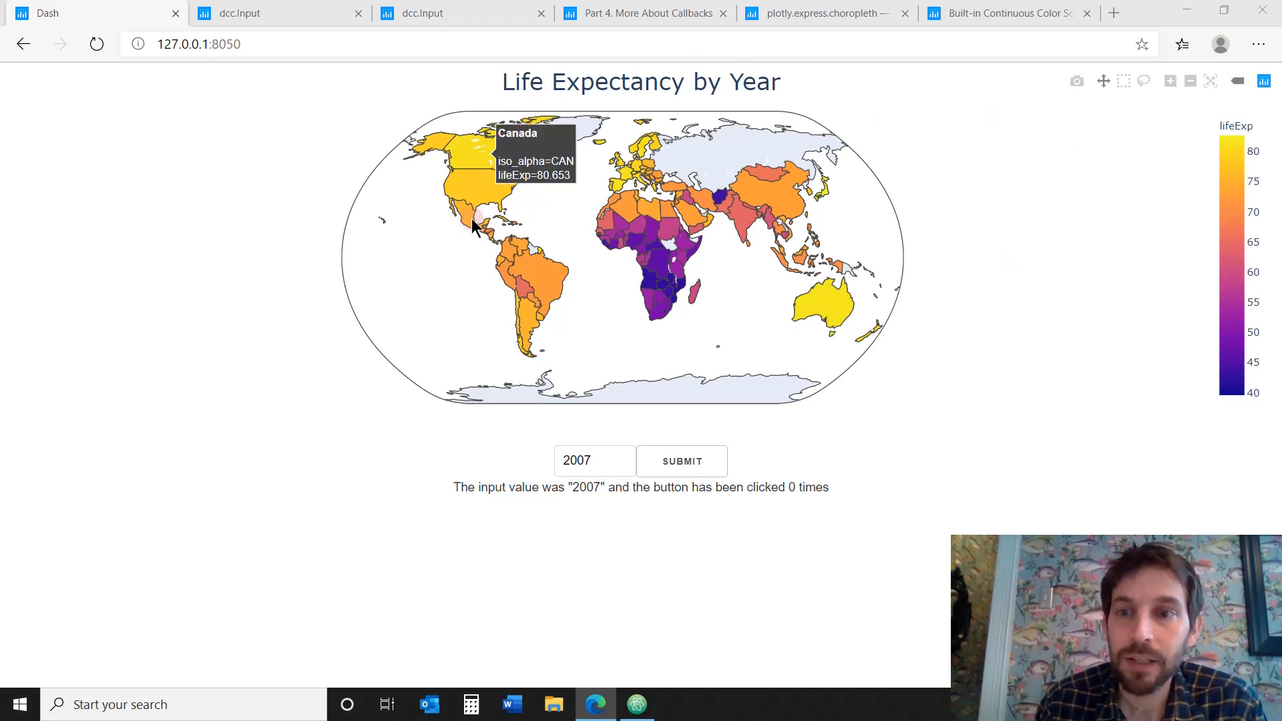
mouse_move(783, 143)
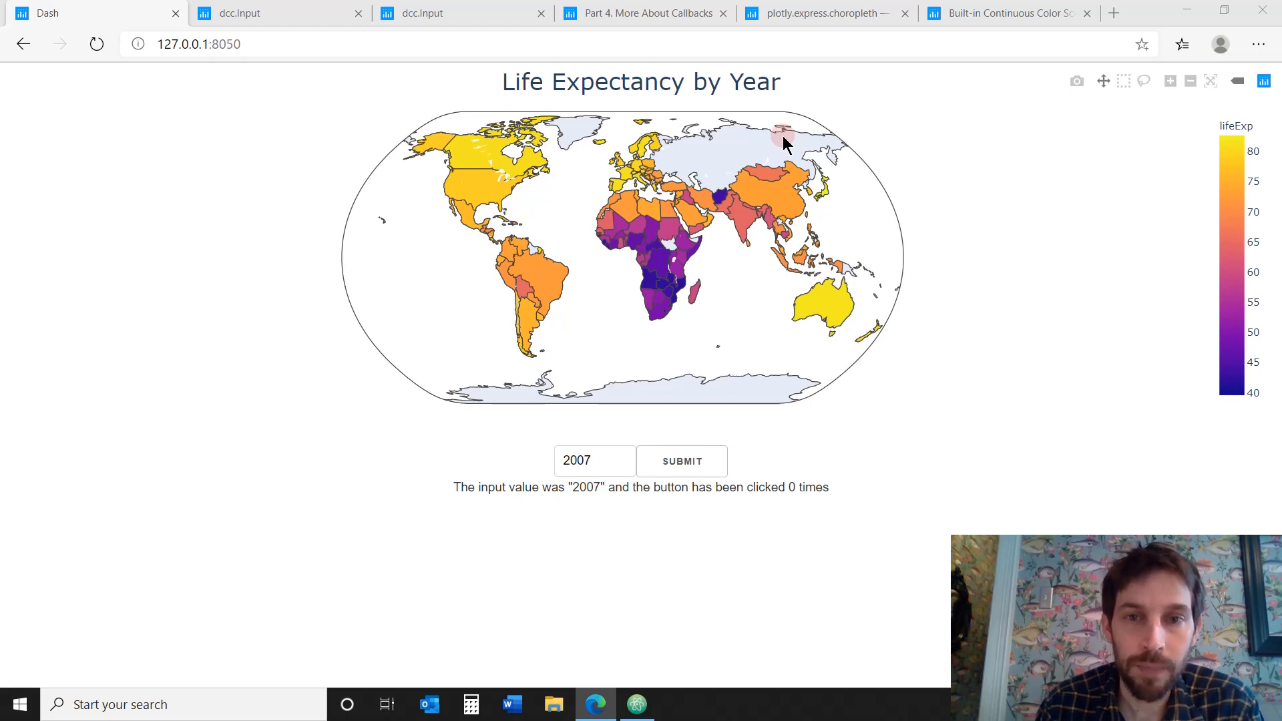
mouse_move(1234, 152)
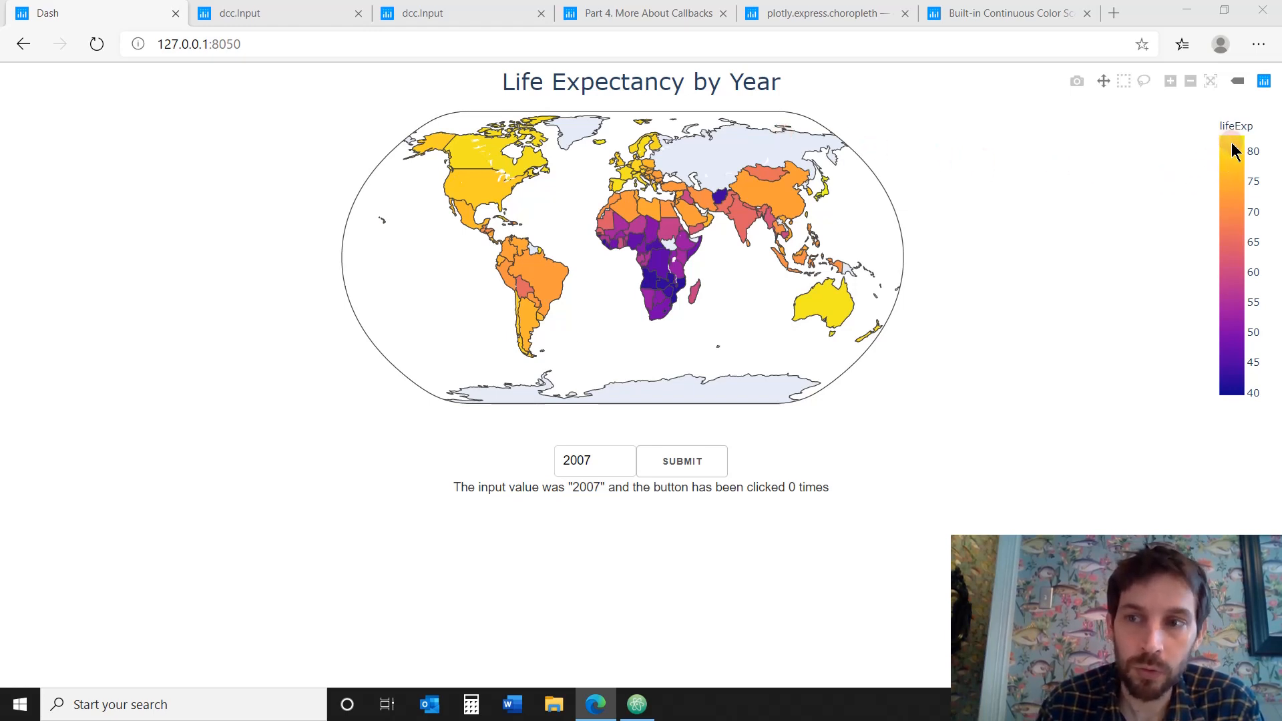
mouse_move(1234, 362)
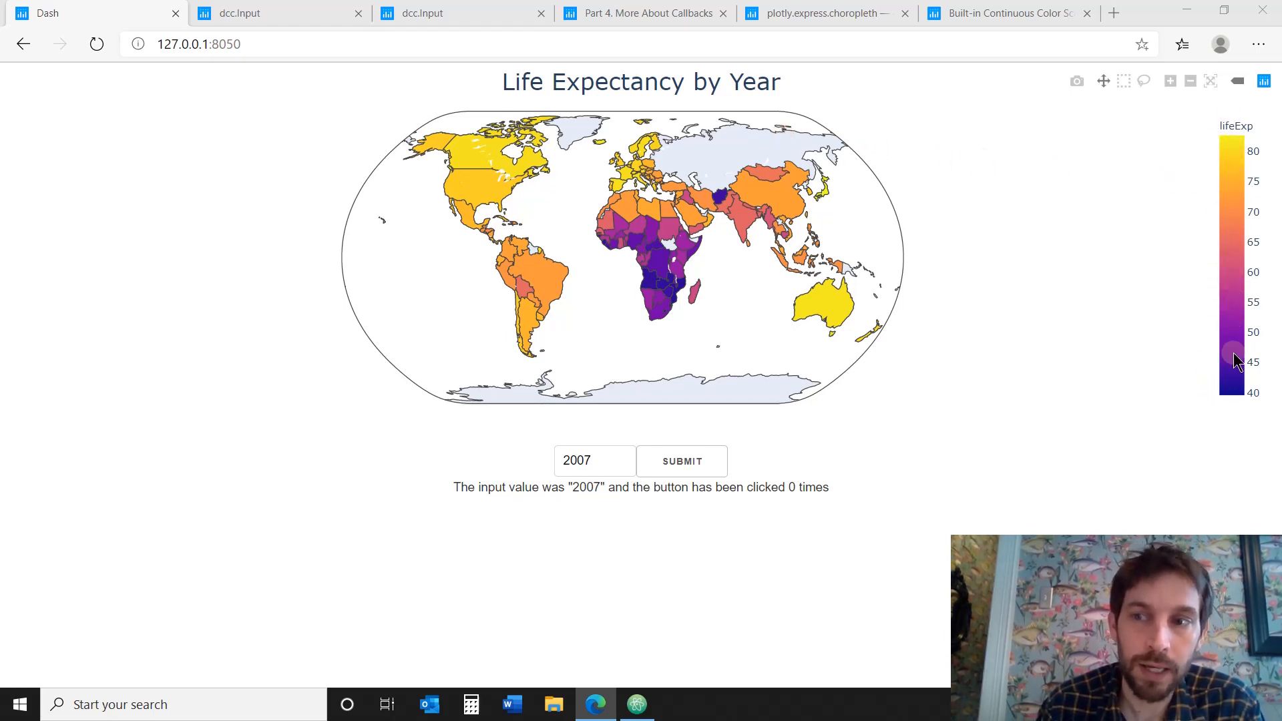
mouse_move(1235, 269)
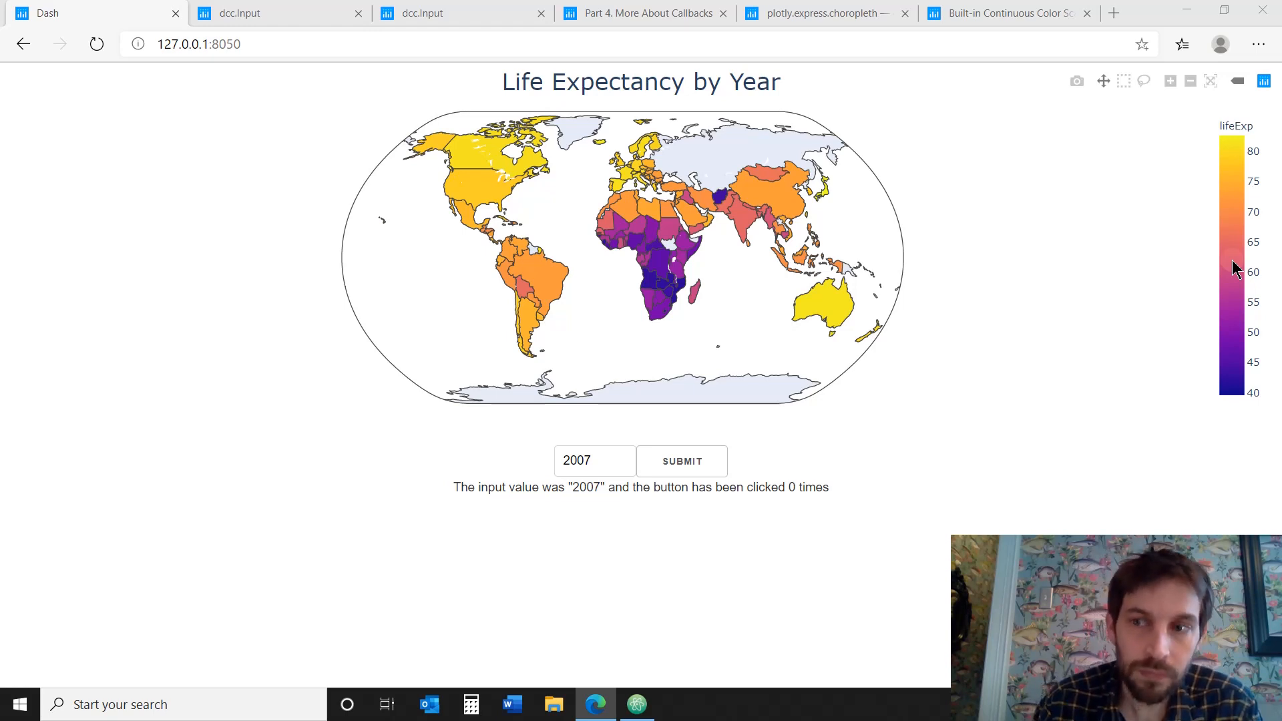
mouse_move(1236, 172)
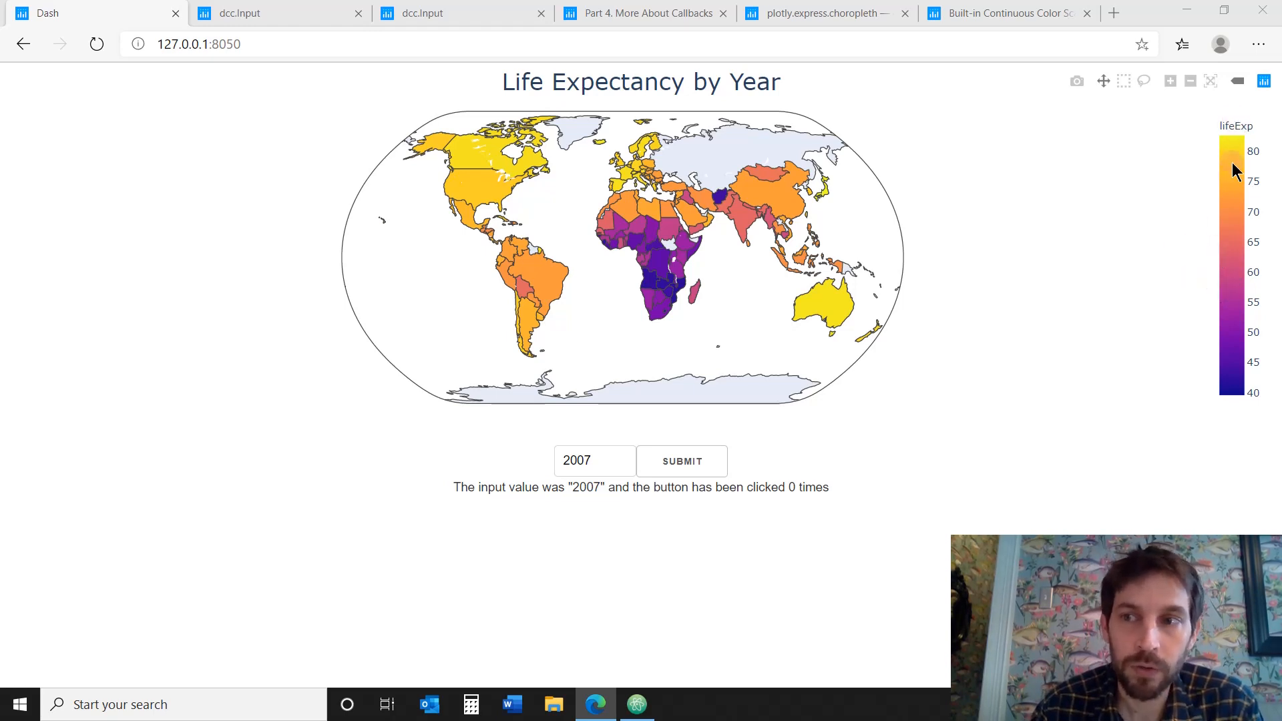
mouse_move(1034, 160)
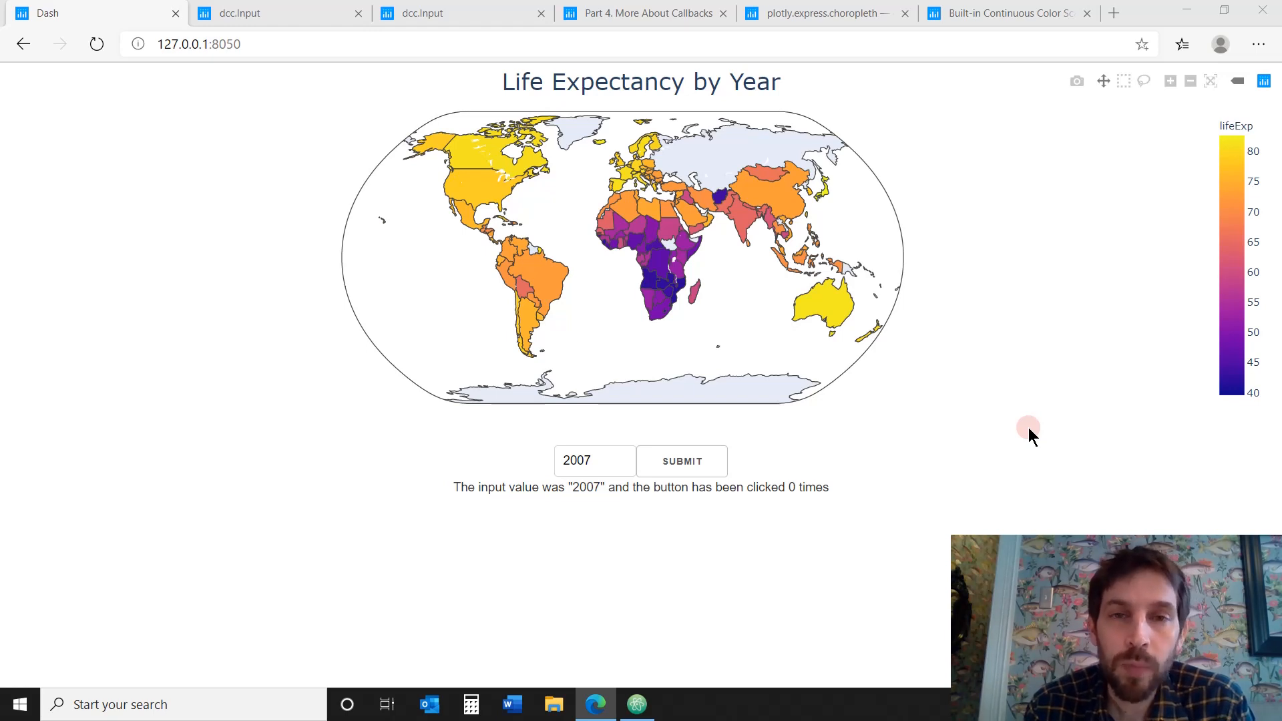
mouse_move(1032, 156)
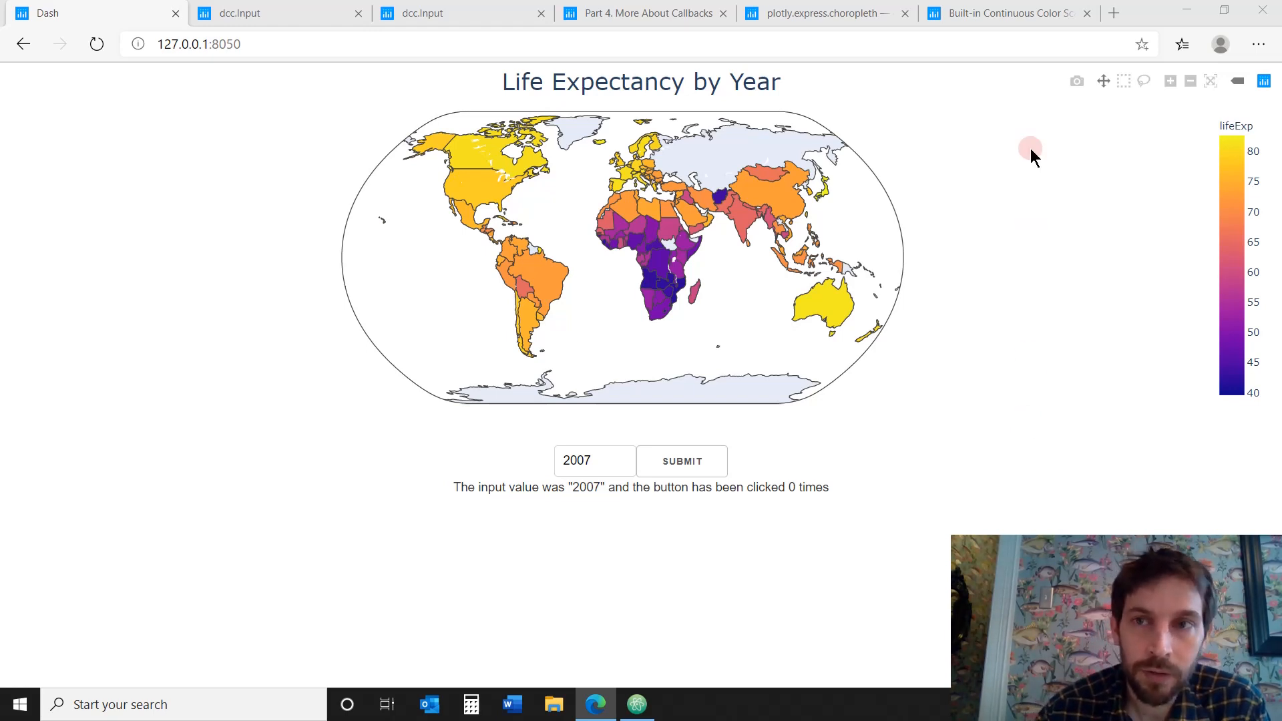
mouse_move(640, 13)
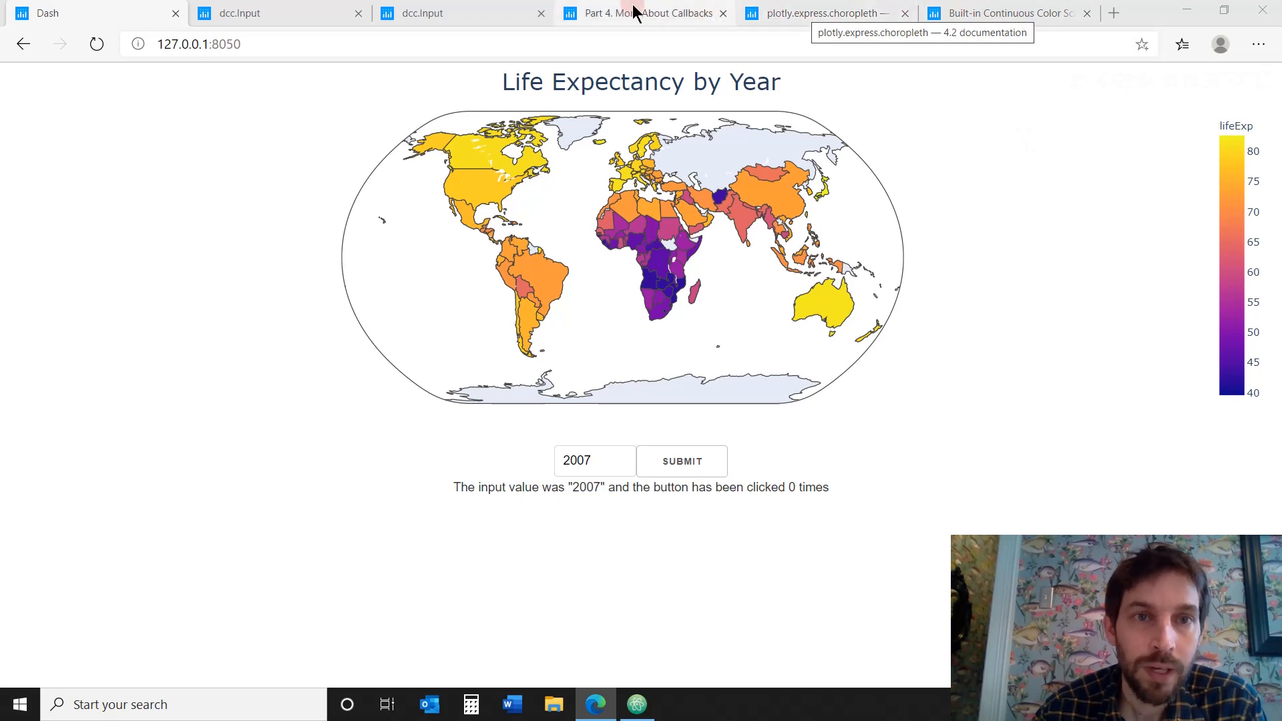
mouse_move(245, 203)
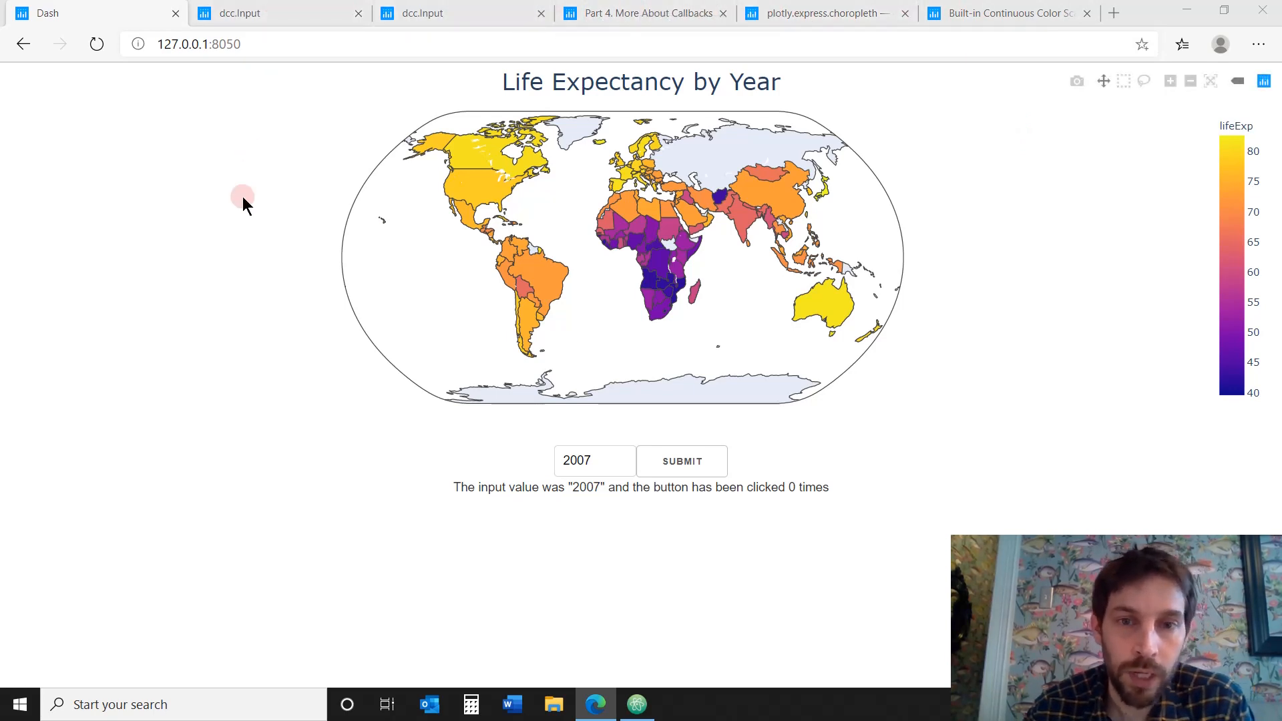
mouse_move(356, 10)
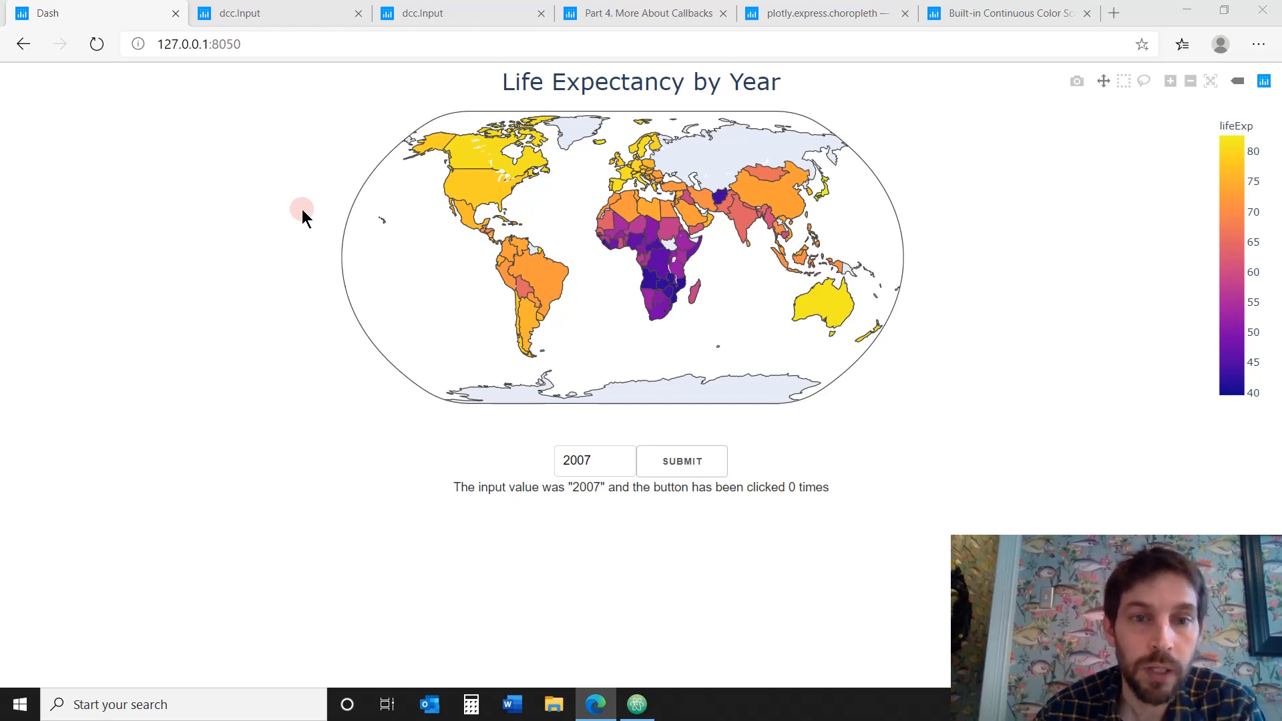
mouse_move(456, 327)
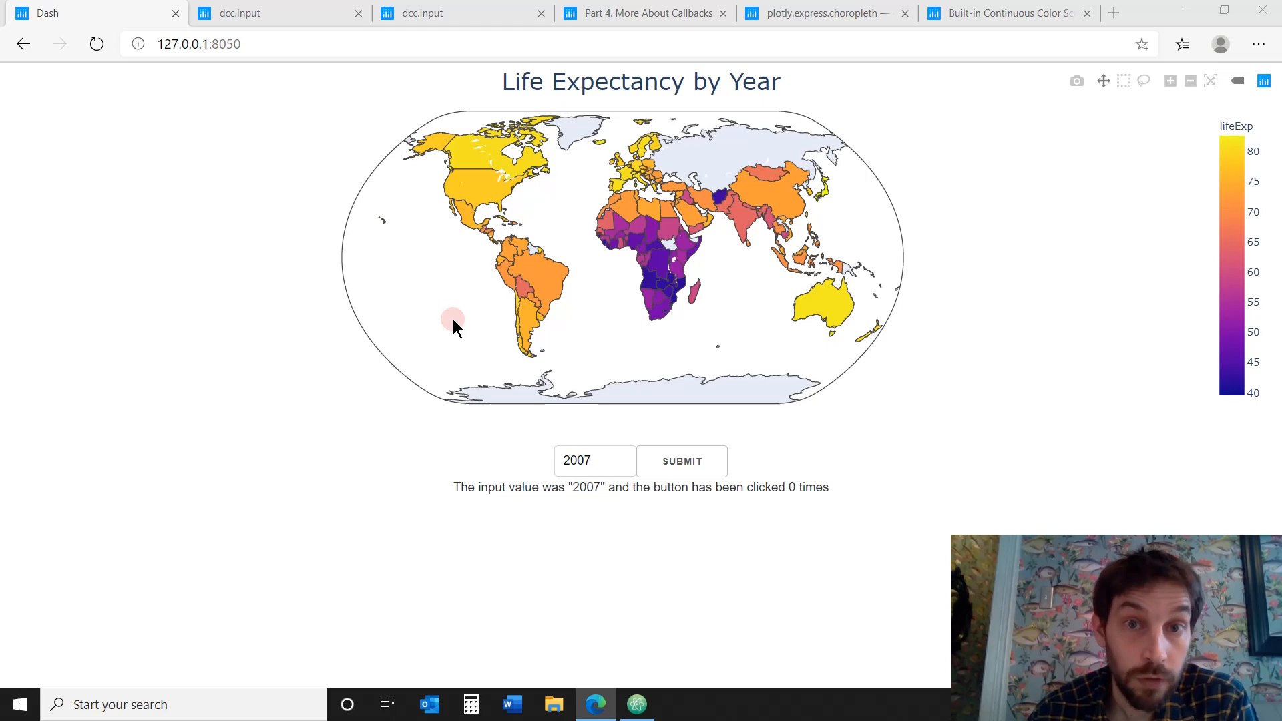
mouse_move(658, 640)
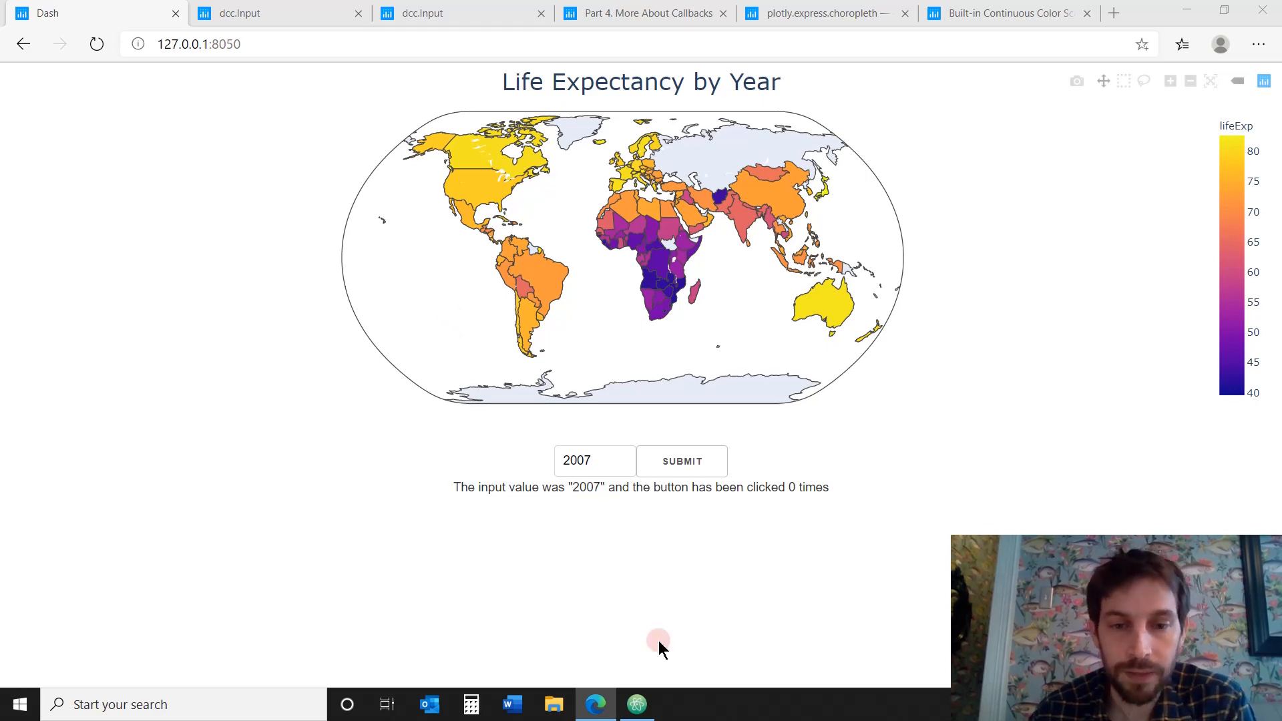
Switch to Atom and review the import lines and version notes in choro_map.py
click(637, 704)
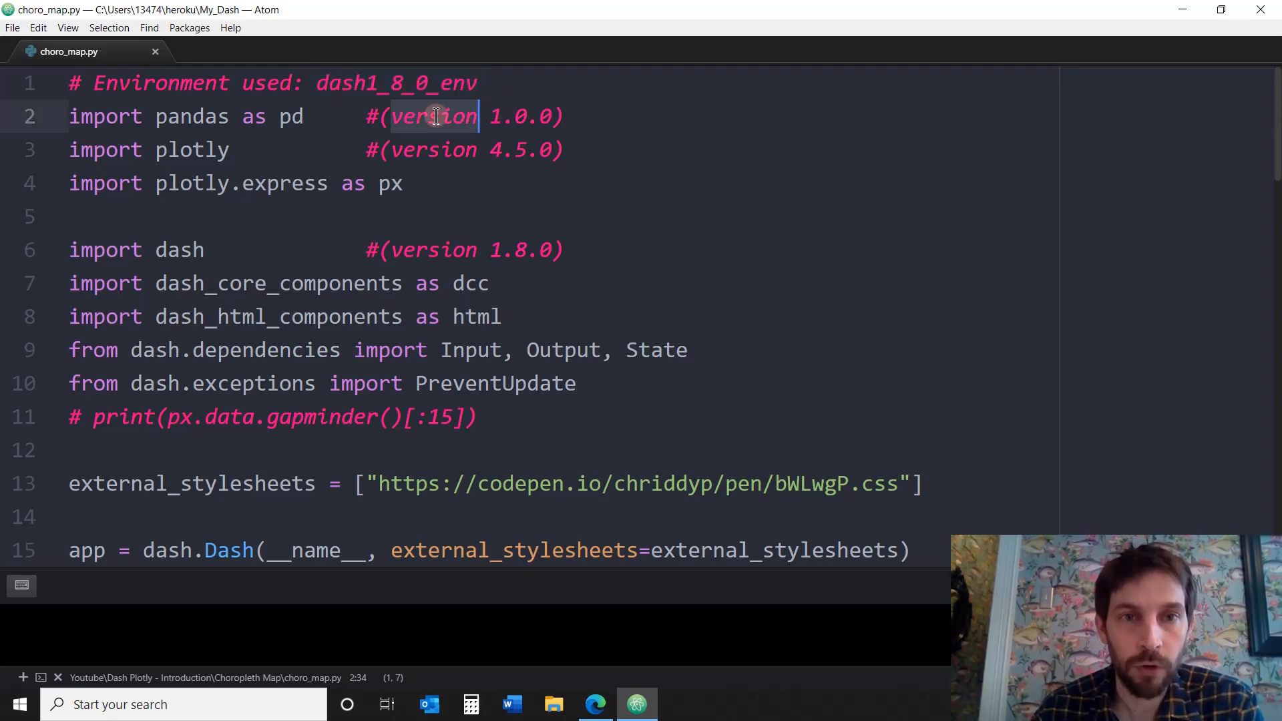
mouse_move(441, 149)
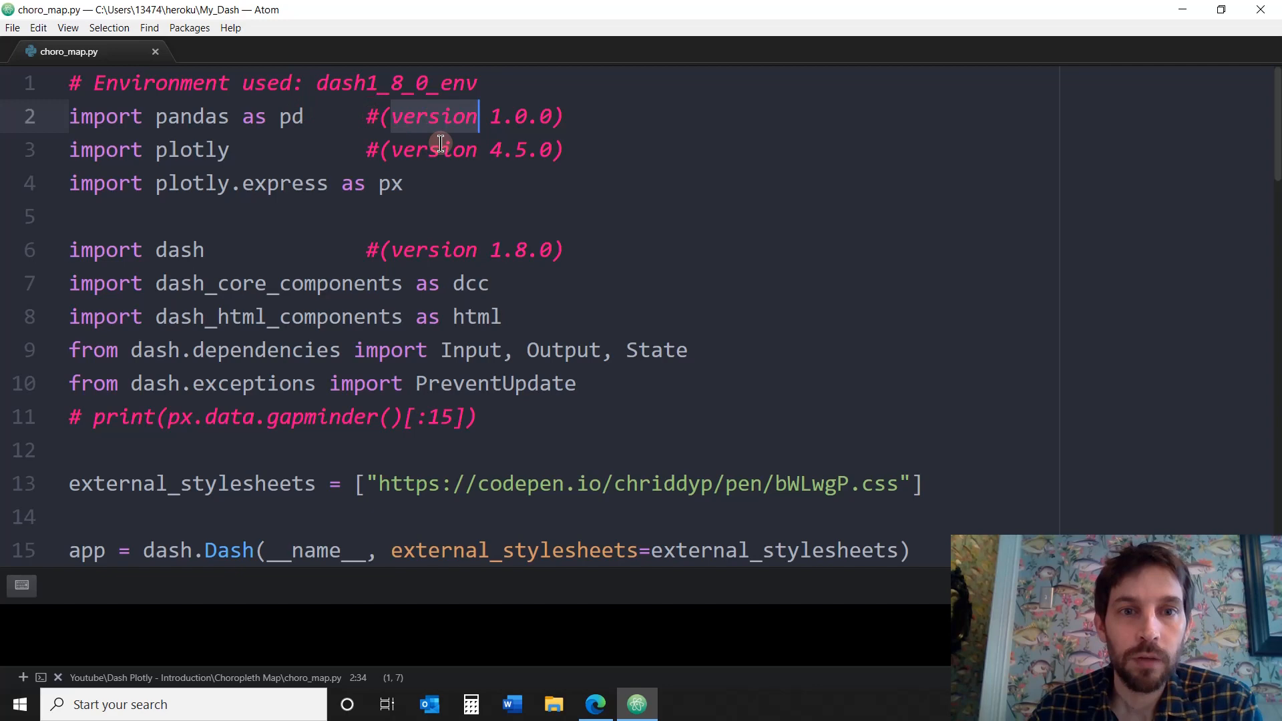
mouse_move(496, 161)
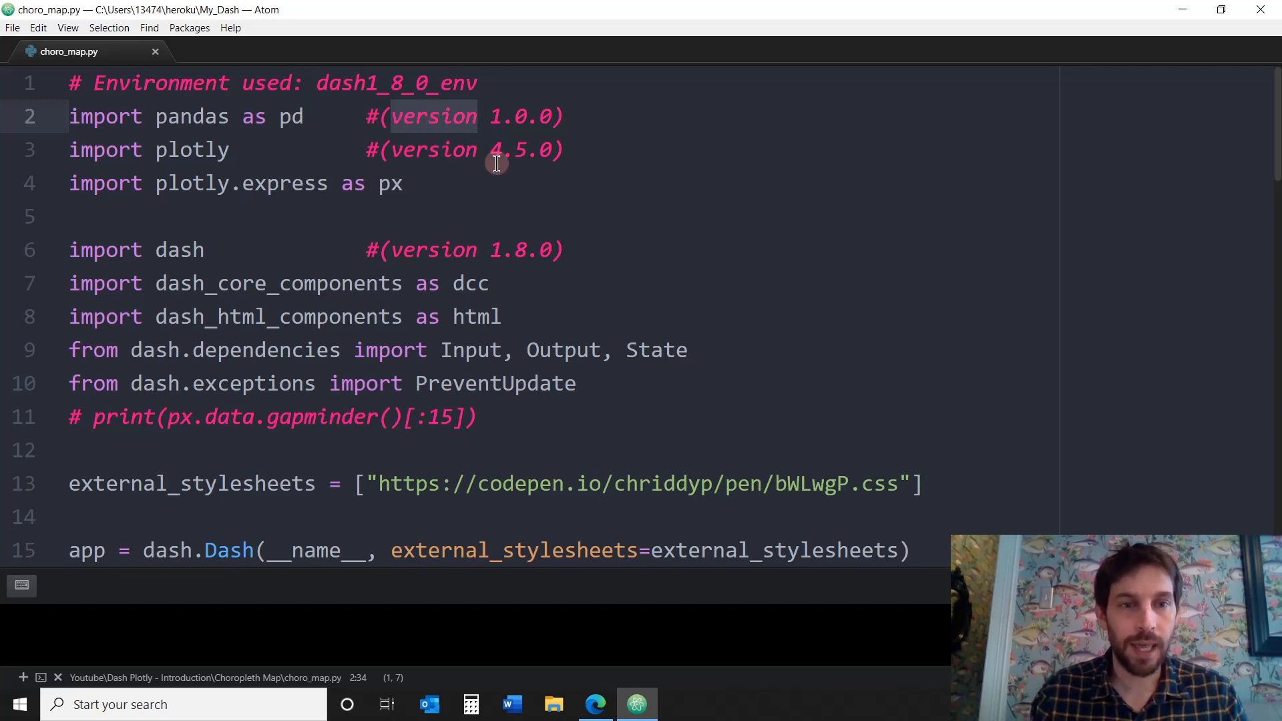
click(515, 249)
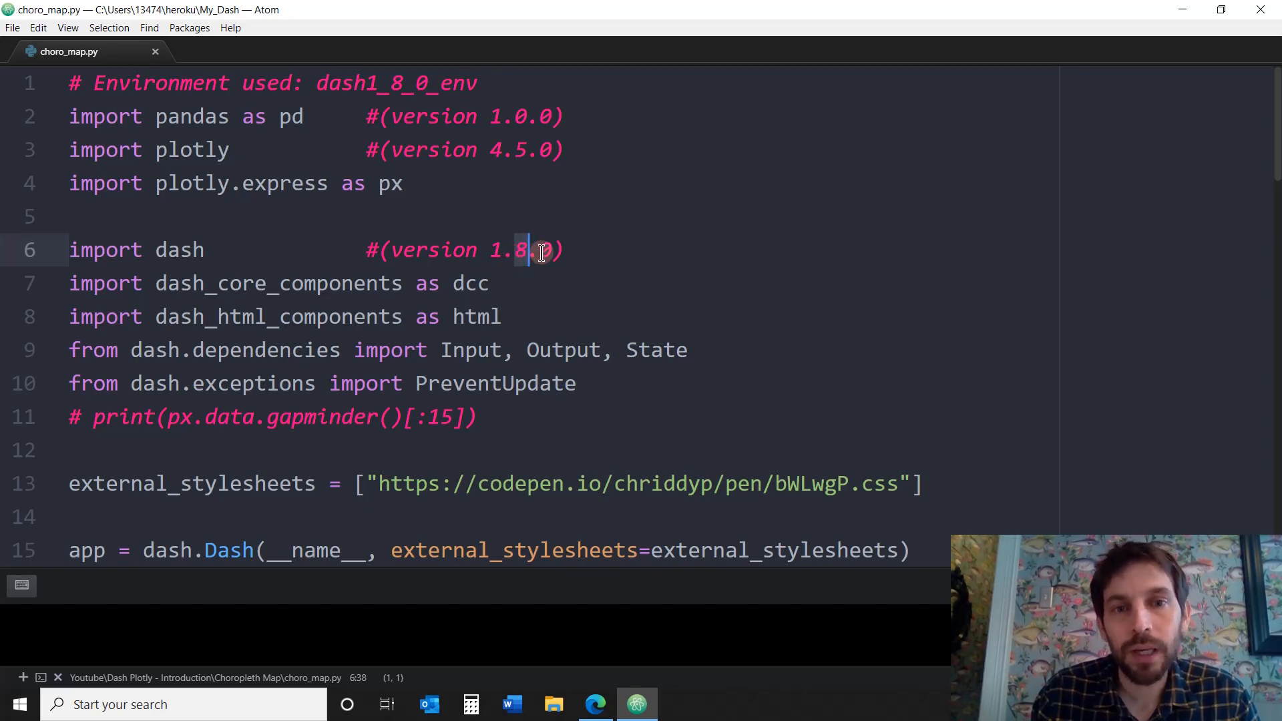
click(338, 216)
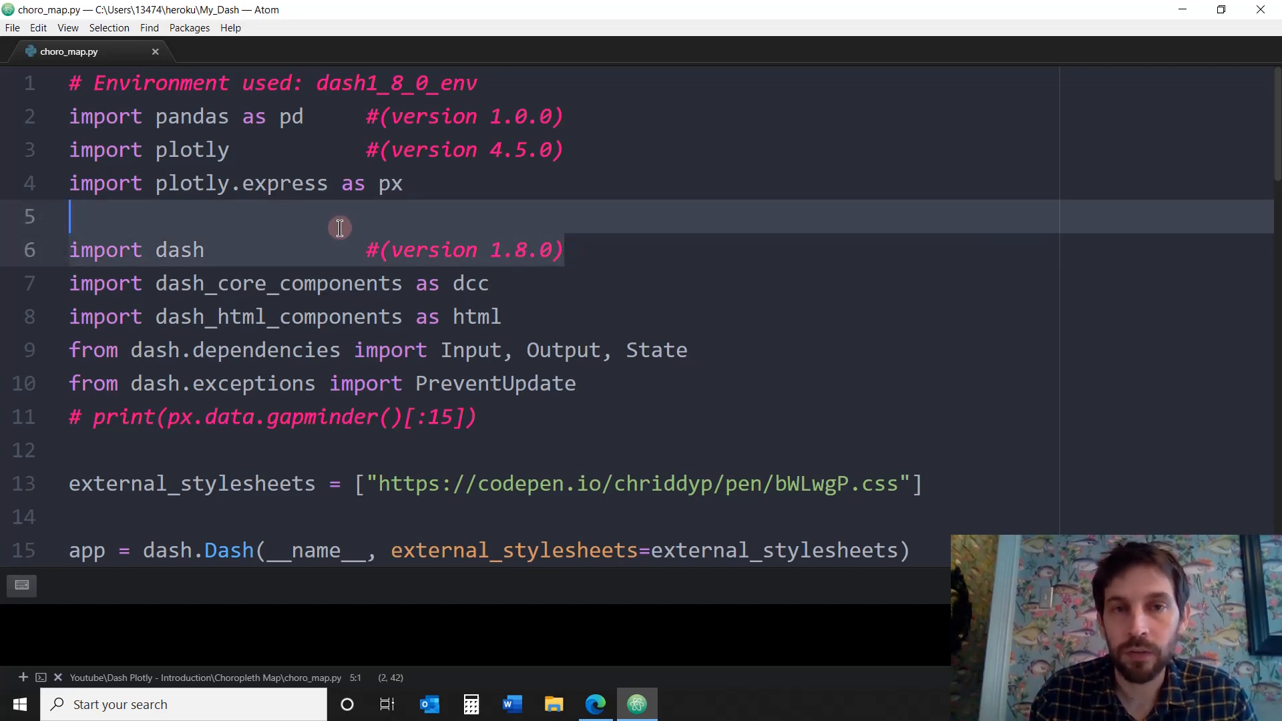
mouse_move(587, 366)
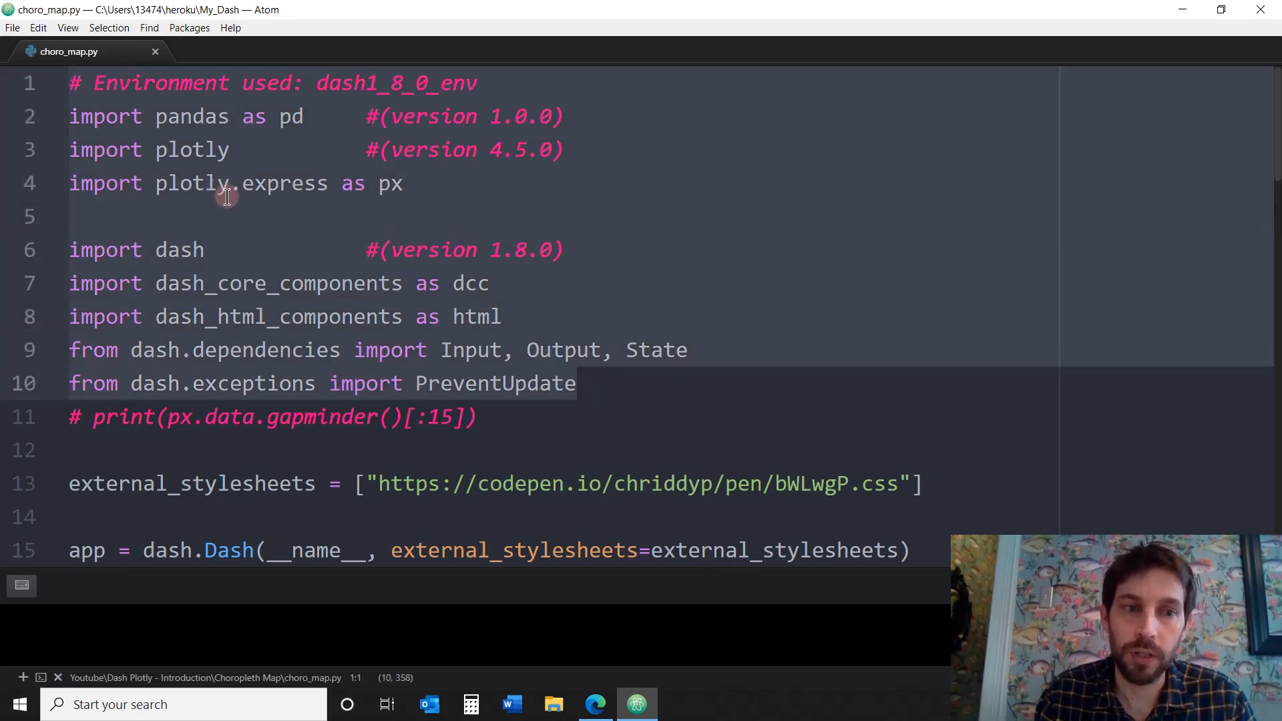
scroll(down, 3)
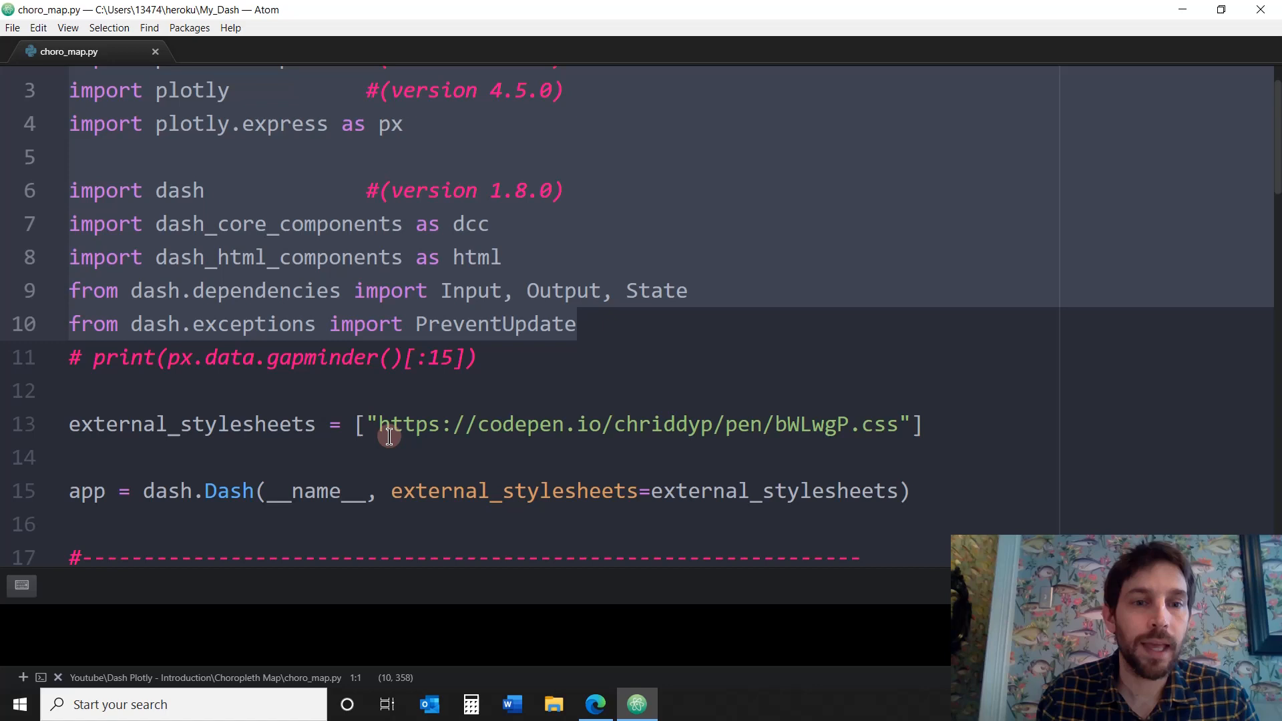
scroll(down, 3)
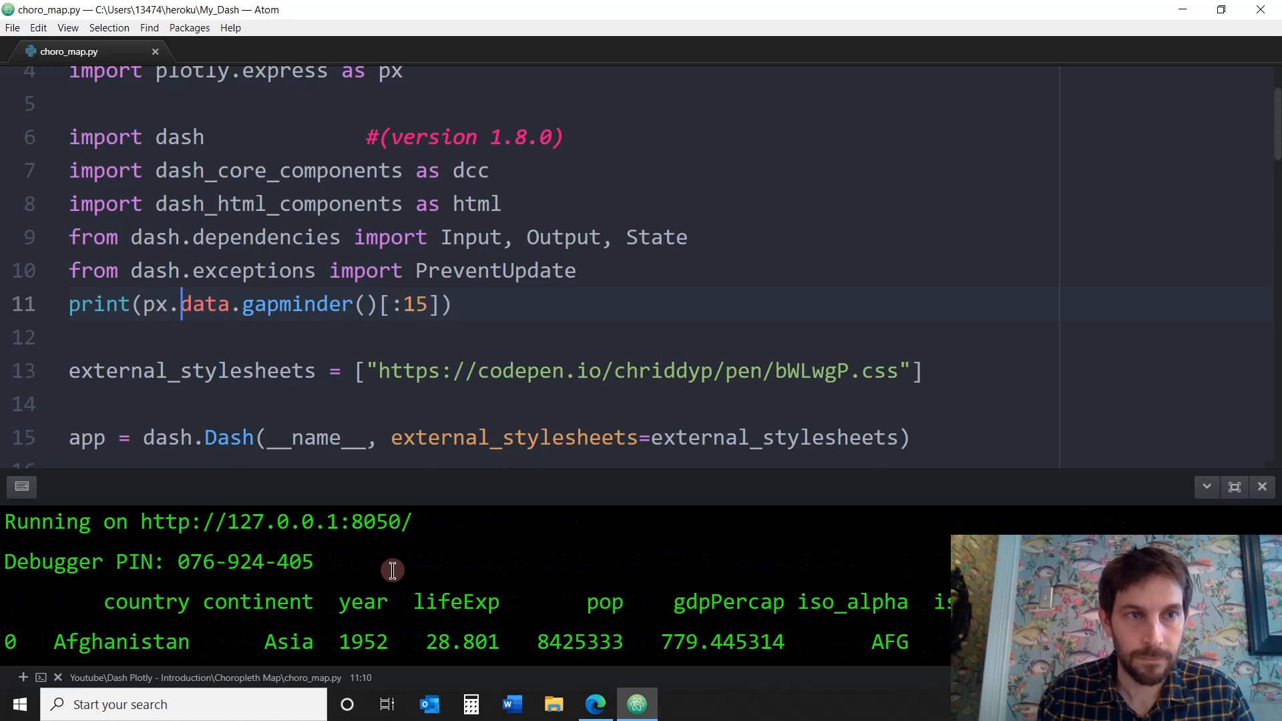
Scroll the terminal output to view the gapminder columns, including iso_alpha and iso_num
scroll(down, 3)
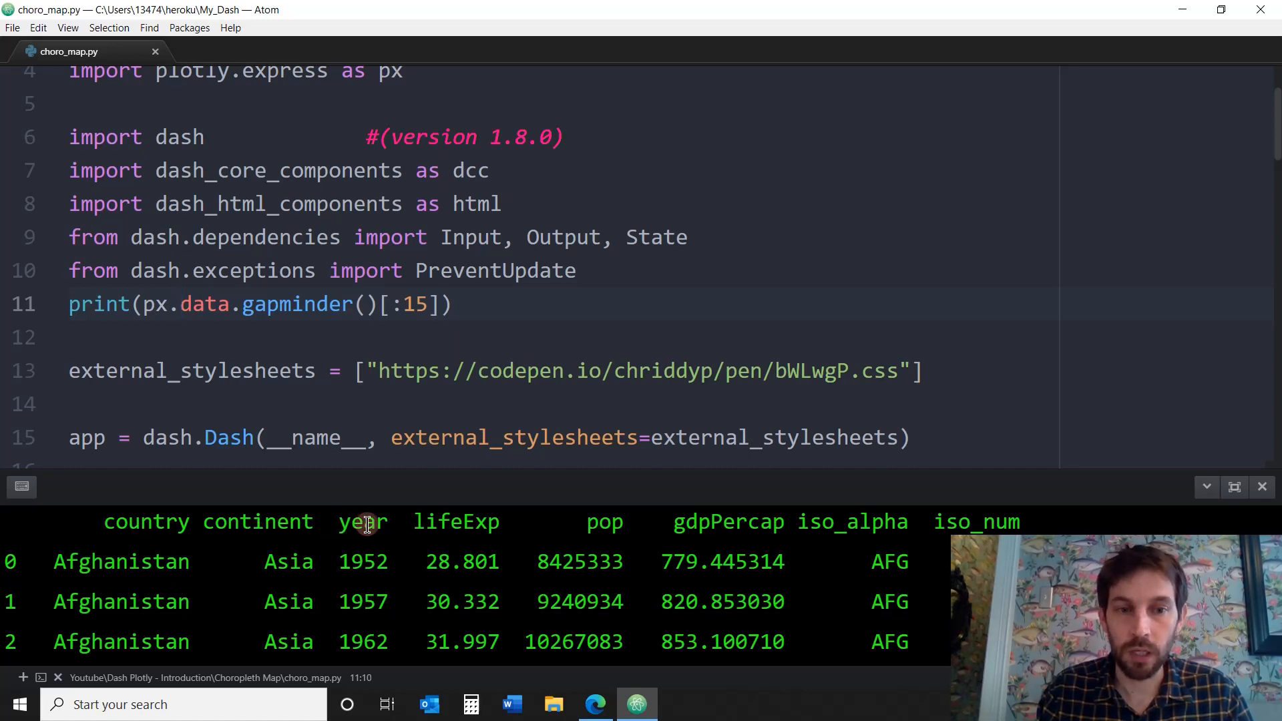
mouse_move(494, 528)
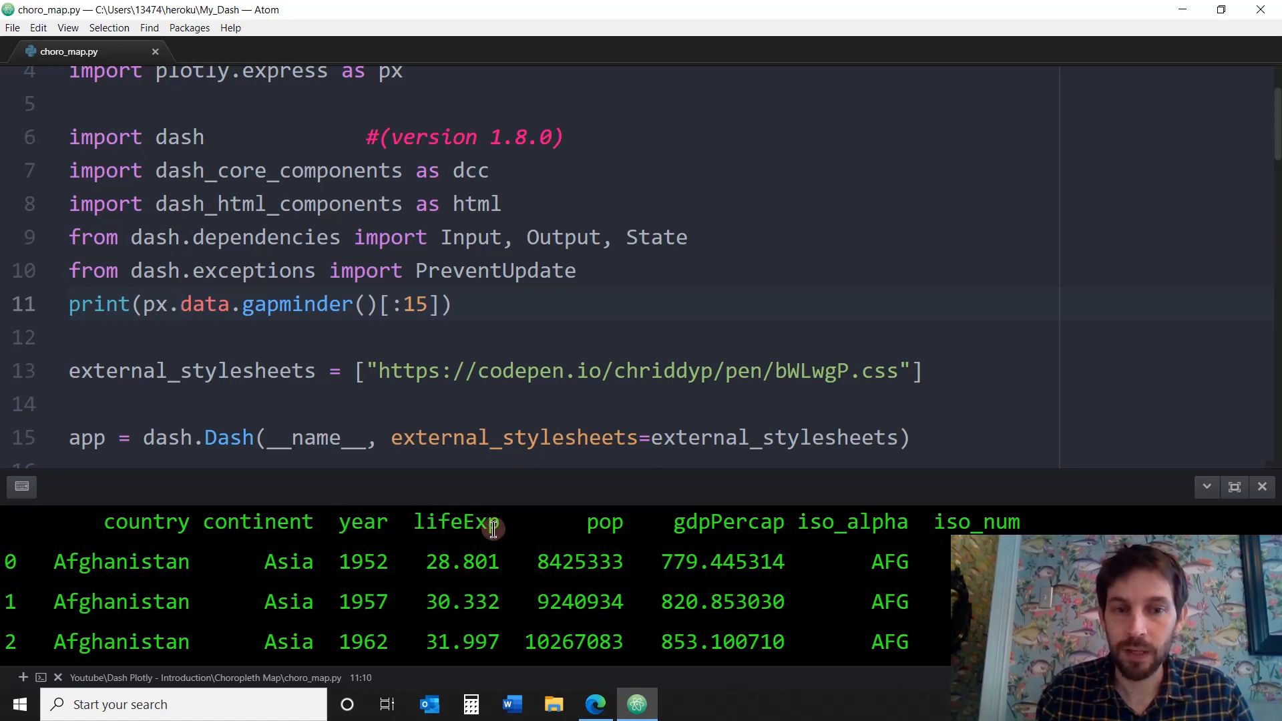
mouse_move(796, 540)
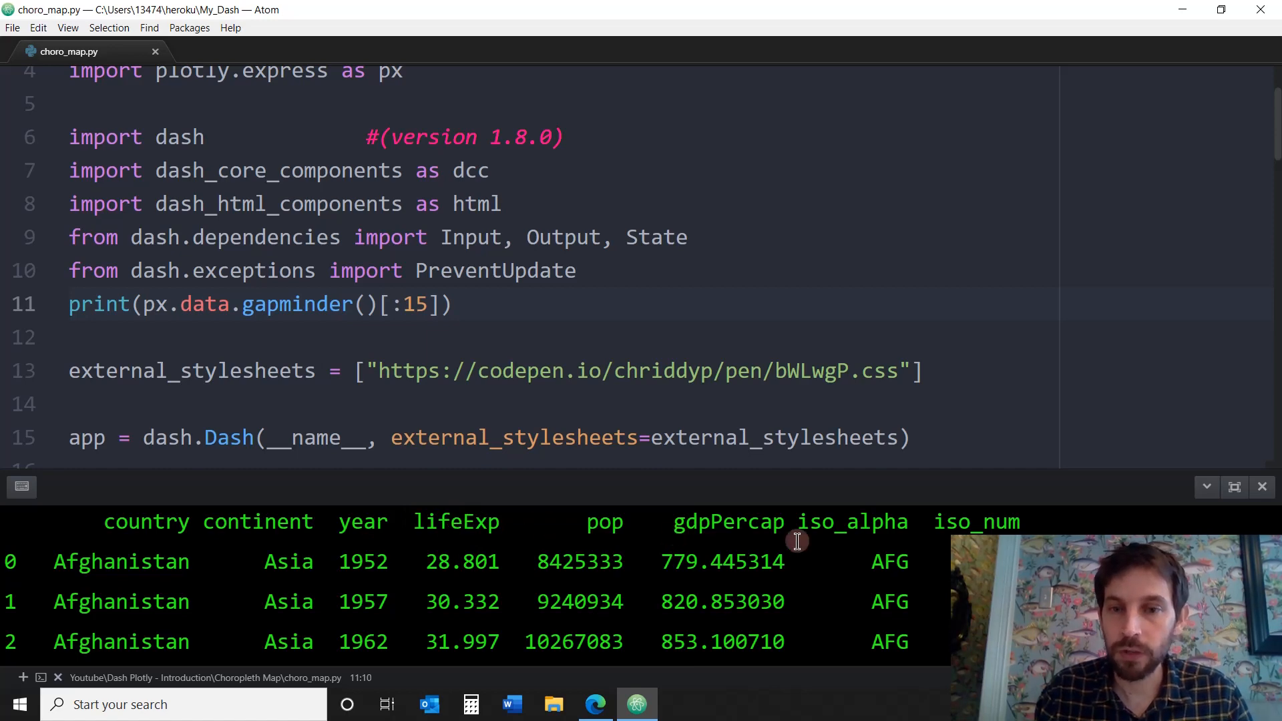
mouse_move(881, 549)
text(# )
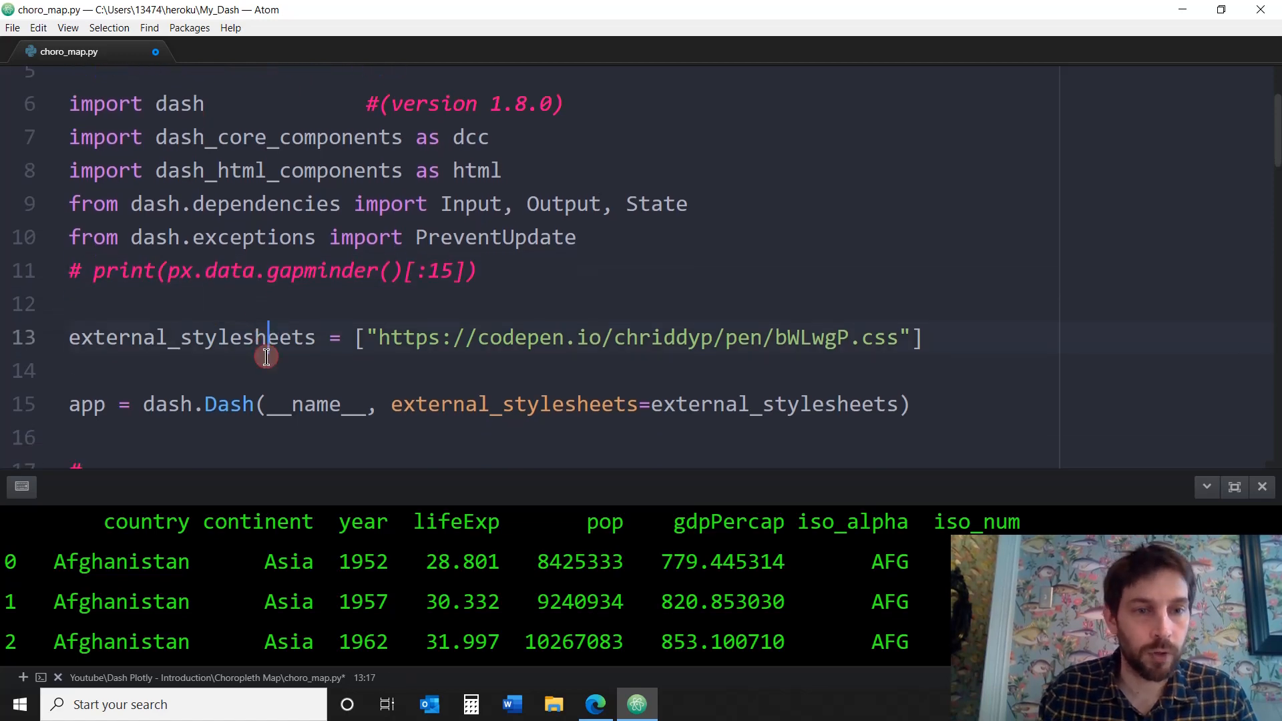
scroll(up, 3)
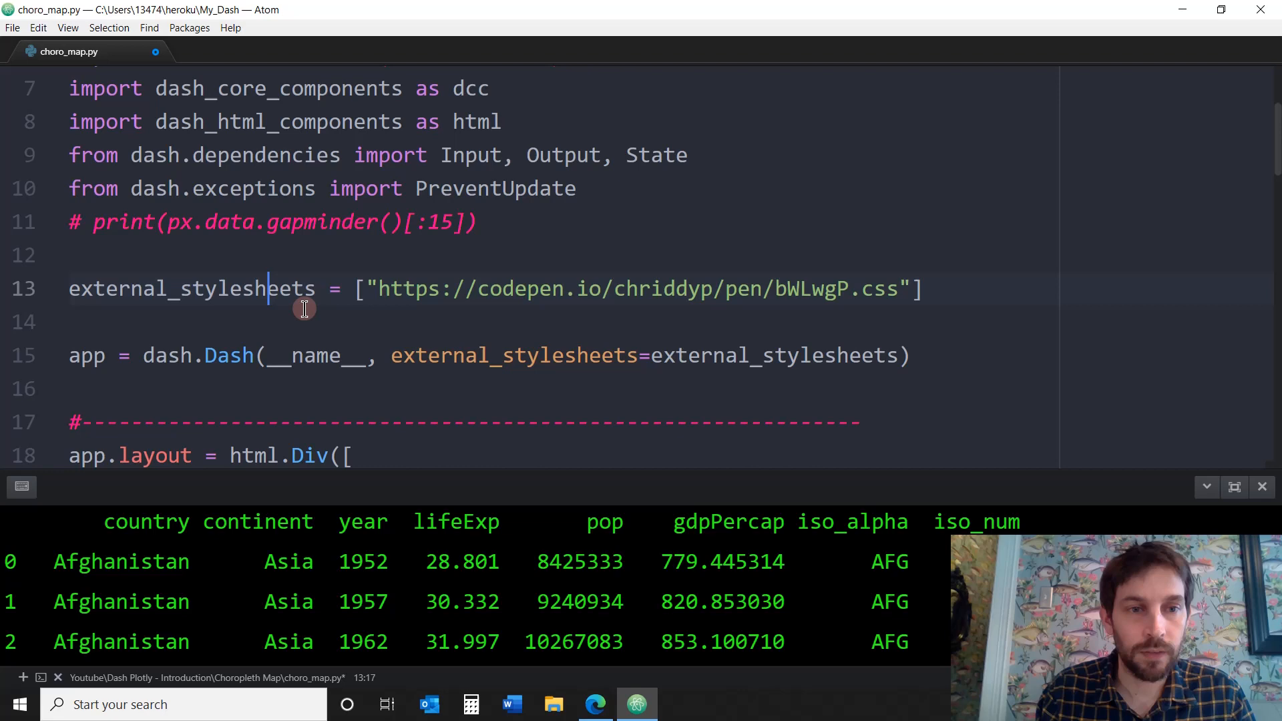
scroll(up, 3)
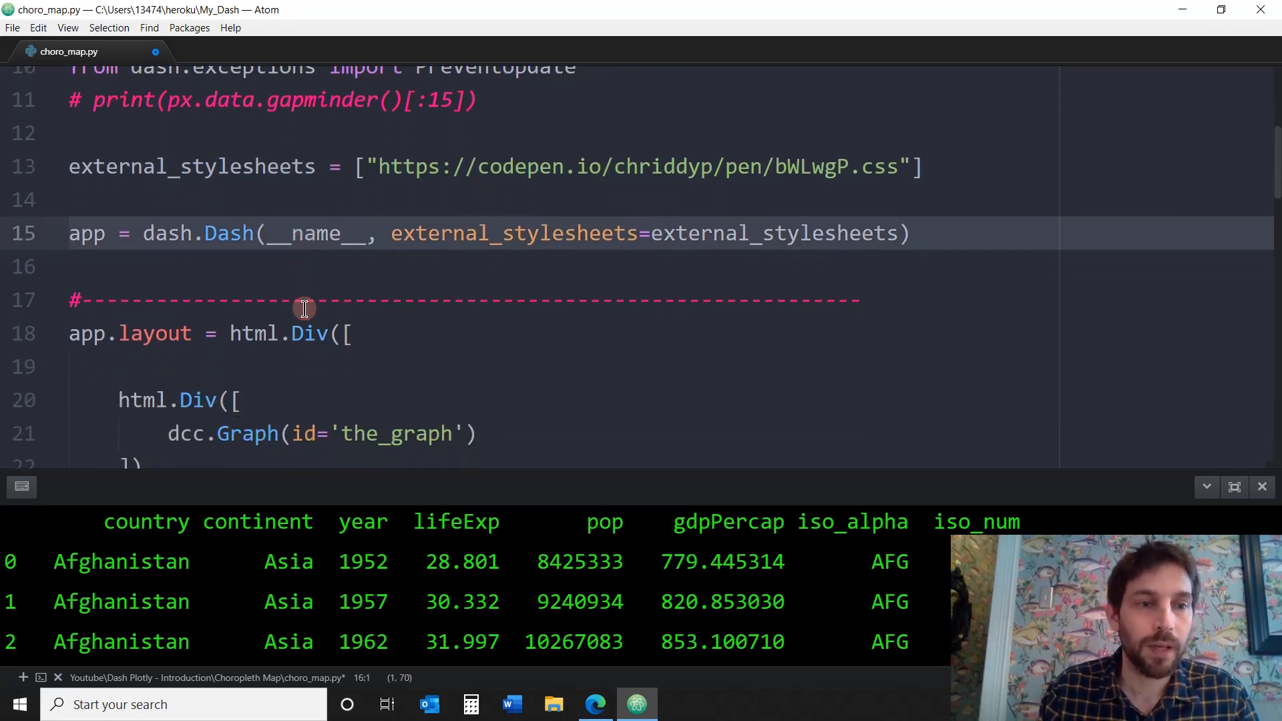
scroll(down, 3)
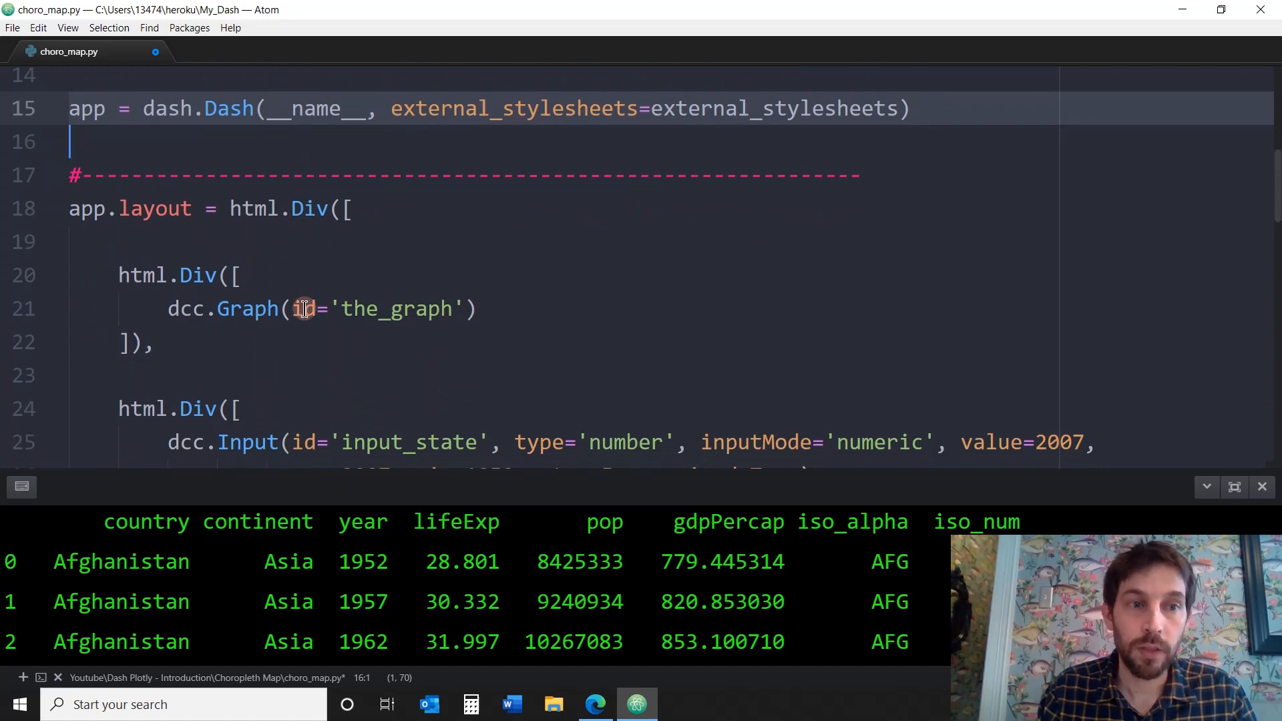
scroll(down, 3)
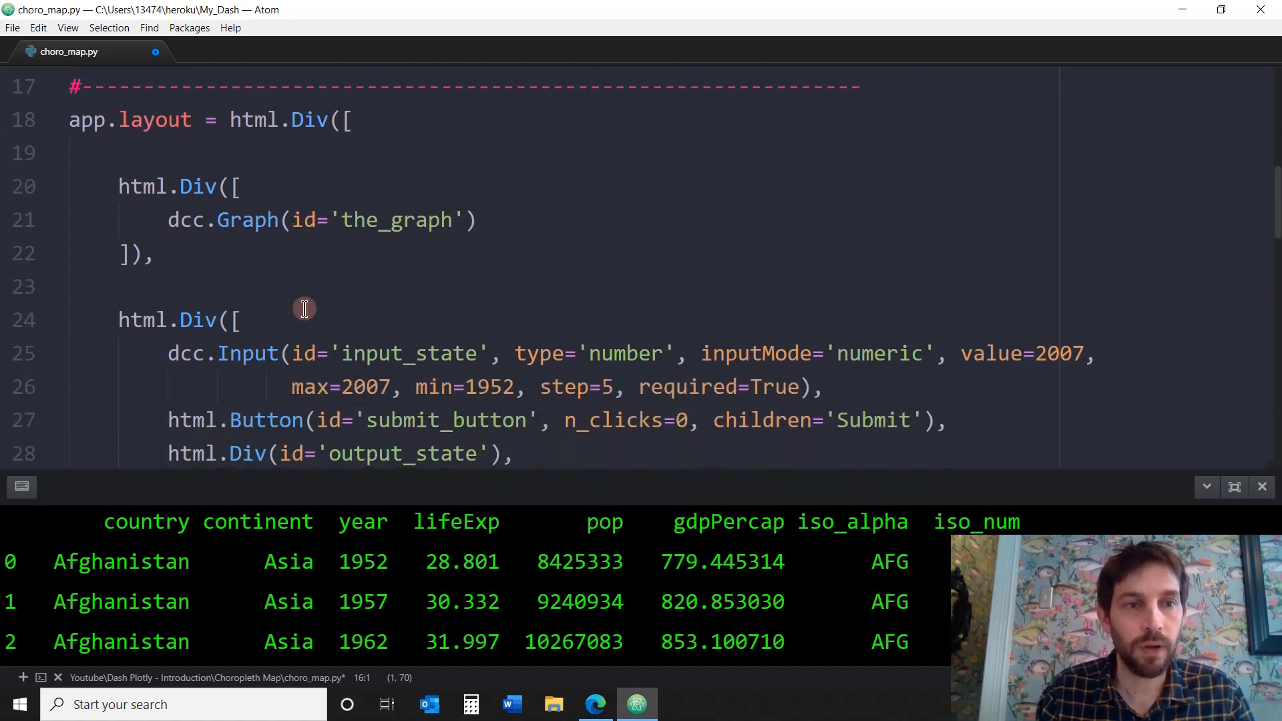
click(80, 196)
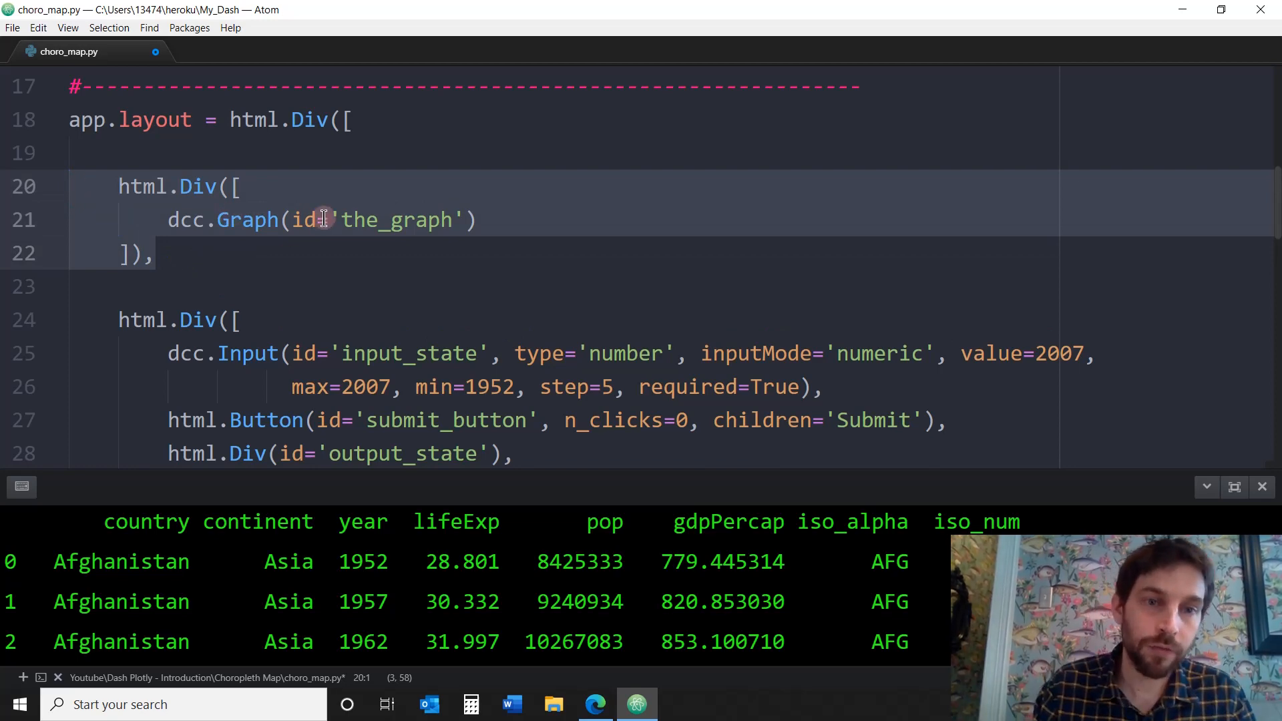
scroll(down, 3)
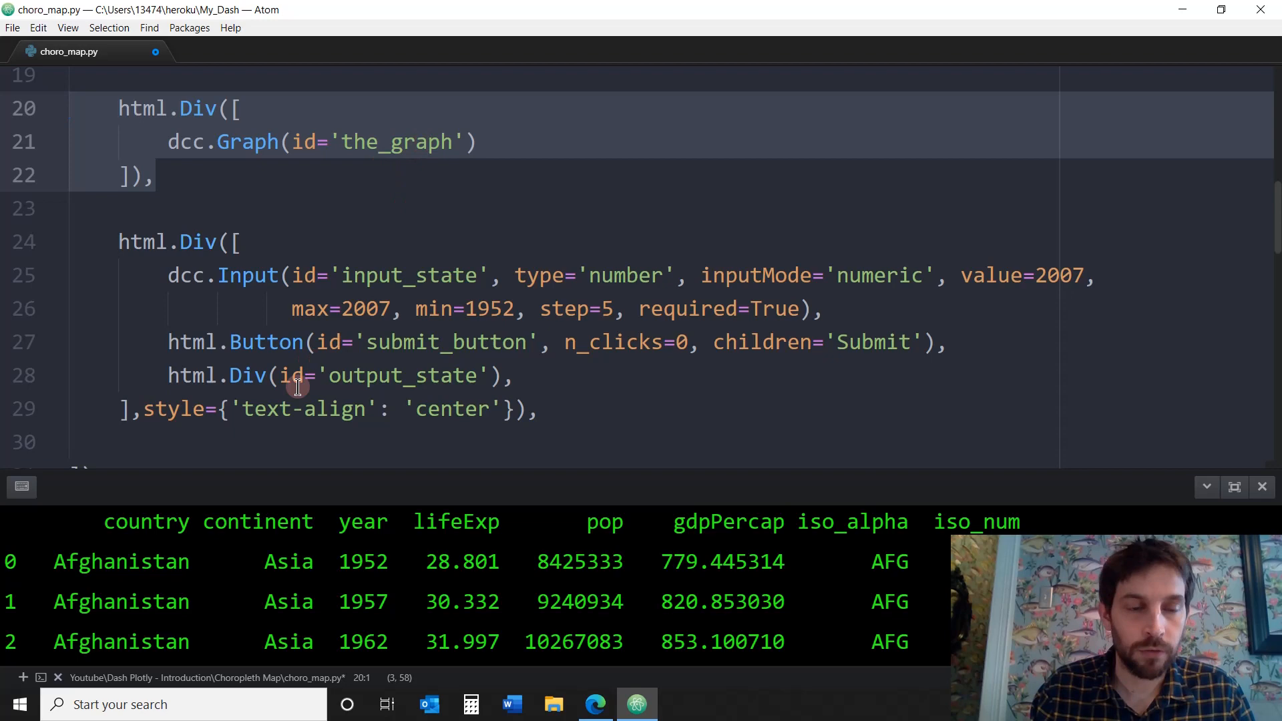
click(542, 397)
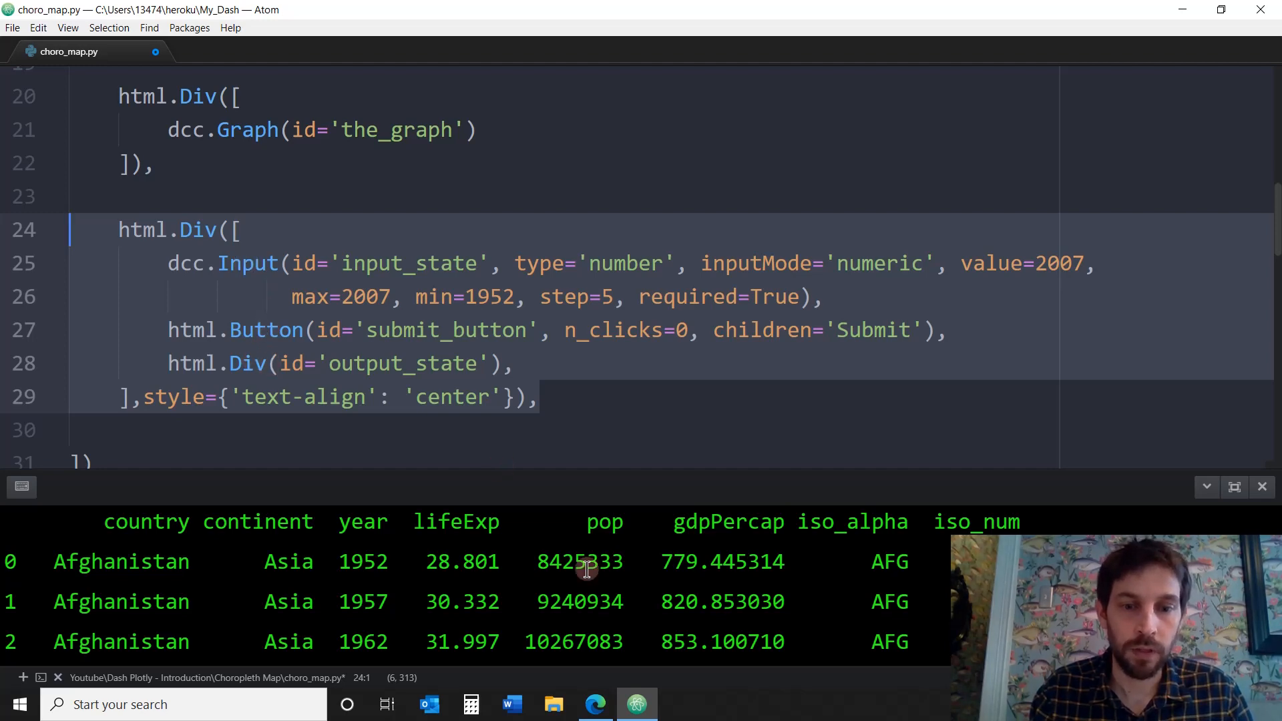
click(594, 704)
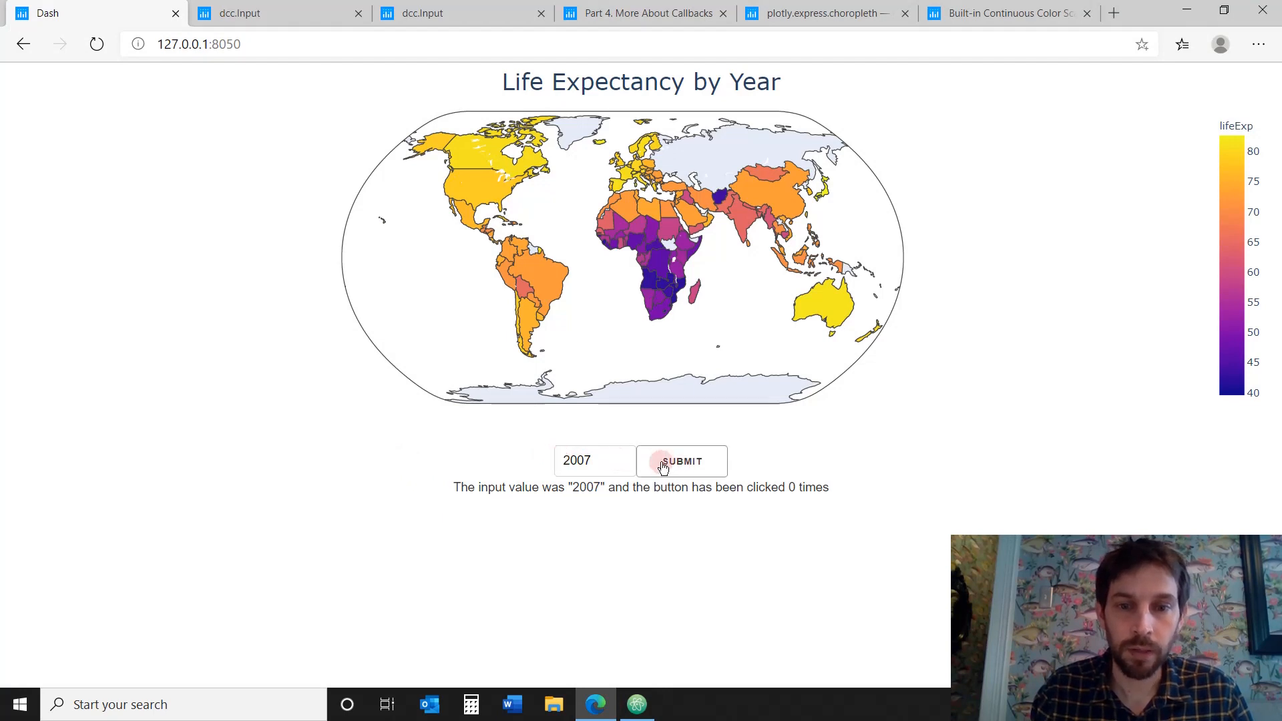
double_click(585, 486)
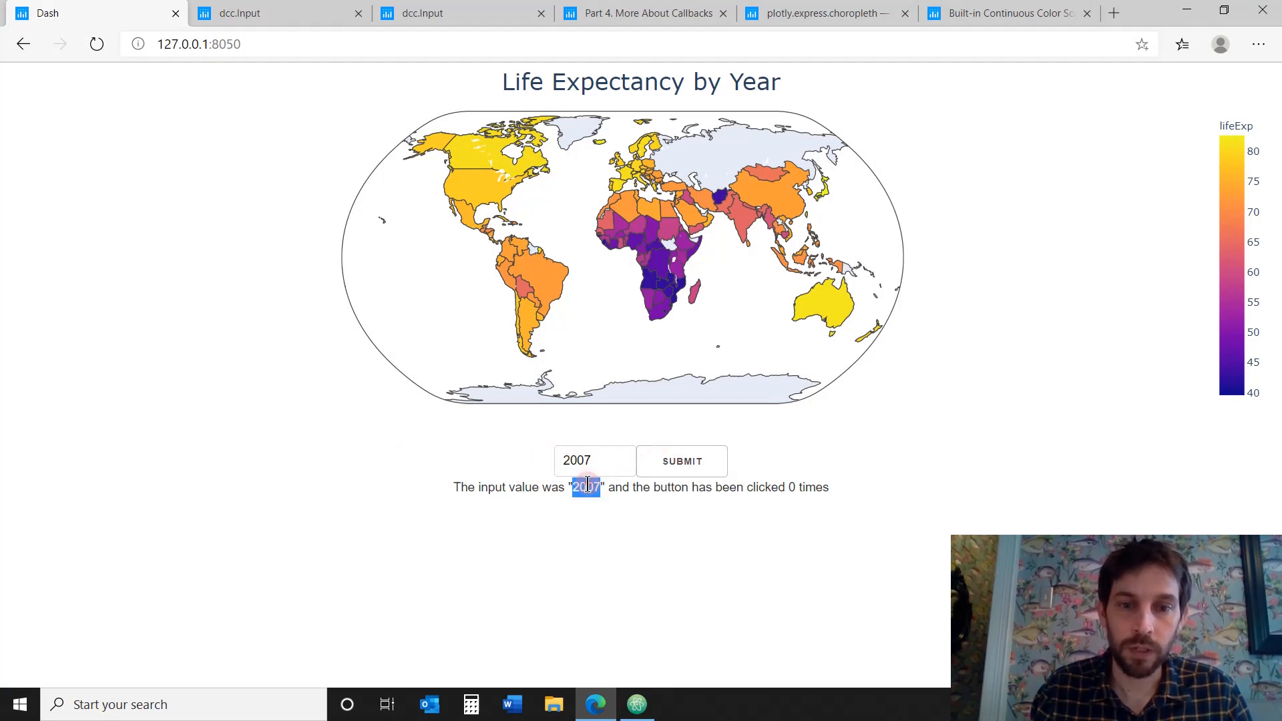
triple_click(572, 487)
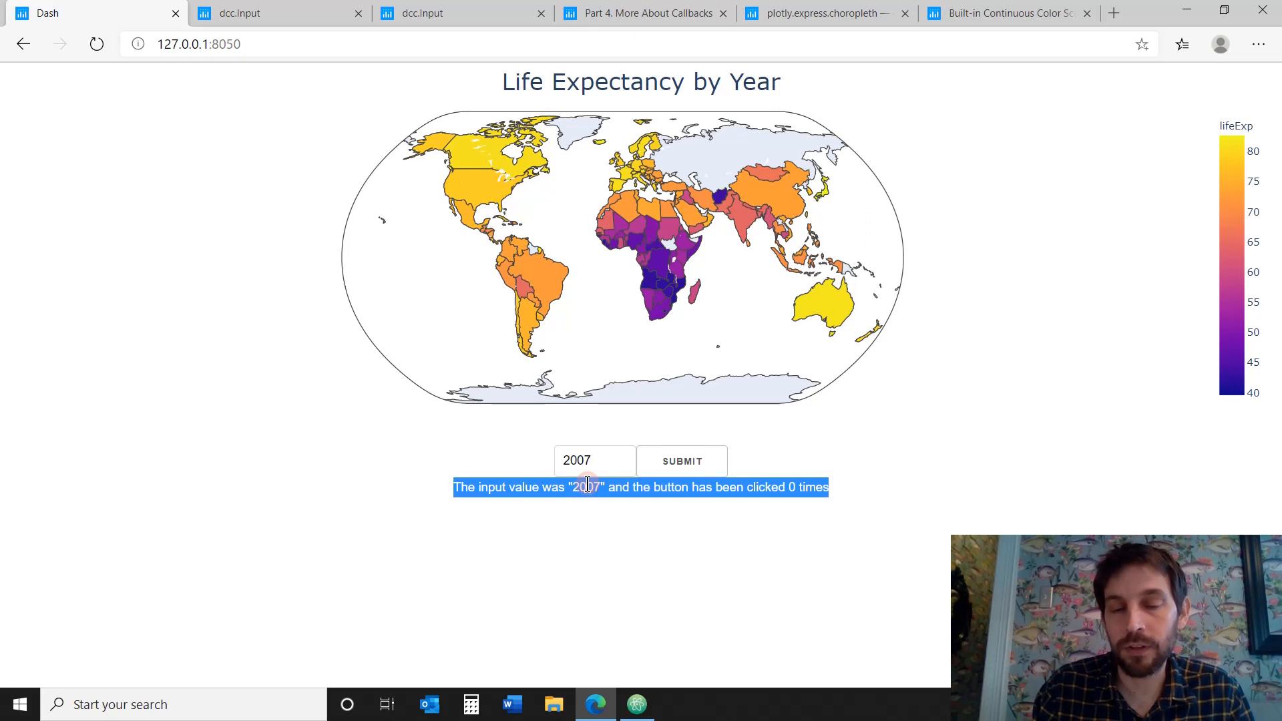
mouse_move(554, 487)
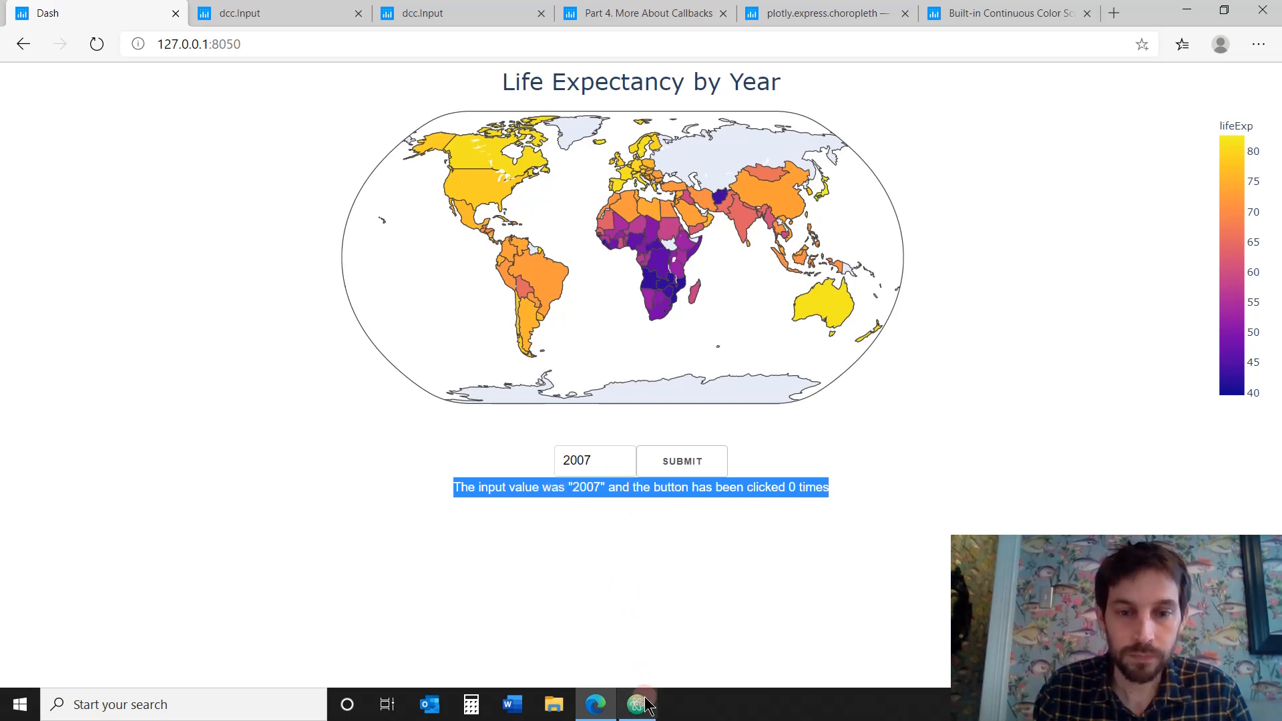
click(637, 704)
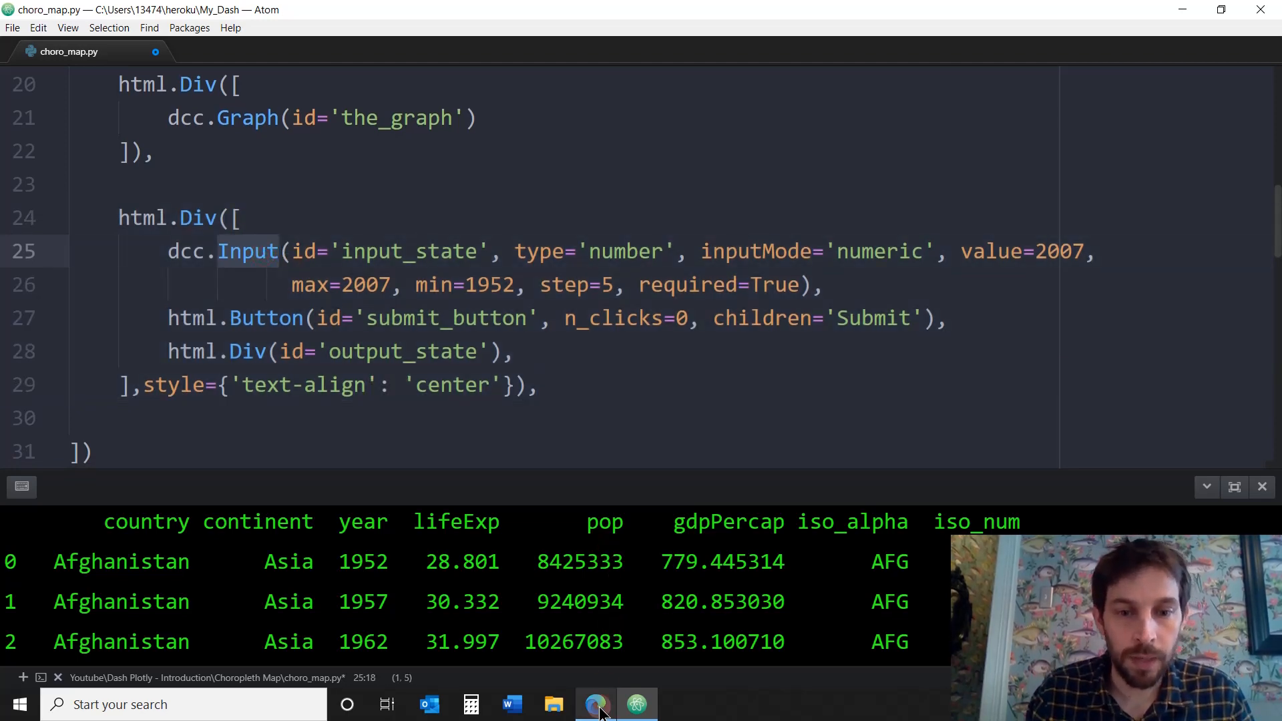
click(595, 704)
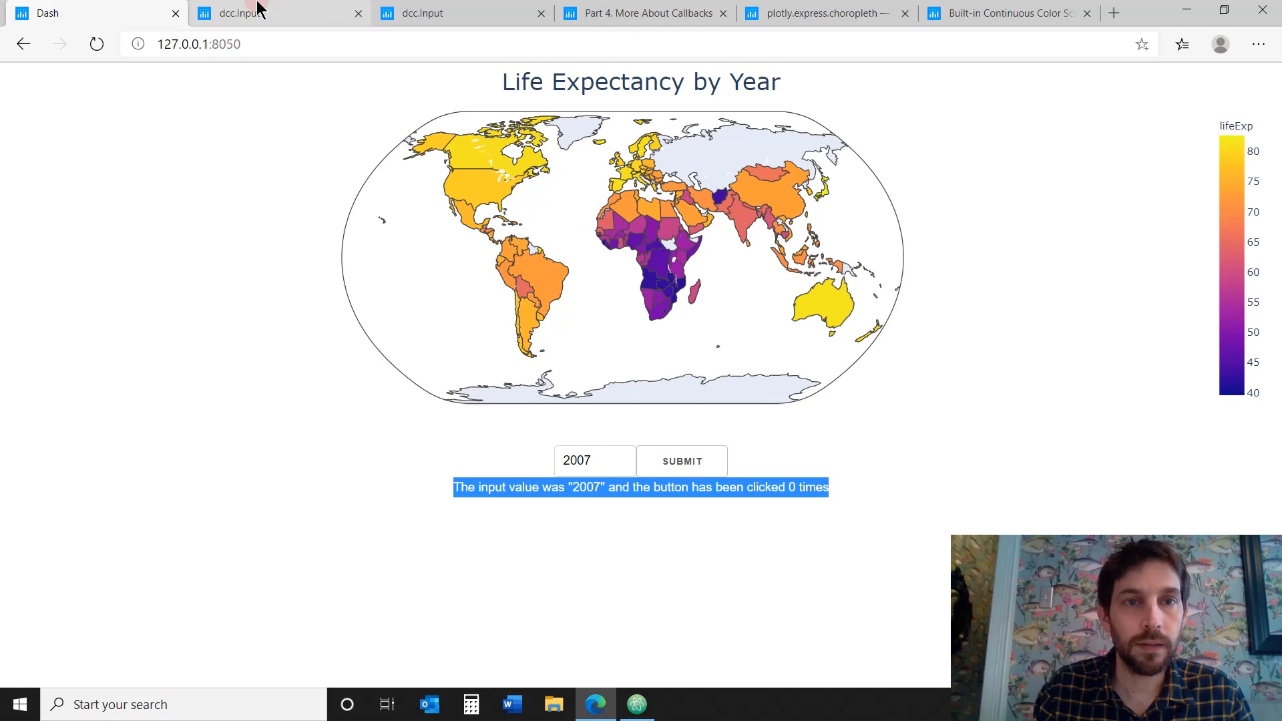
Read the min and max properties in the dcc.Input docs, then return to Atom
click(277, 13)
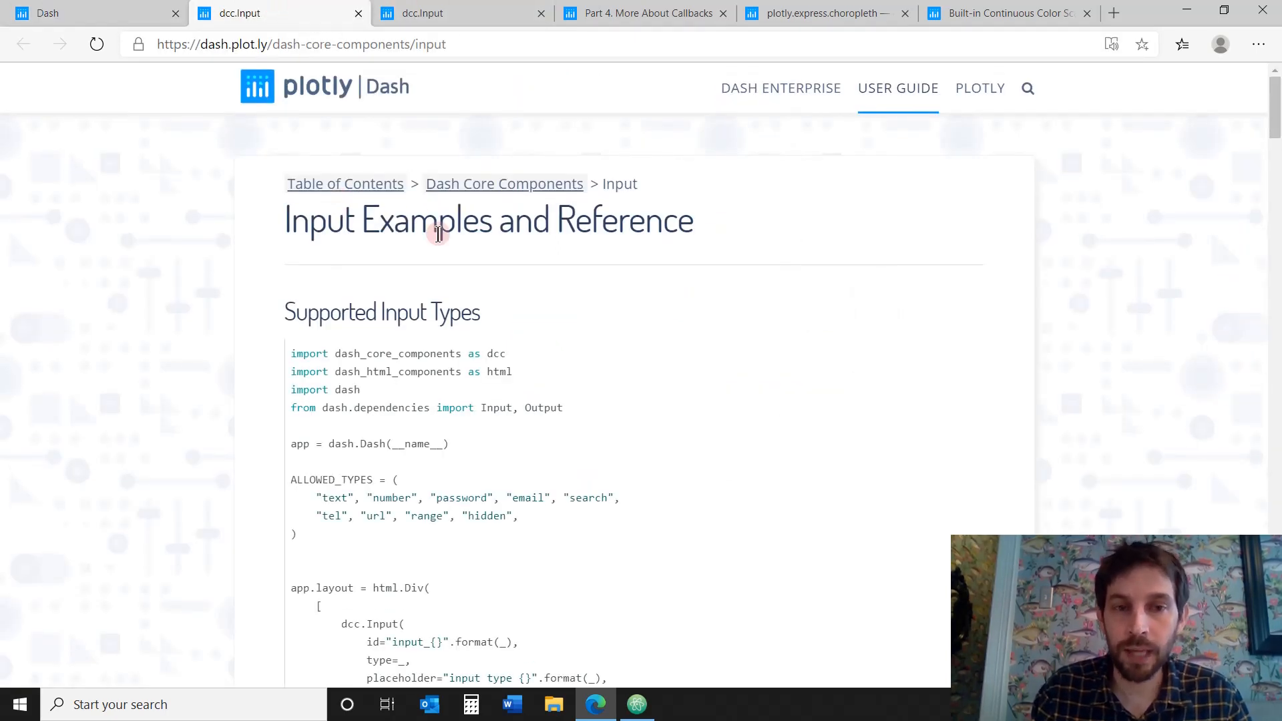
scroll(down, 3)
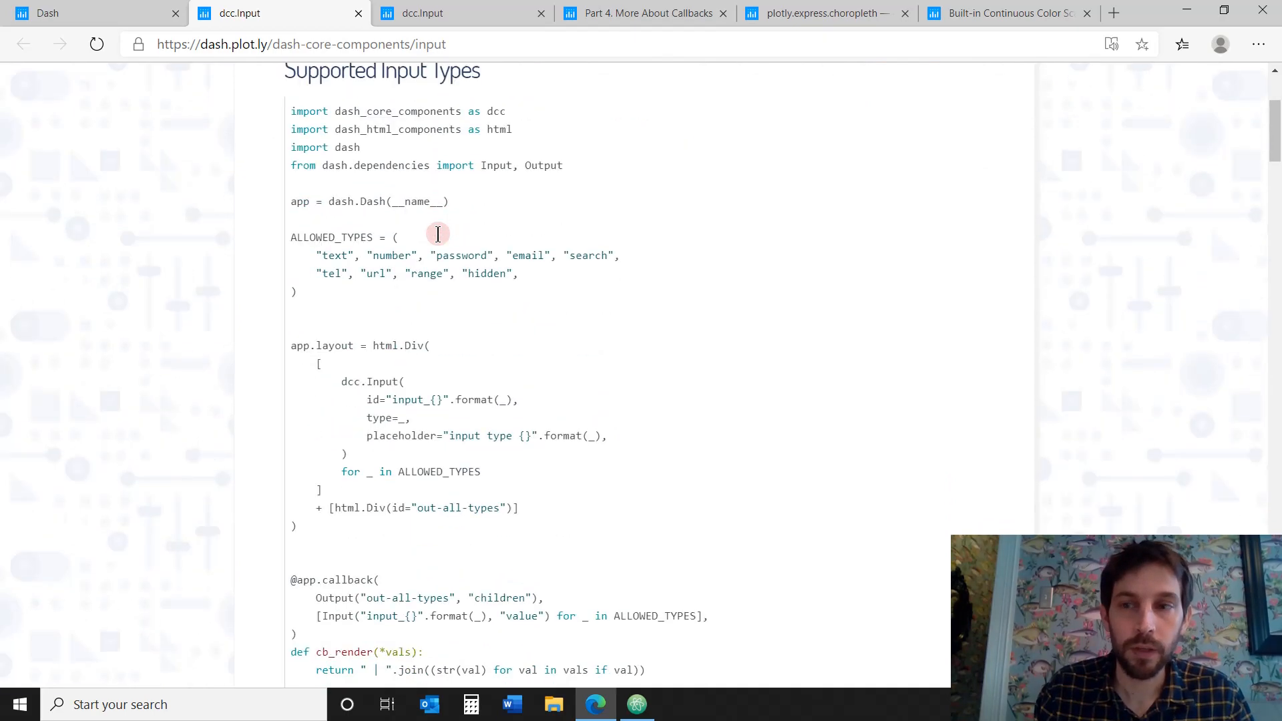
scroll(down, 3)
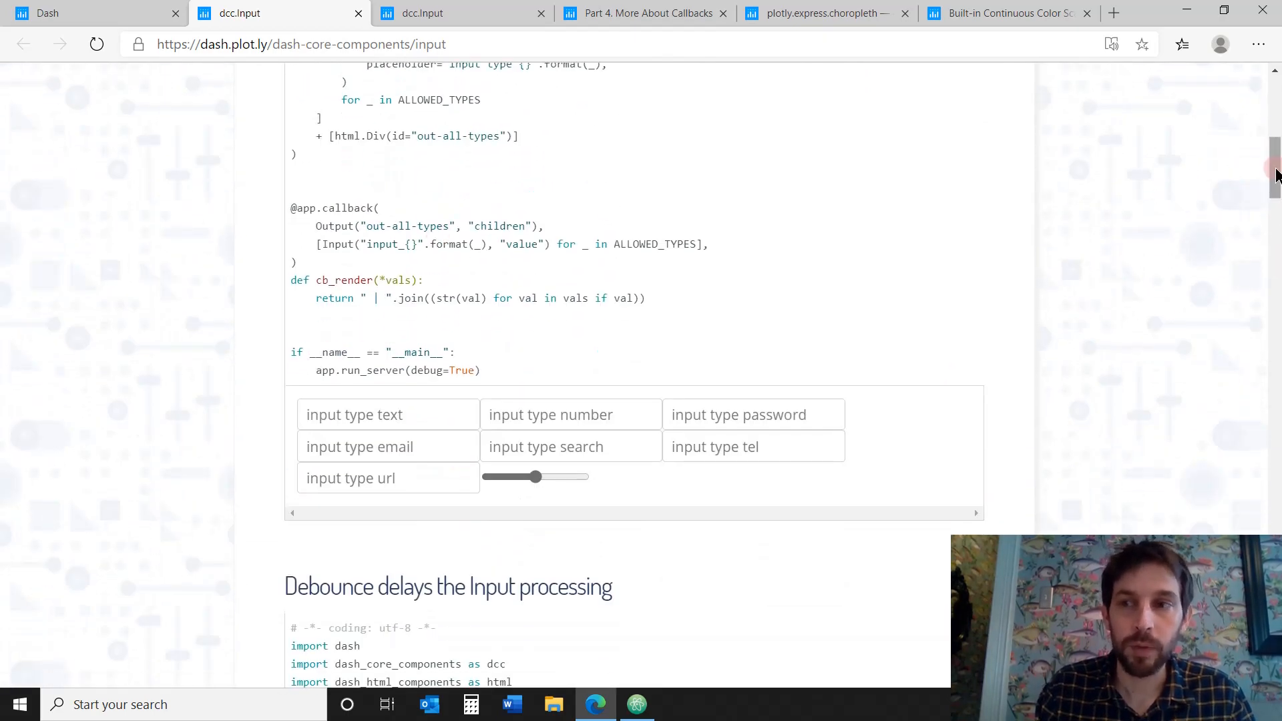
scroll(down, 3)
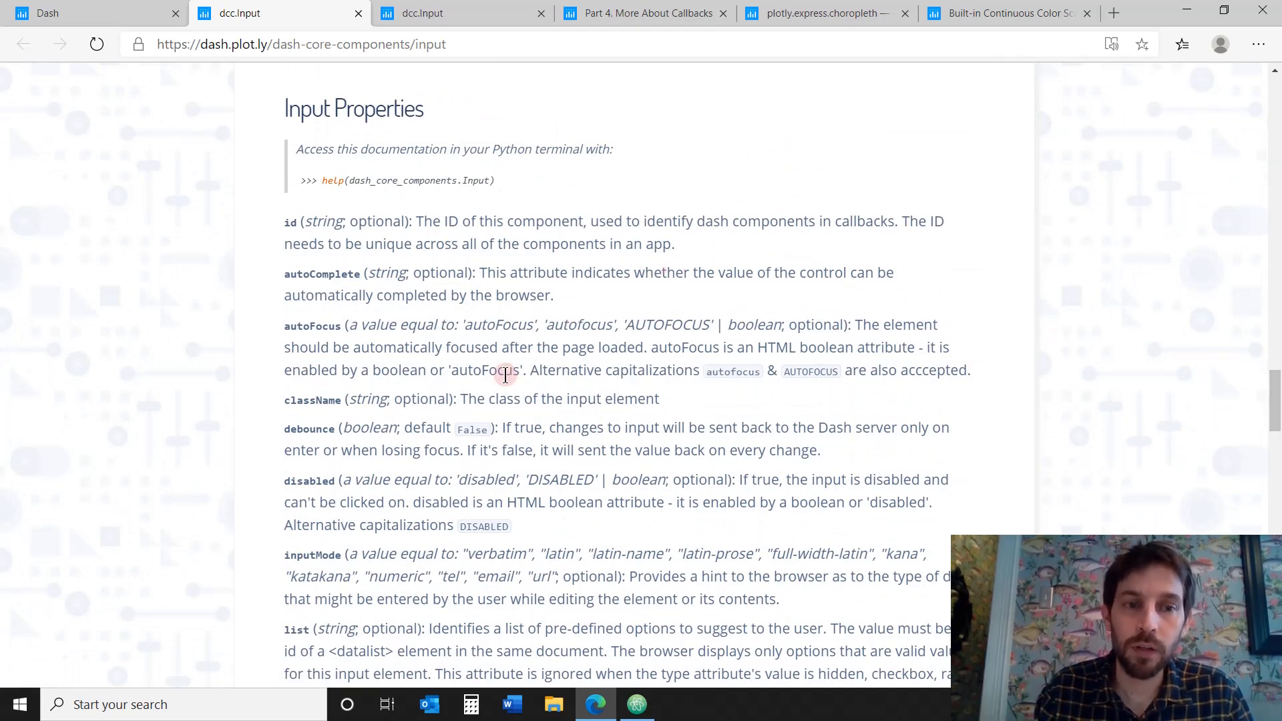
scroll(down, 3)
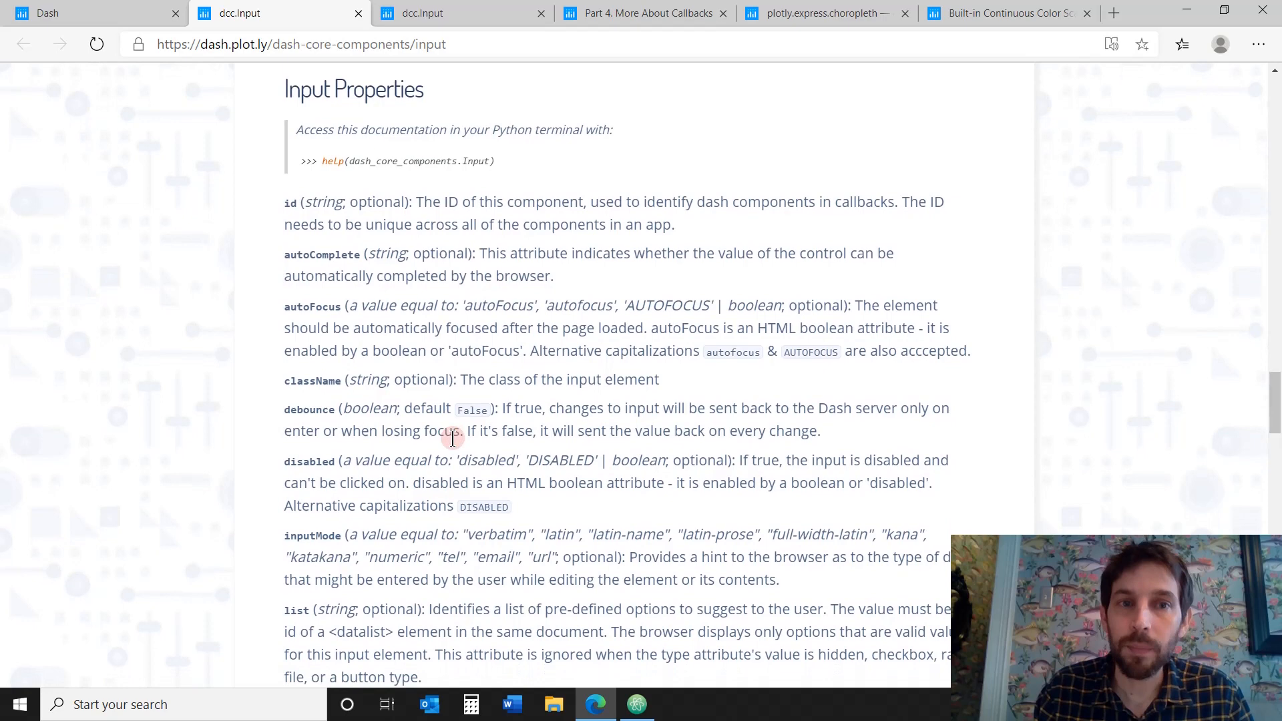
scroll(down, 3)
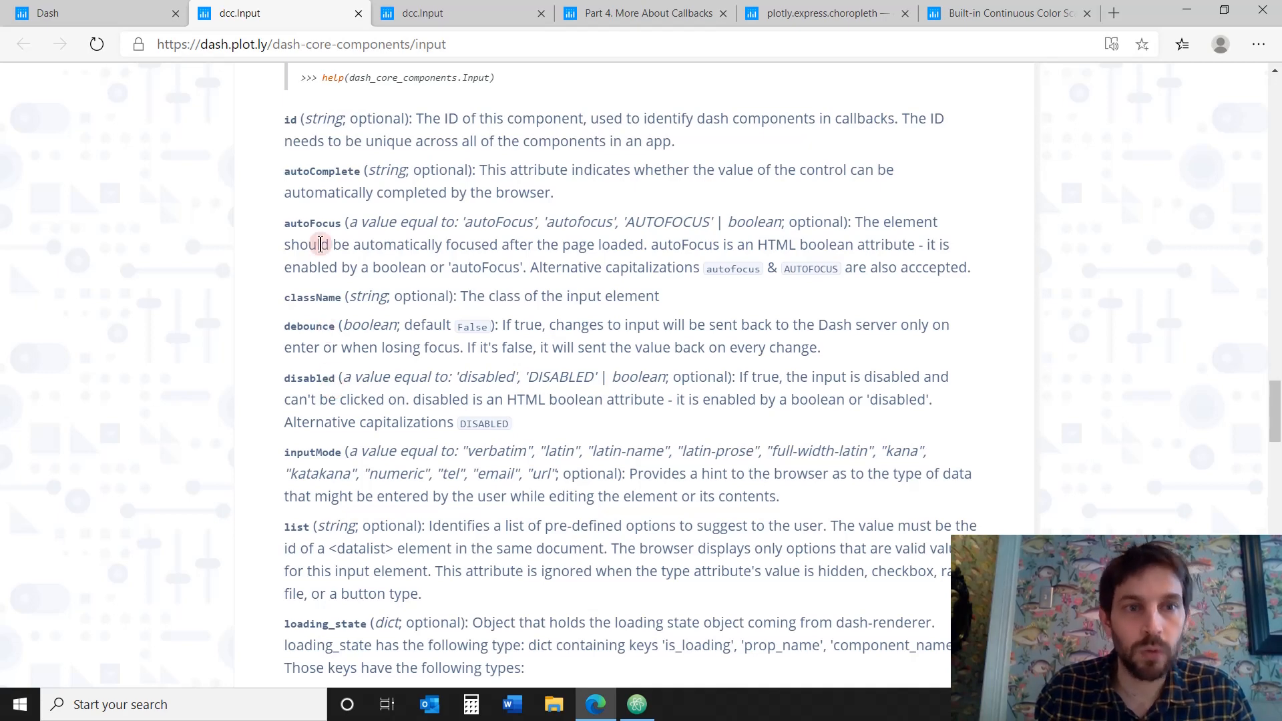
scroll(down, 3)
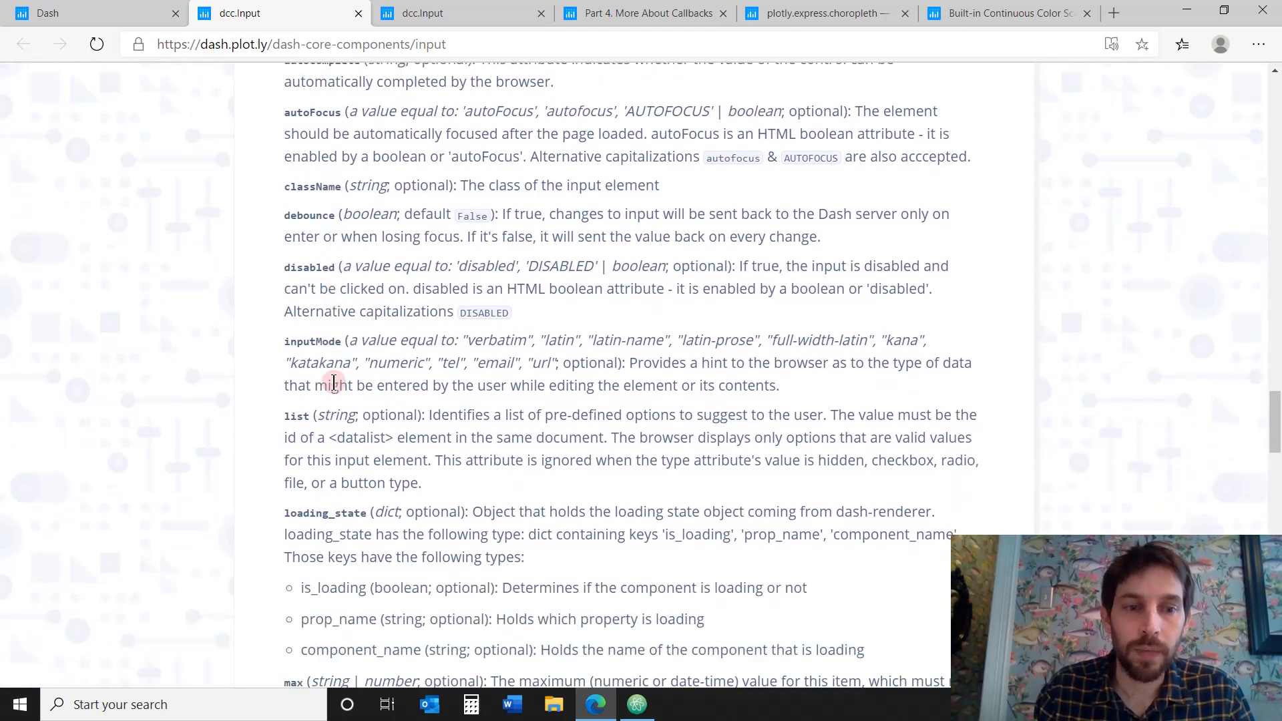
scroll(down, 3)
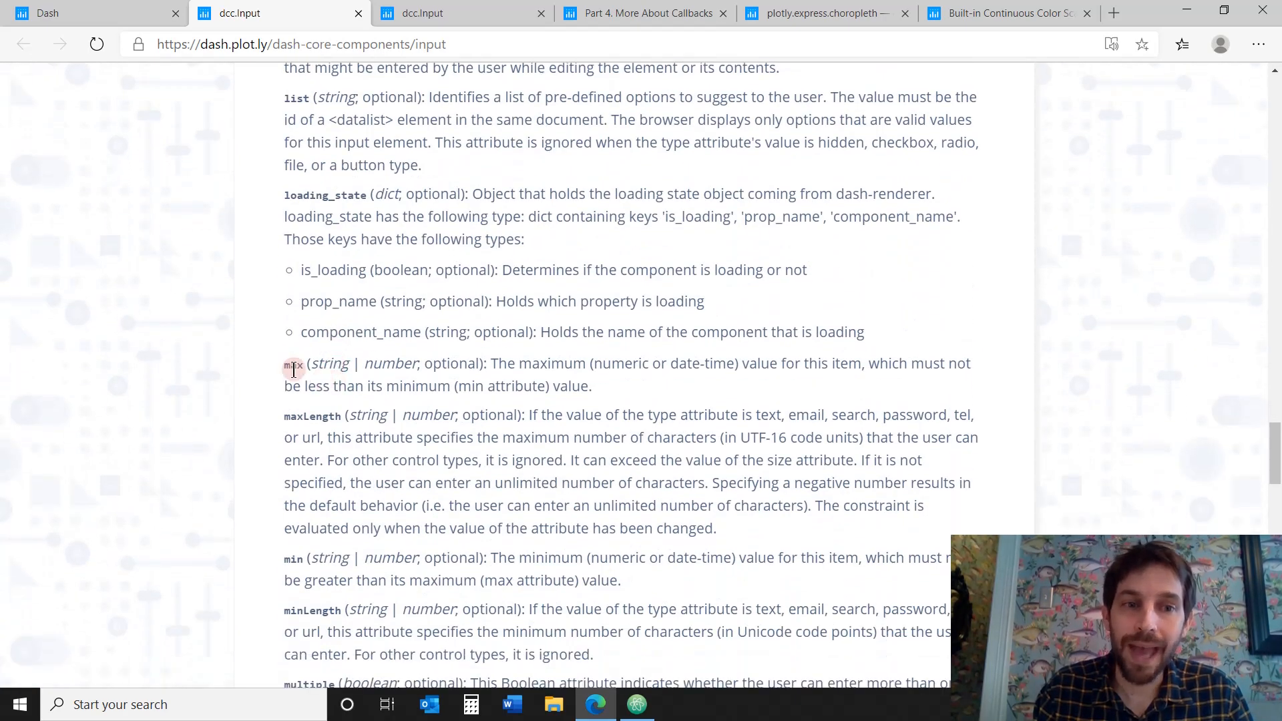
scroll(down, 3)
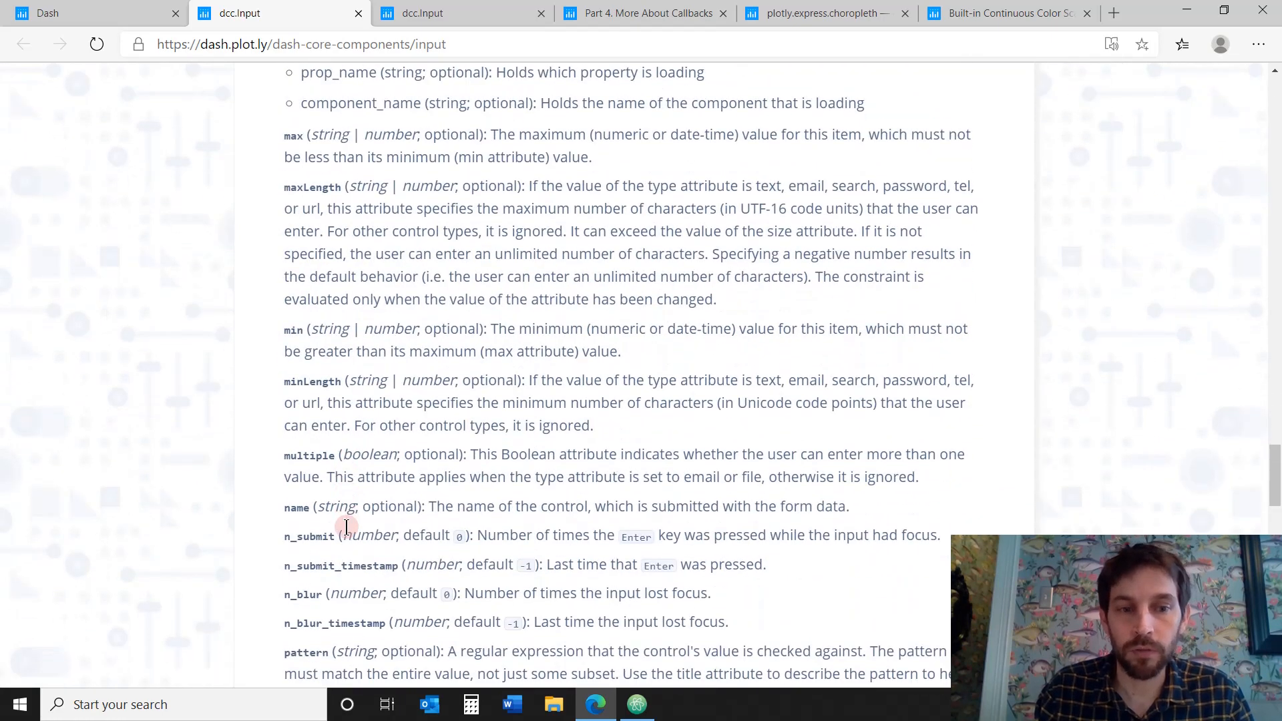
scroll(up, 3)
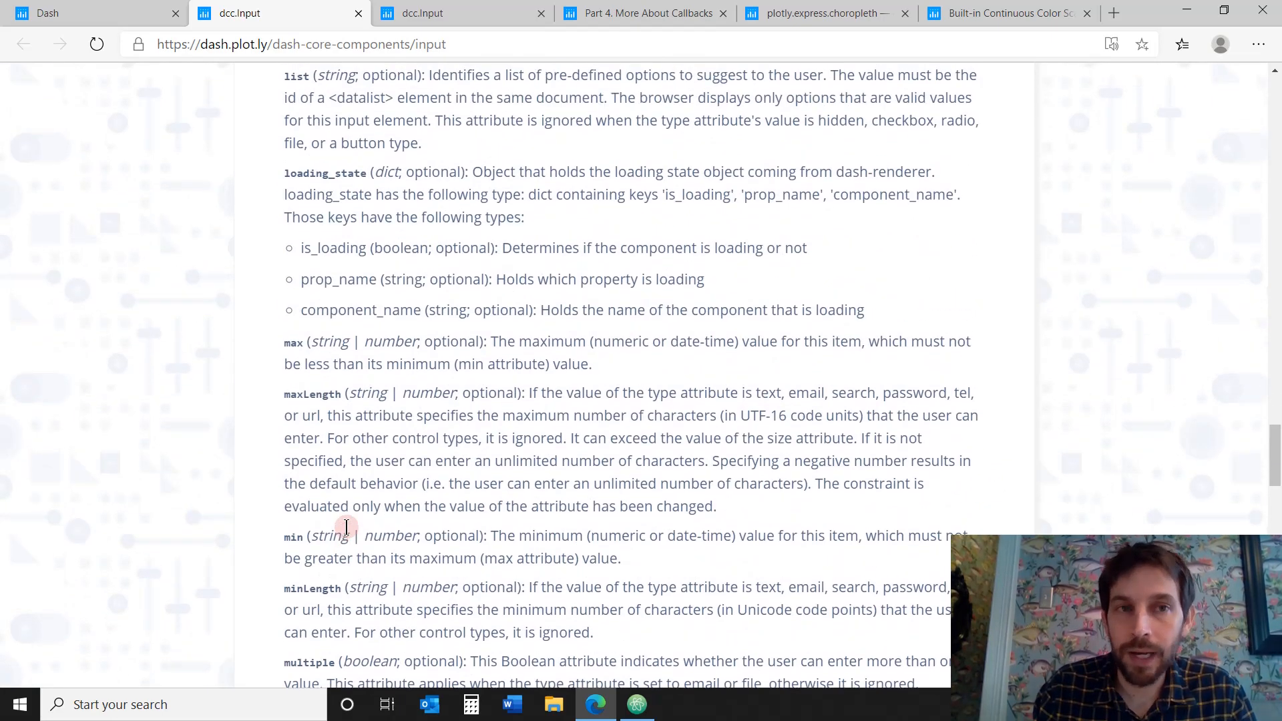
scroll(up, 3)
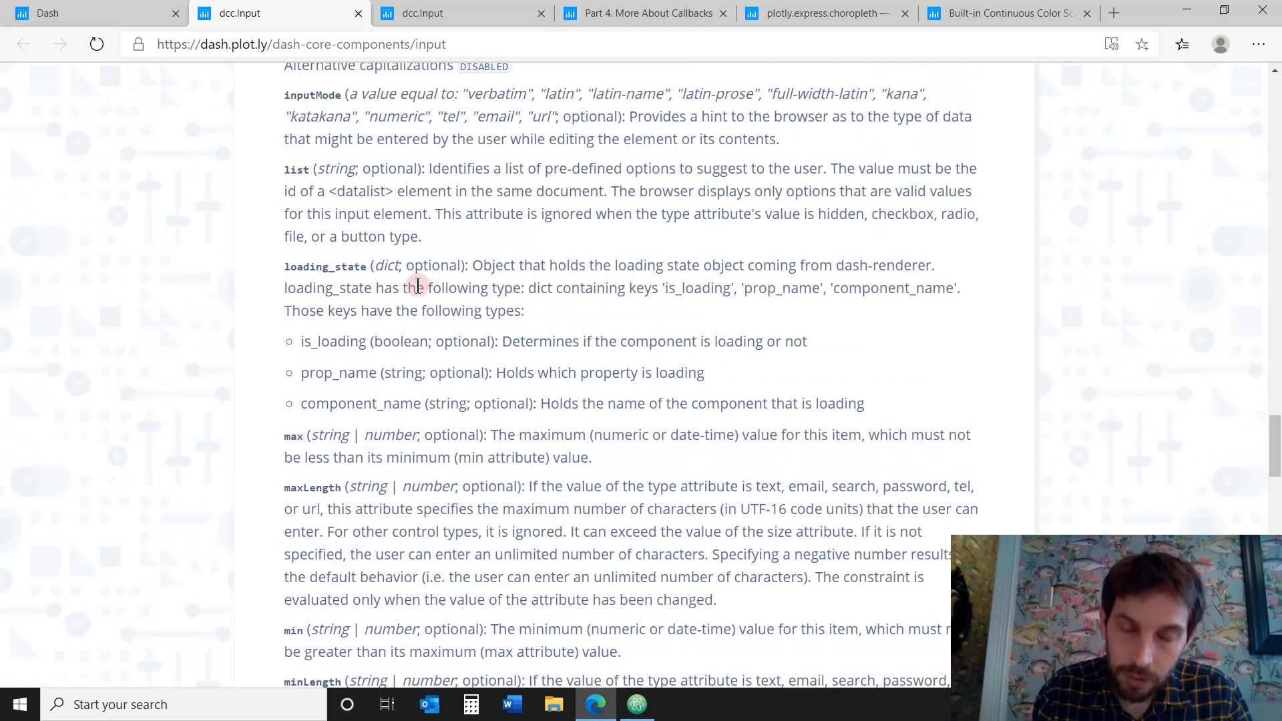
mouse_move(424, 292)
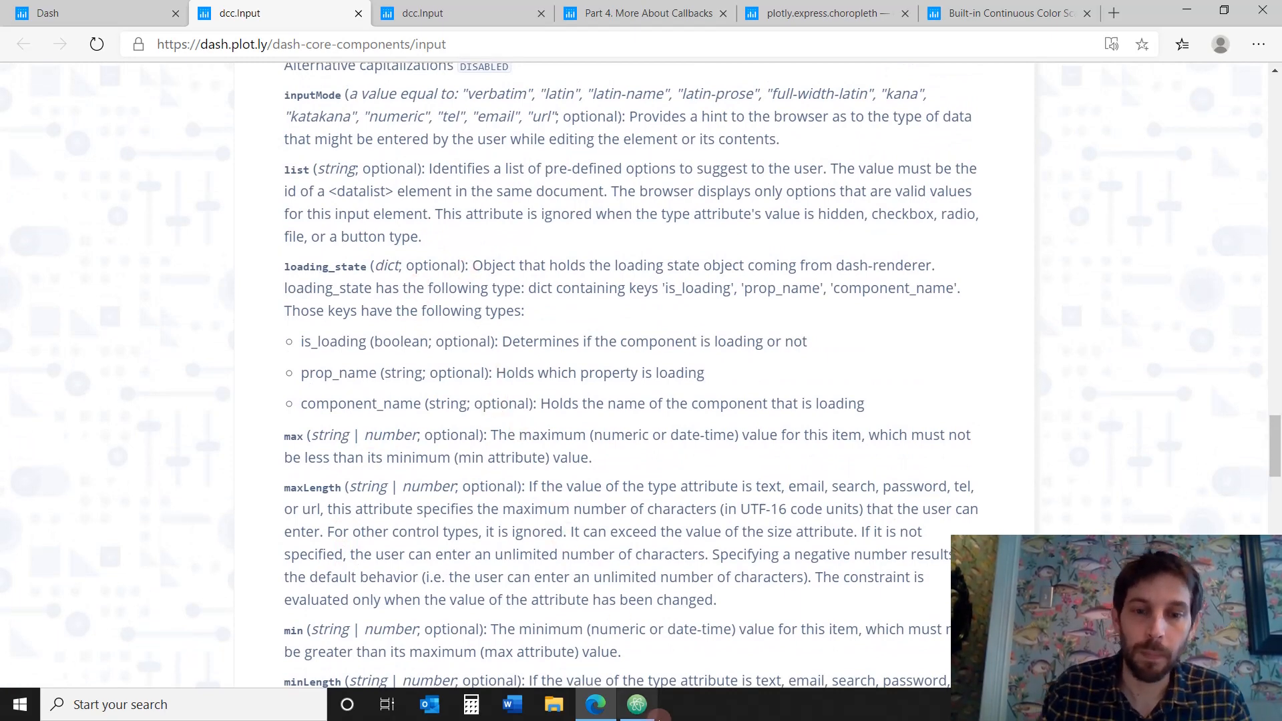
click(636, 704)
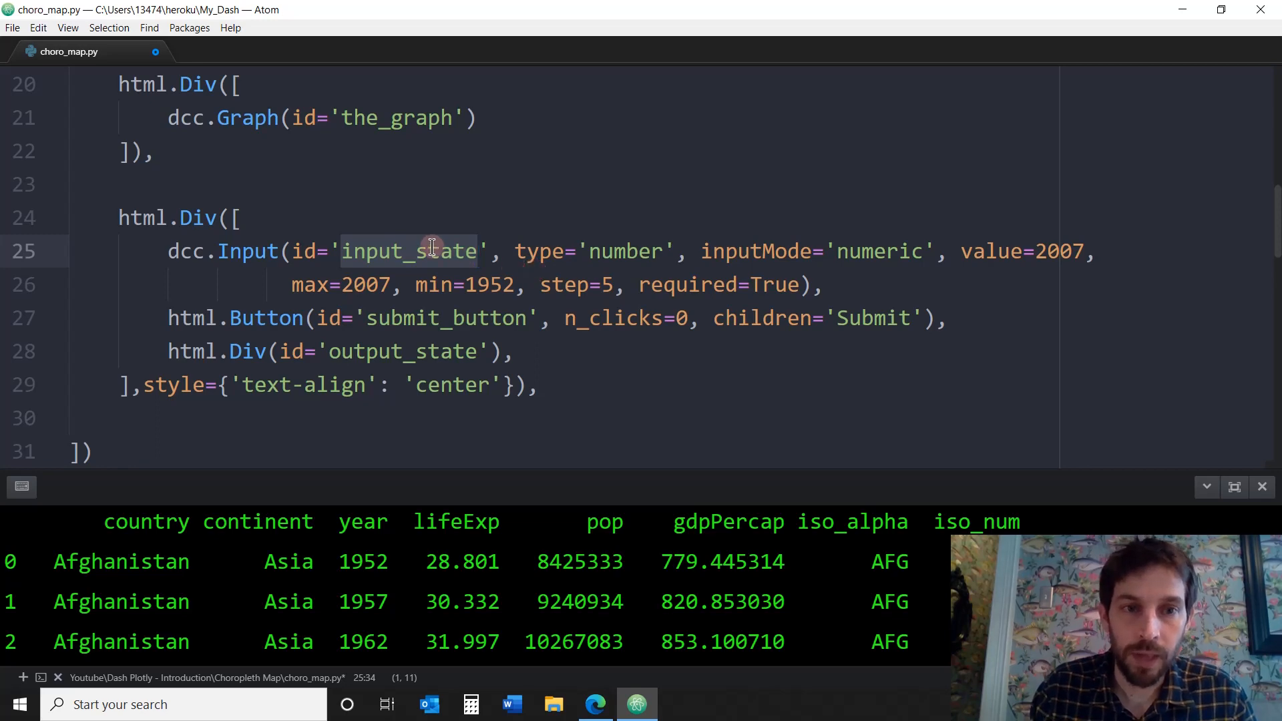
mouse_move(569, 247)
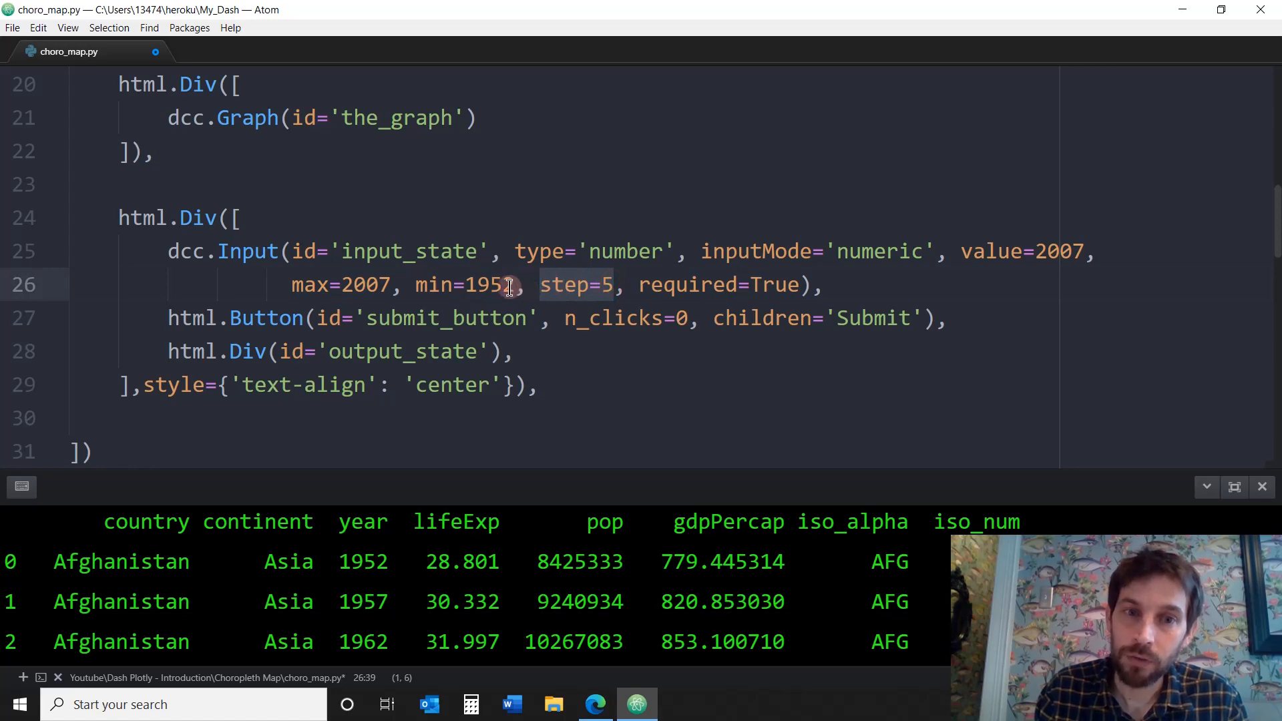
Review the year Input's min 1952, max 2007 and step 5, then show the Dash app
text(2)
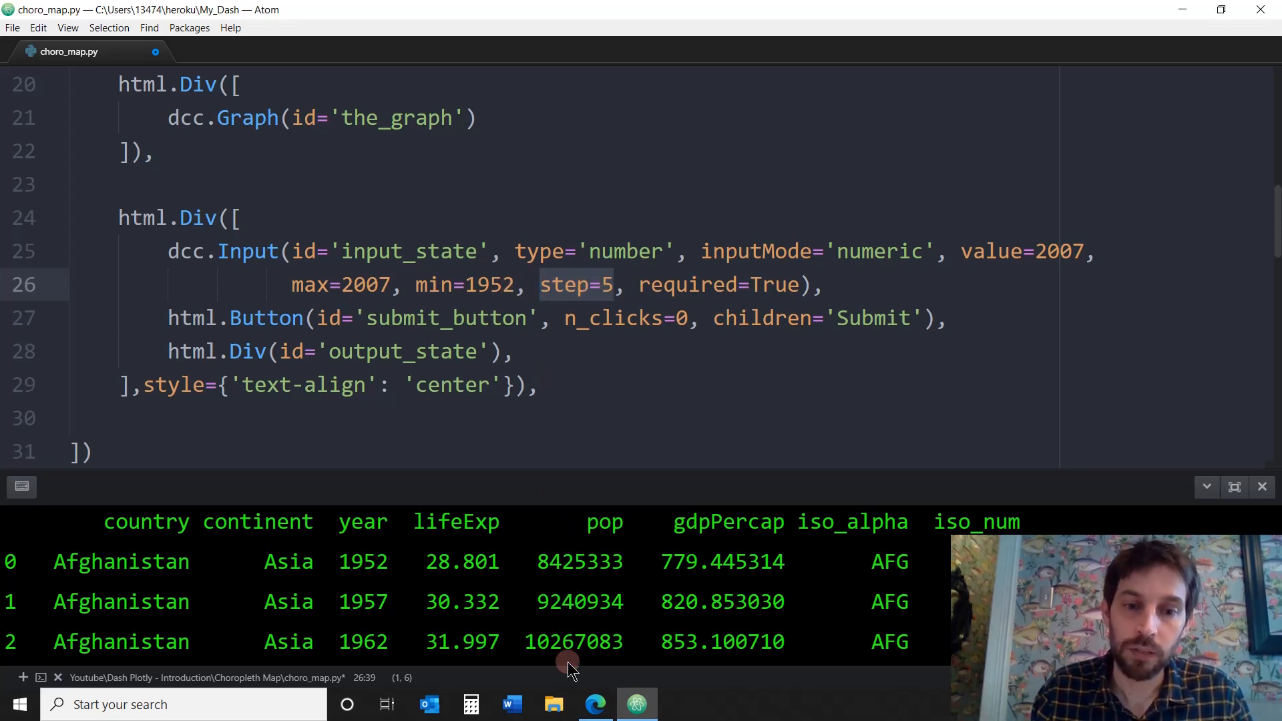
click(594, 704)
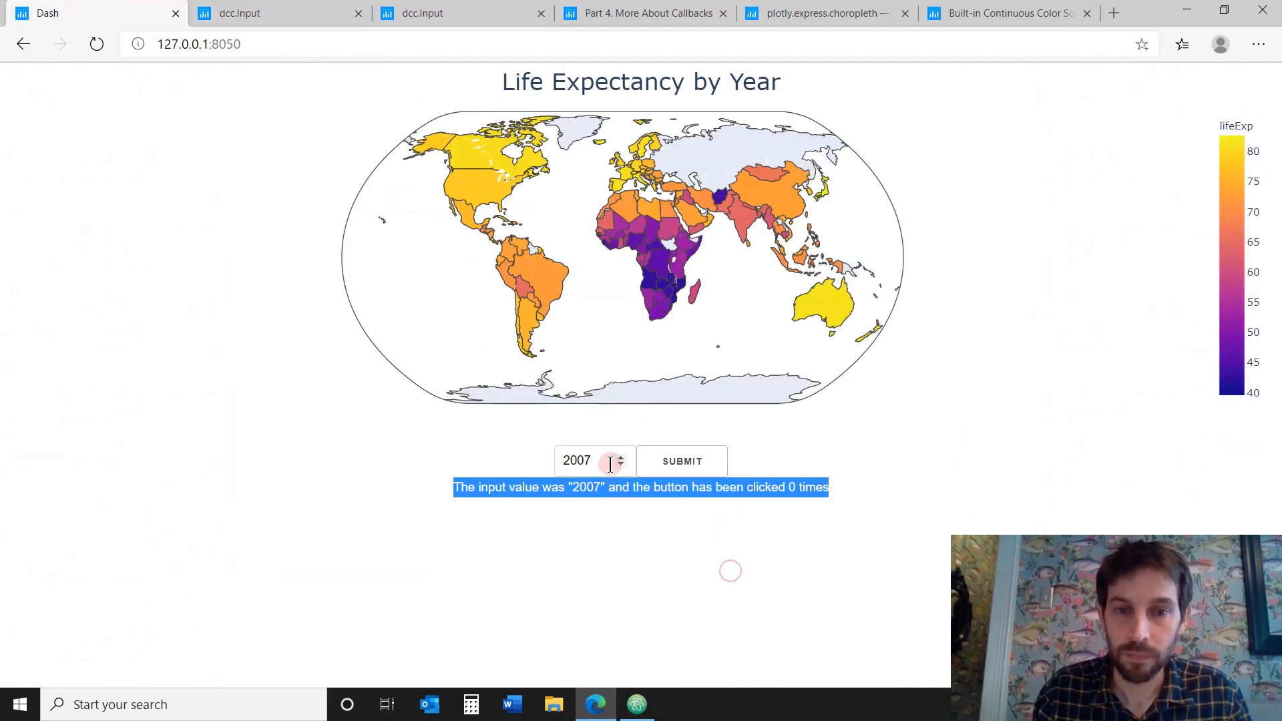
Step the app's year field down from 2007 to 1997, briefly checking Atom
click(620, 465)
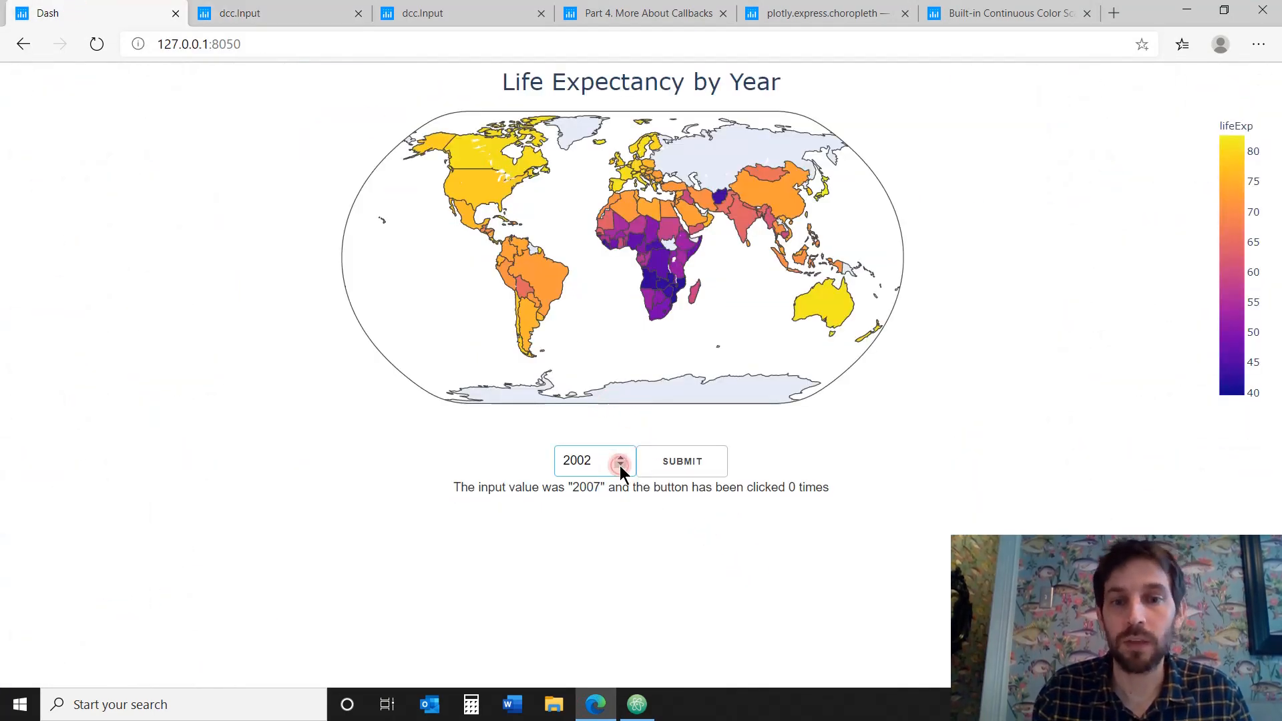
click(619, 466)
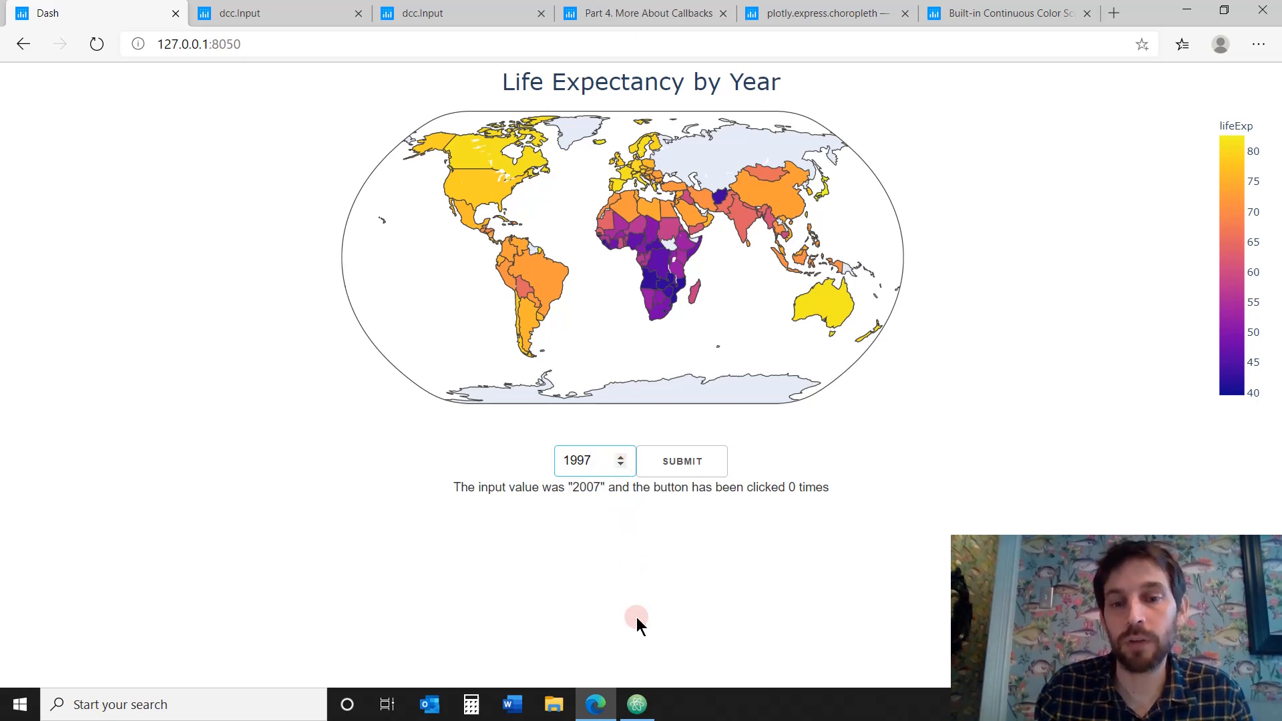
click(636, 703)
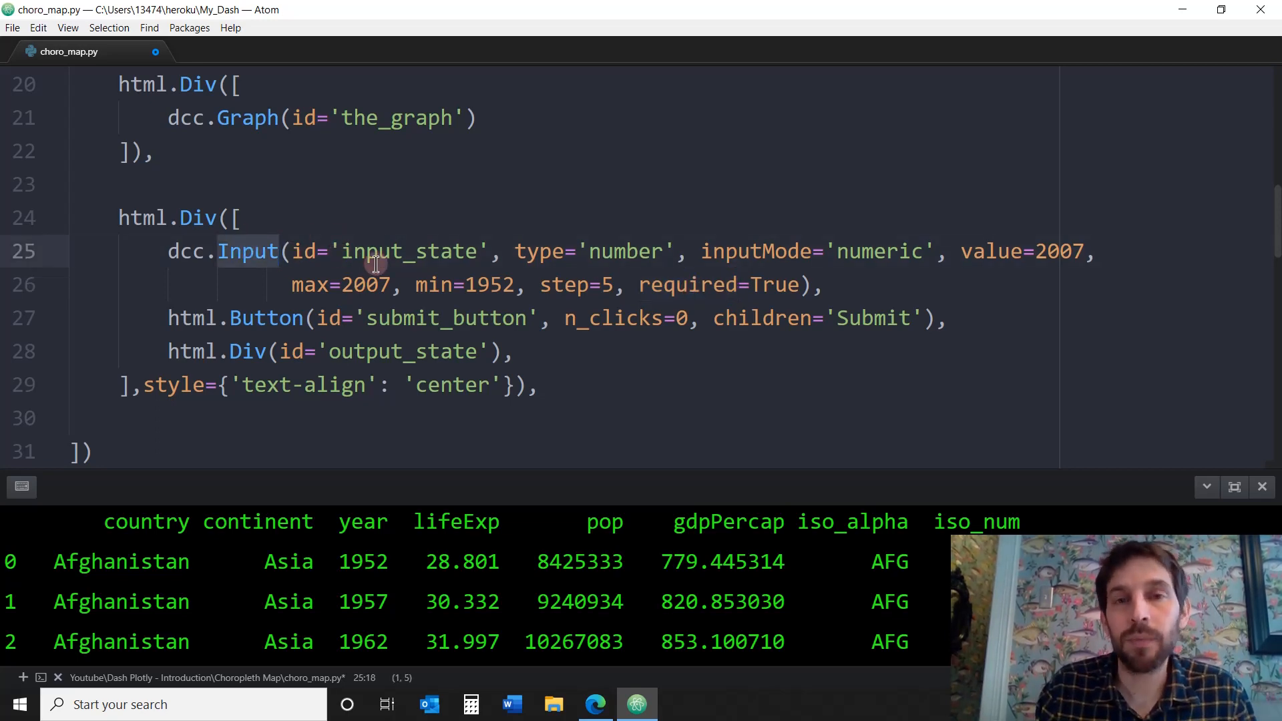
mouse_move(640, 382)
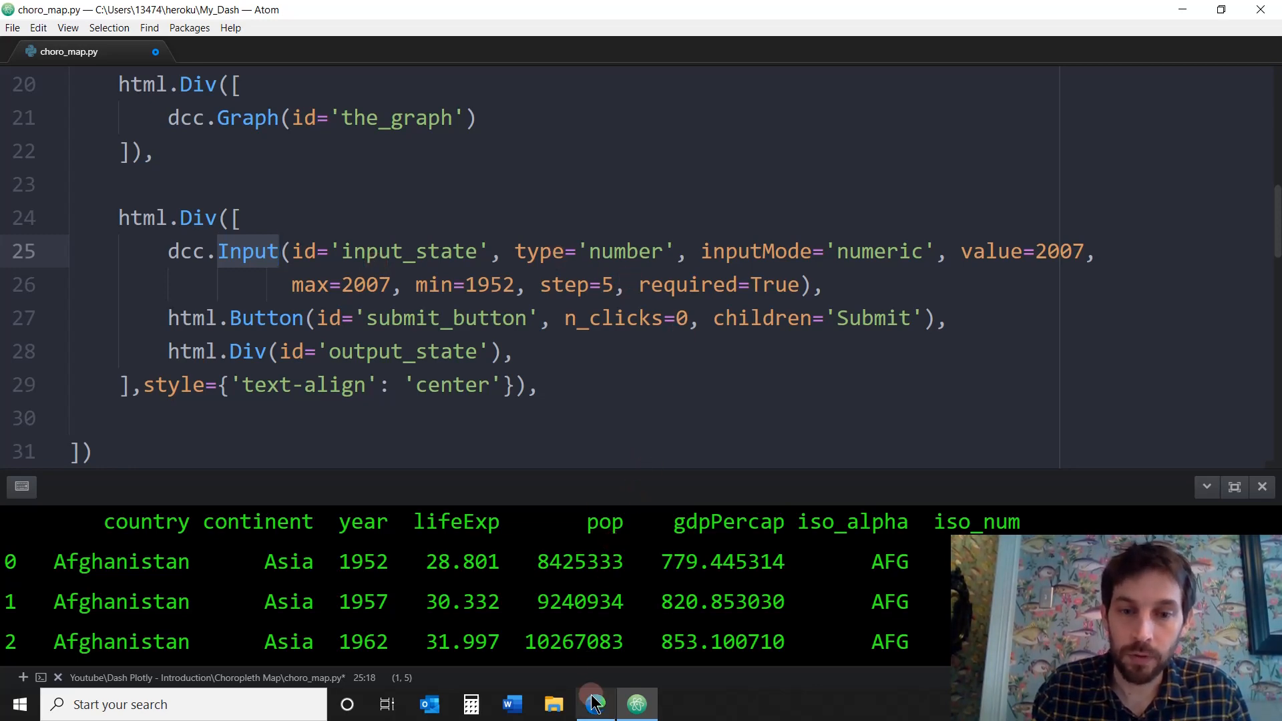
click(595, 704)
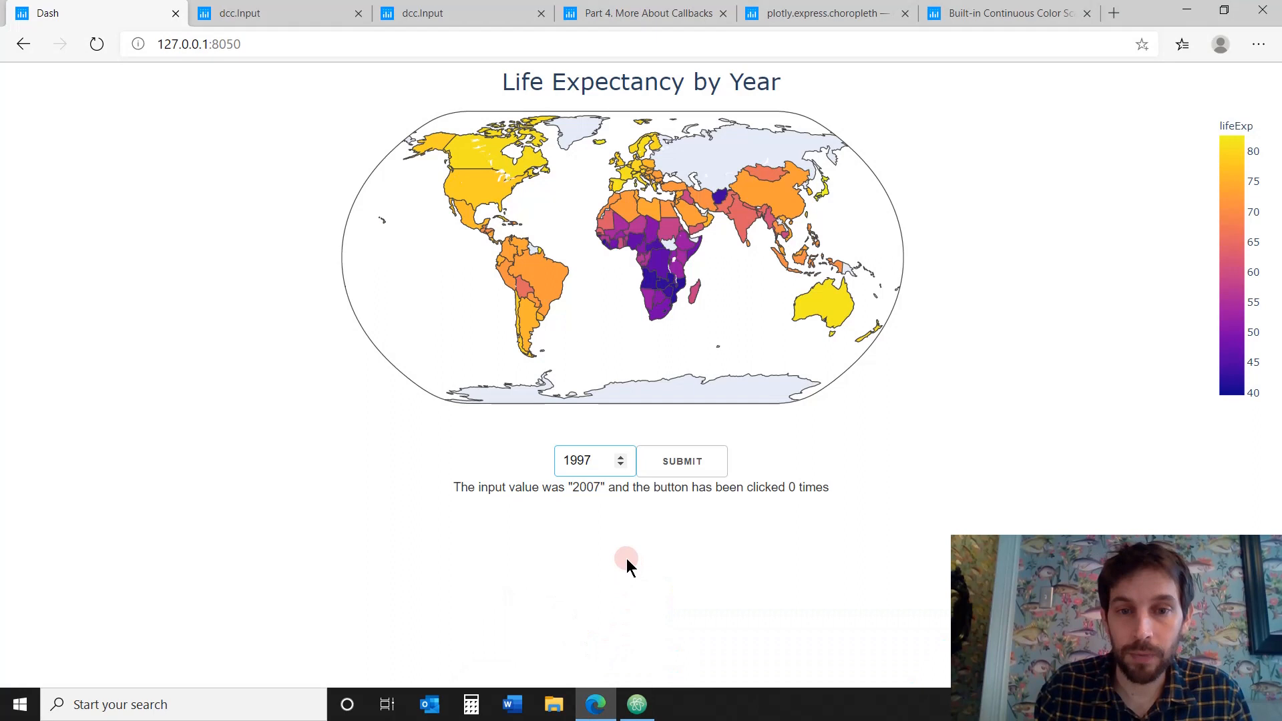
Clear the year field to trigger the required-field warning, then return to Atom
triple_click(581, 460)
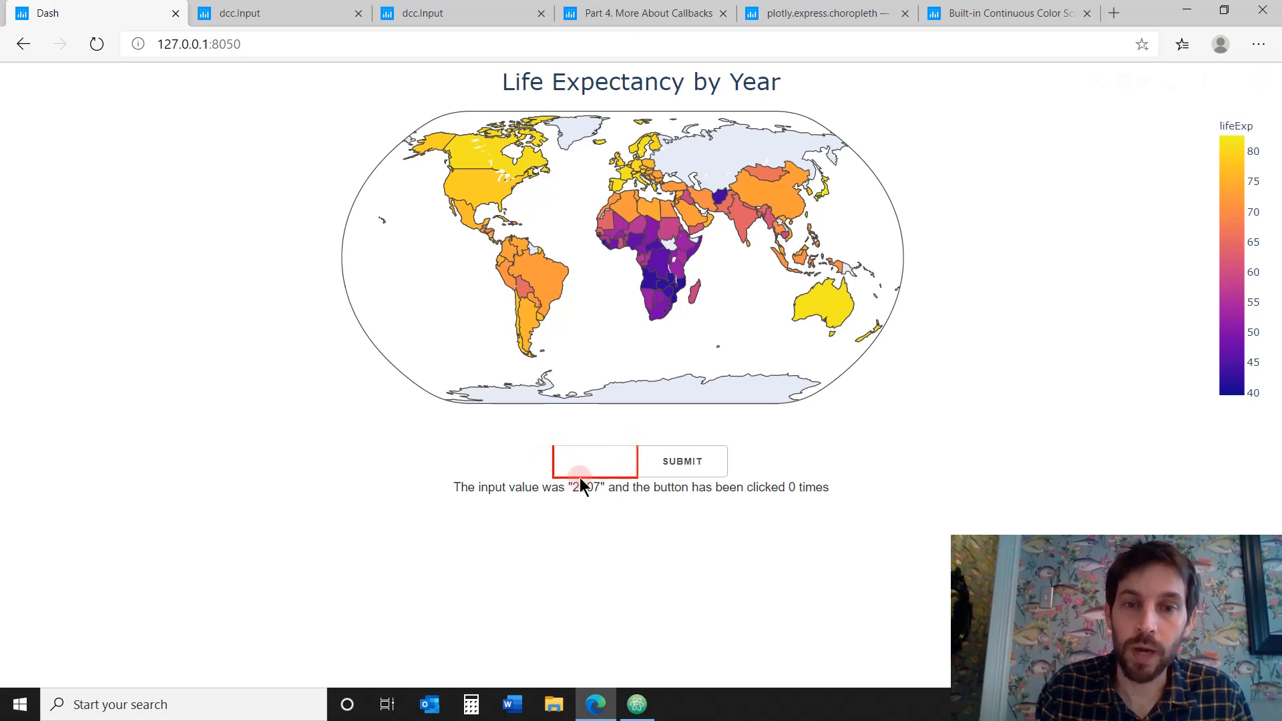
click(681, 460)
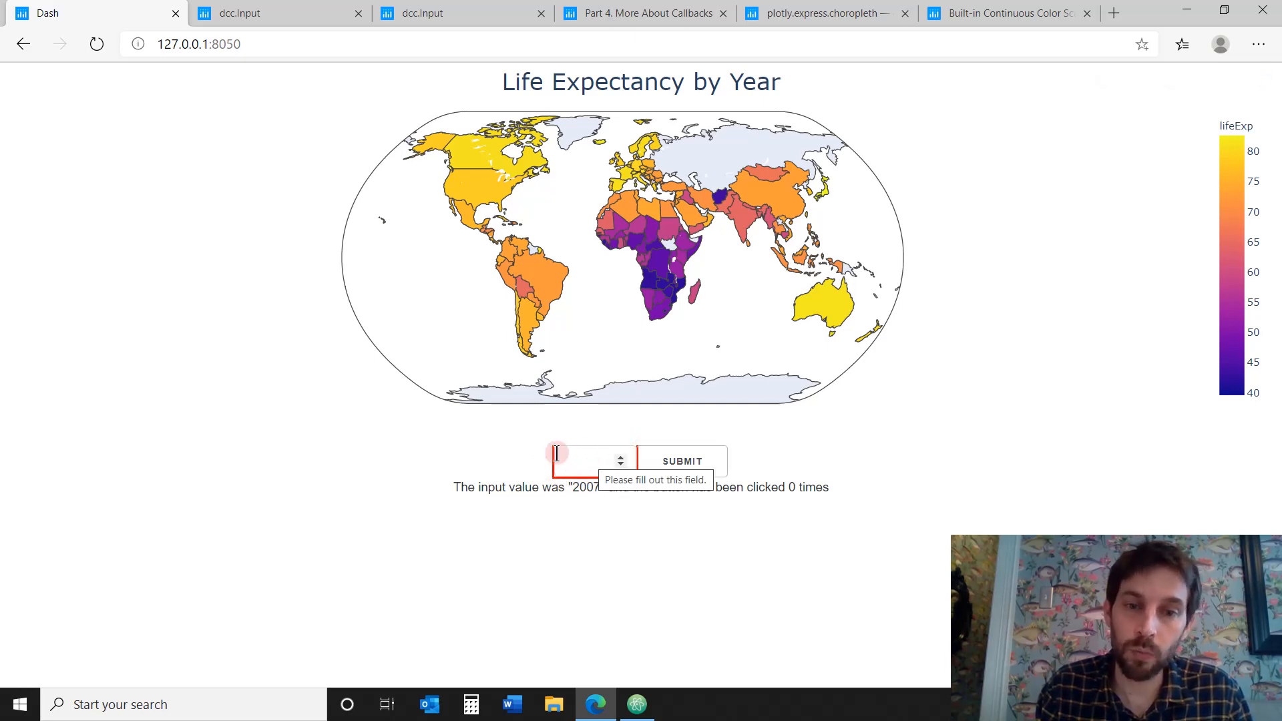
click(636, 704)
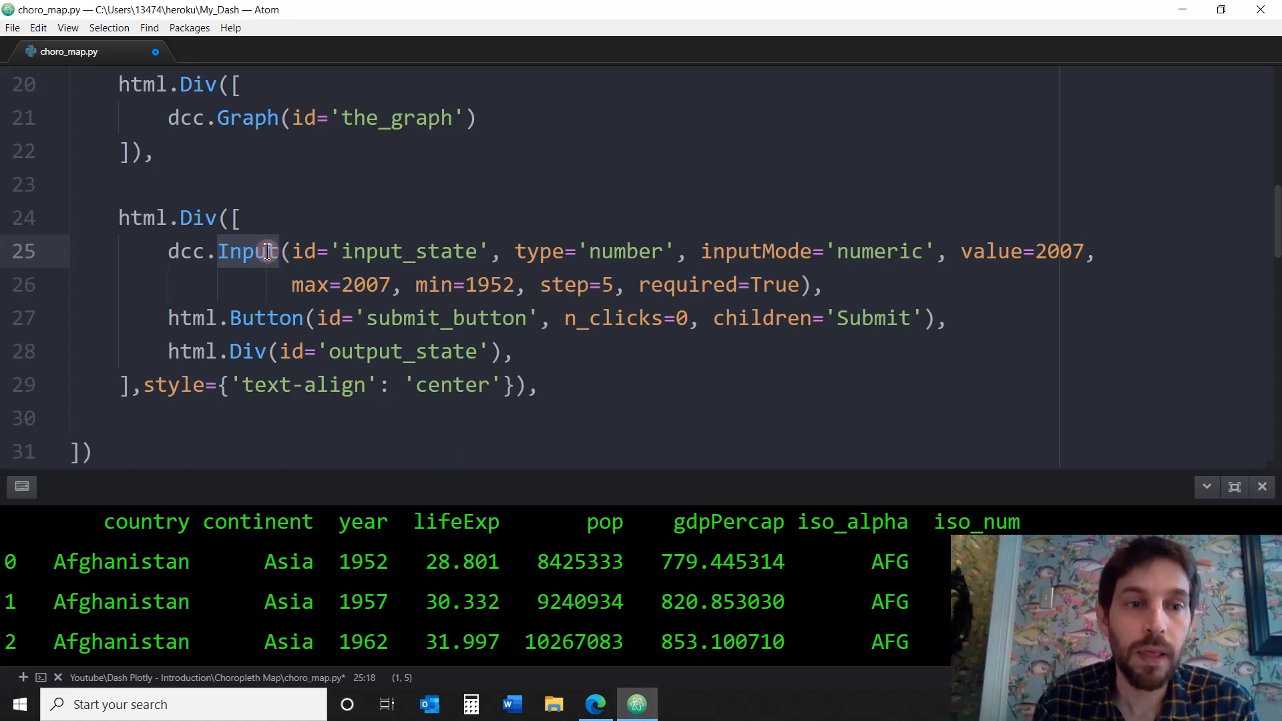
mouse_move(273, 265)
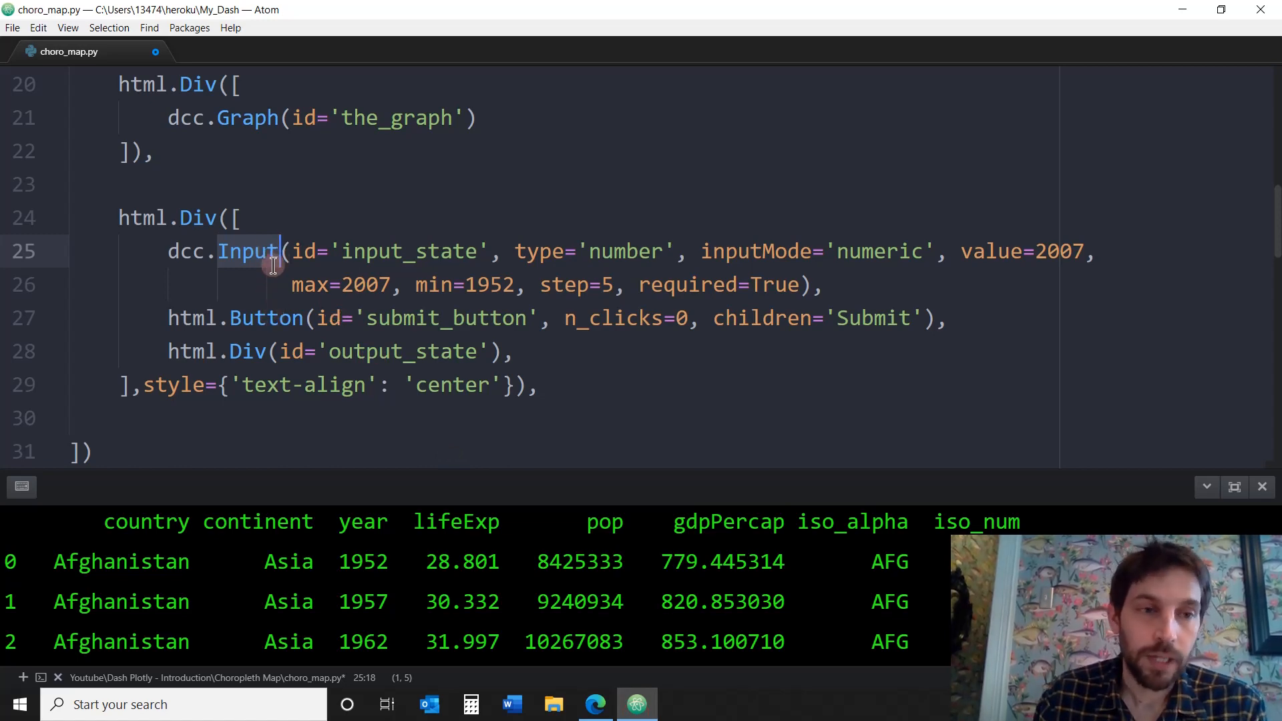
mouse_move(194, 318)
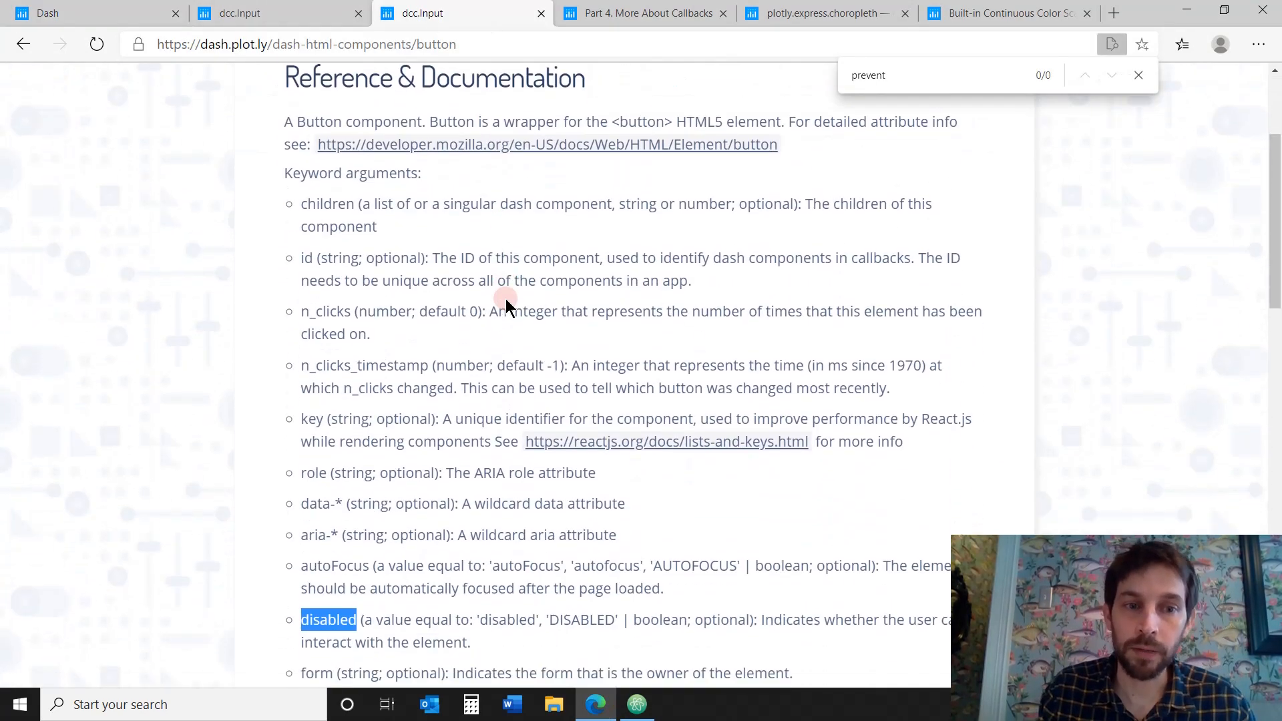
scroll(down, 3)
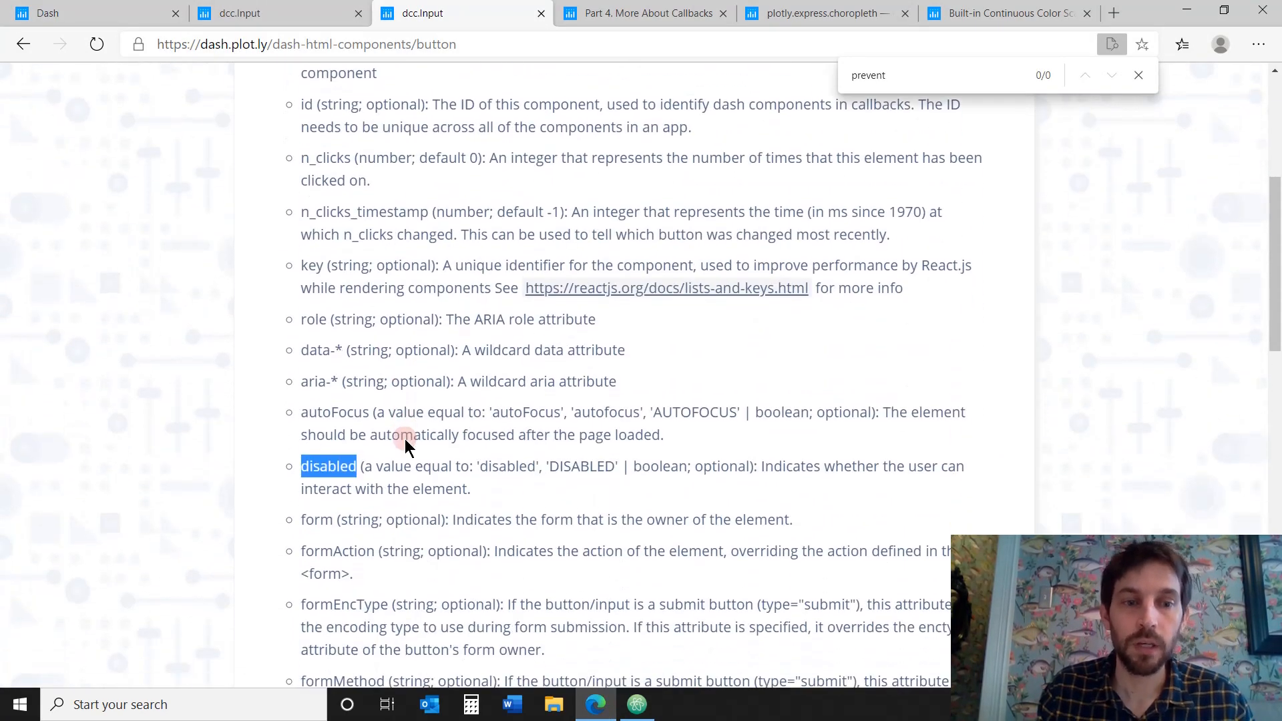
click(637, 703)
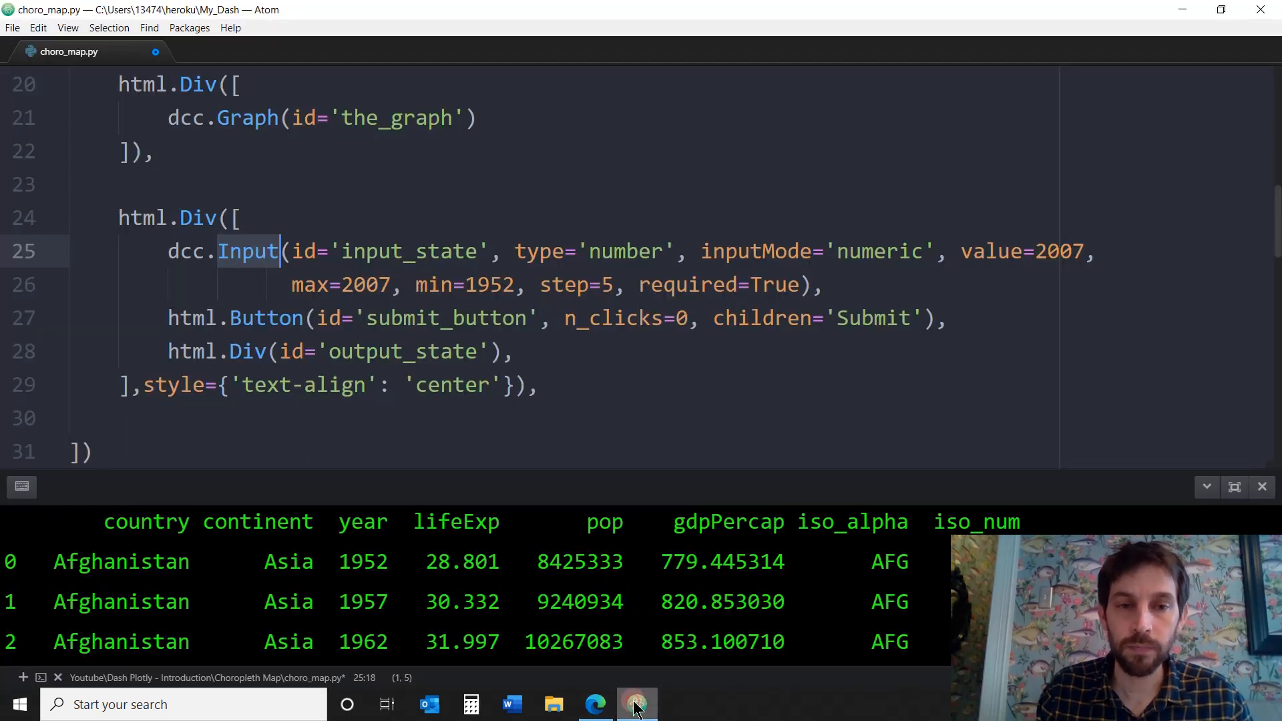
mouse_move(454, 407)
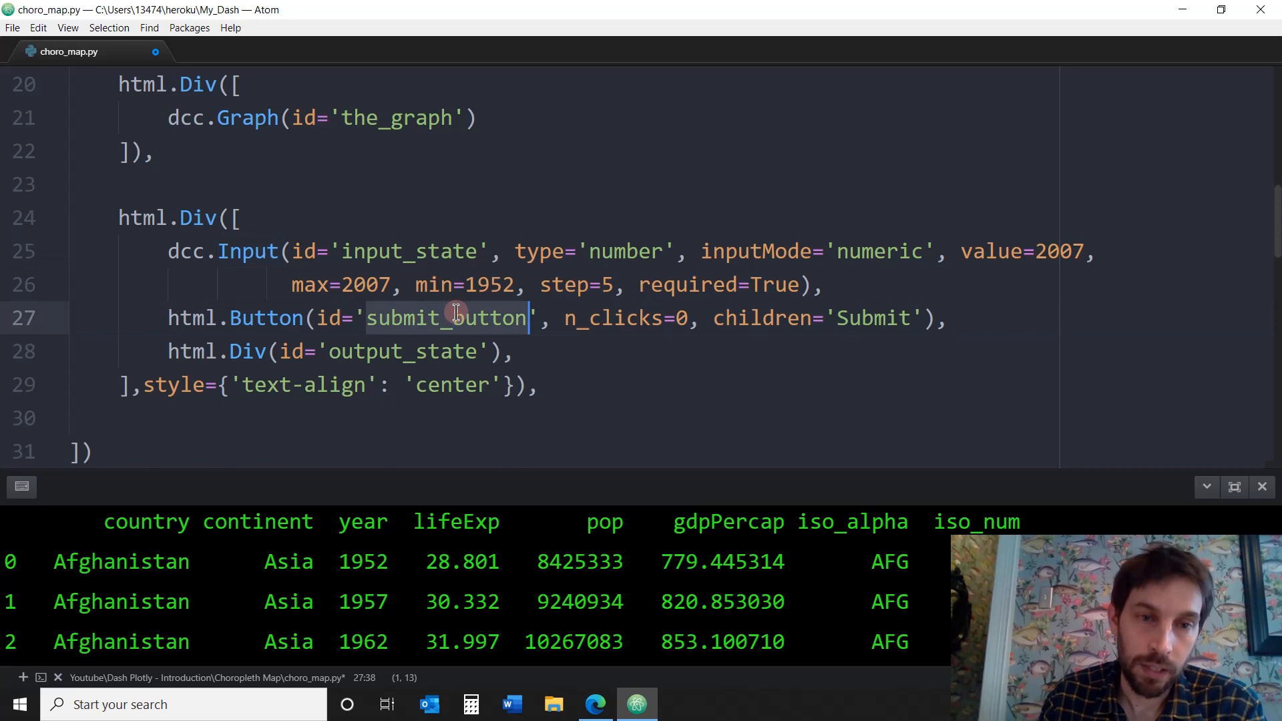
mouse_move(691, 329)
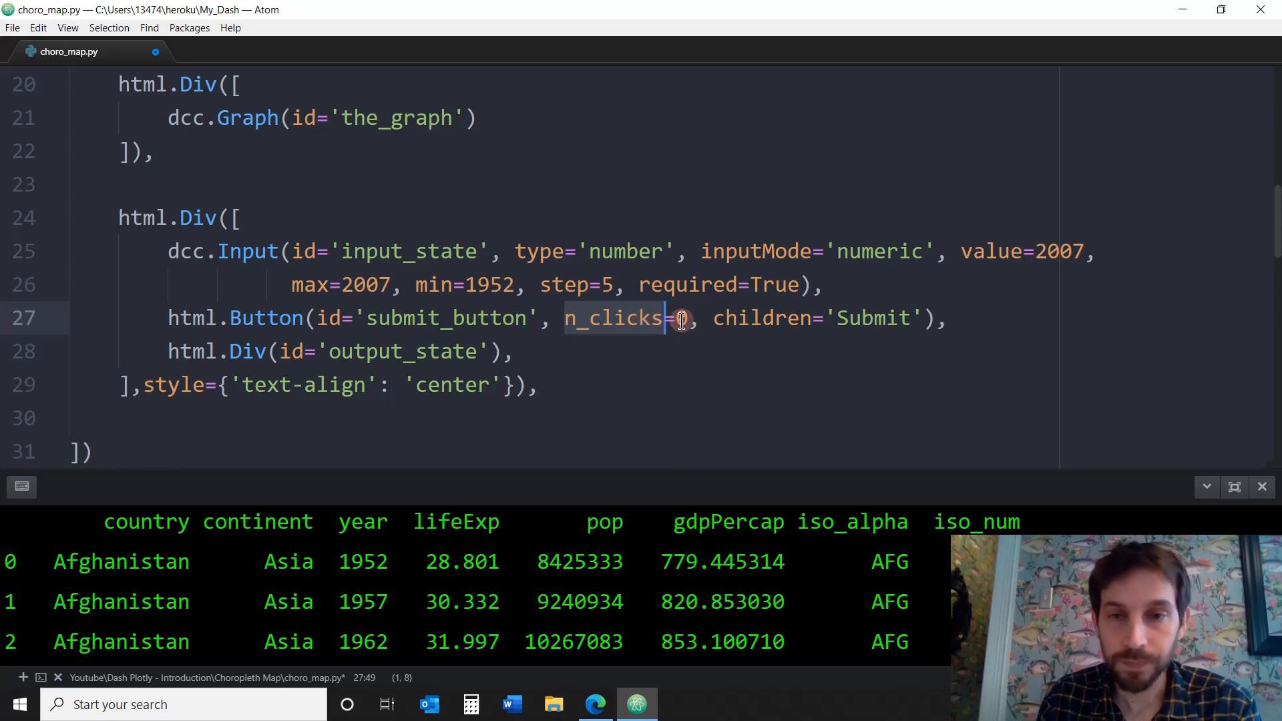
click(856, 317)
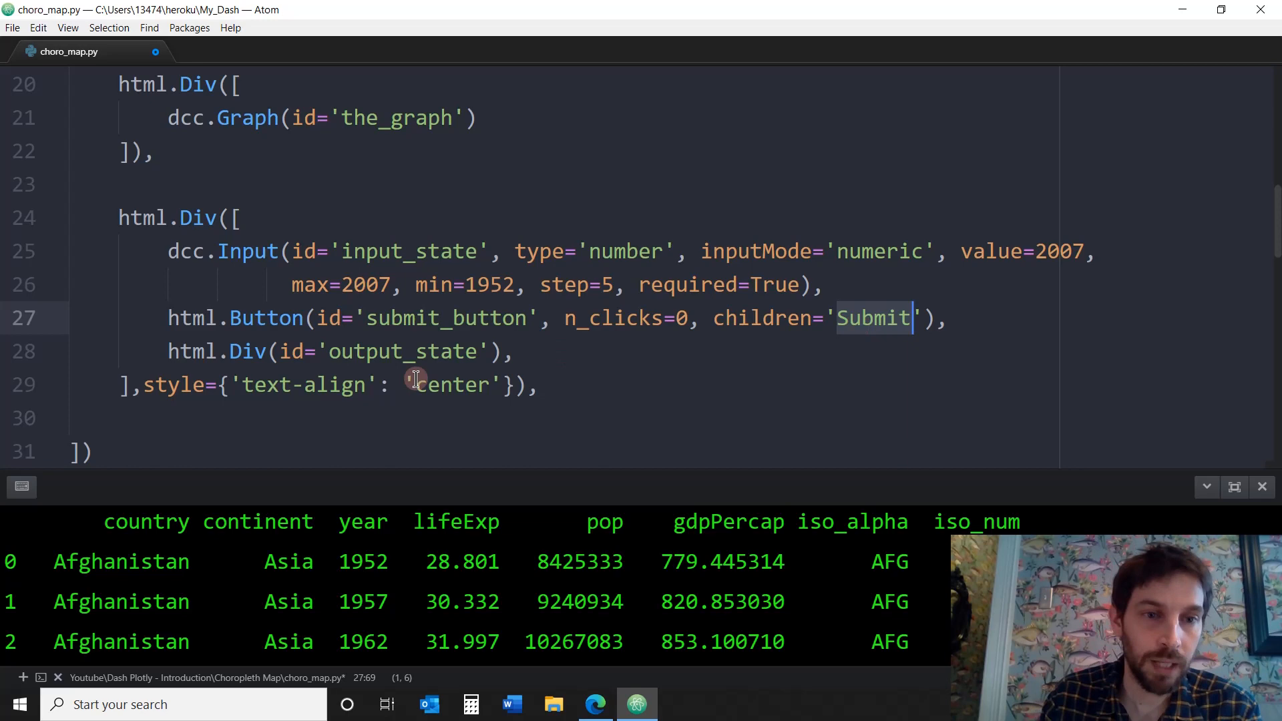
click(283, 352)
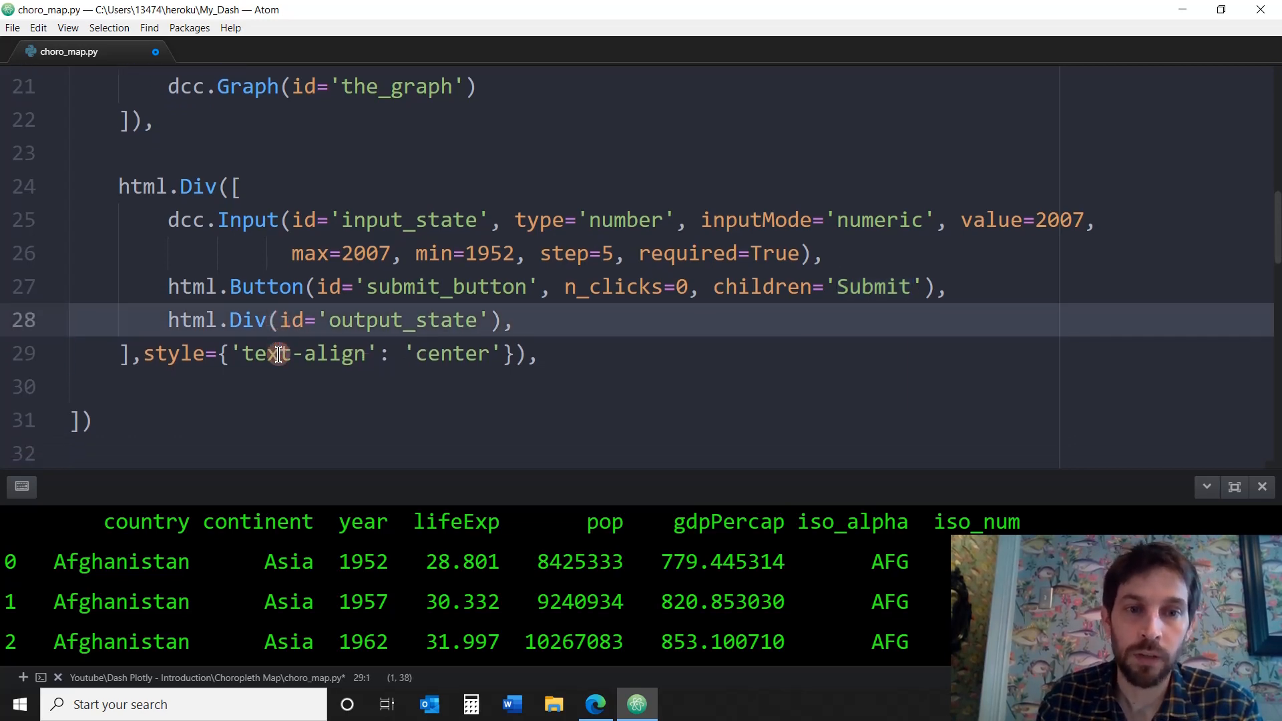
scroll(down, 3)
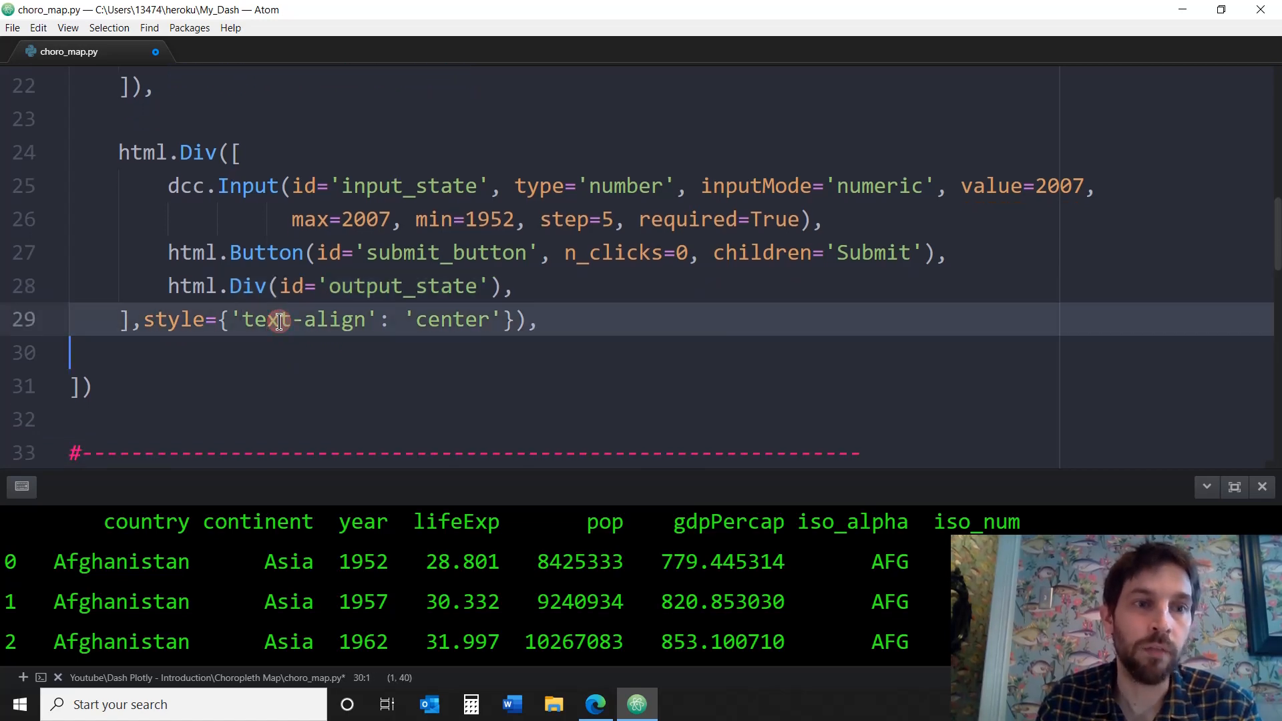
mouse_move(321, 305)
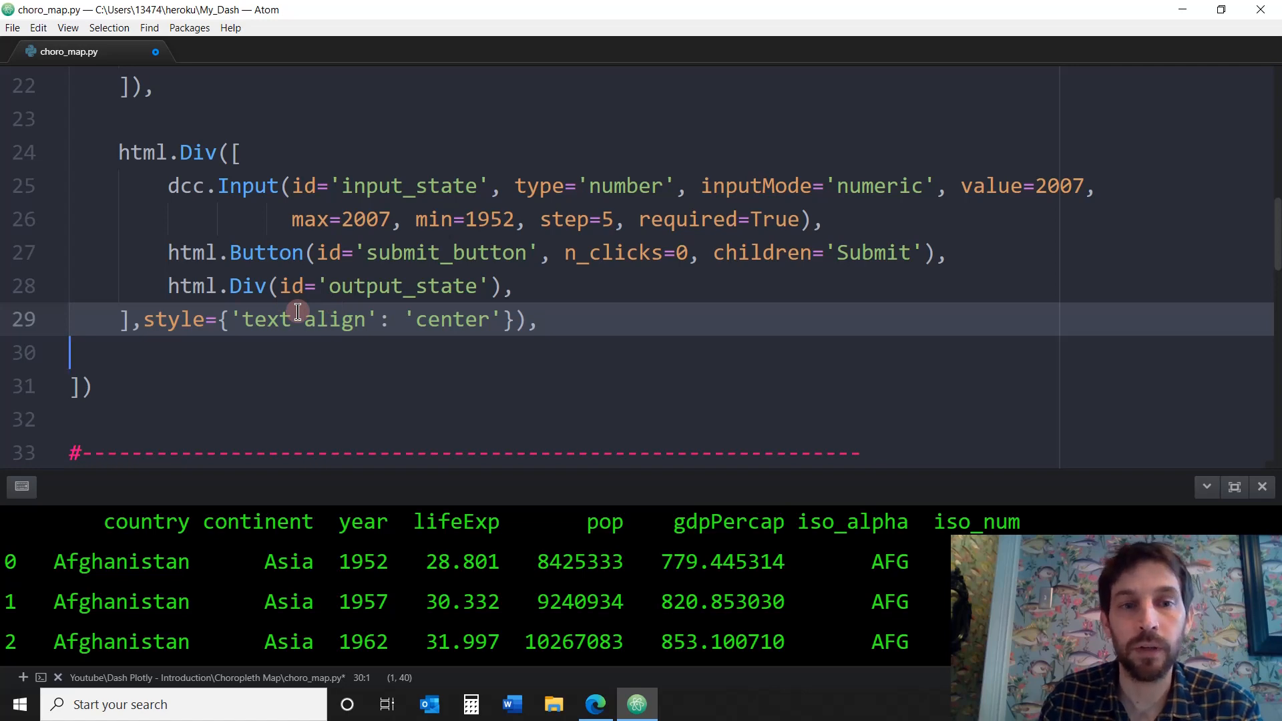
scroll(down, 3)
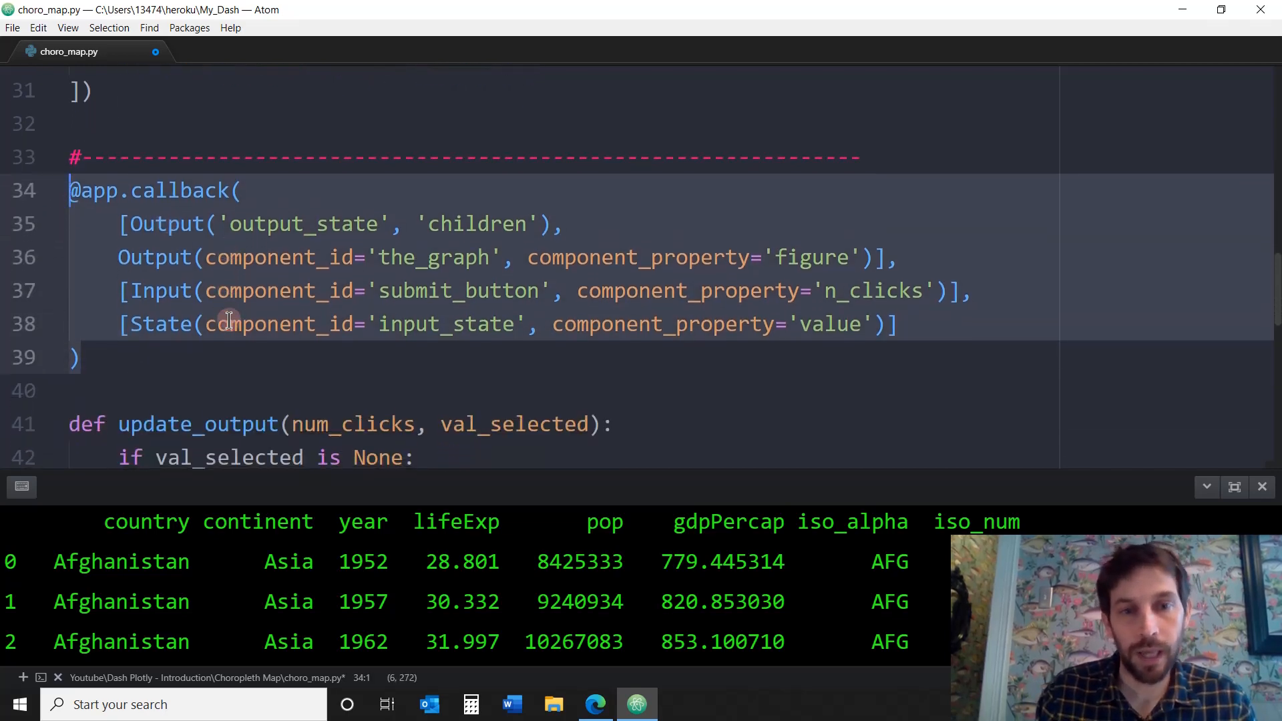
mouse_move(272, 339)
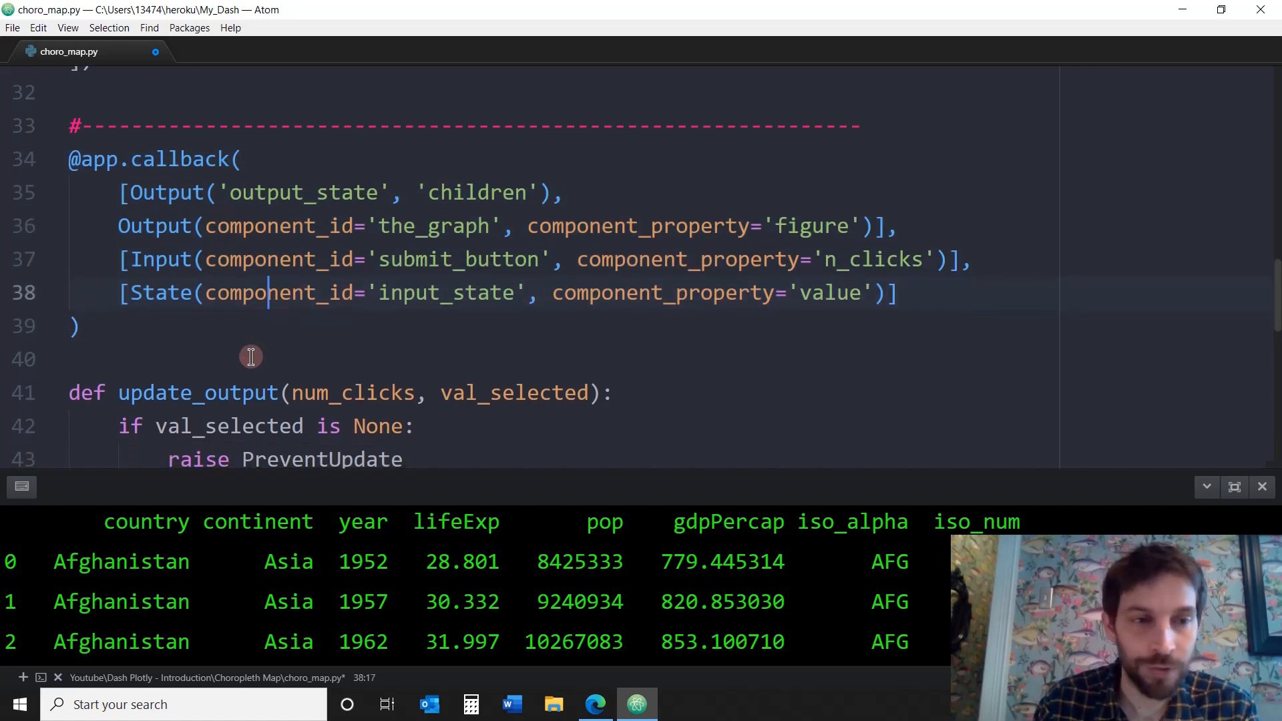
Check the callback ids submit_button and input_state against the layout's Button and Input
scroll(up, 3)
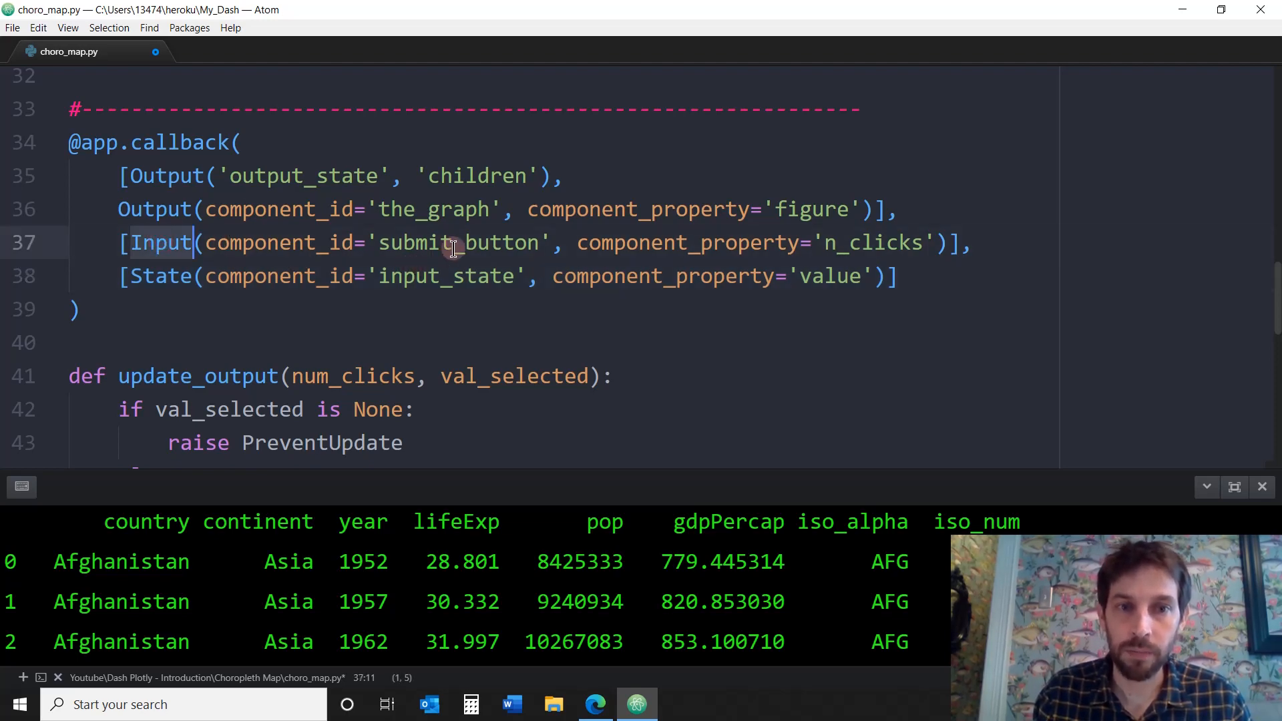
double_click(454, 241)
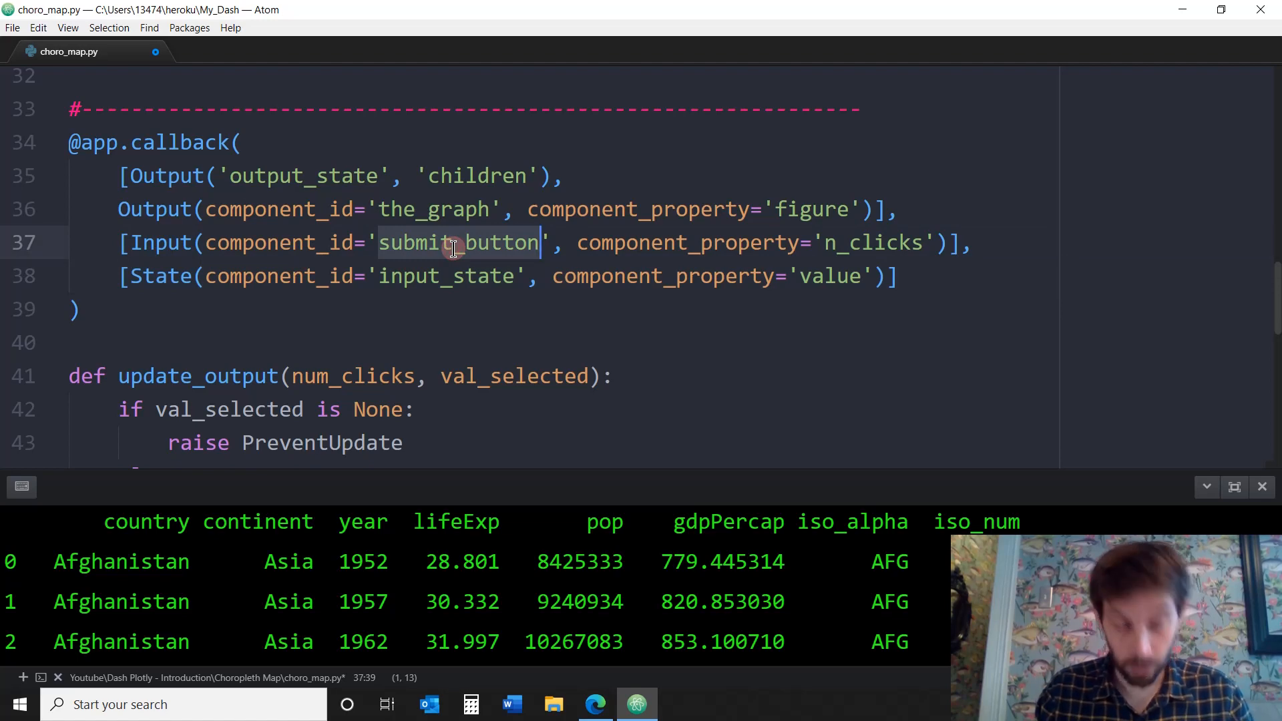
mouse_move(875, 243)
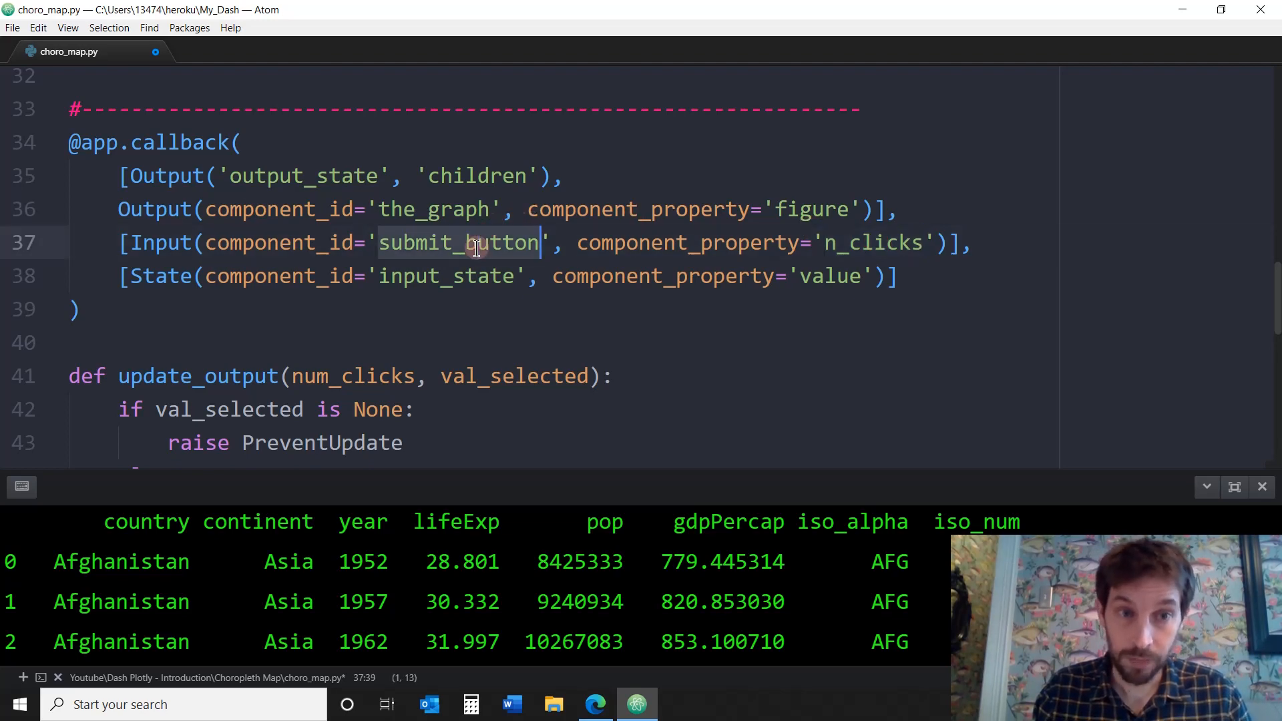
mouse_move(705, 243)
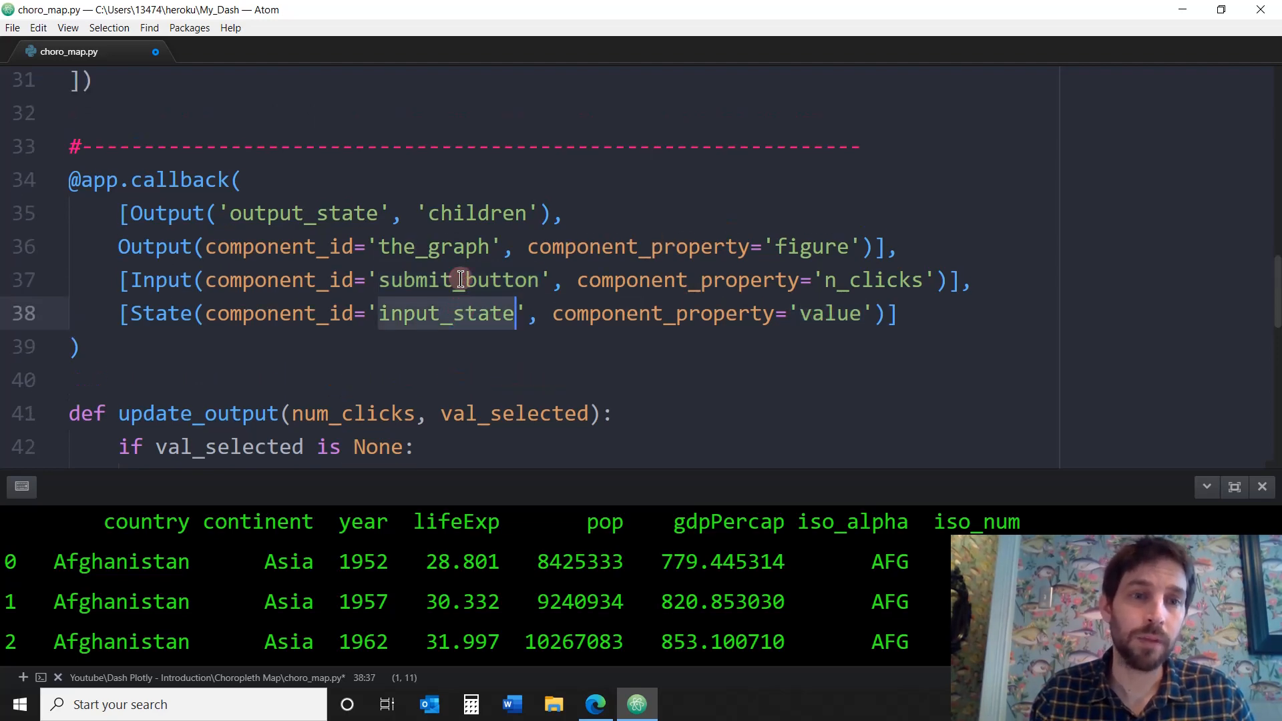
scroll(up, 3)
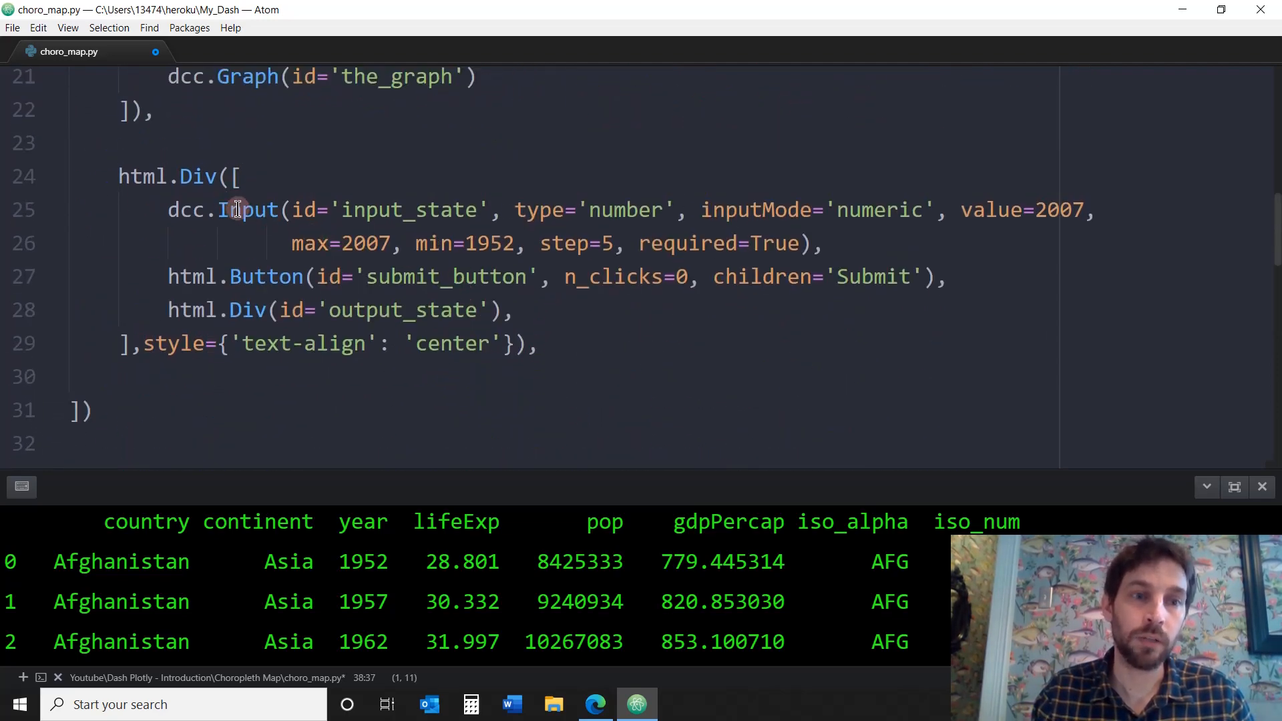
scroll(down, 3)
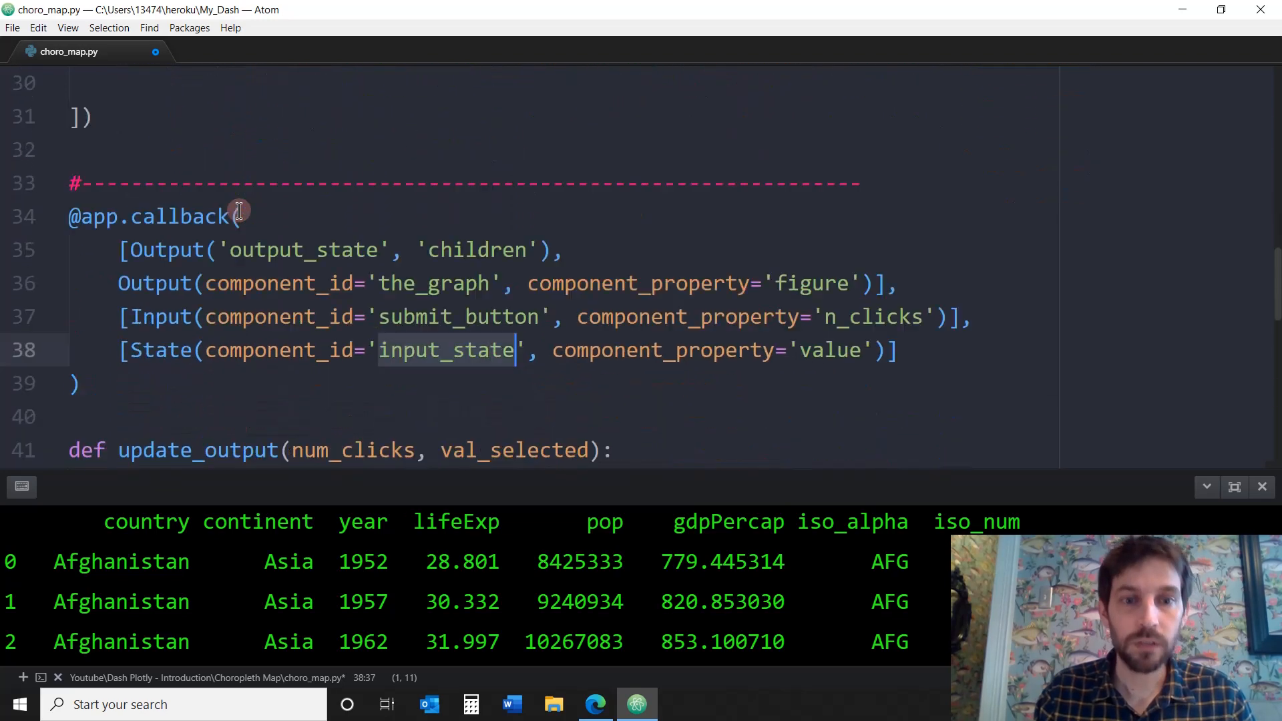
scroll(down, 3)
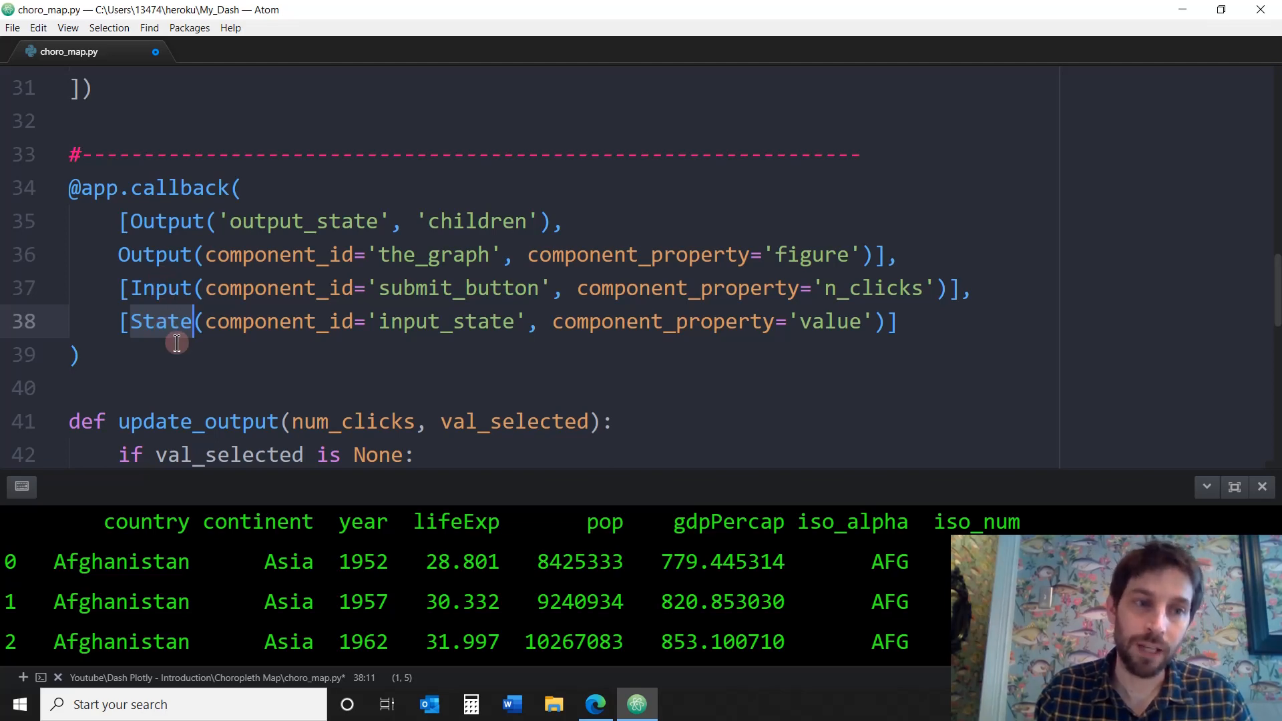
mouse_move(595, 704)
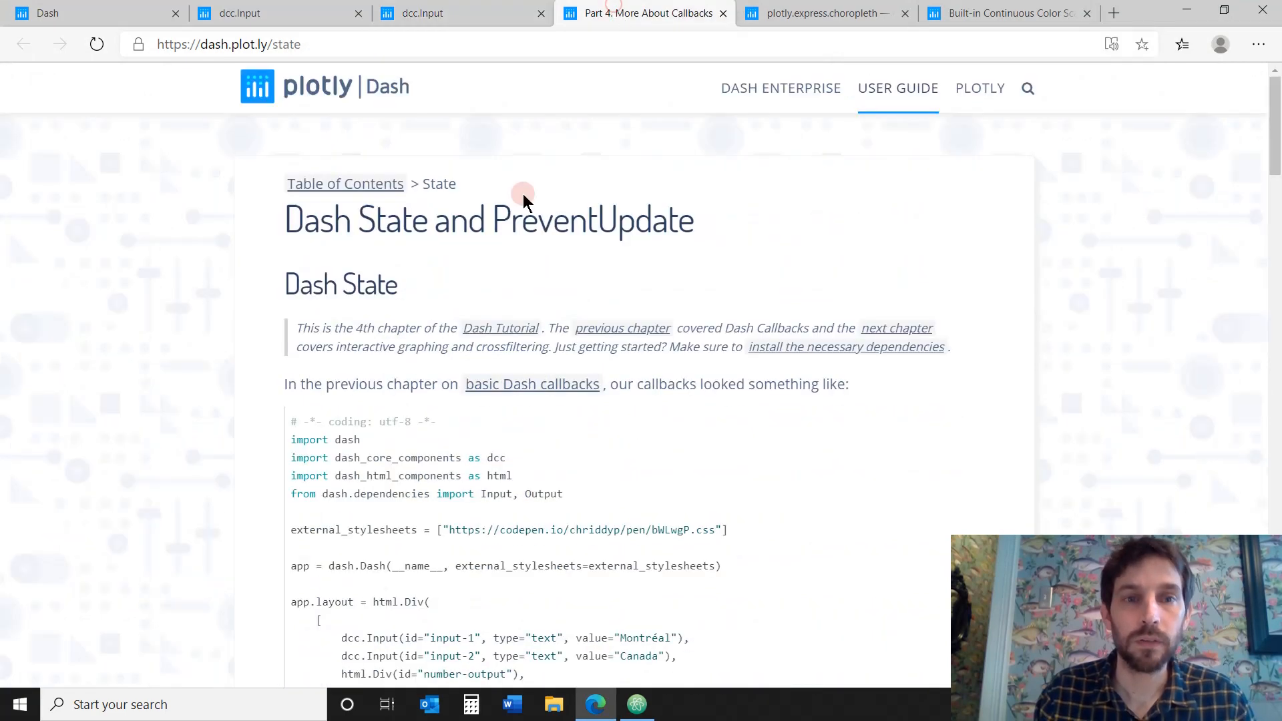
Read the Dash State example, glance at the callback code, then return to the app
scroll(down, 3)
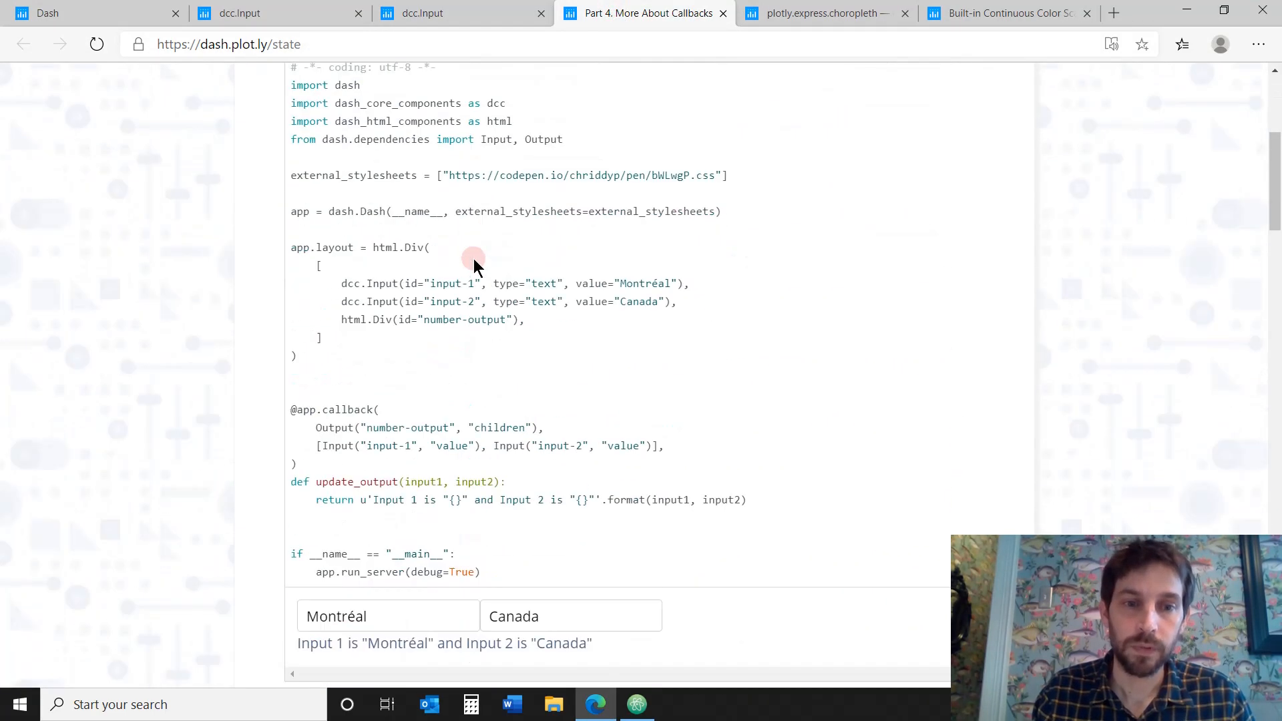
scroll(down, 3)
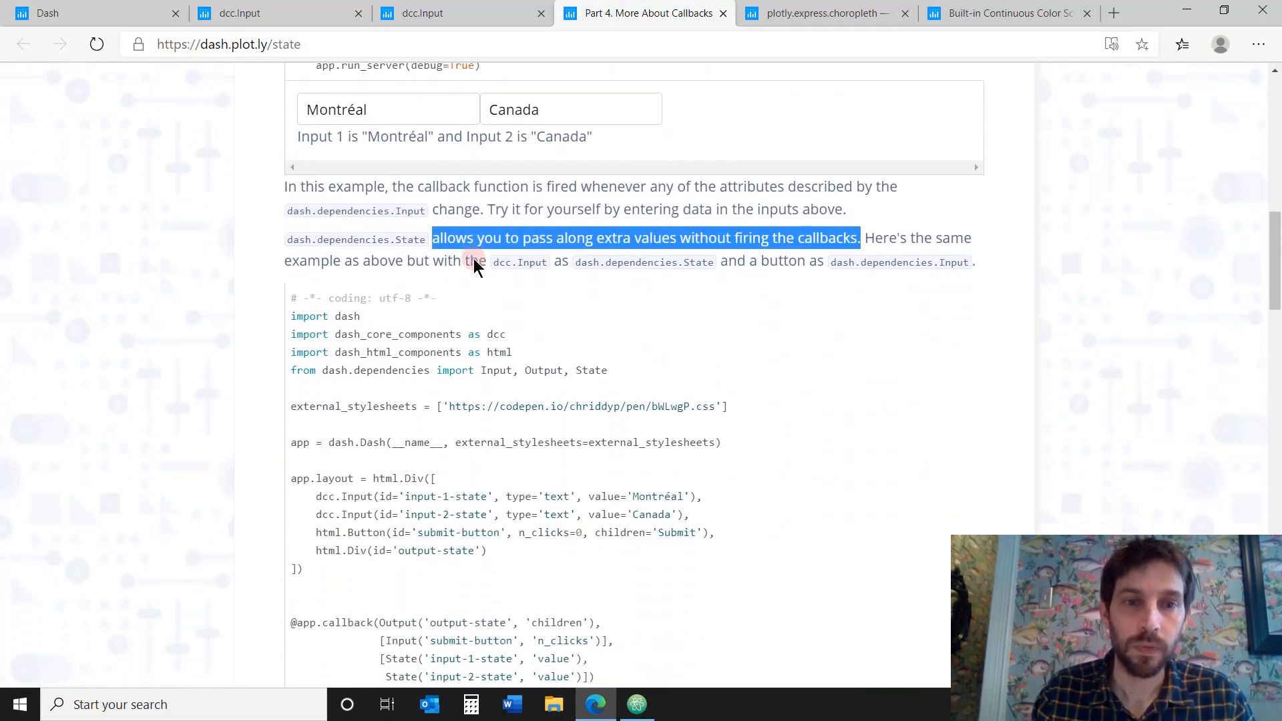
scroll(down, 3)
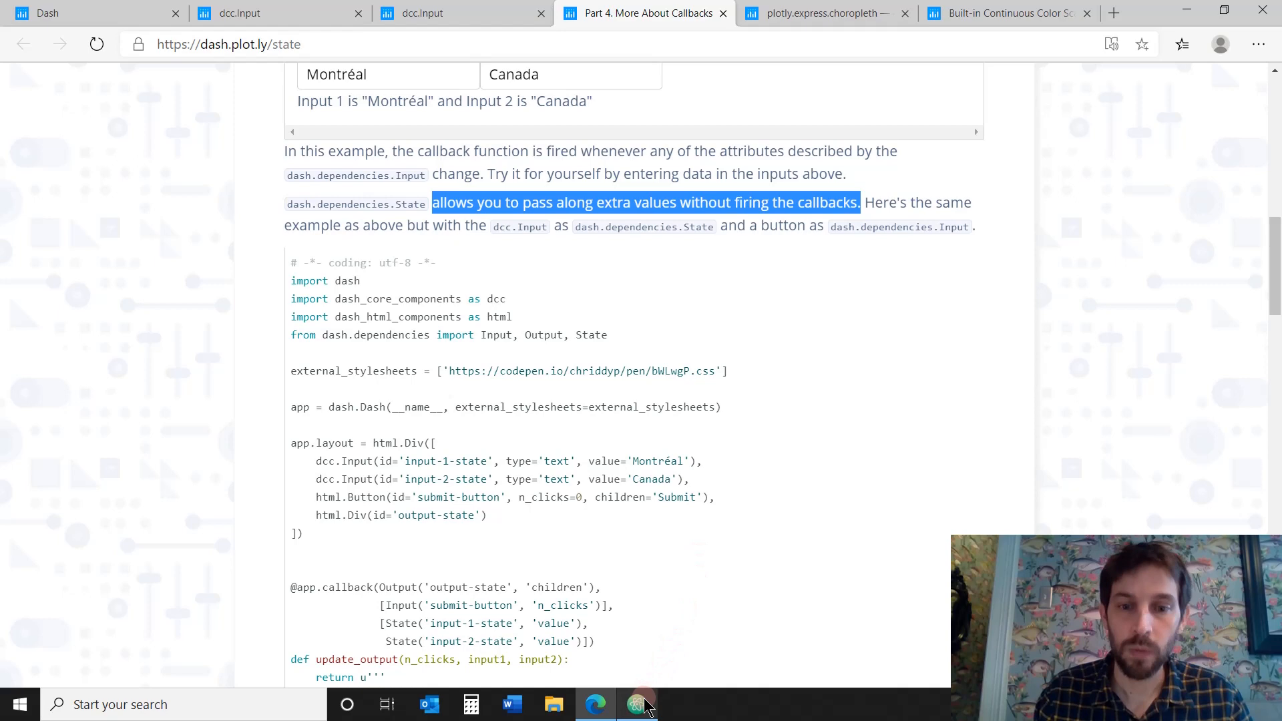
click(636, 704)
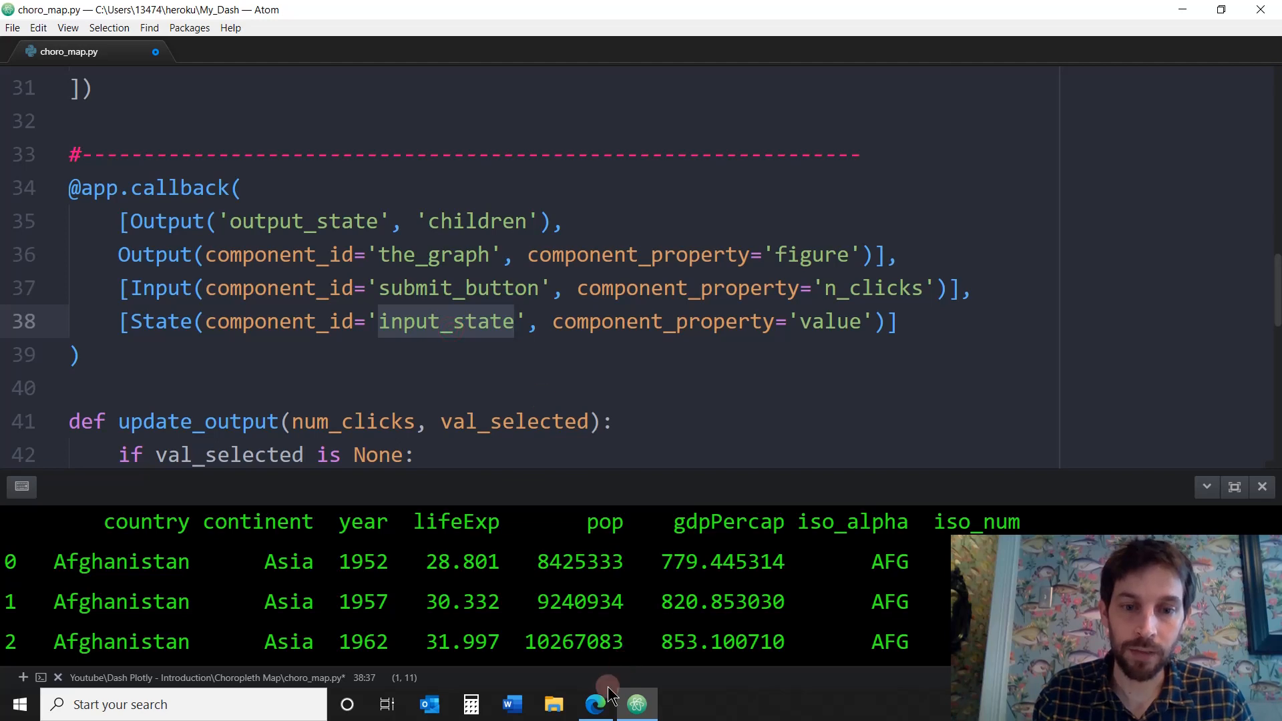
click(595, 703)
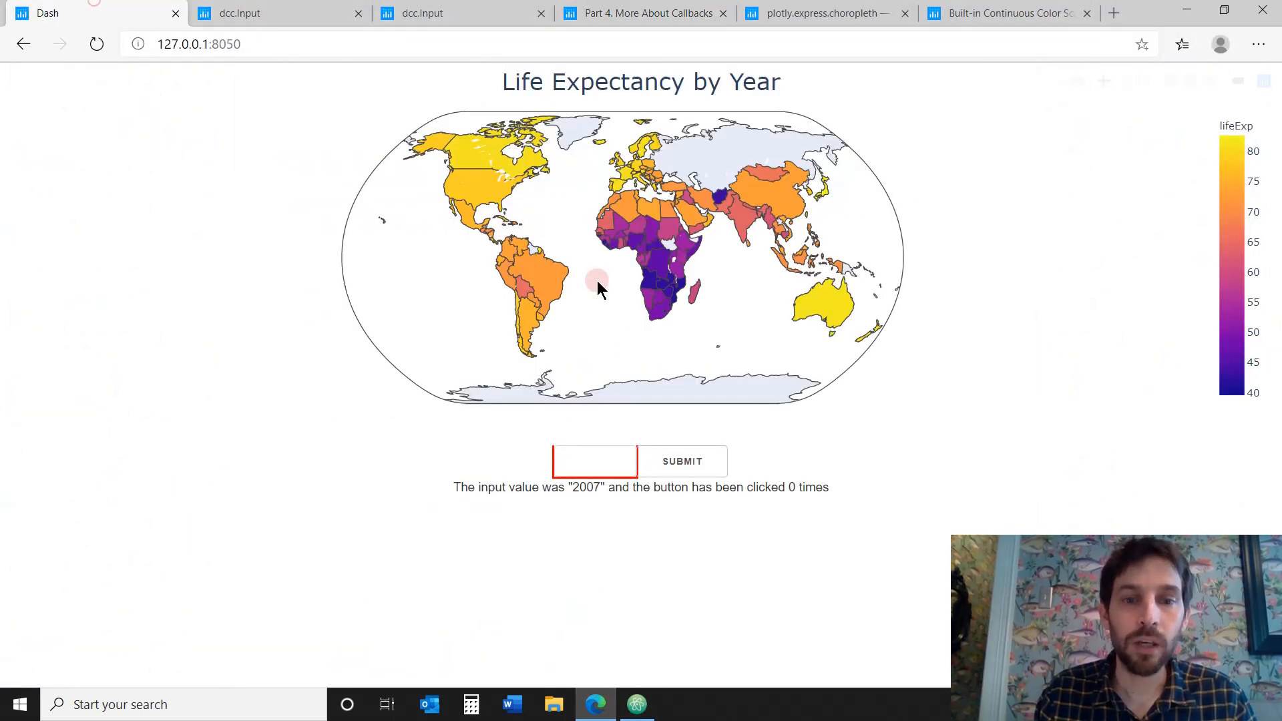
Enter years 1952 and 1972 and use the spinner without submitting; message stays at 2007
text(1952)
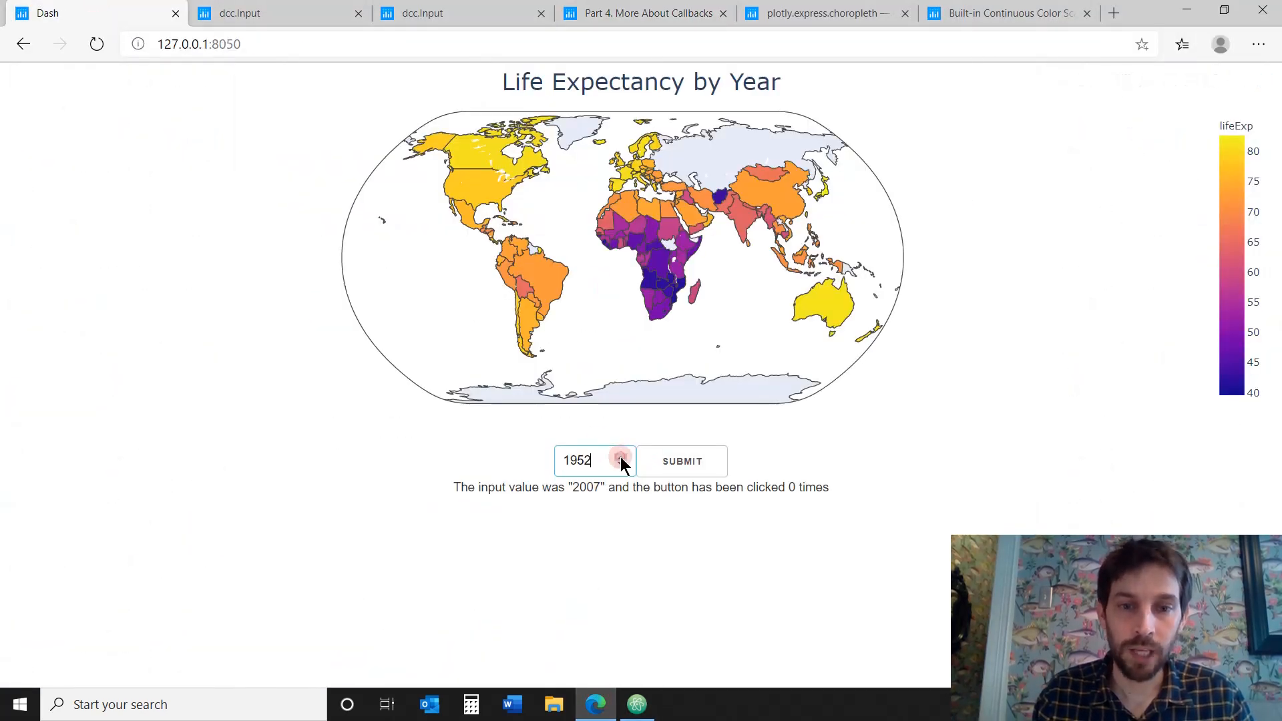
click(620, 456)
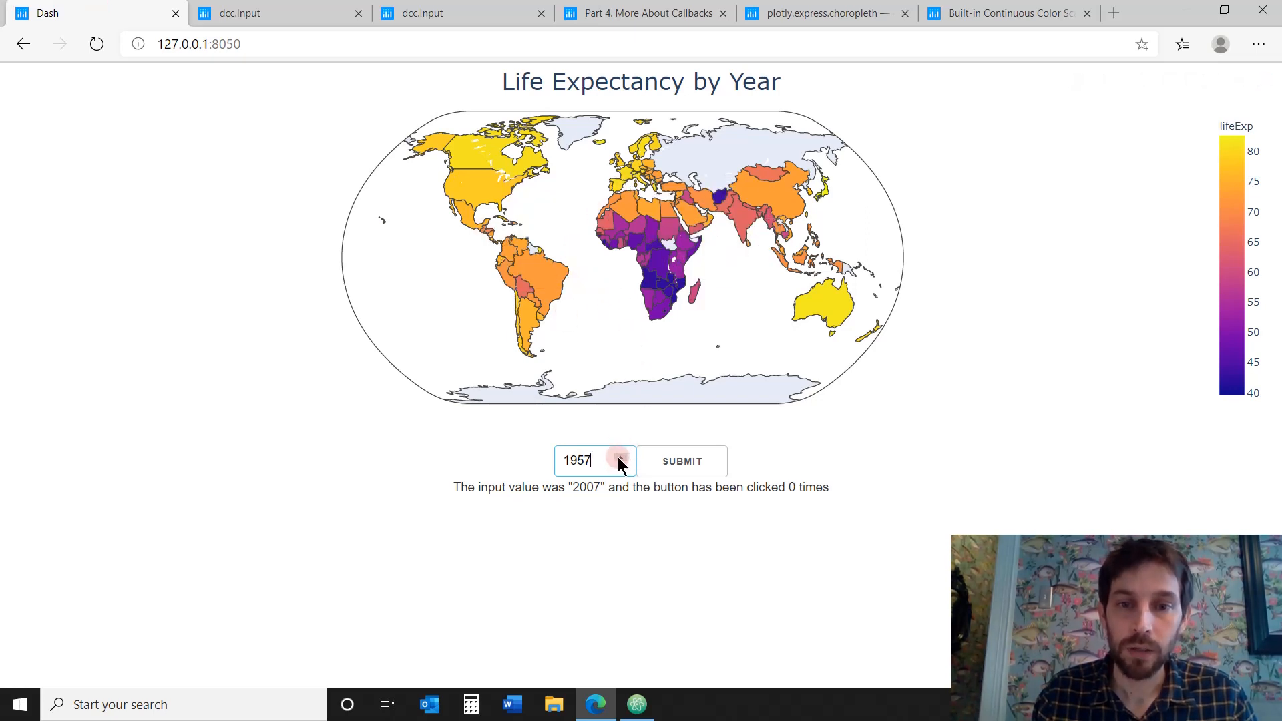
text(1972)
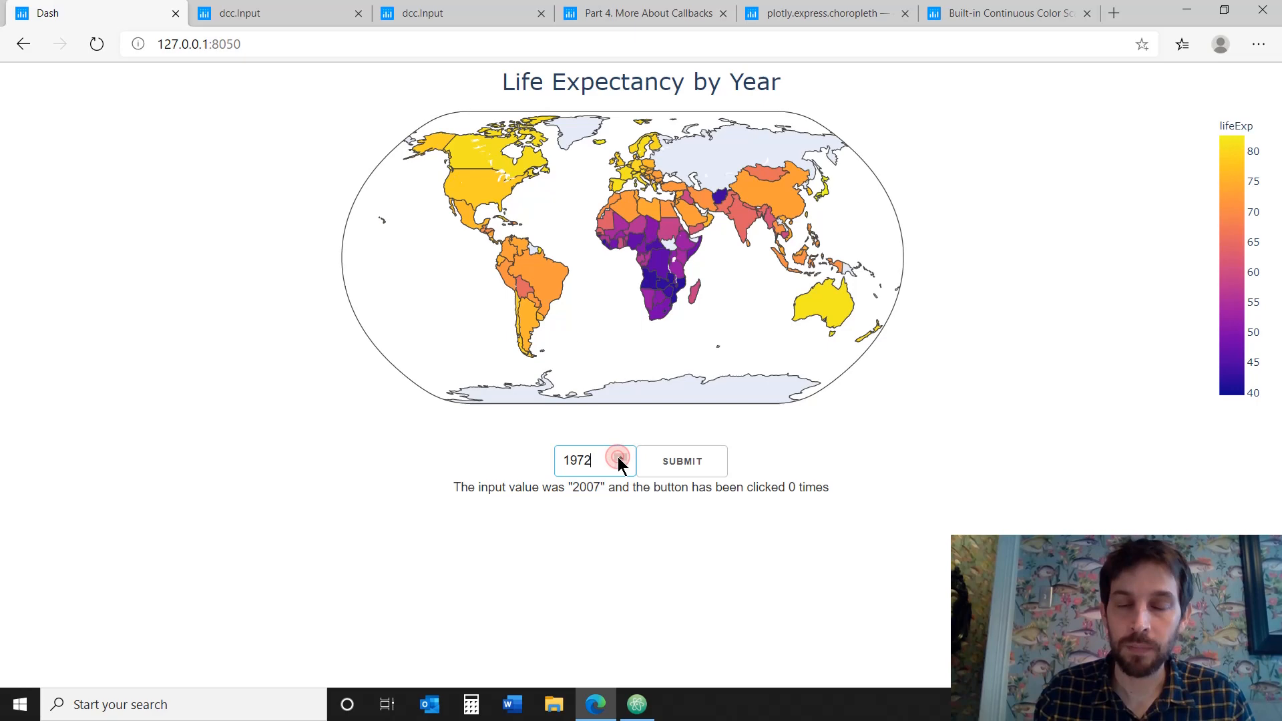
click(636, 704)
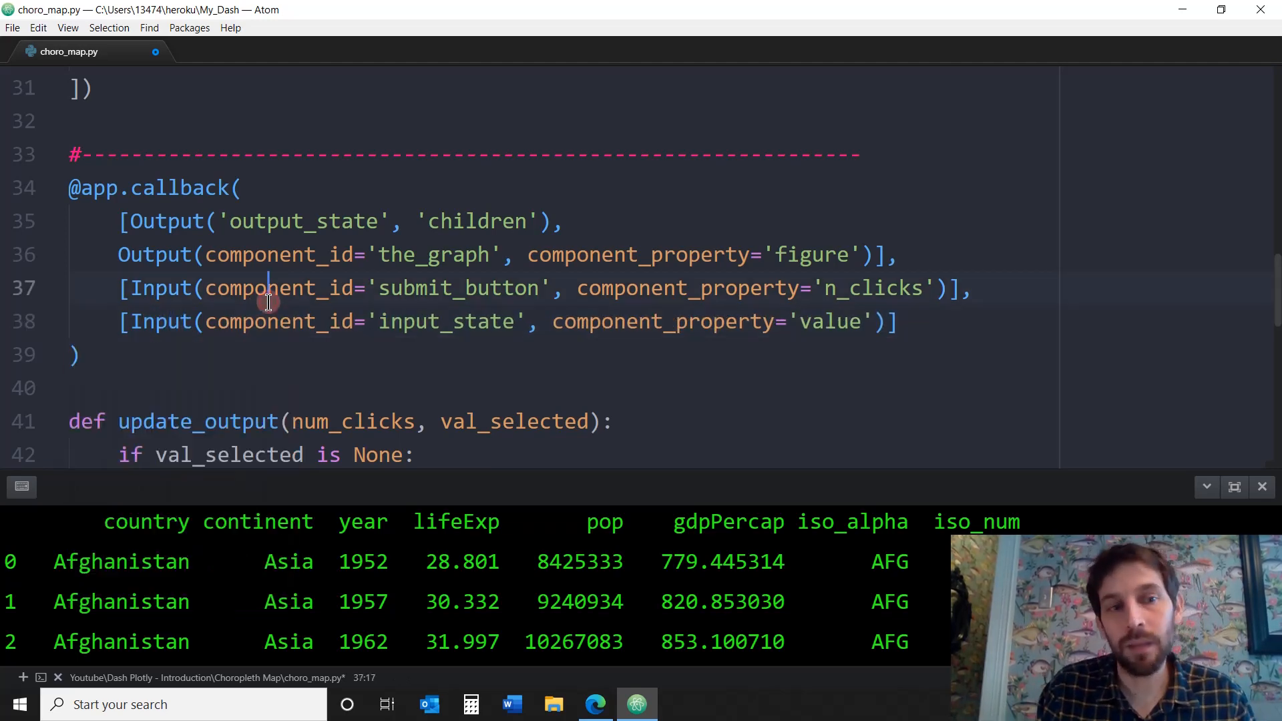
mouse_move(569, 501)
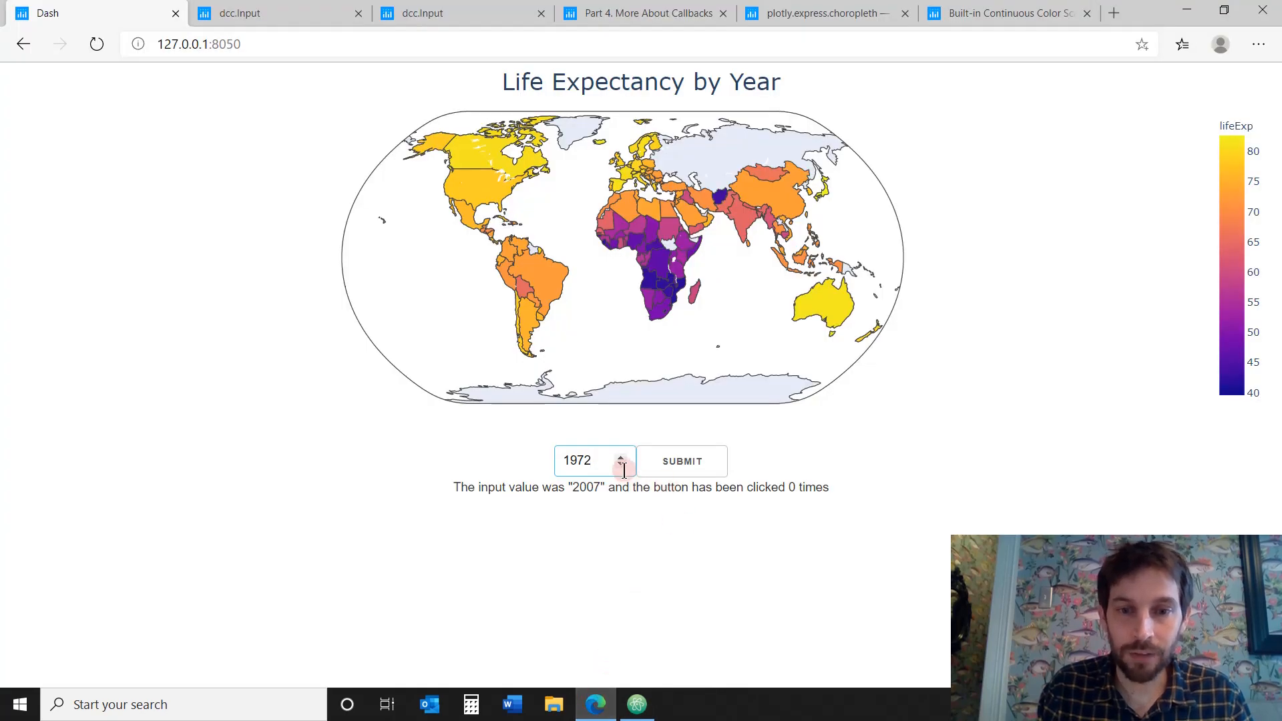
click(621, 466)
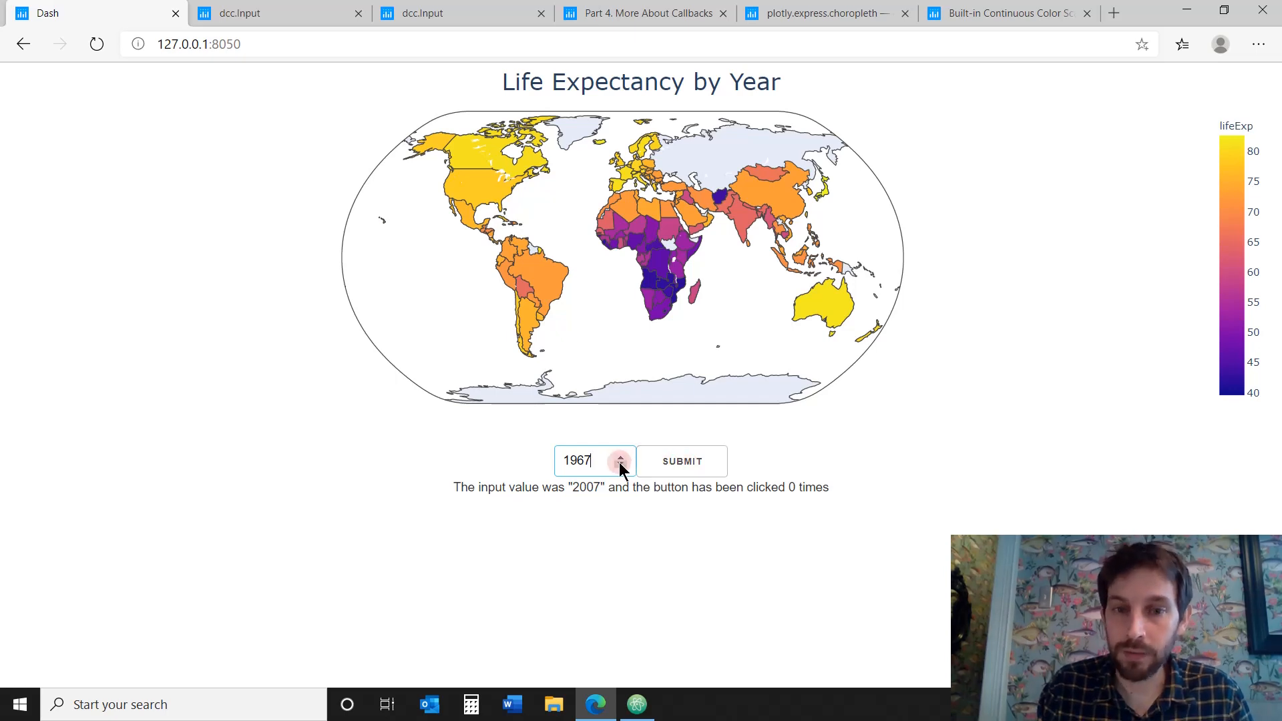
click(620, 466)
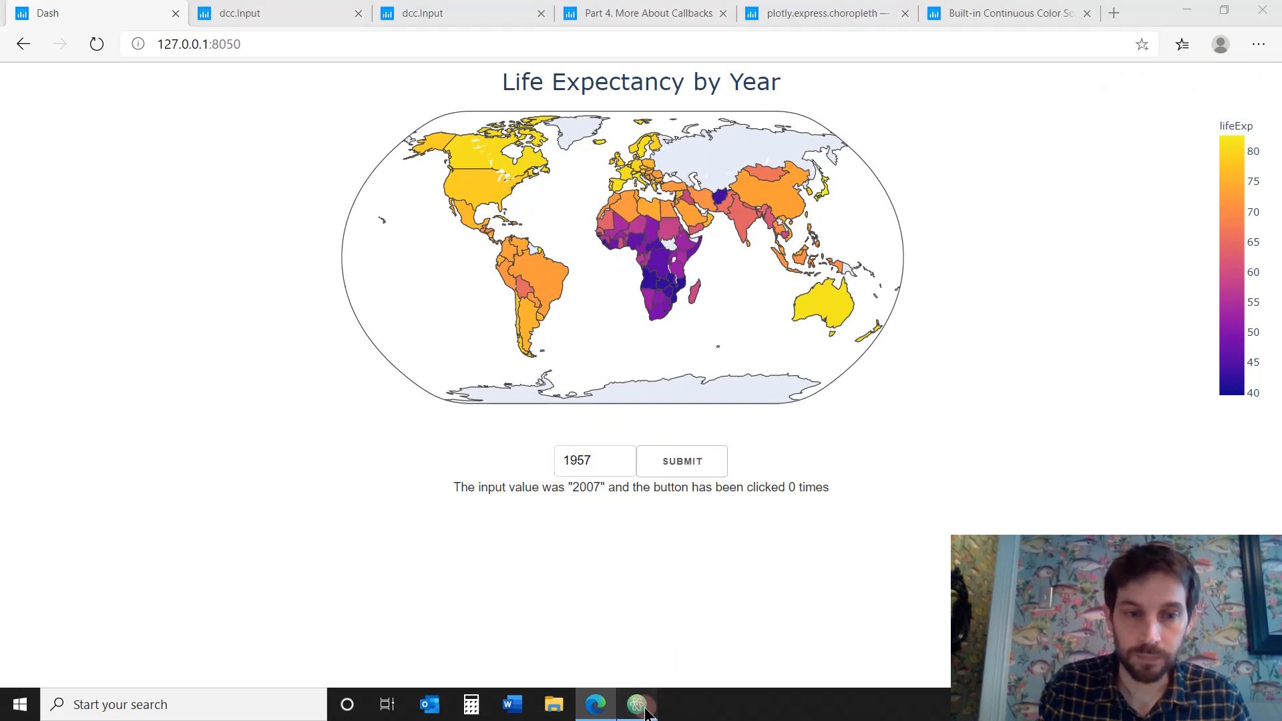
click(637, 703)
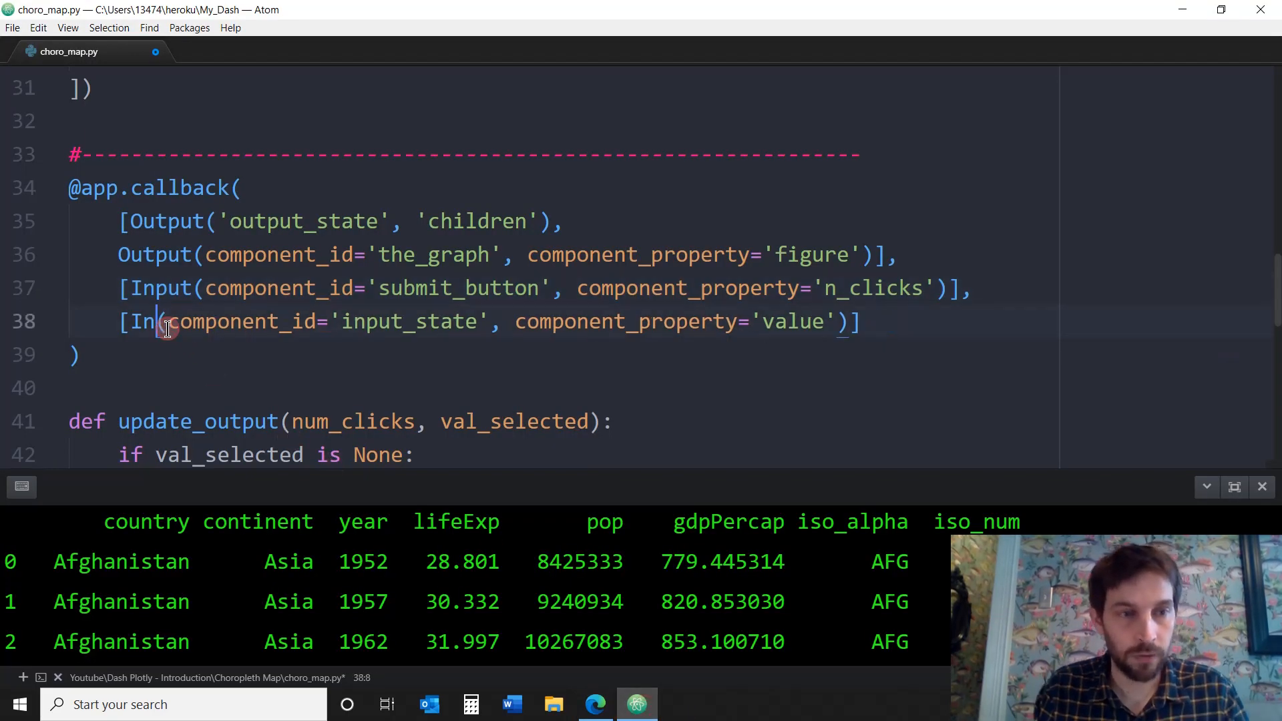
Change input_state's Input wrapper to State and highlight the layout's Input component
text(State)
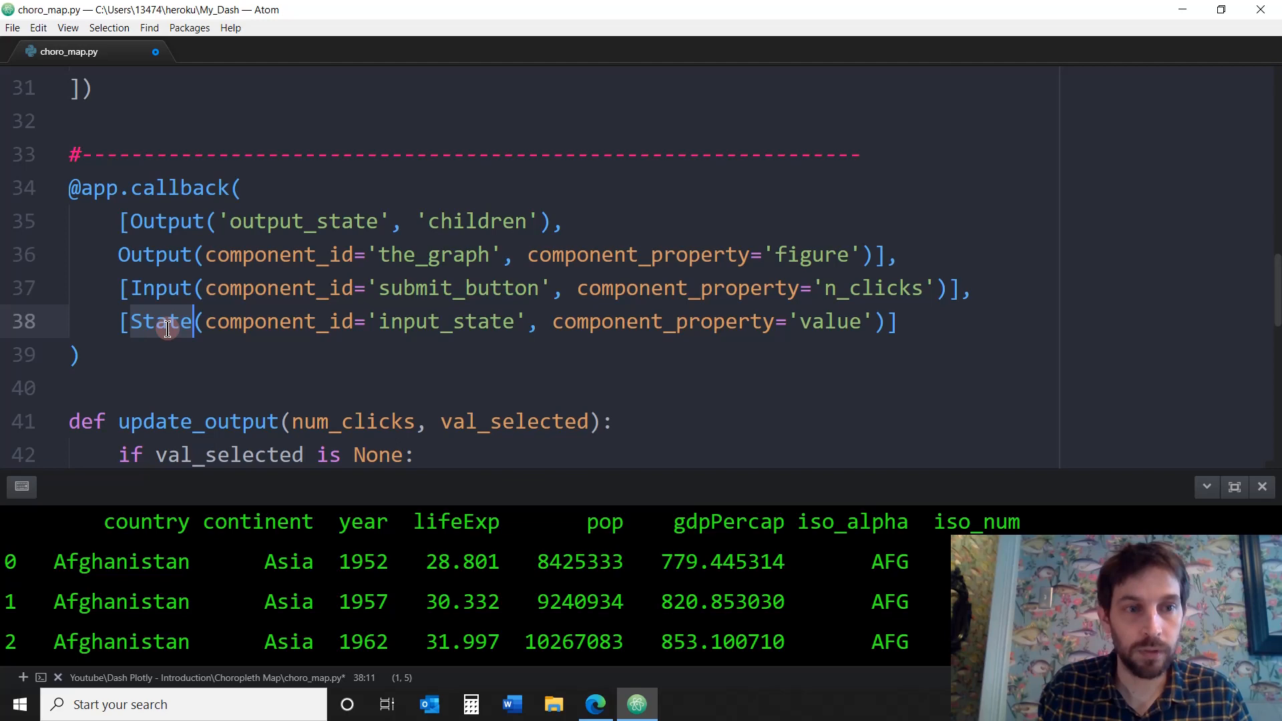
scroll(up, 3)
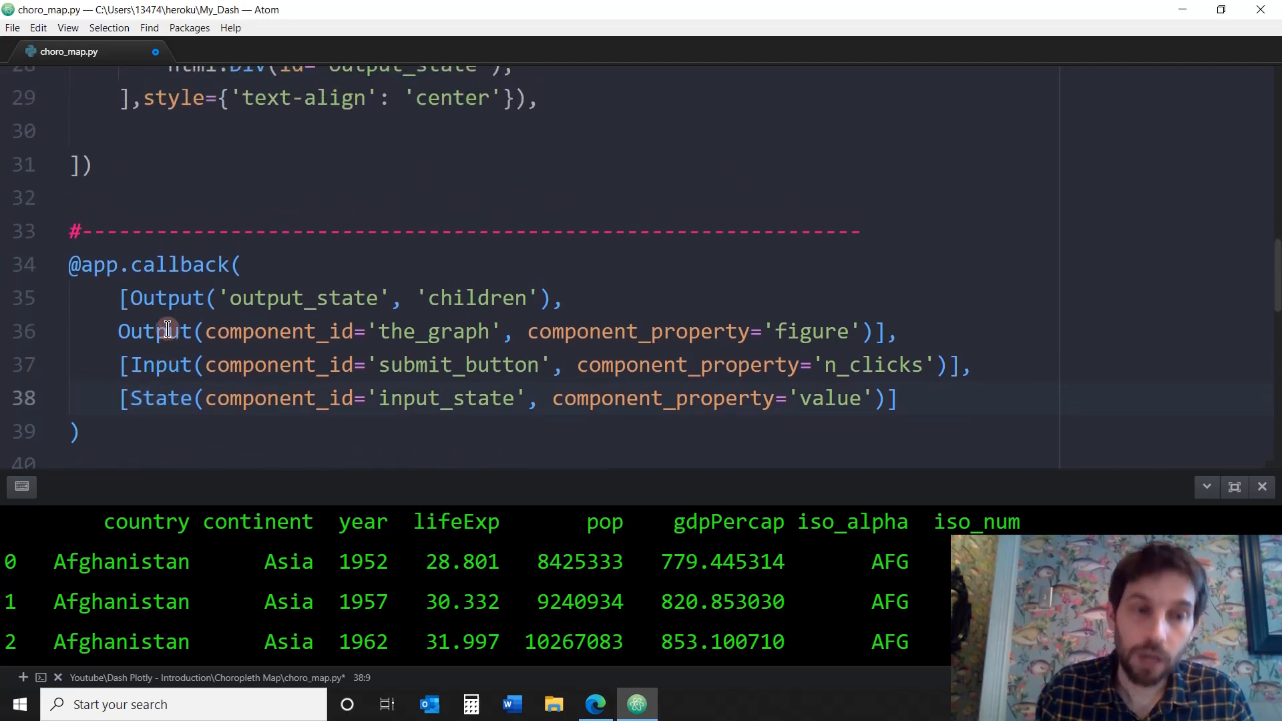
scroll(up, 3)
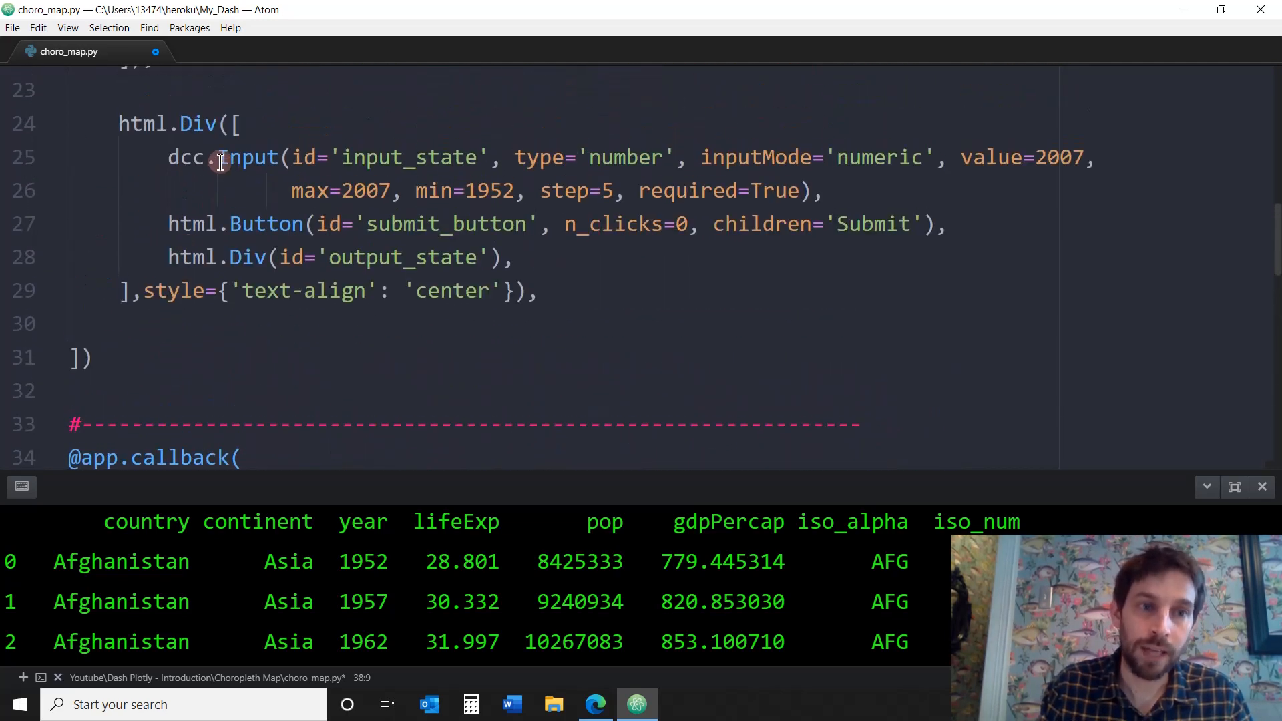
double_click(249, 157)
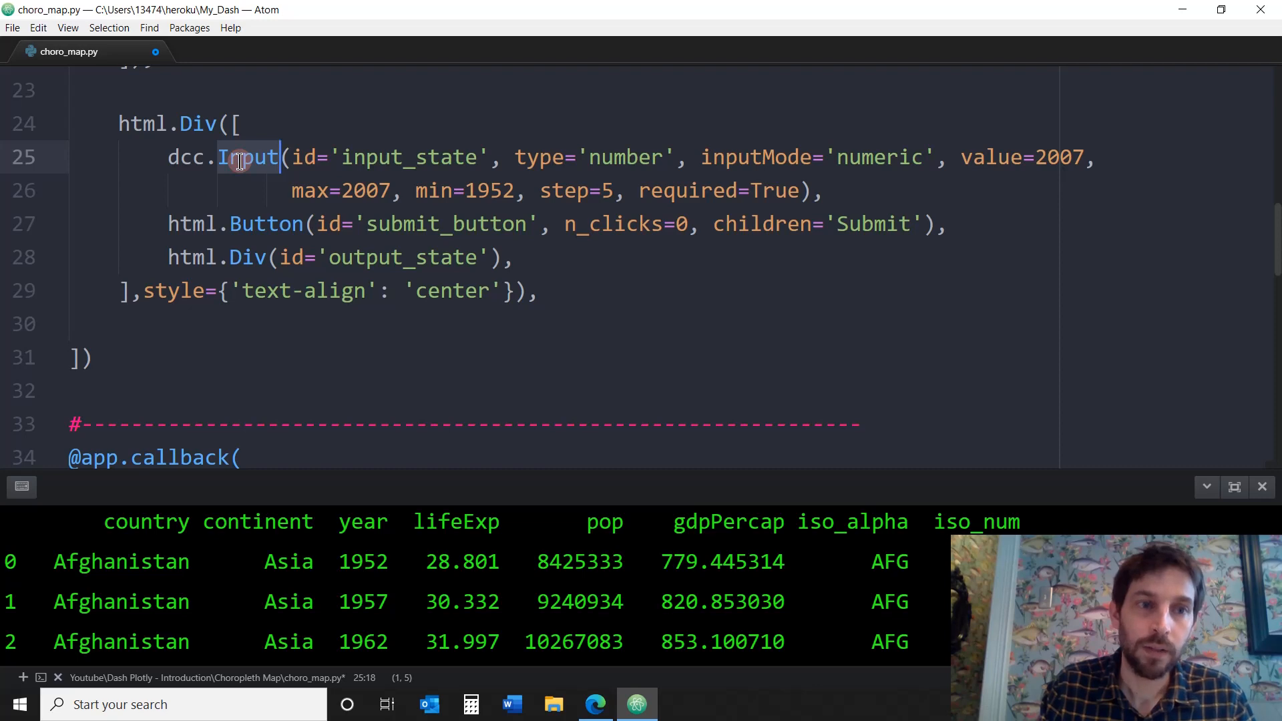
Review the callback's submit_button id, children output, the_graph output and update_output function
scroll(down, 3)
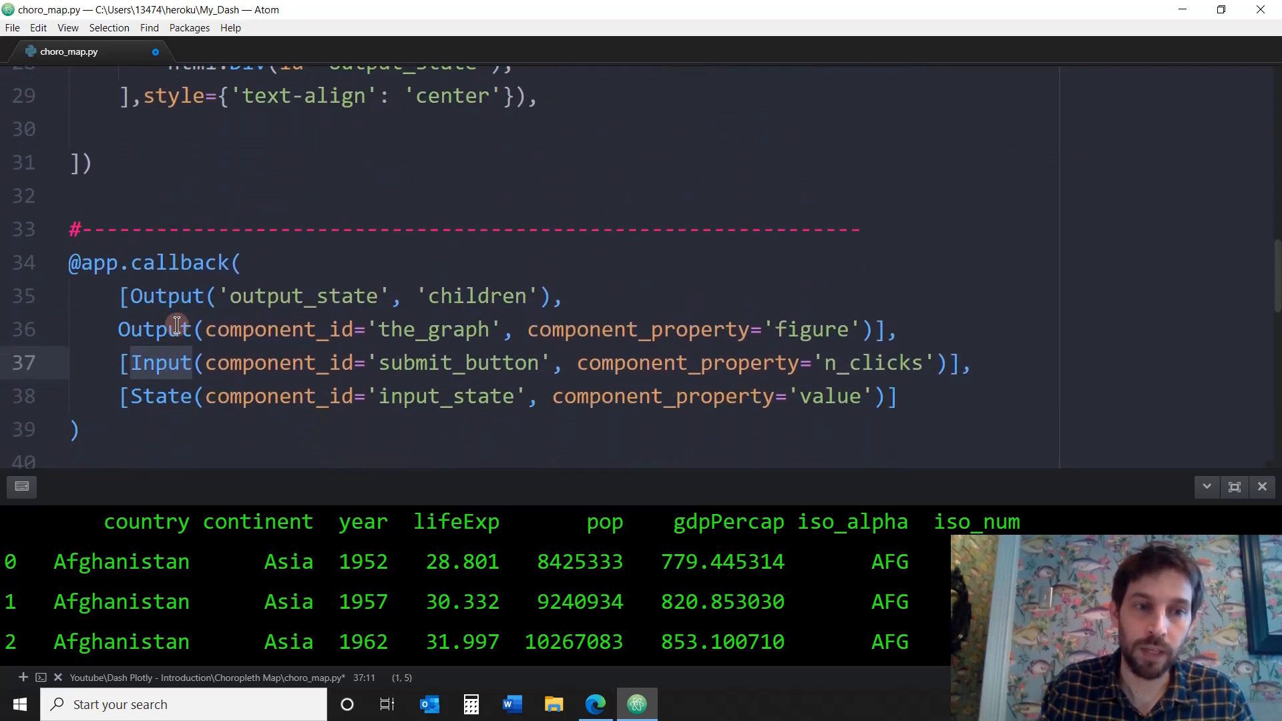
scroll(down, 3)
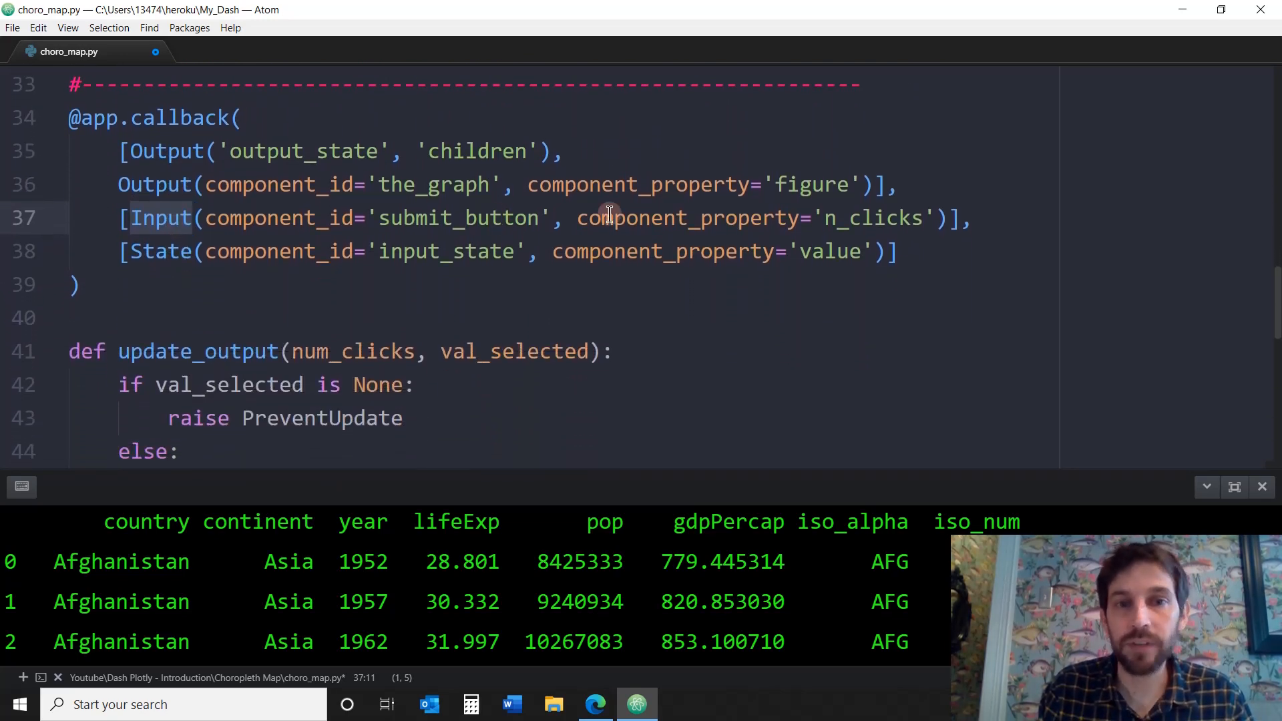
mouse_move(820, 251)
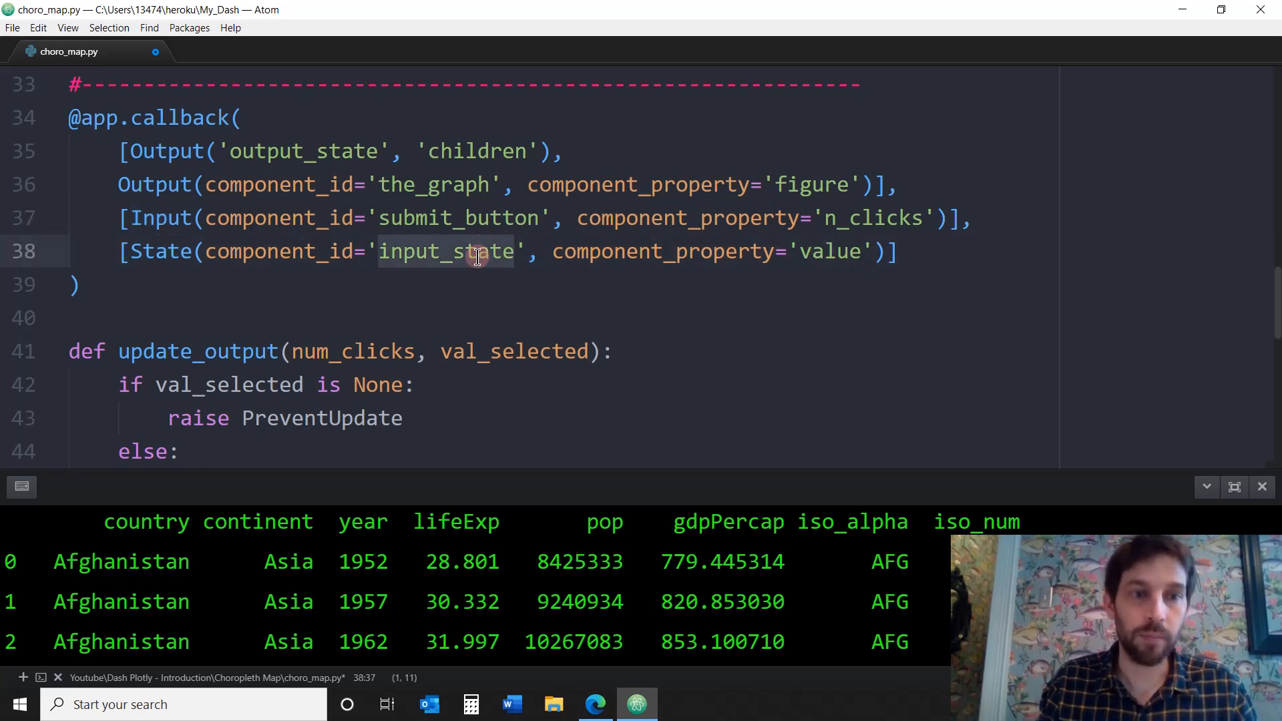
click(441, 218)
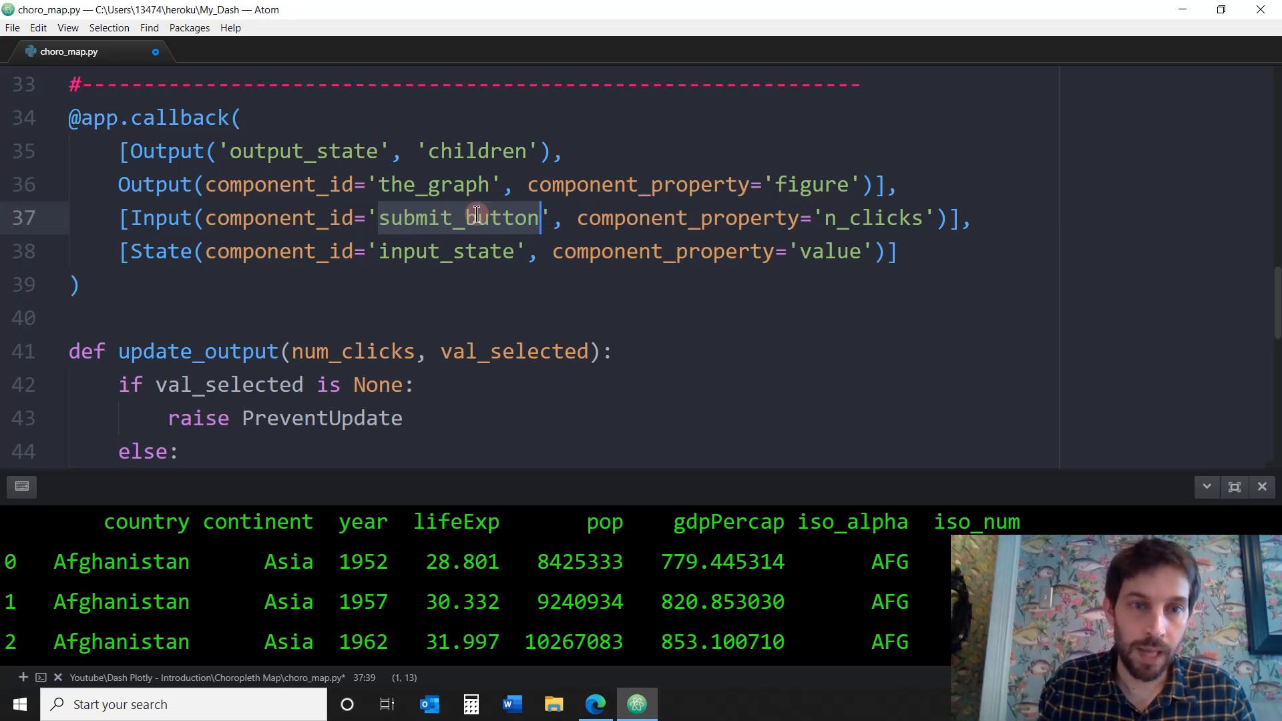
scroll(up, 3)
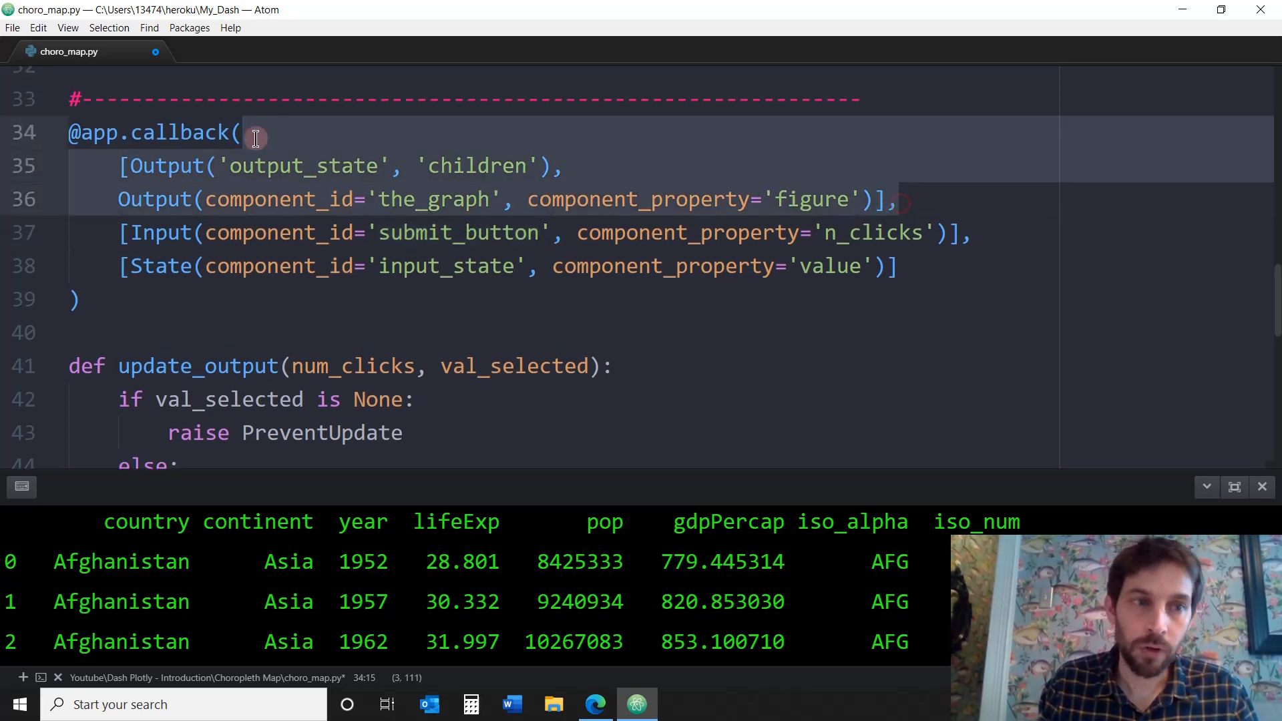
click(292, 166)
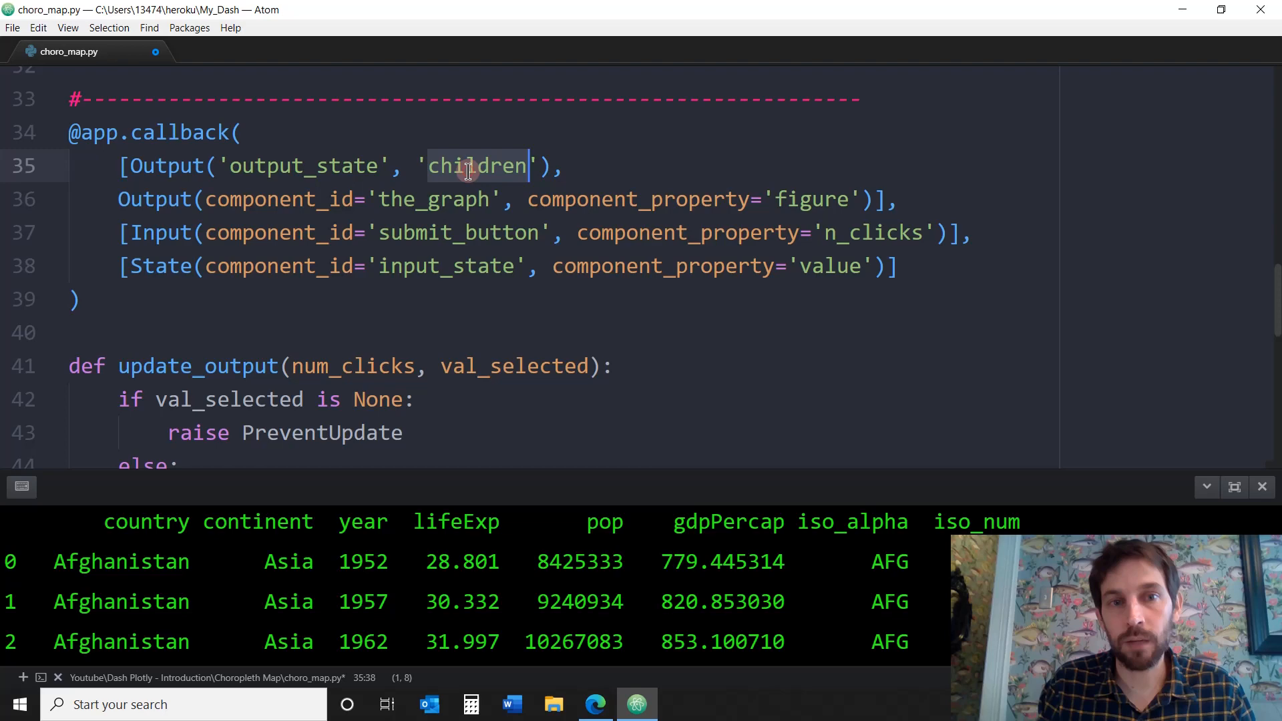
scroll(up, 3)
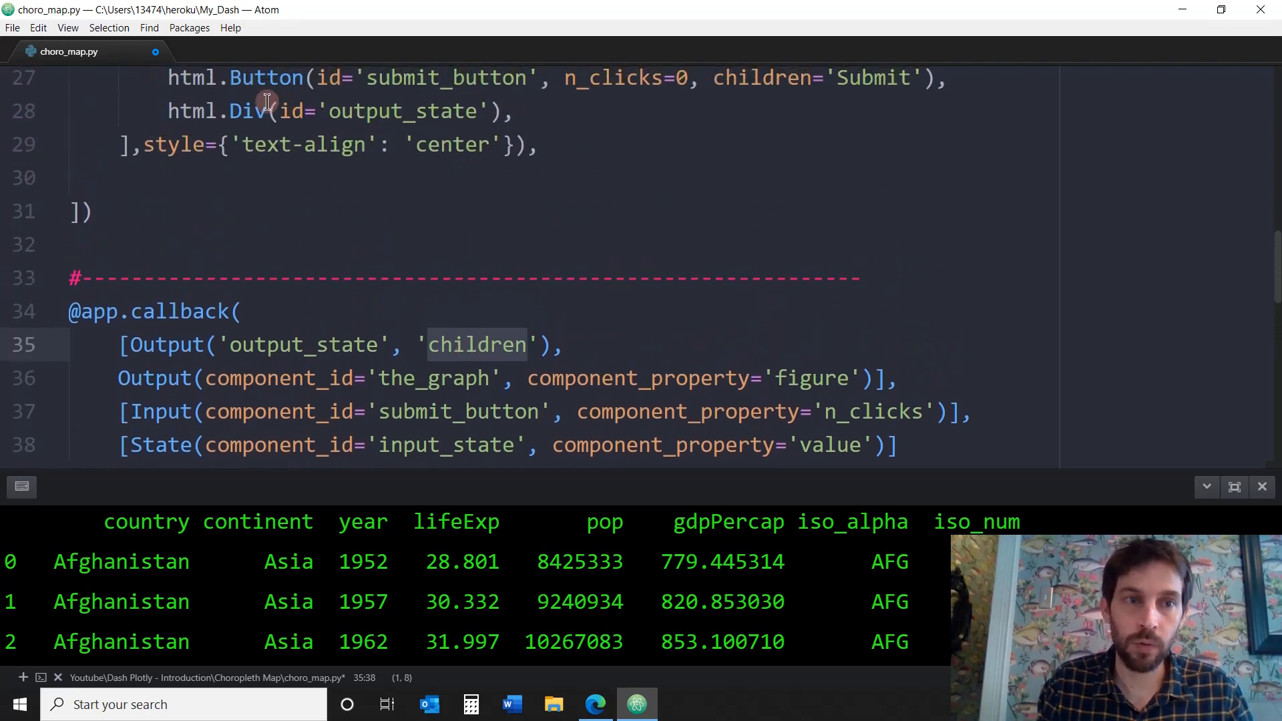
click(435, 444)
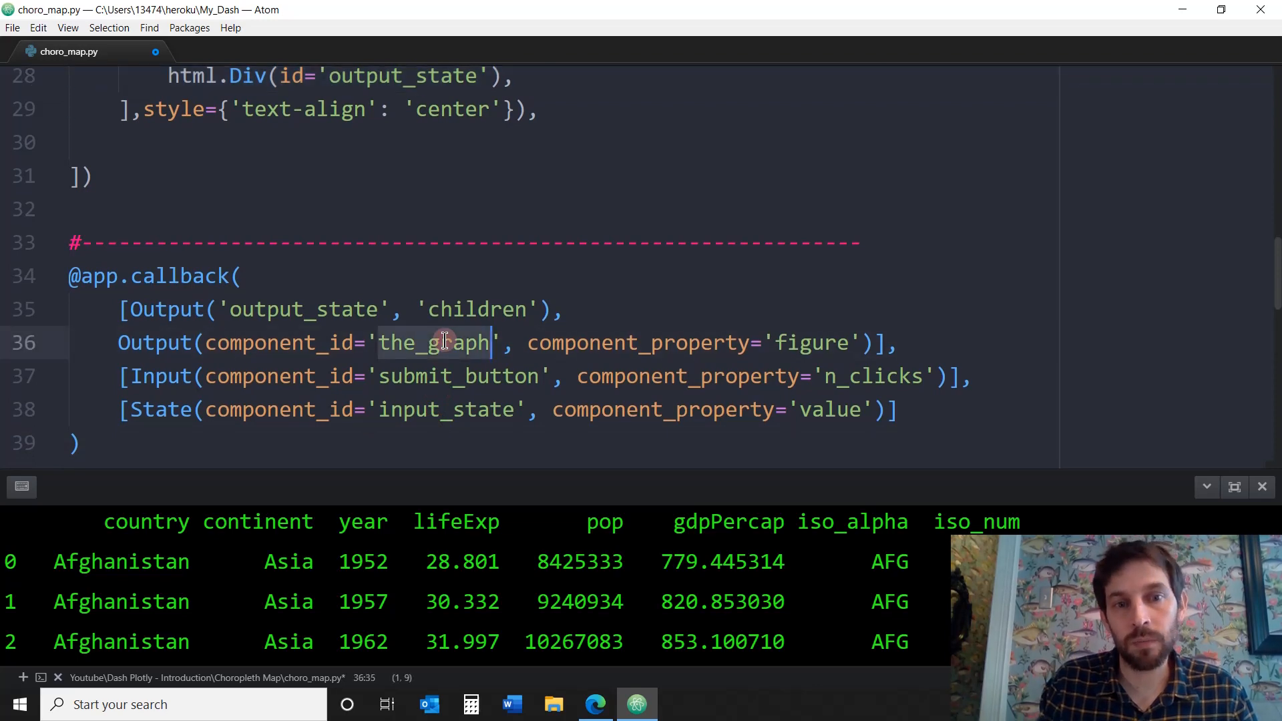
mouse_move(765, 342)
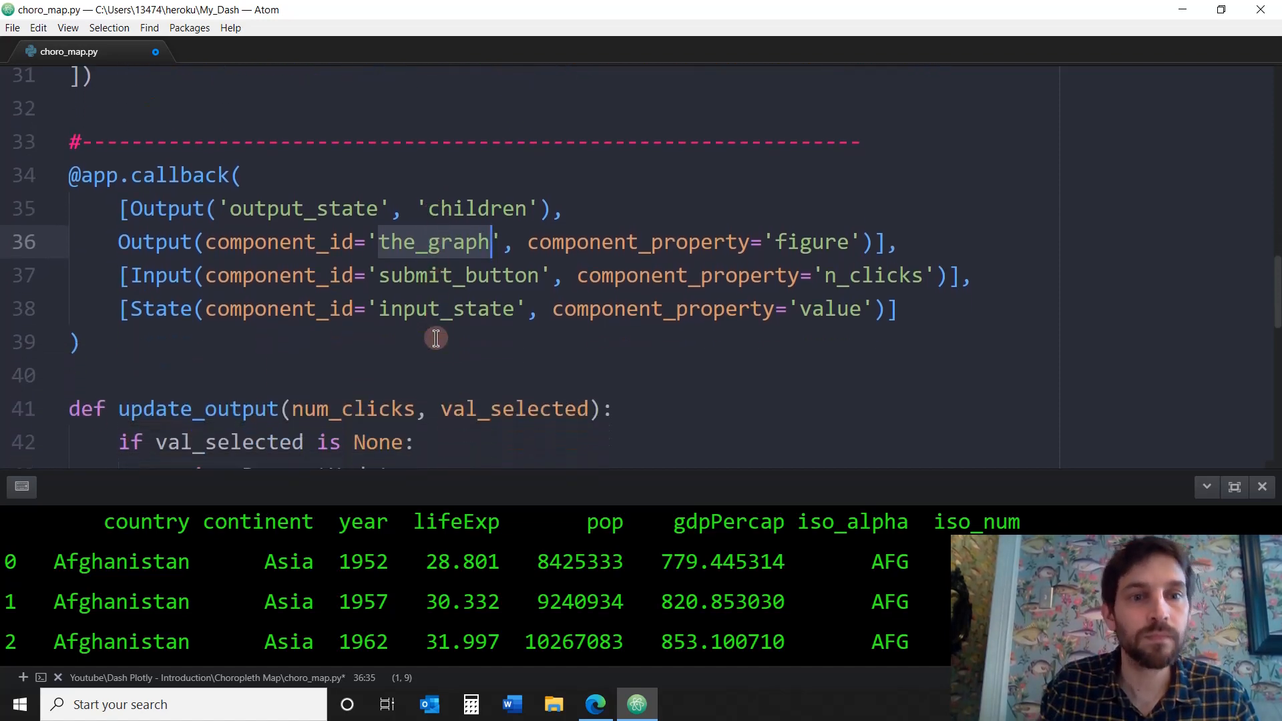
scroll(down, 3)
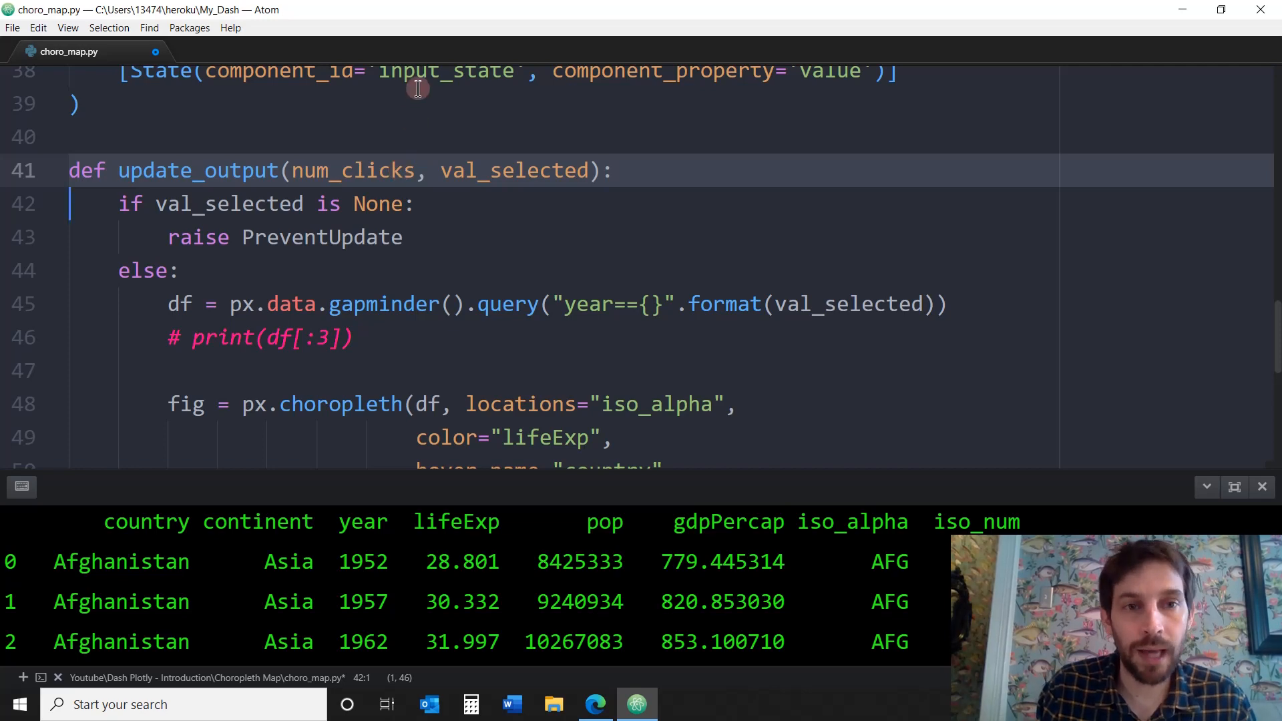
mouse_move(410, 204)
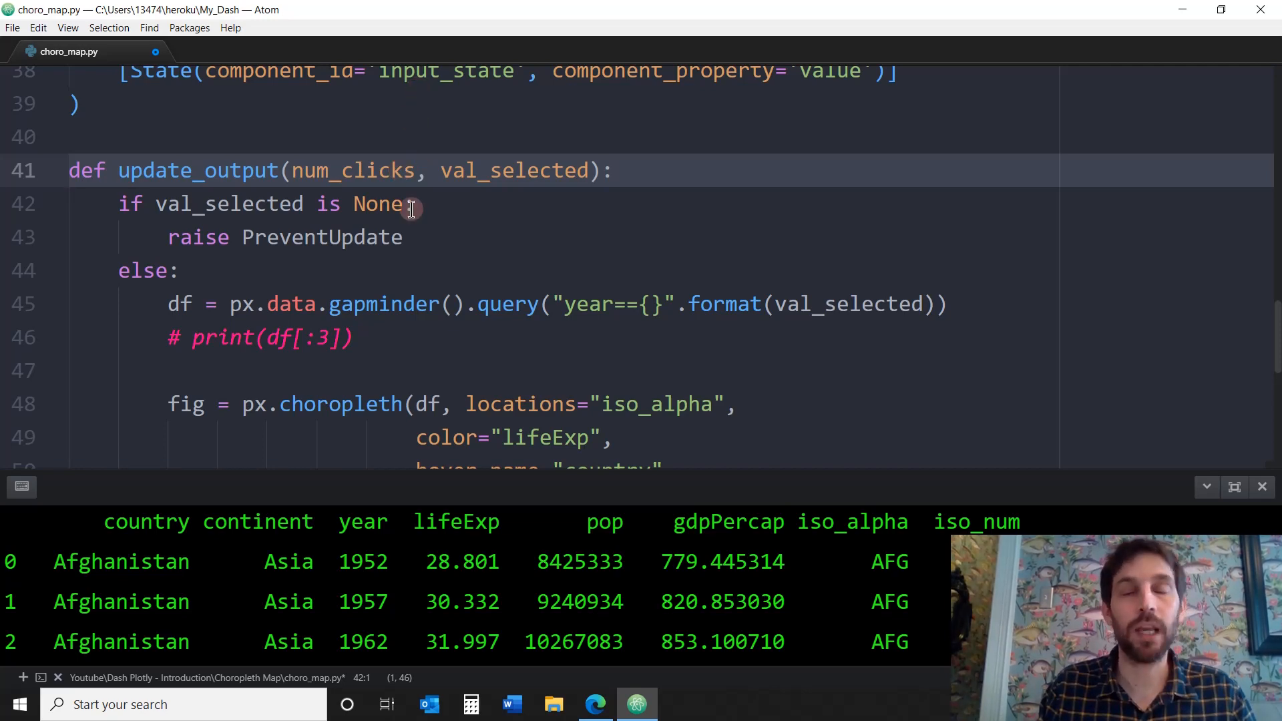
click(243, 170)
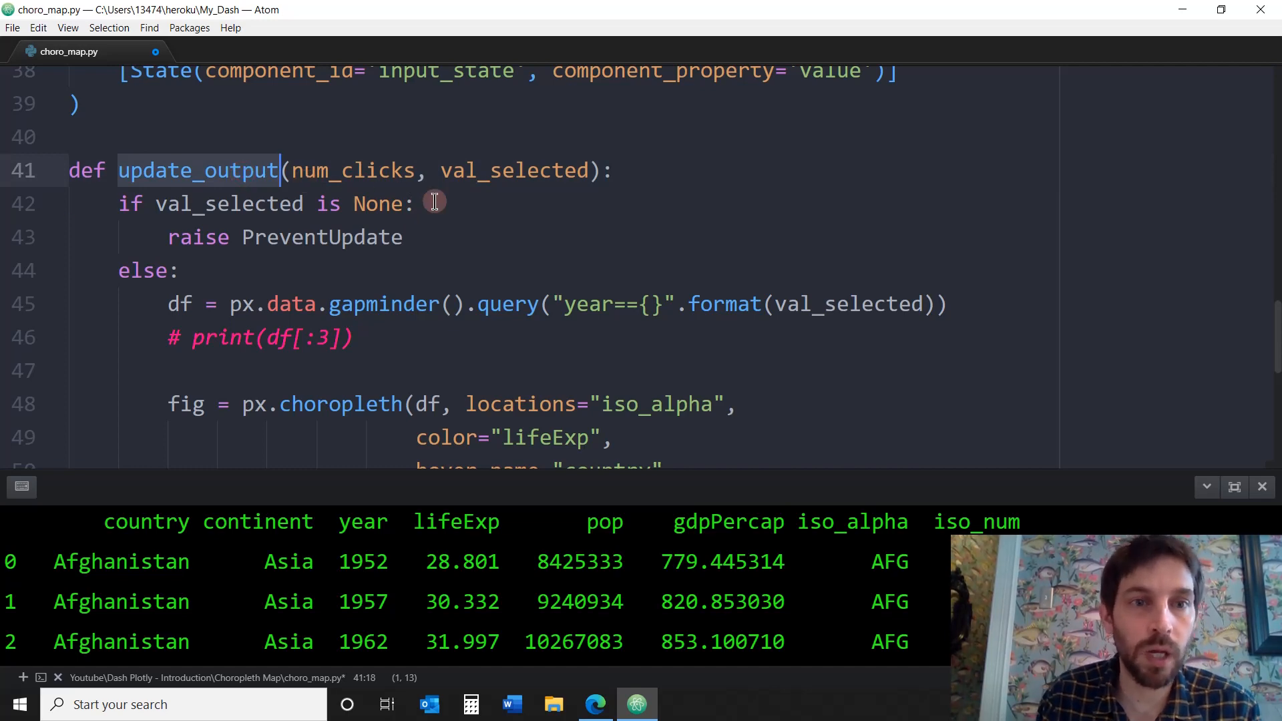
scroll(up, 3)
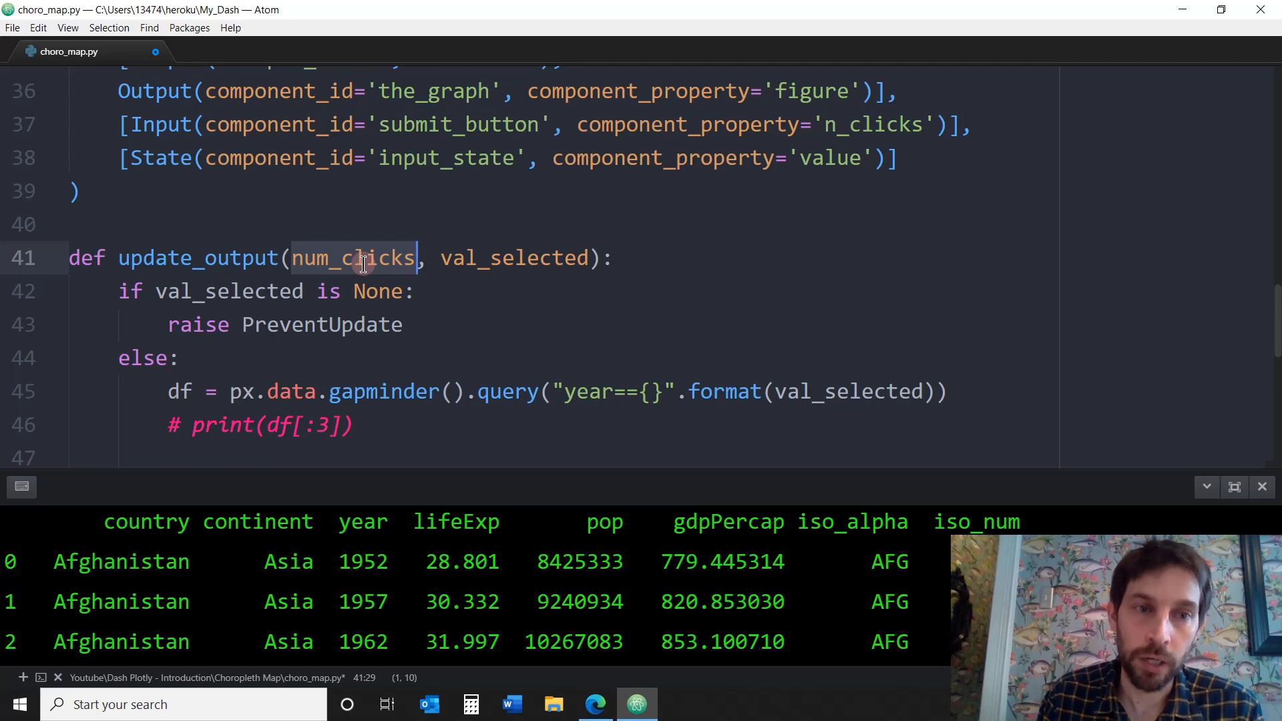
scroll(up, 3)
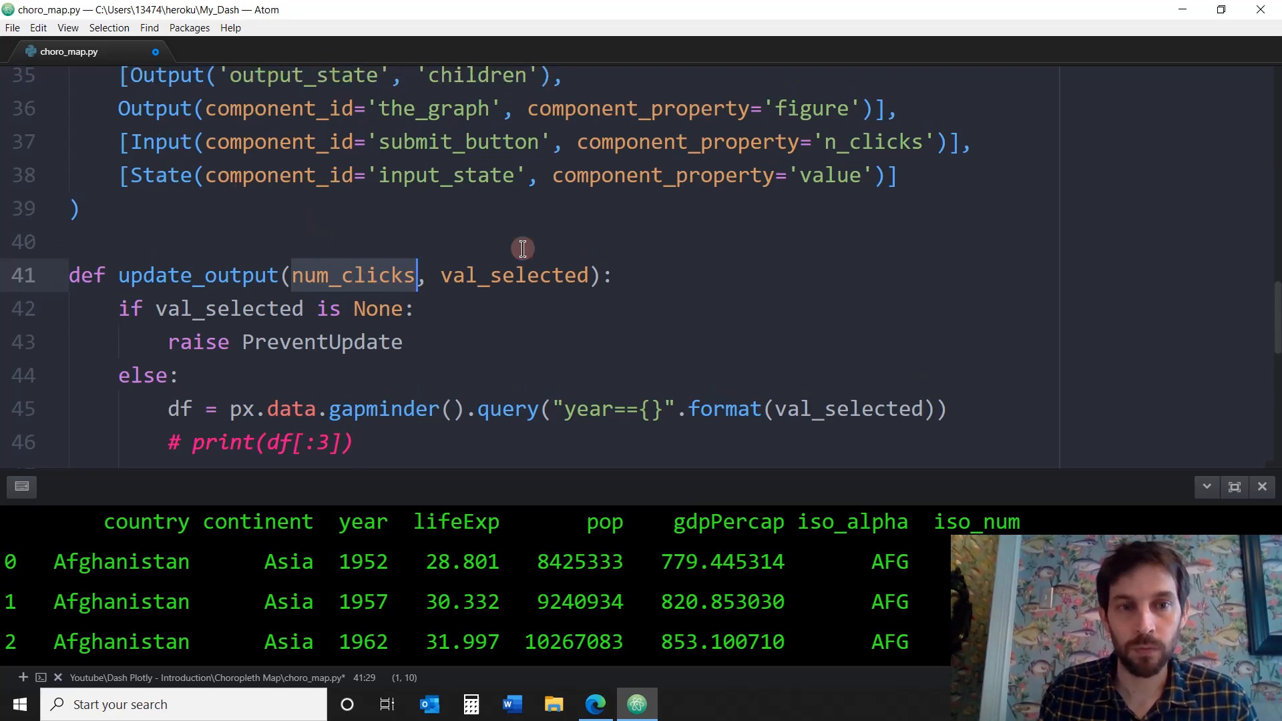
mouse_move(852, 141)
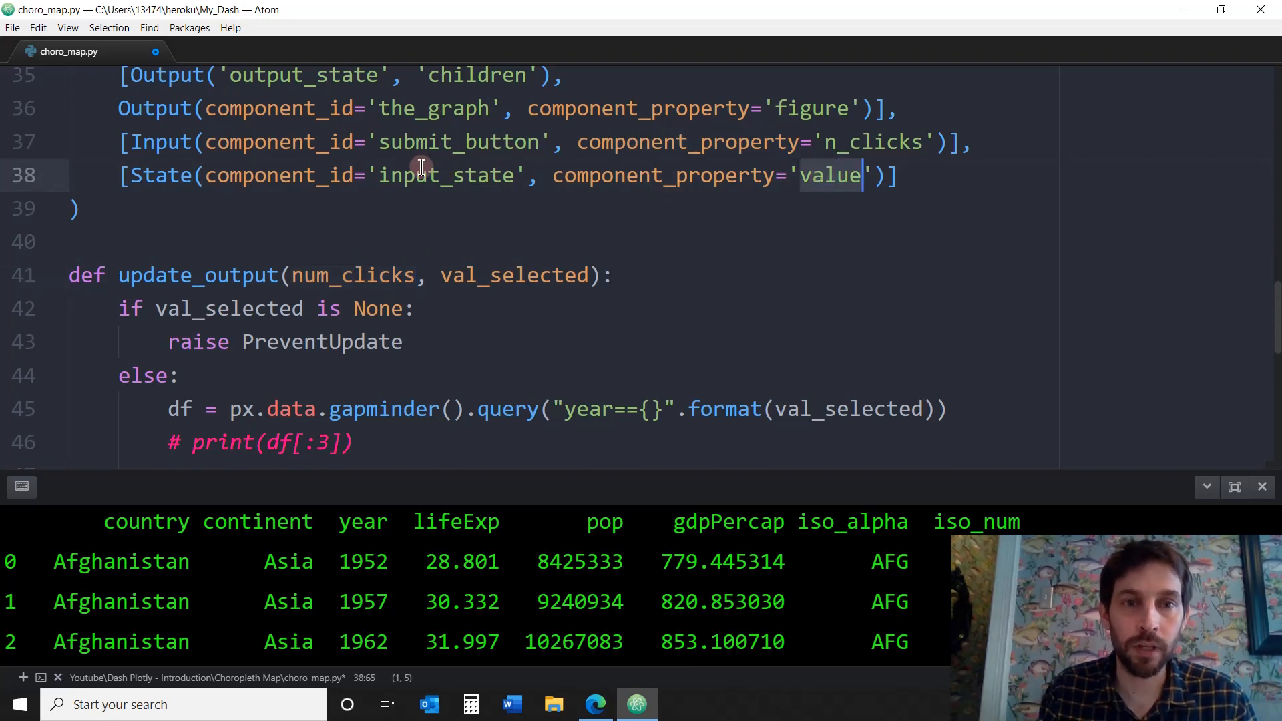
mouse_move(484, 276)
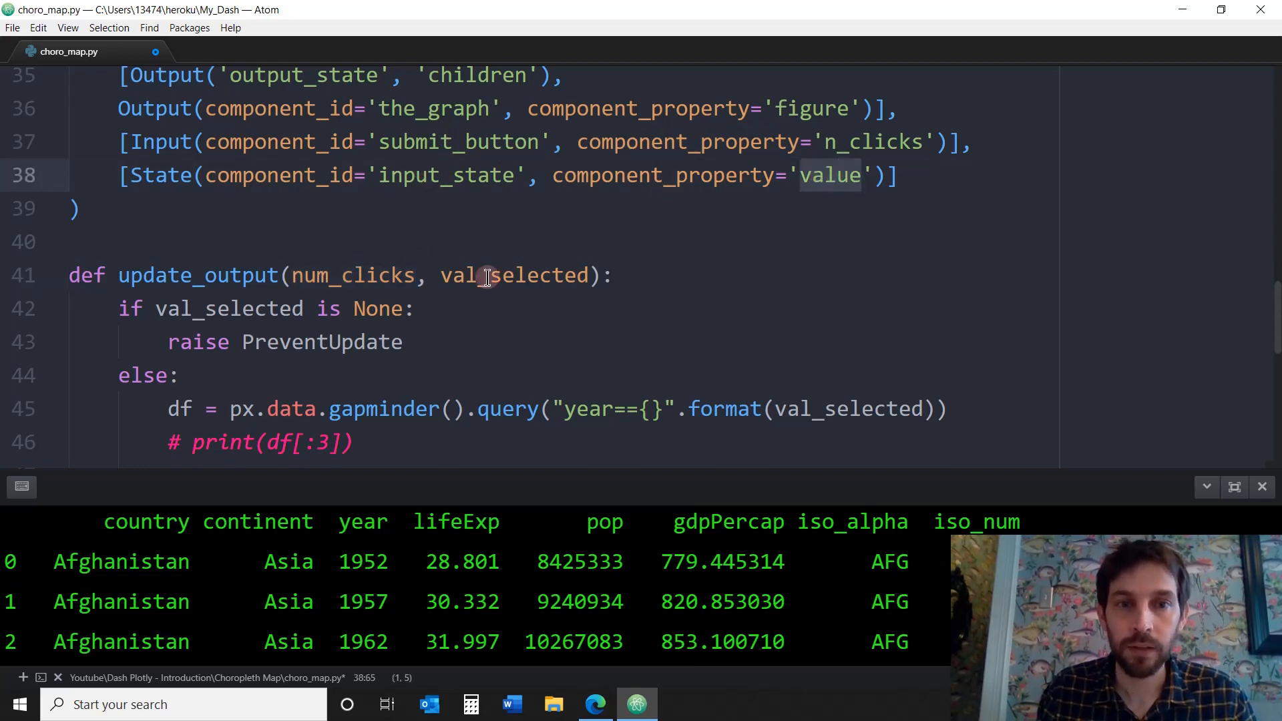
double_click(513, 276)
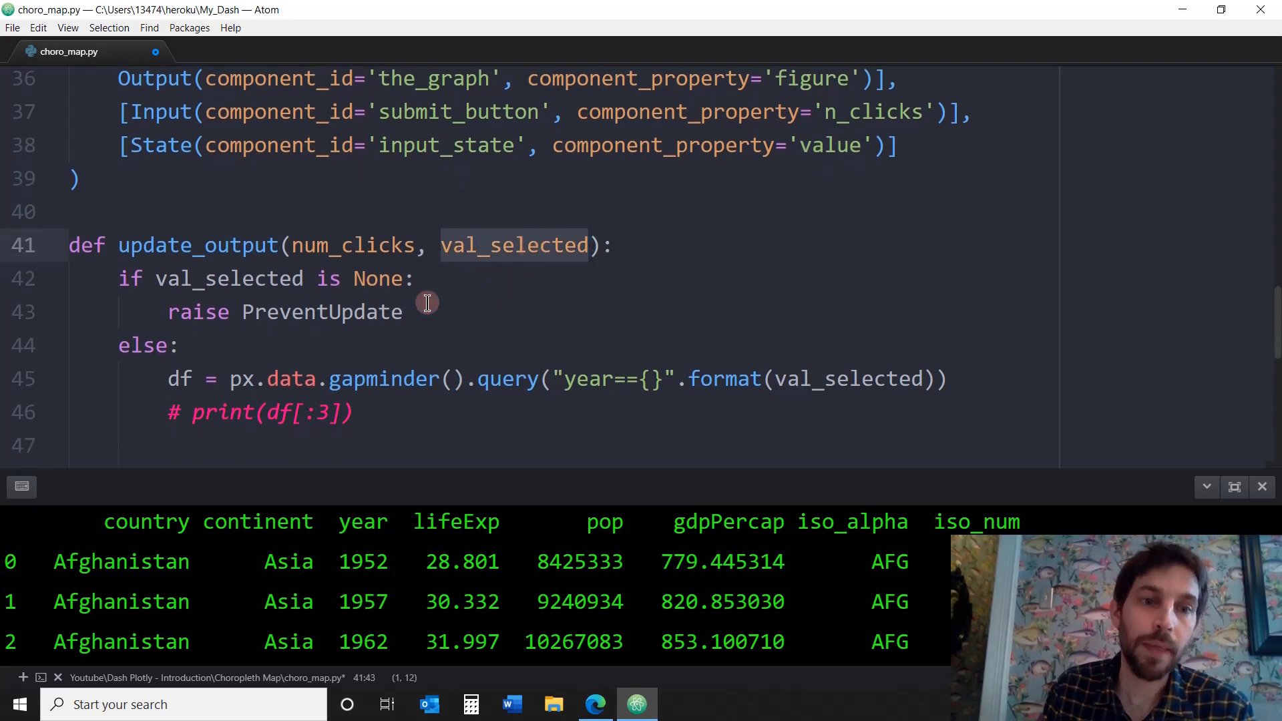
click(404, 312)
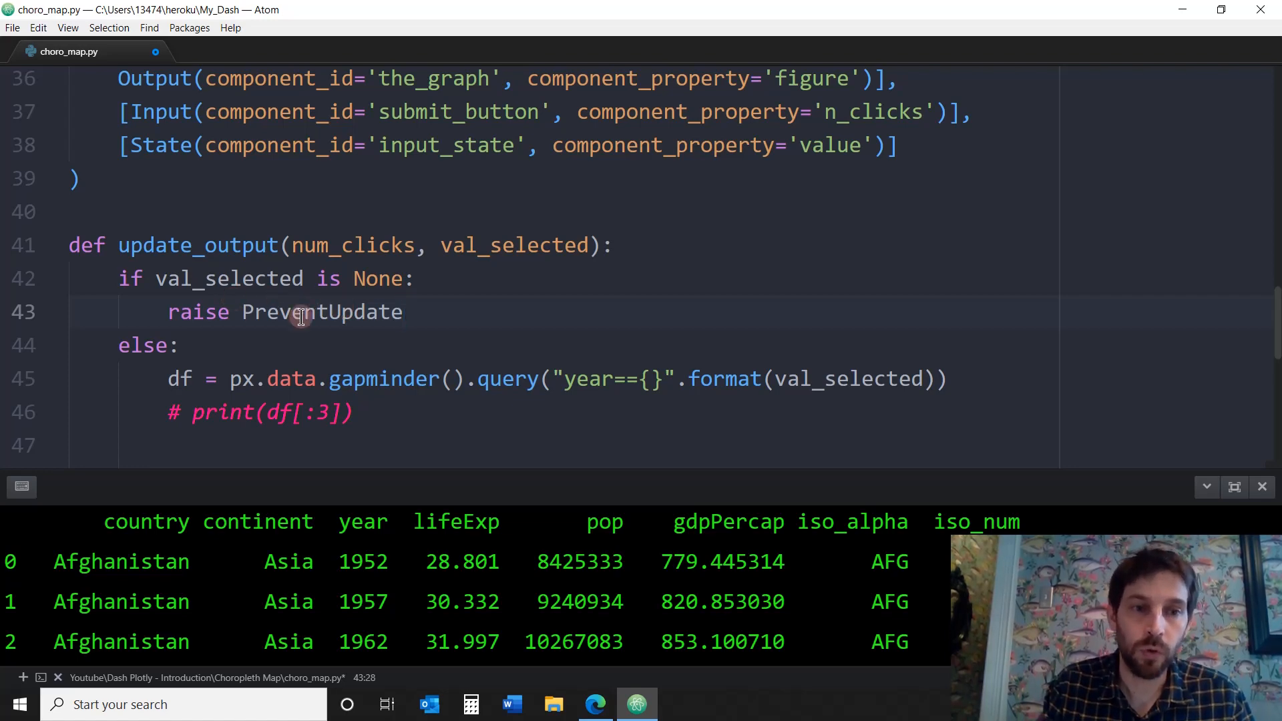
click(402, 312)
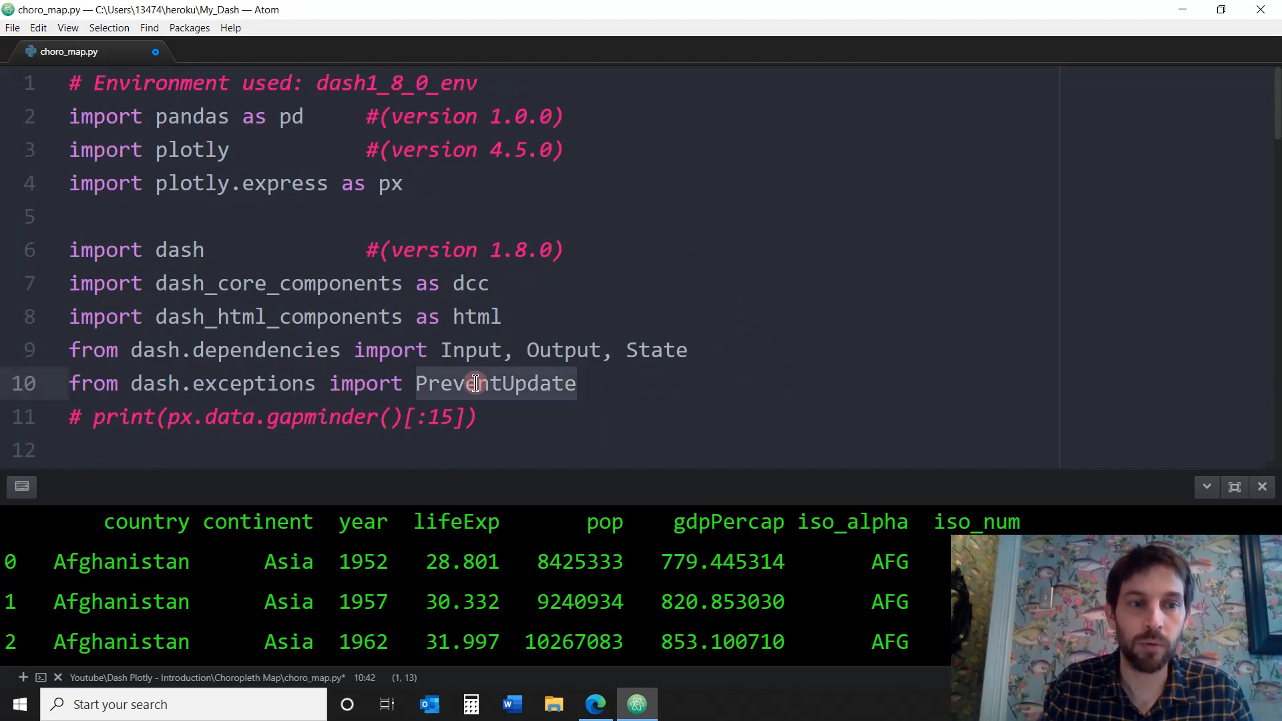
scroll(down, 3)
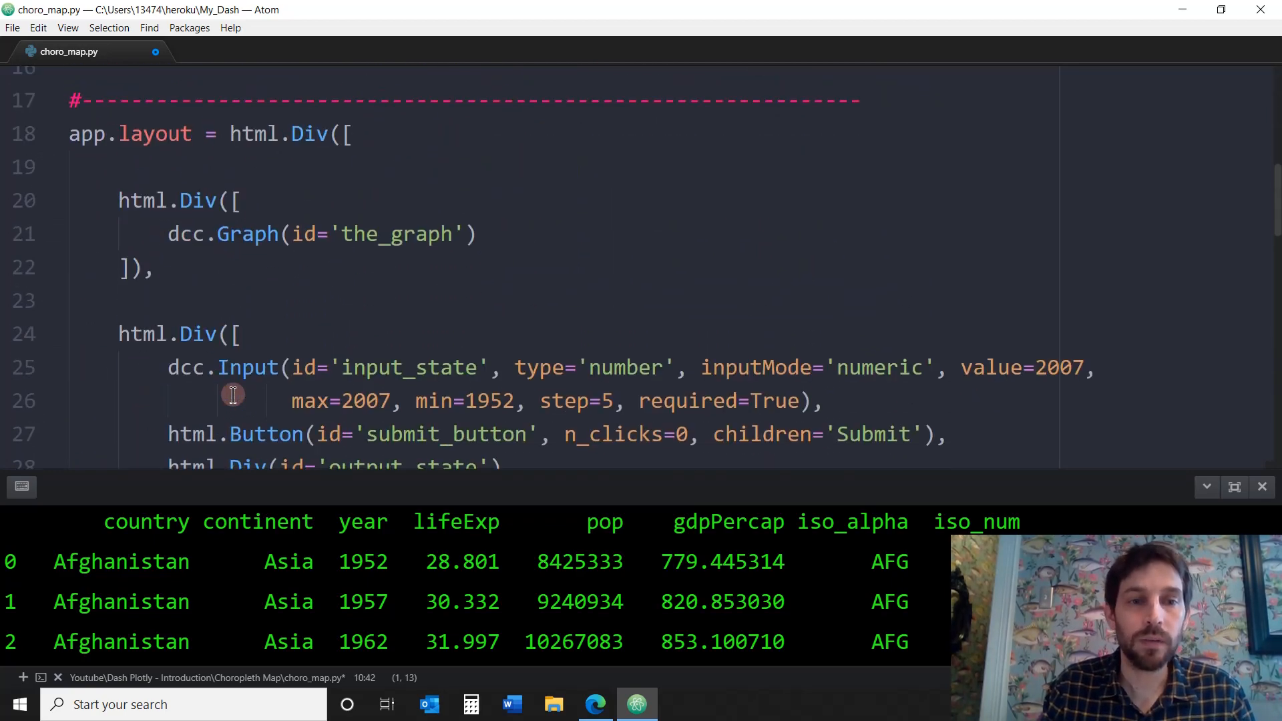
scroll(down, 3)
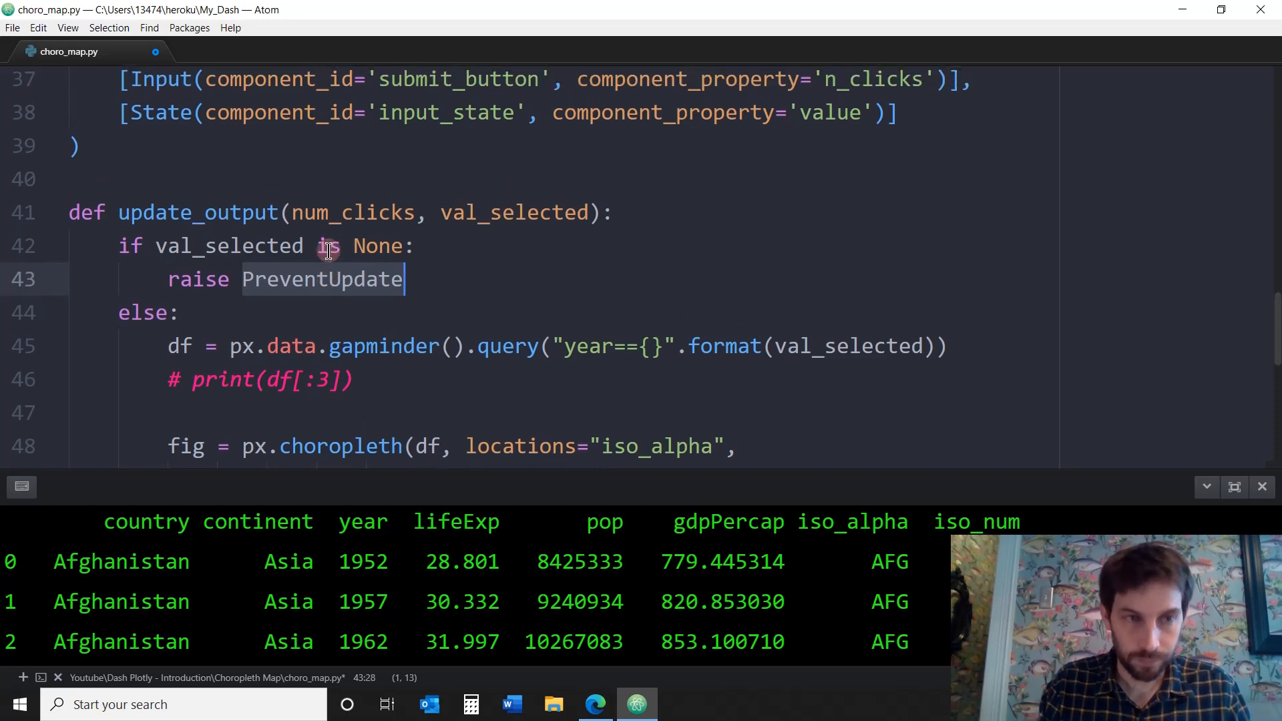
scroll(up, 3)
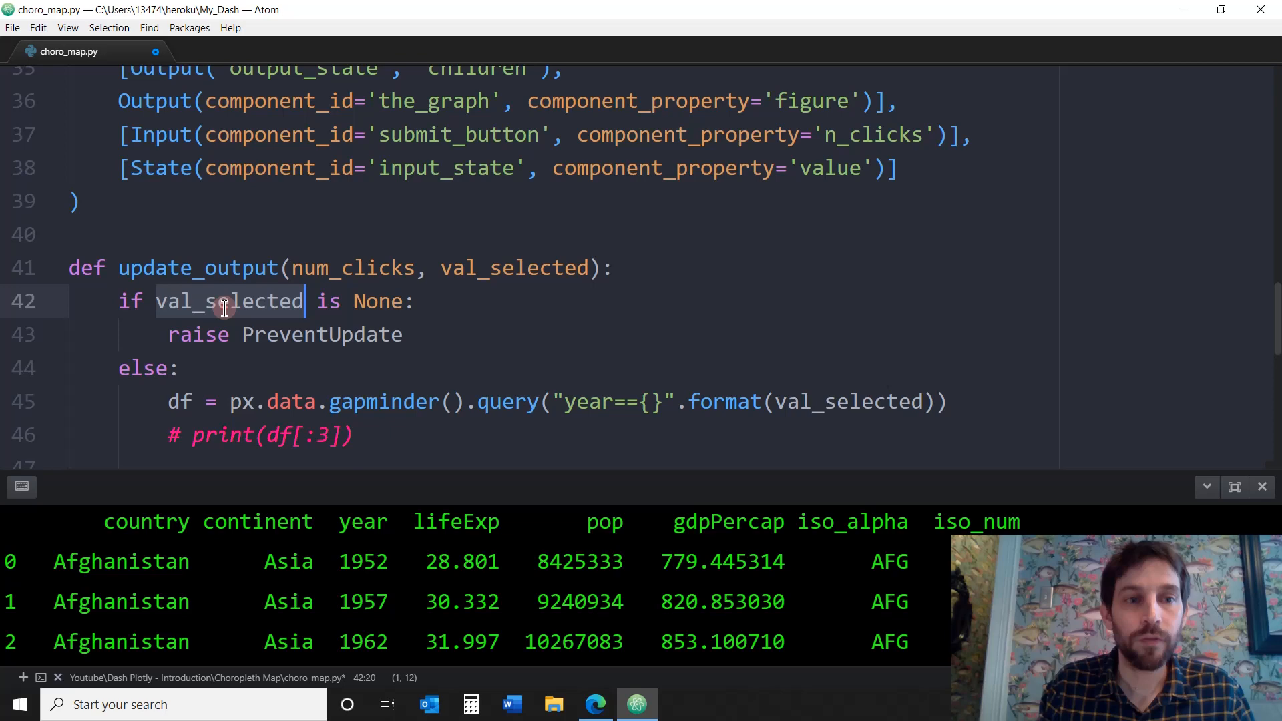
click(491, 268)
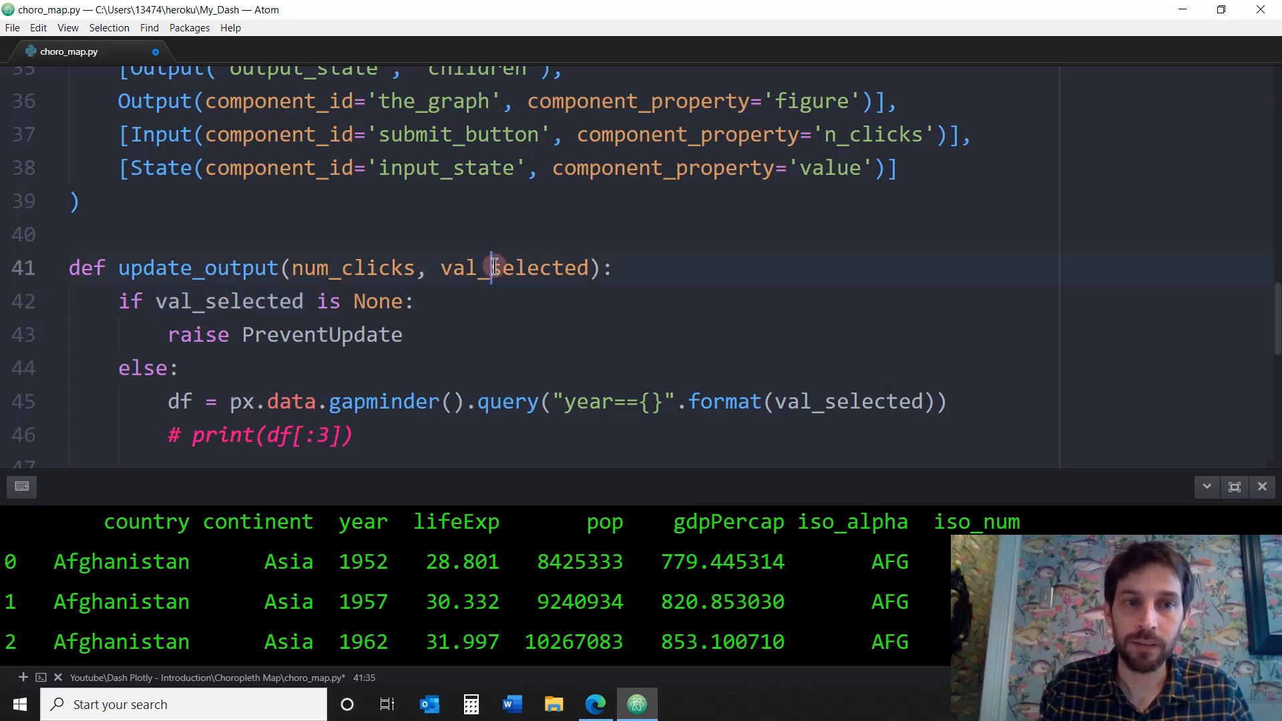
double_click(514, 267)
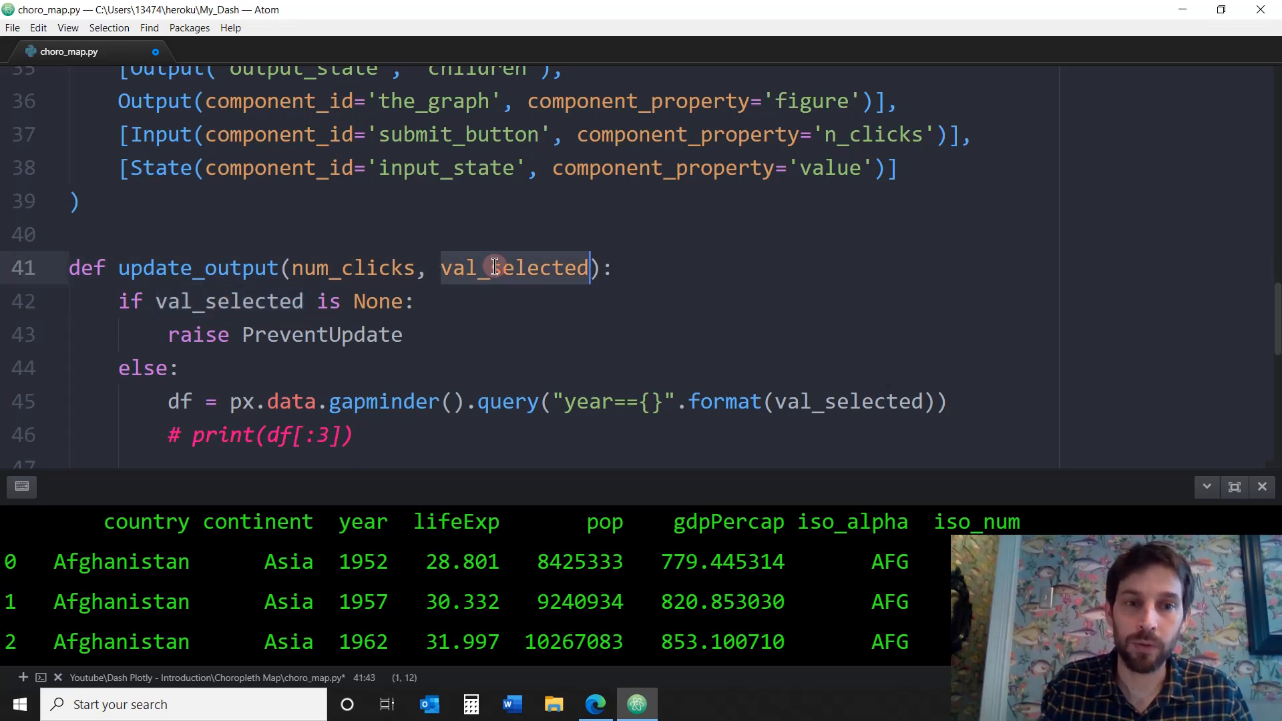
click(595, 704)
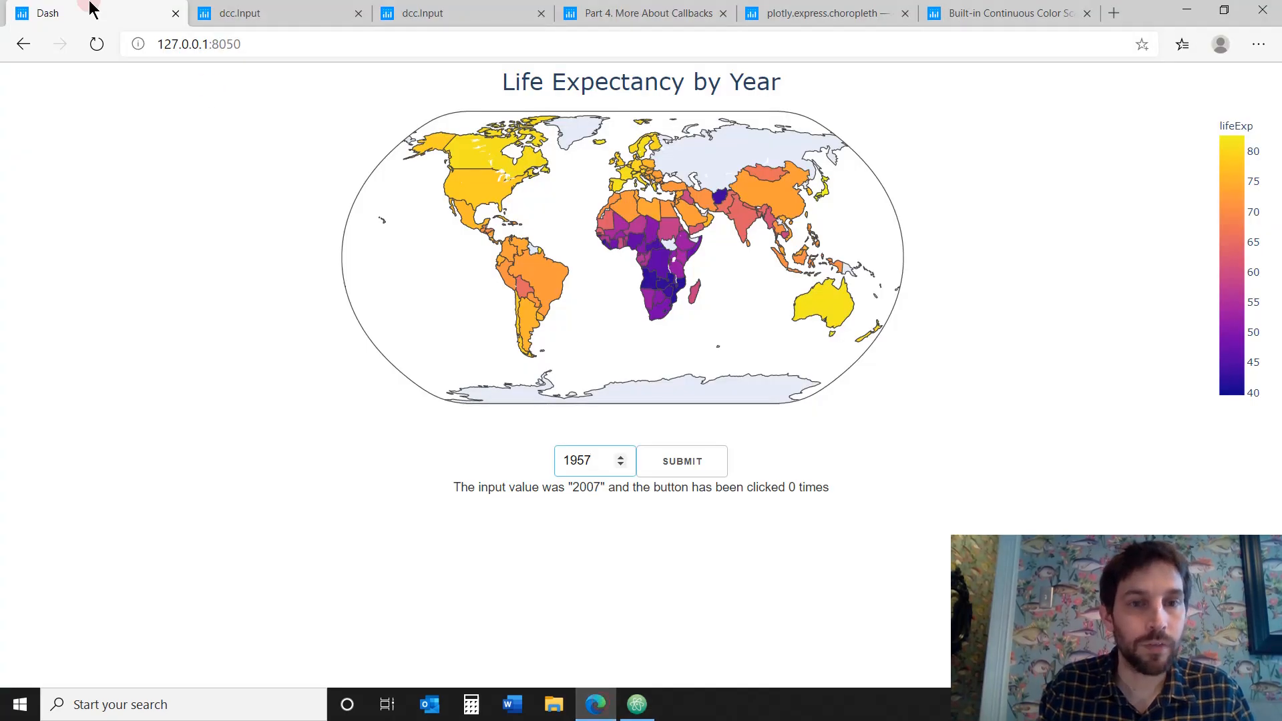
Clear 1957 from the year box and submit it empty, then return to Atom
triple_click(582, 462)
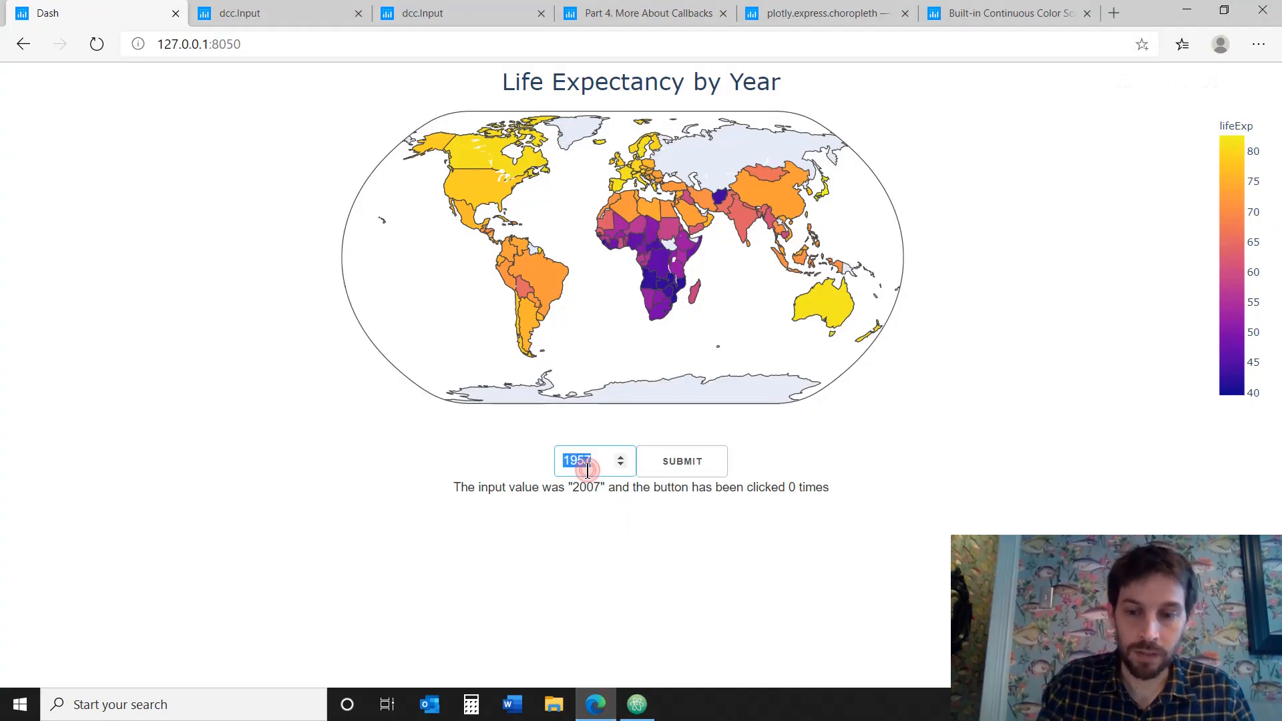
key(Delete)
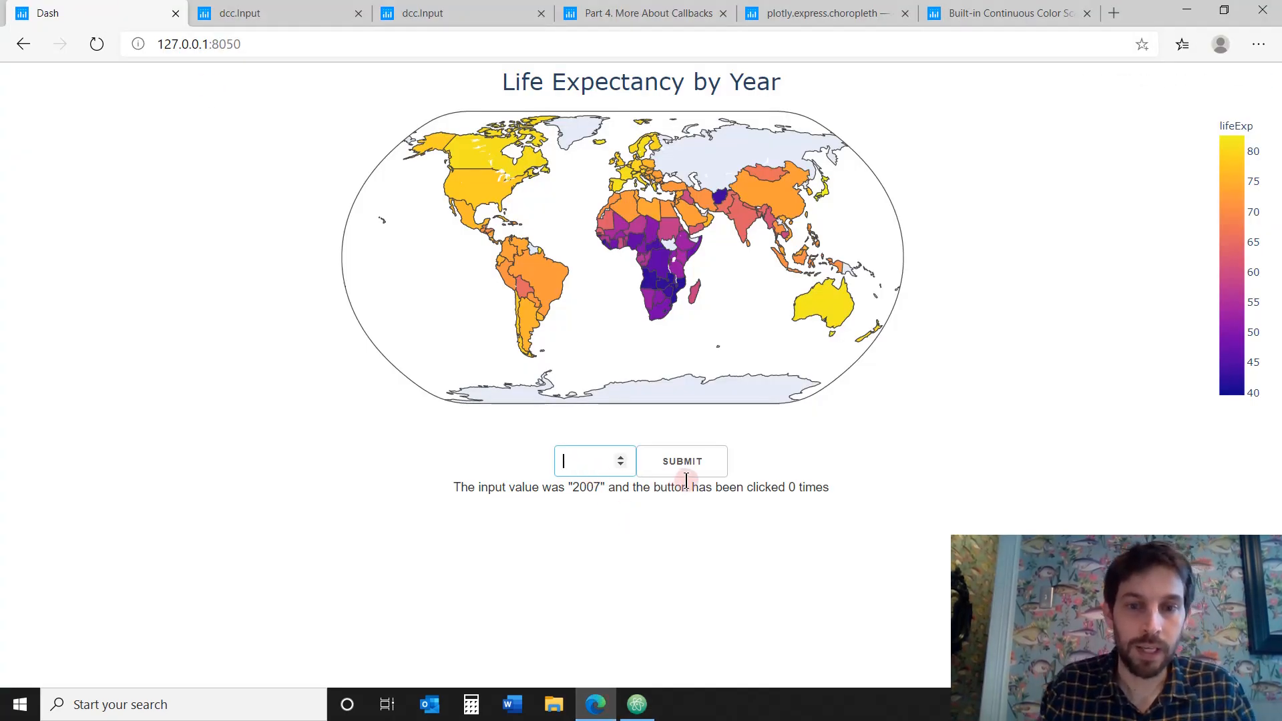
click(682, 461)
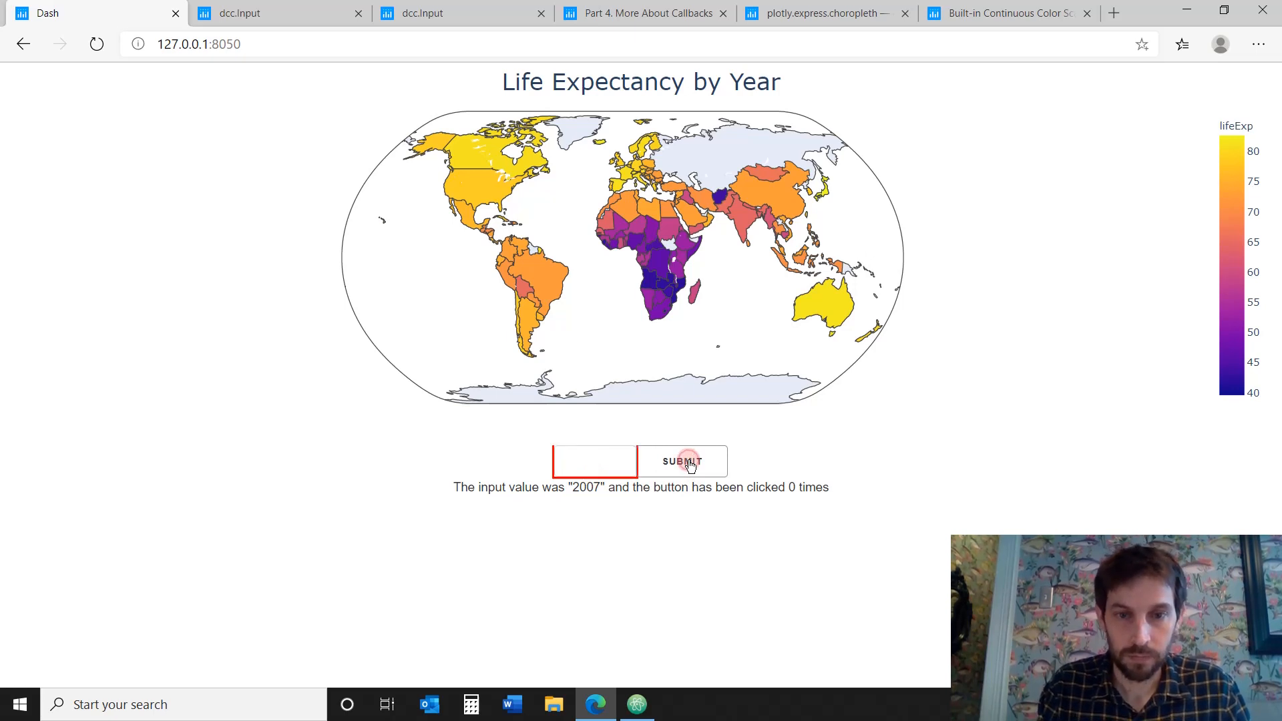
mouse_move(568, 372)
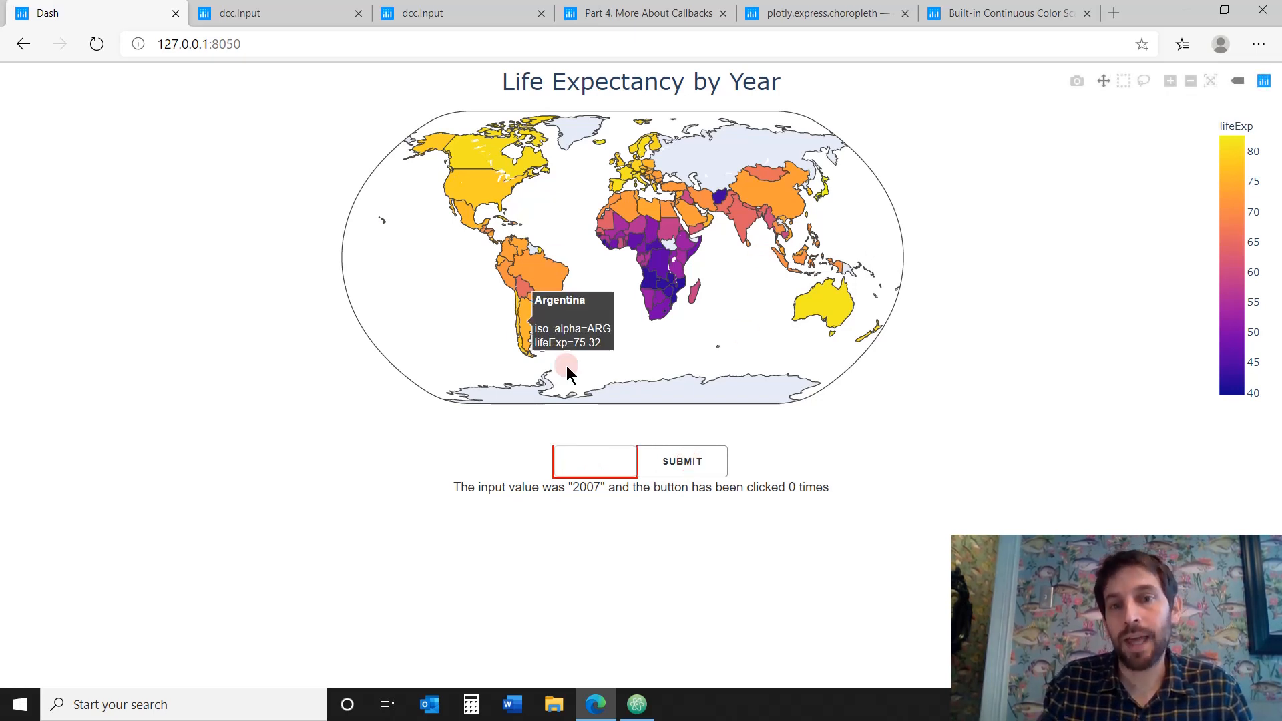
mouse_move(769, 380)
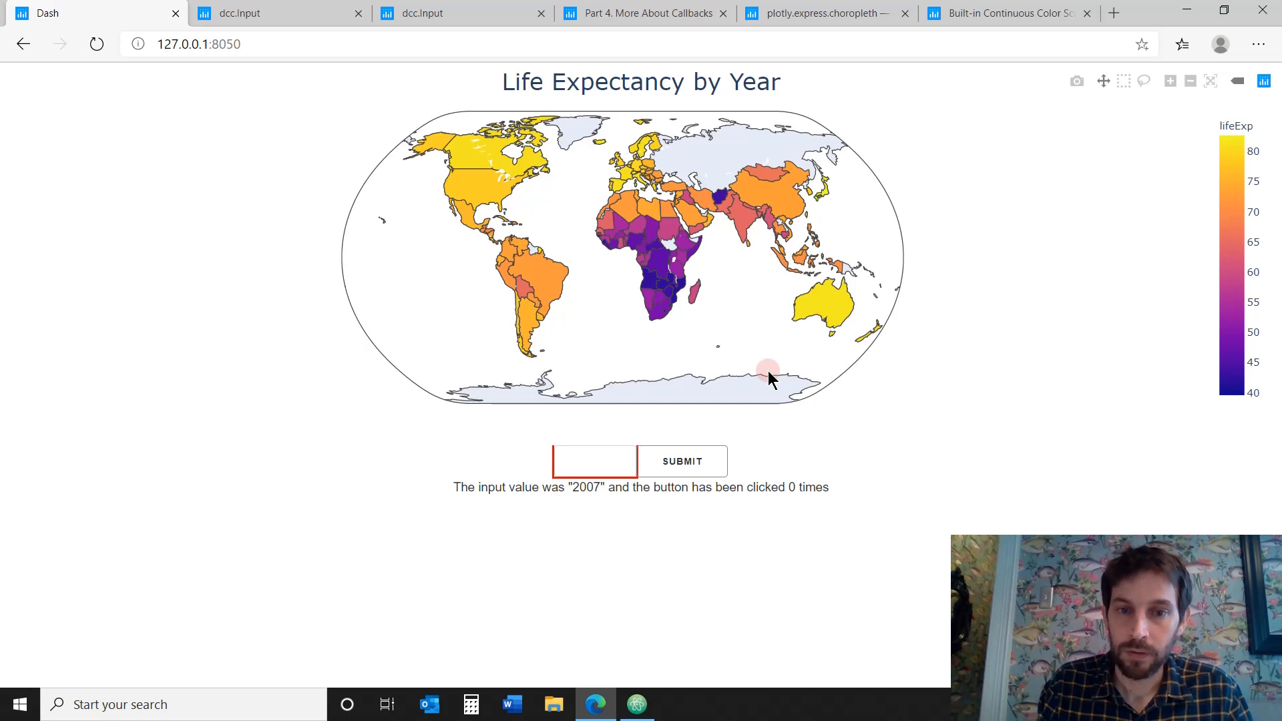
click(636, 704)
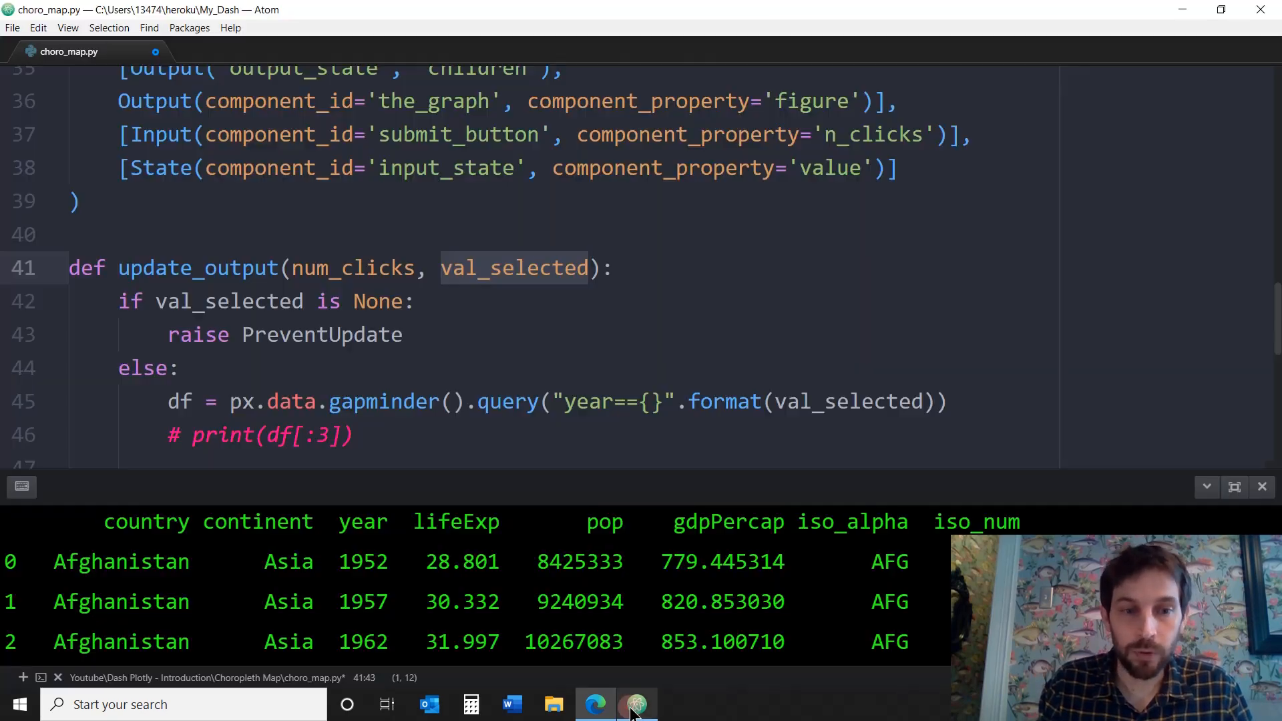
click(76, 301)
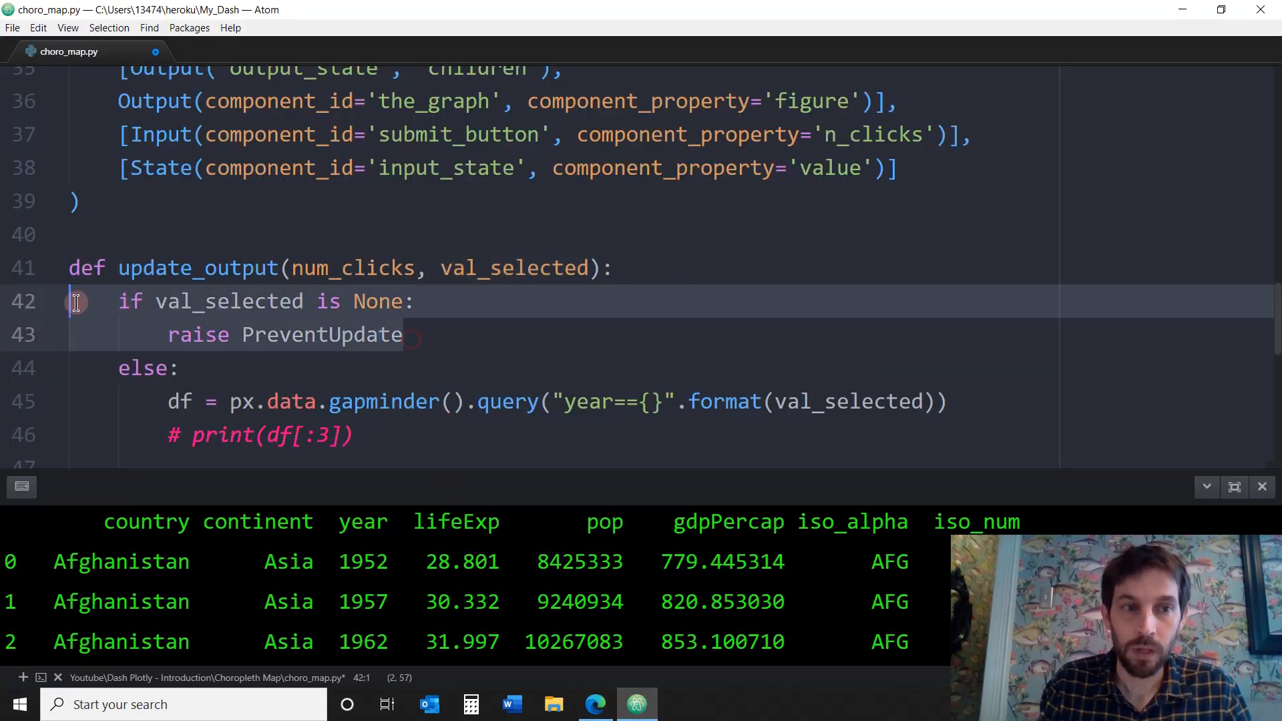
mouse_move(497, 374)
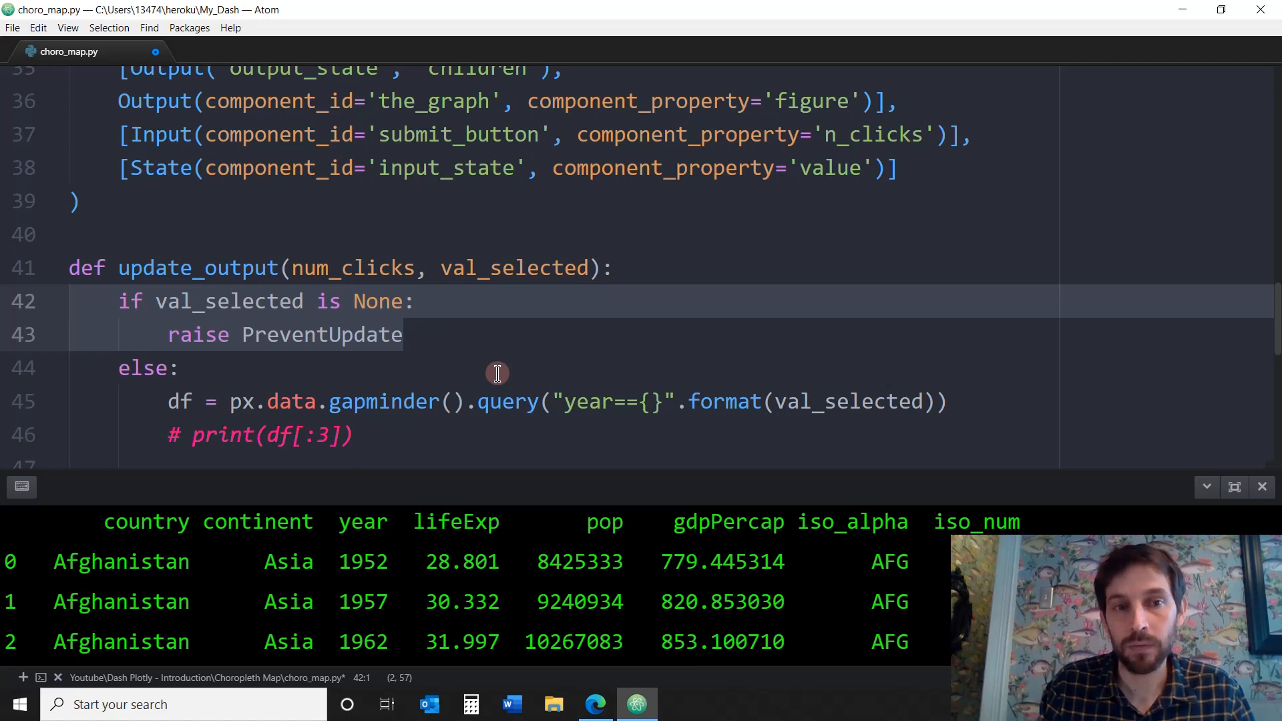
click(73, 302)
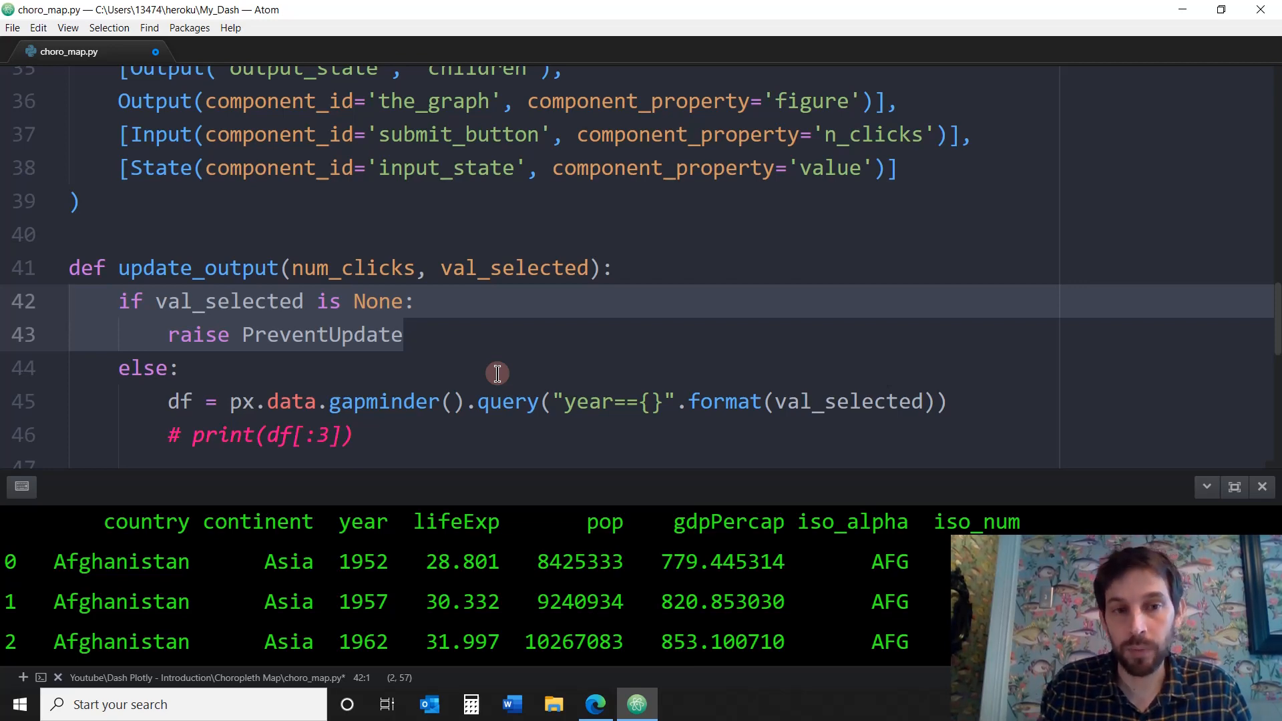
click(74, 302)
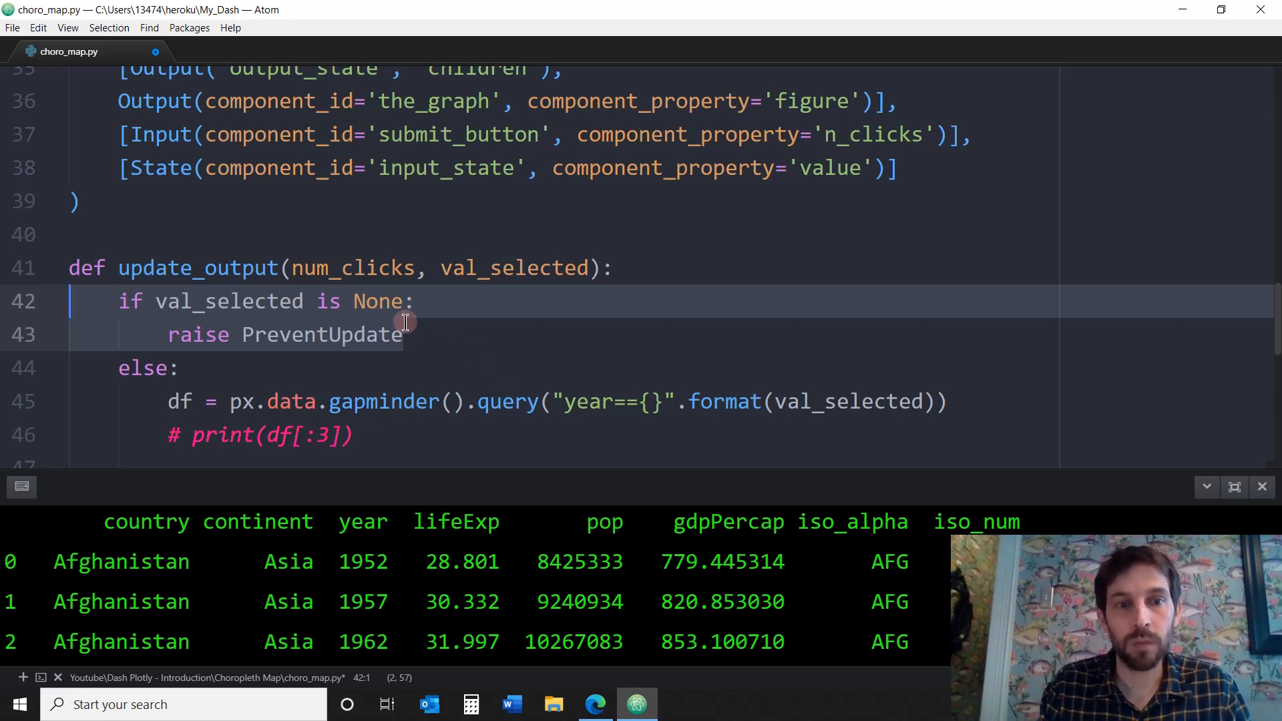
click(401, 335)
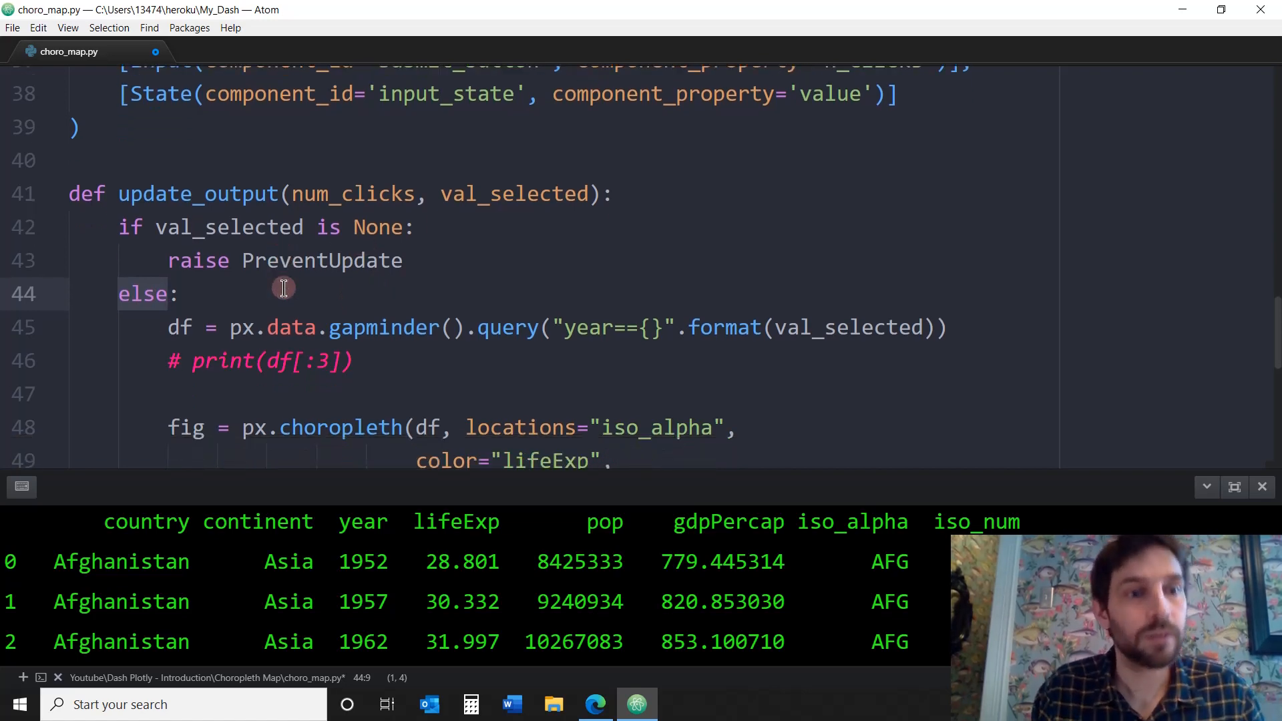
scroll(down, 3)
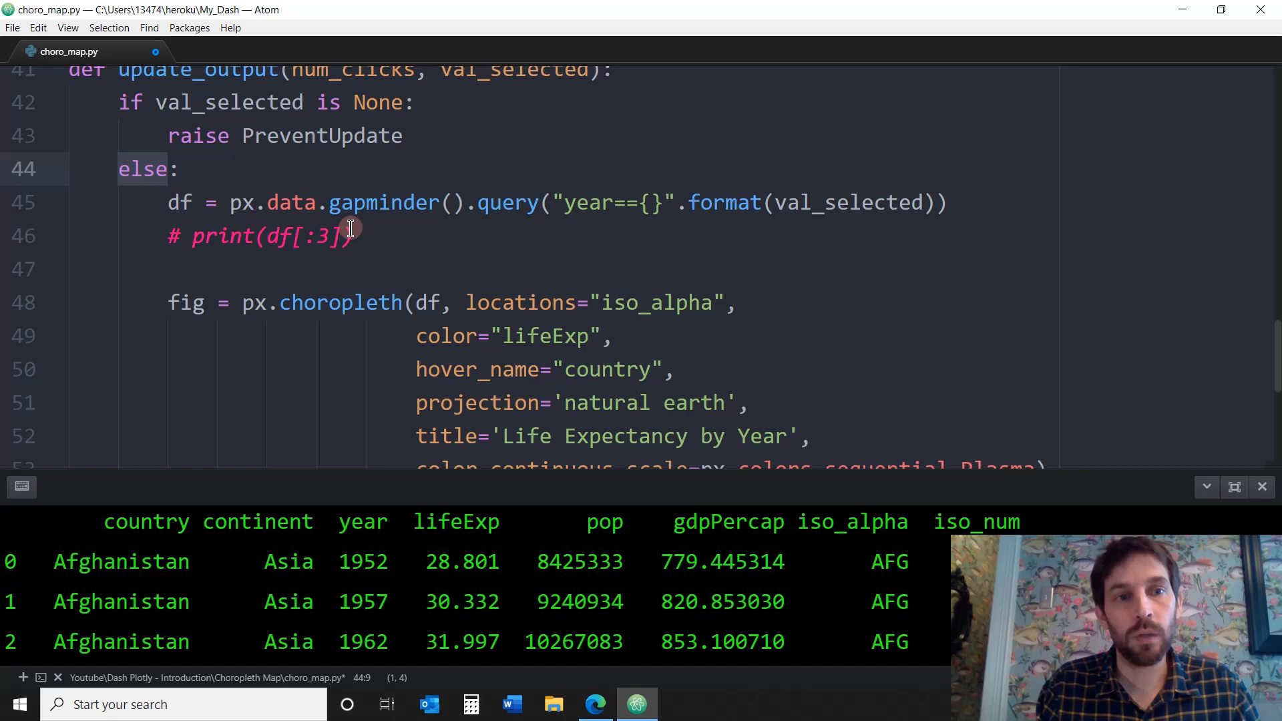
click(376, 202)
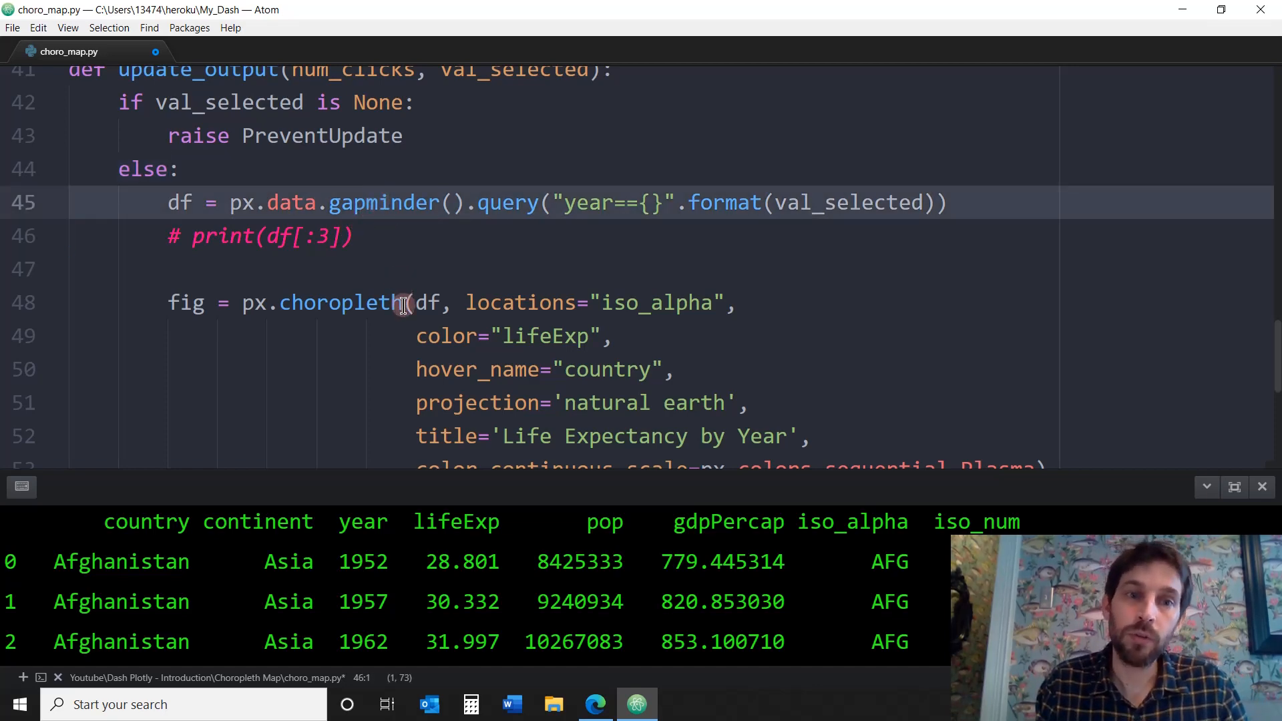
scroll(down, 3)
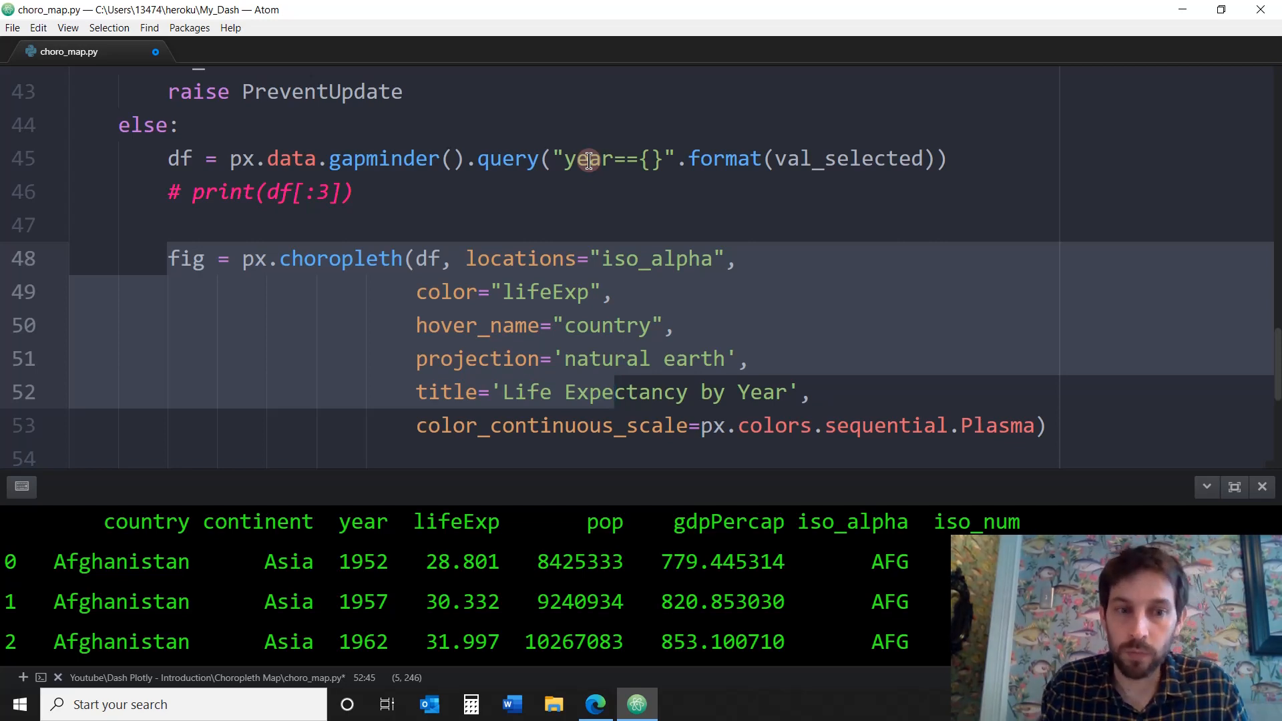
mouse_move(386, 576)
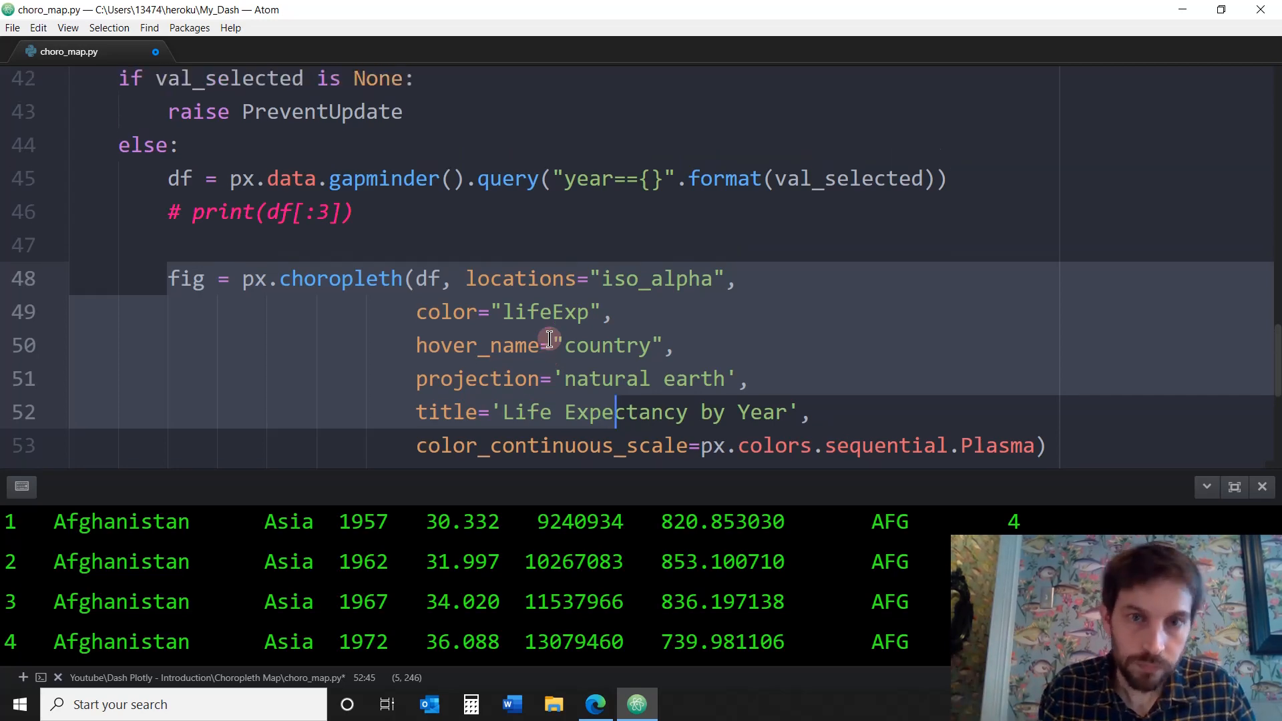
scroll(up, 3)
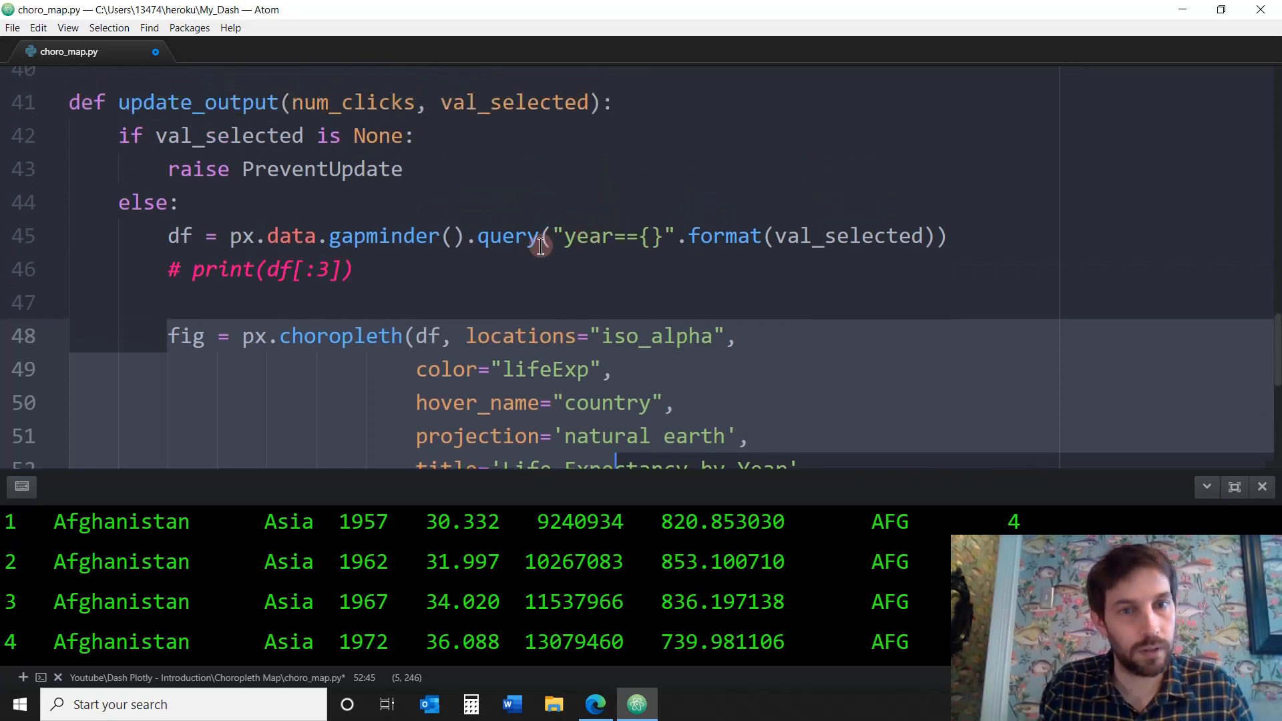
scroll(up, 3)
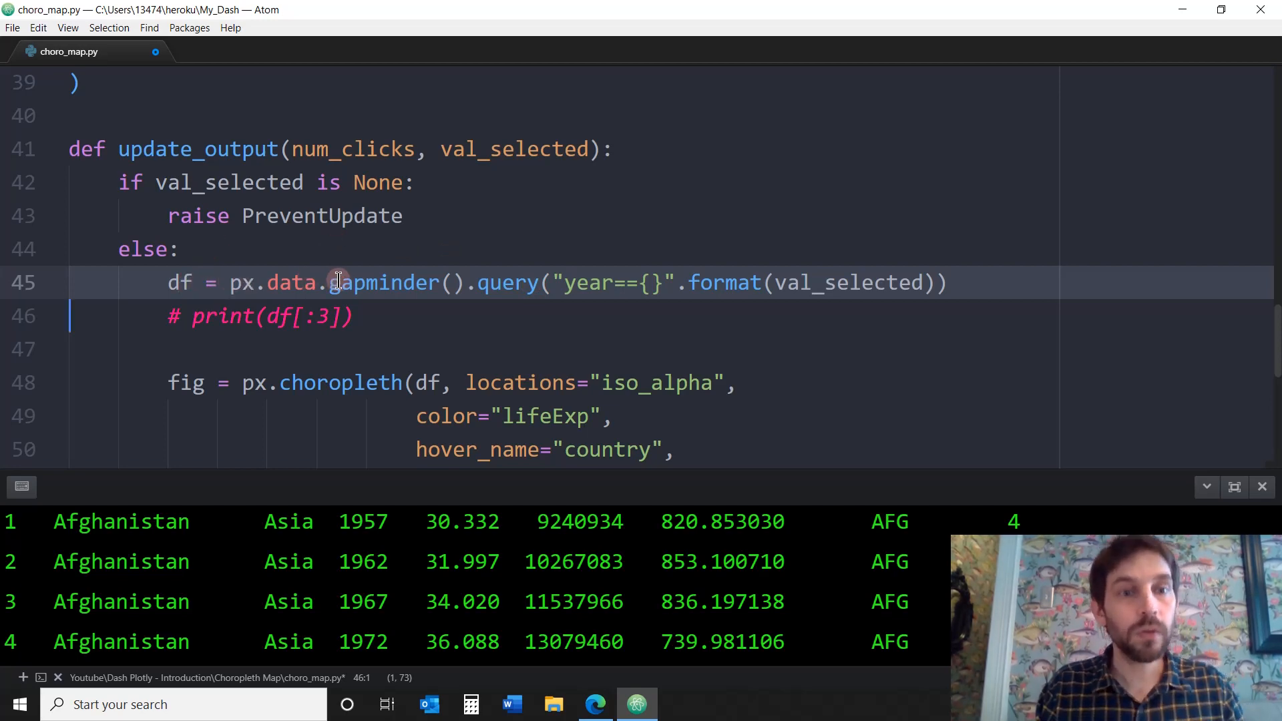
double_click(384, 282)
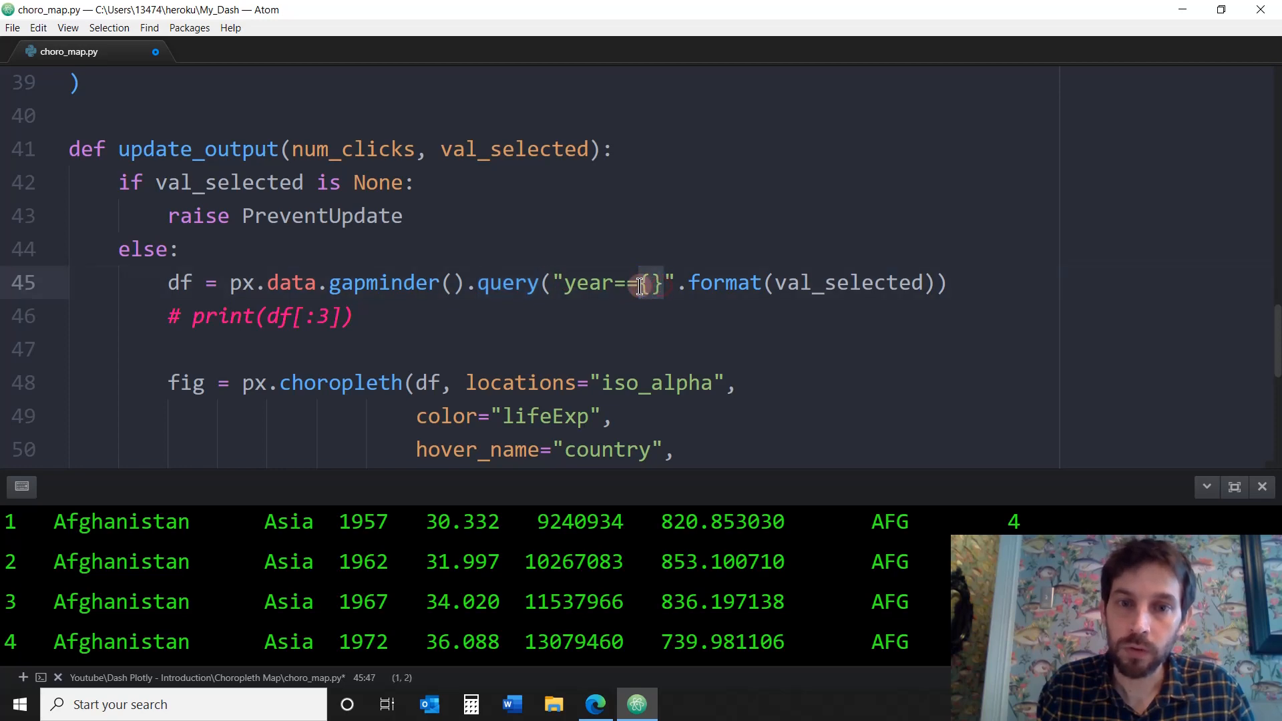
mouse_move(521, 148)
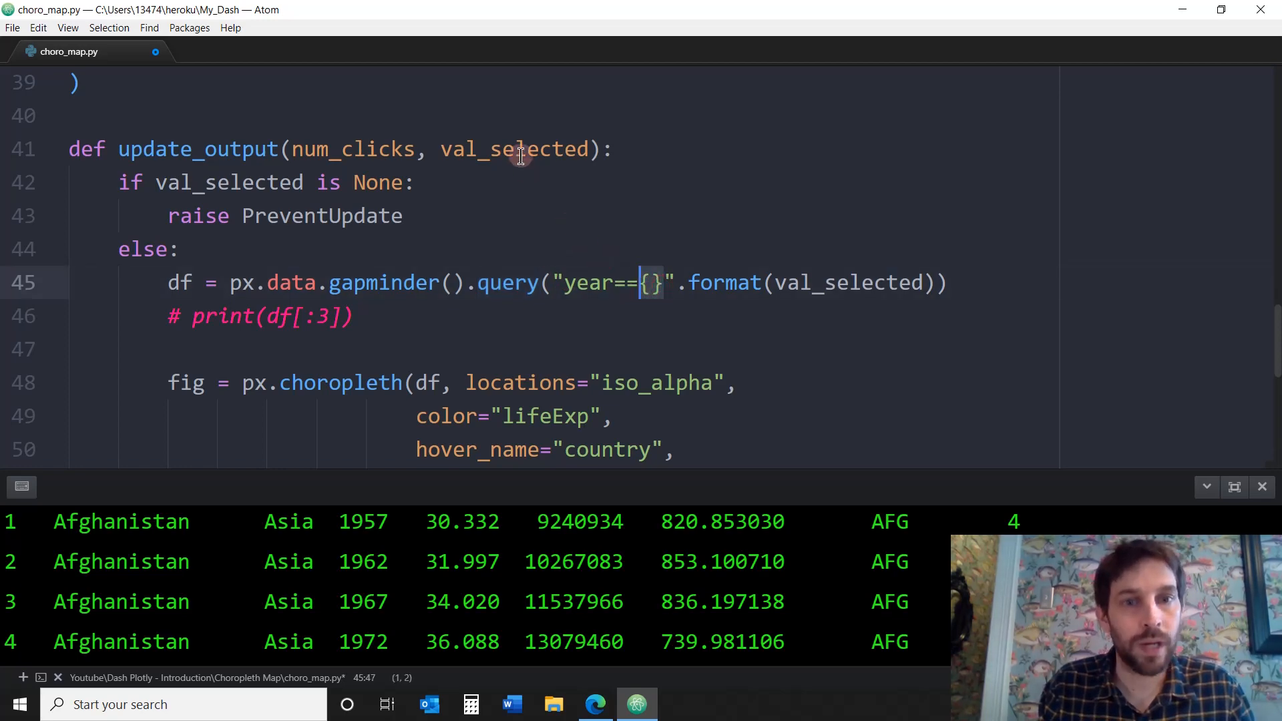
double_click(514, 149)
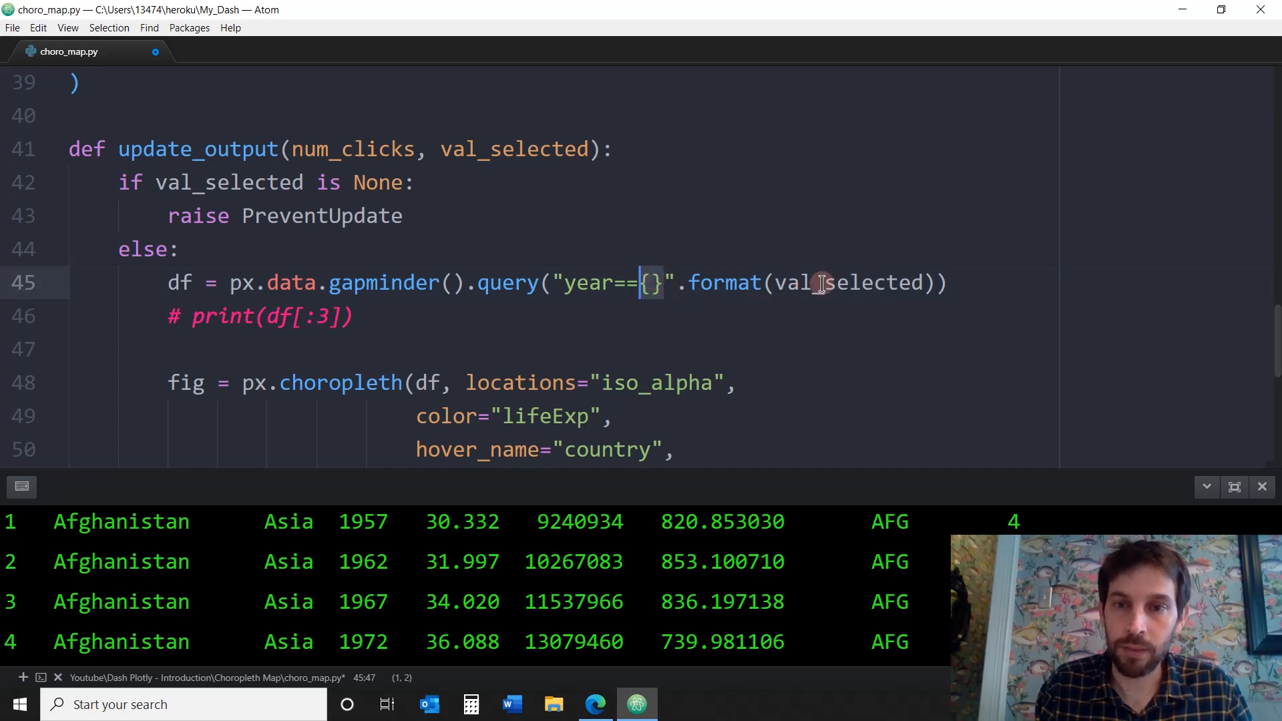
double_click(848, 282)
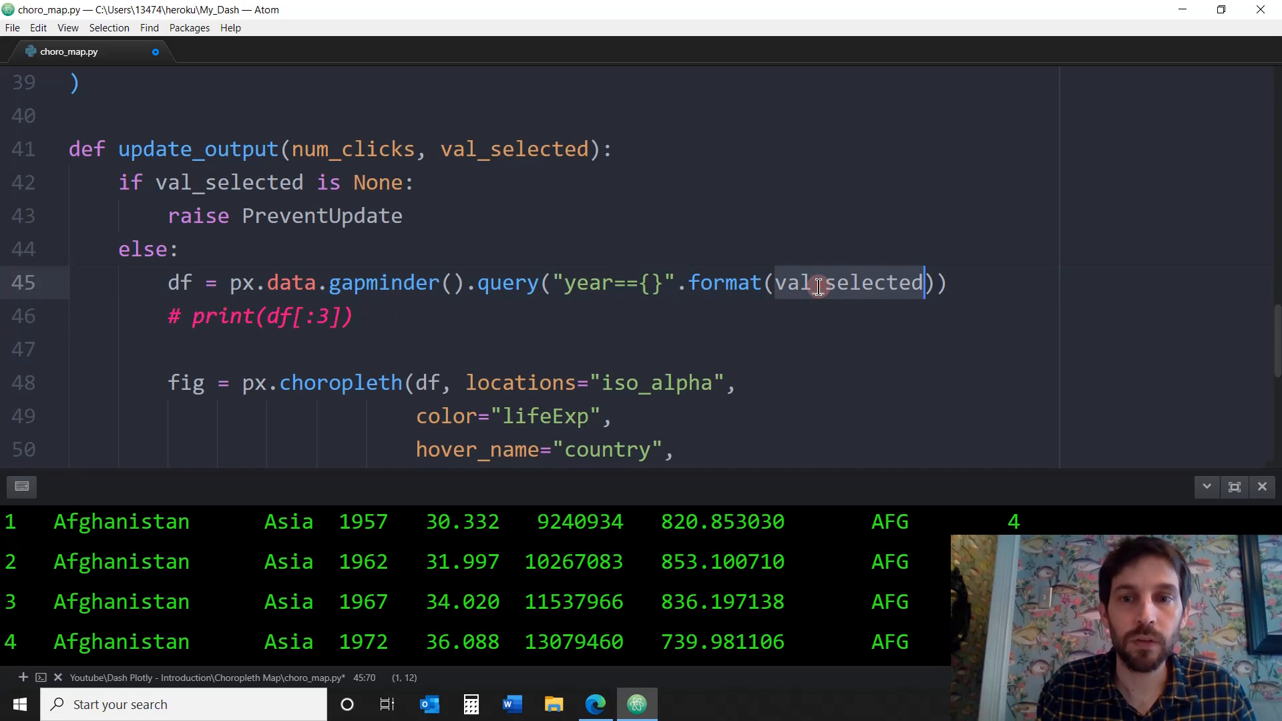
mouse_move(630, 266)
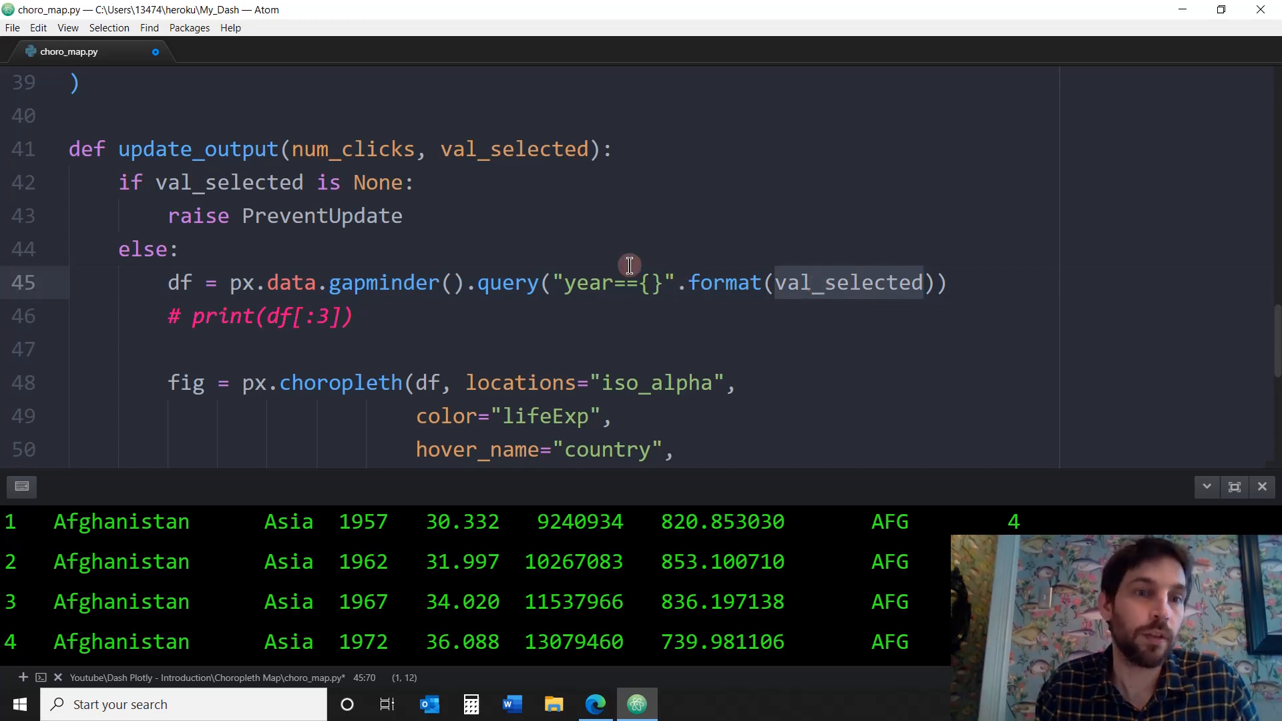
scroll(up, 3)
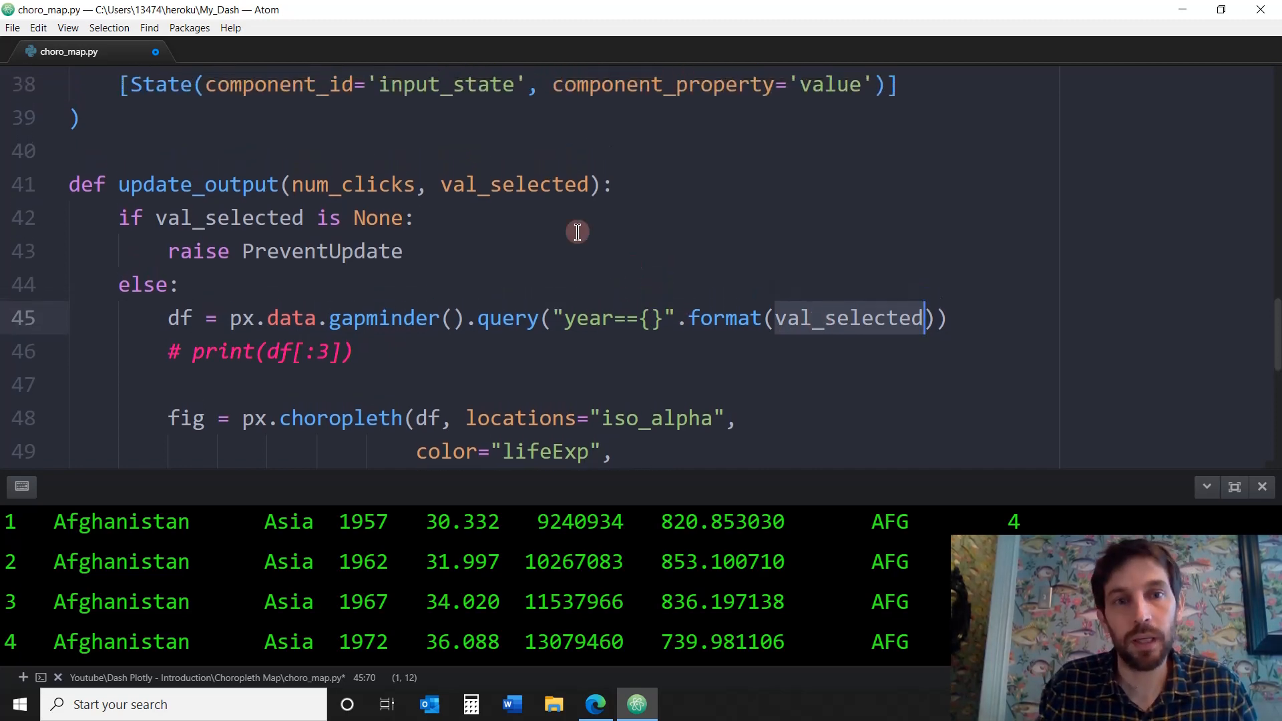
mouse_move(483, 221)
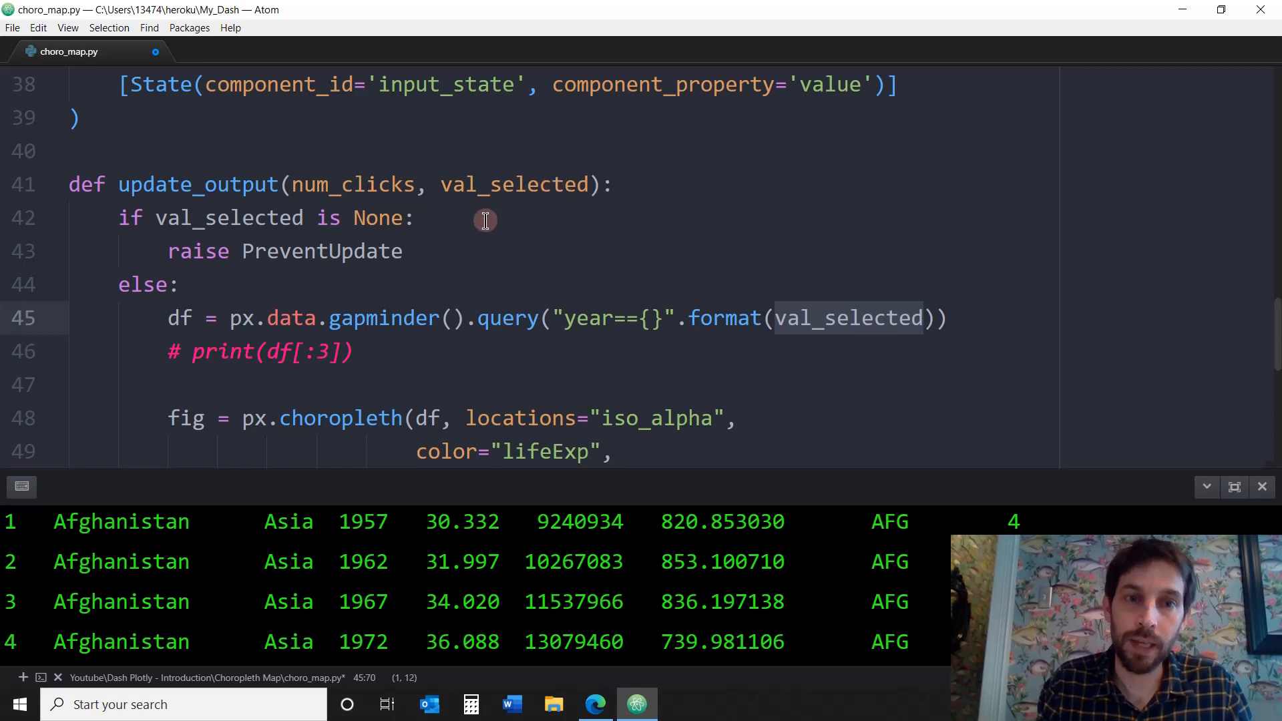
scroll(up, 3)
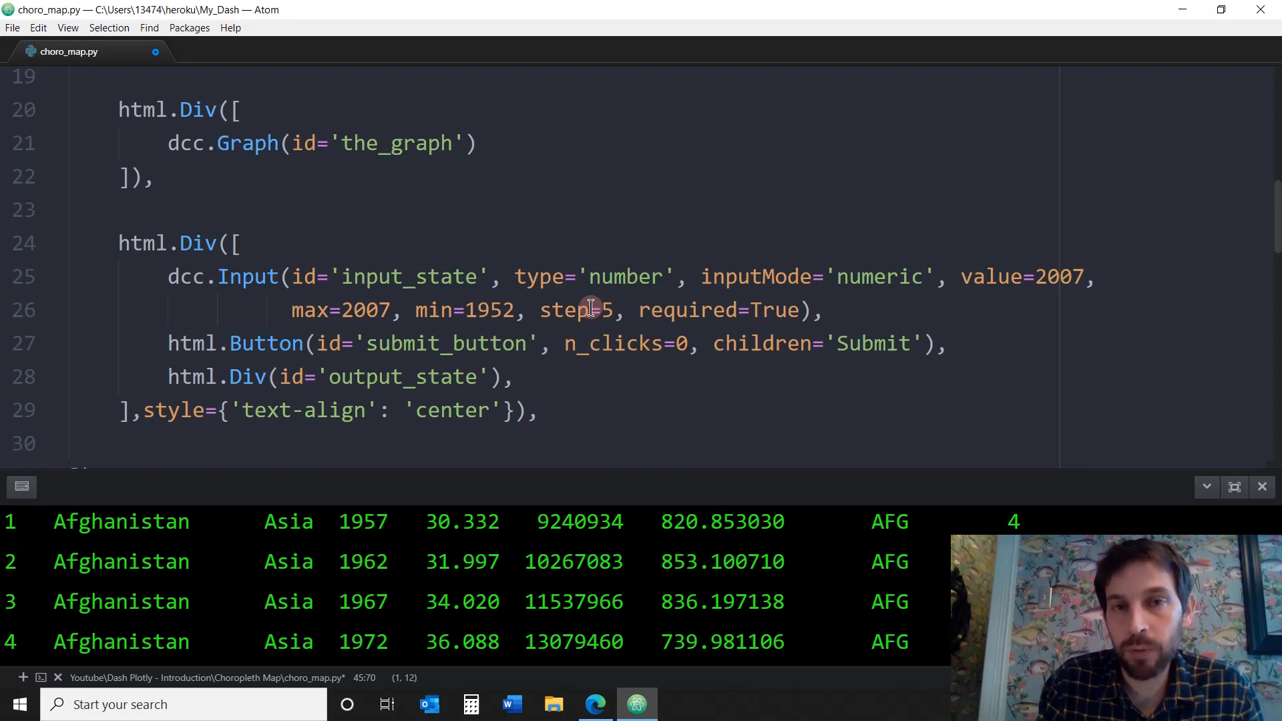
scroll(down, 3)
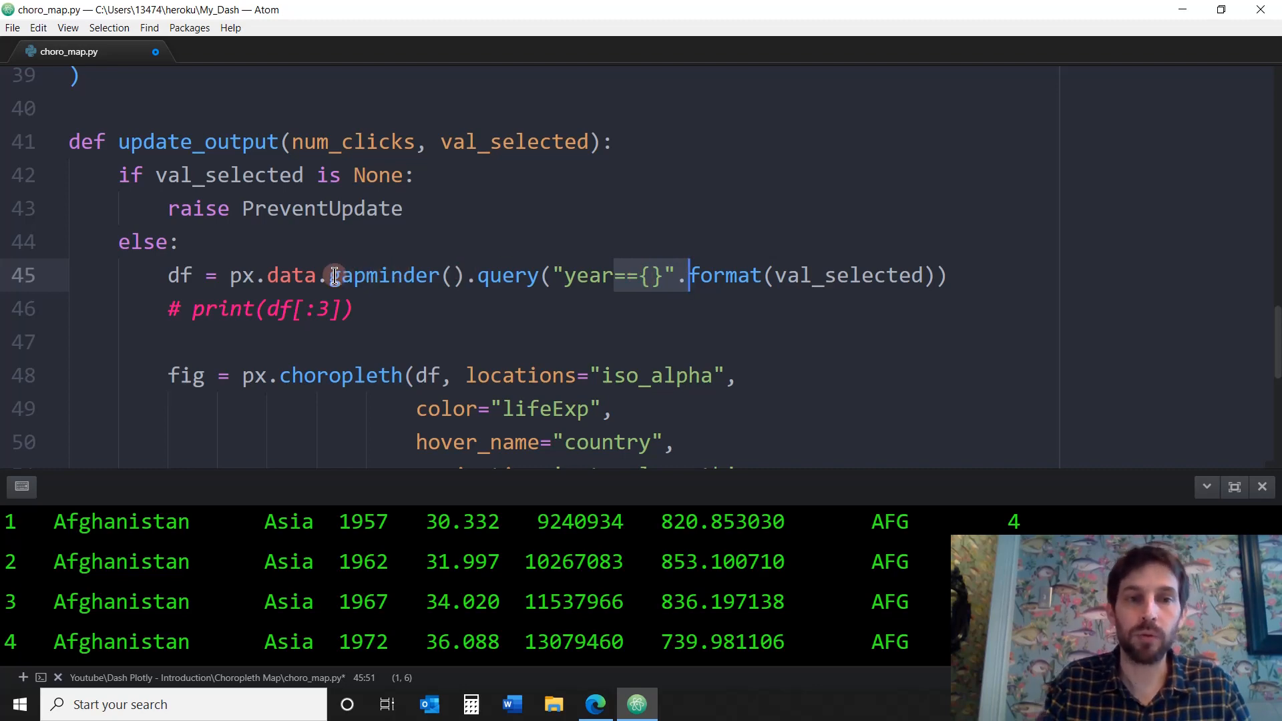
mouse_move(380, 273)
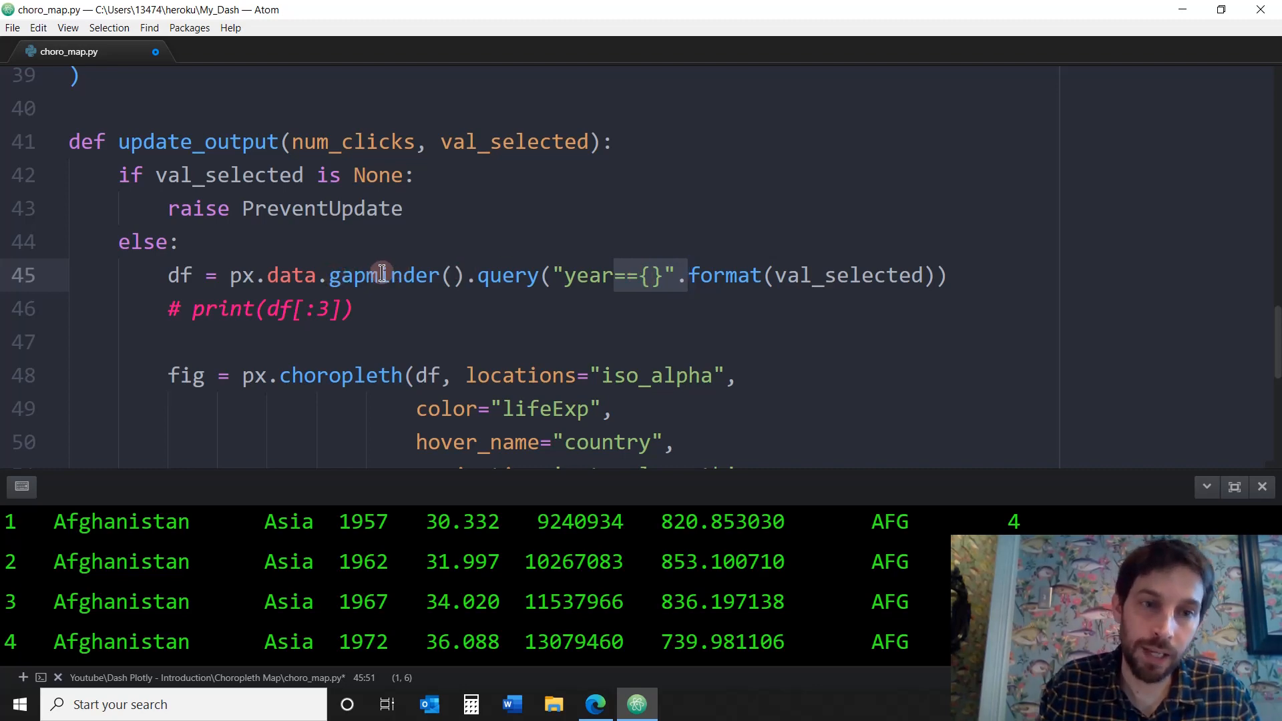
Check that the px.choropleth call takes the year-filtered df argument
scroll(up, 3)
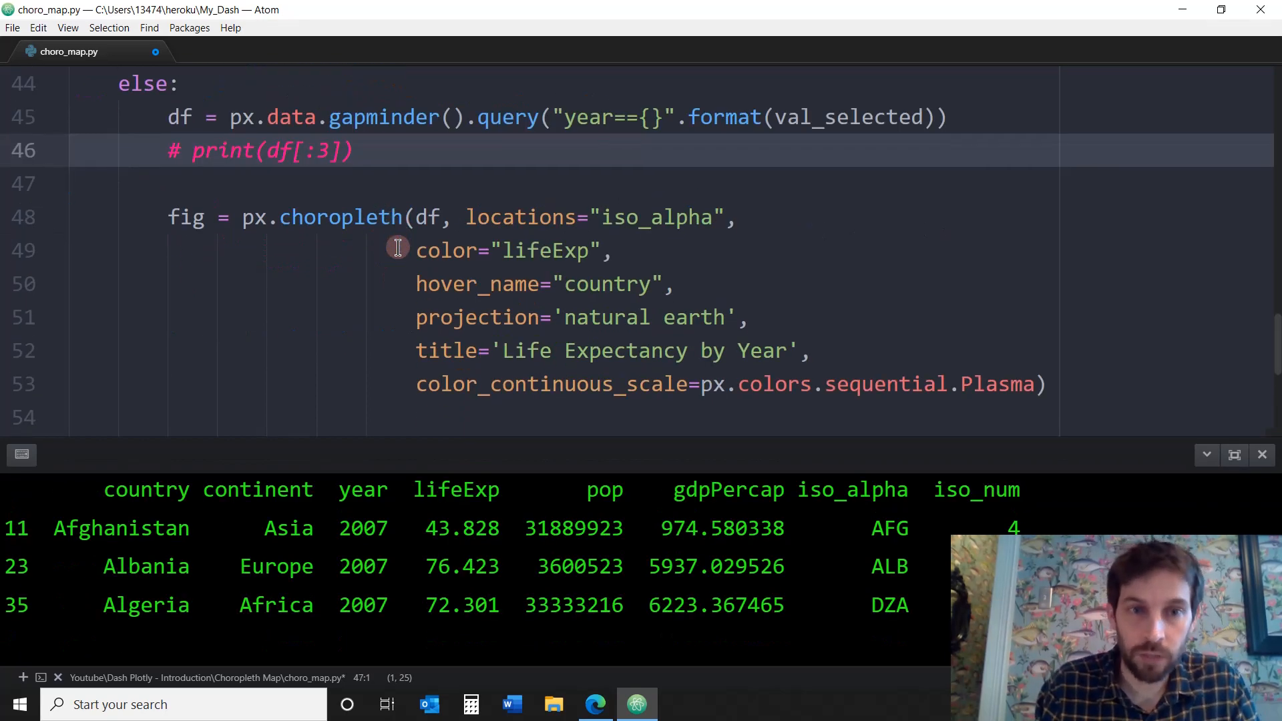
scroll(down, 3)
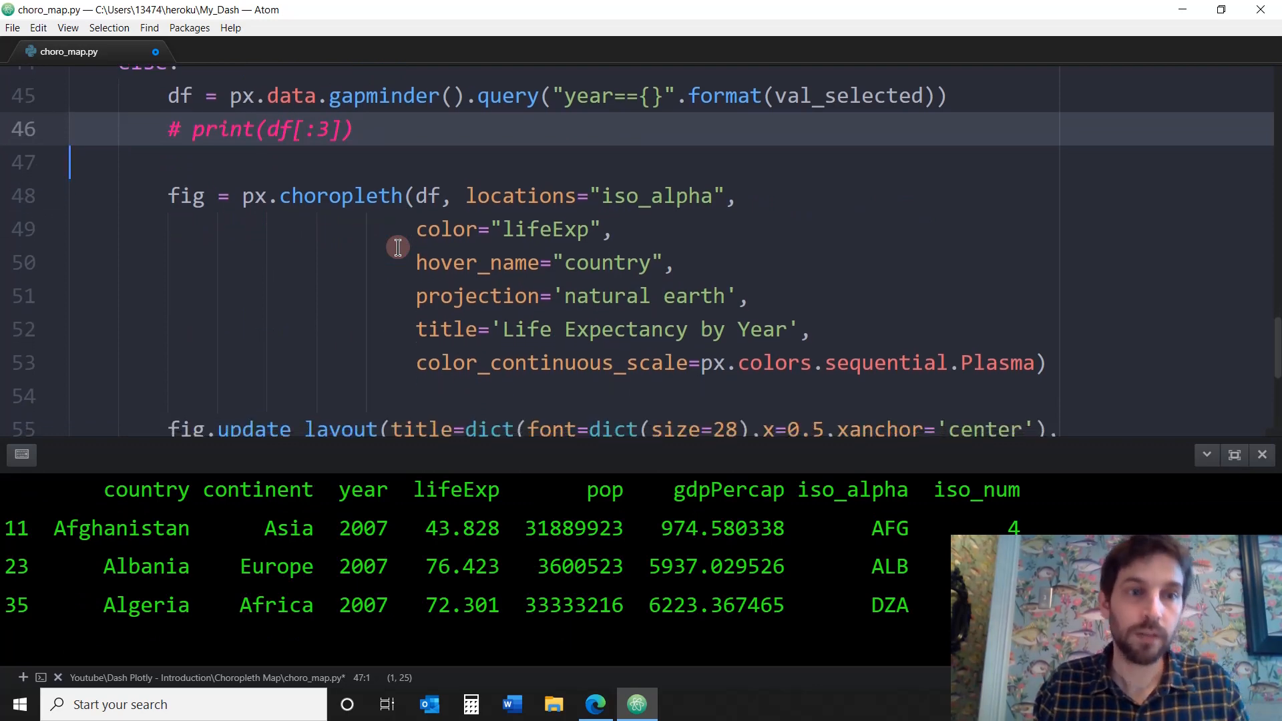
double_click(339, 196)
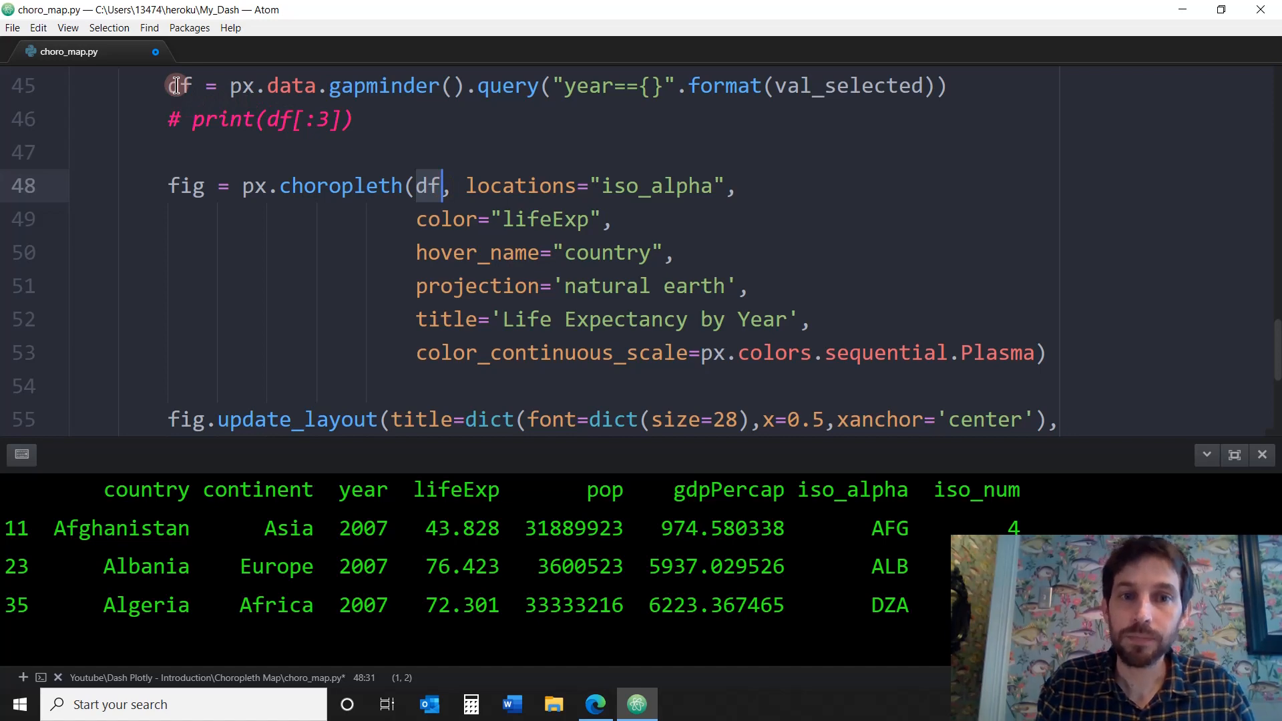
scroll(down, 3)
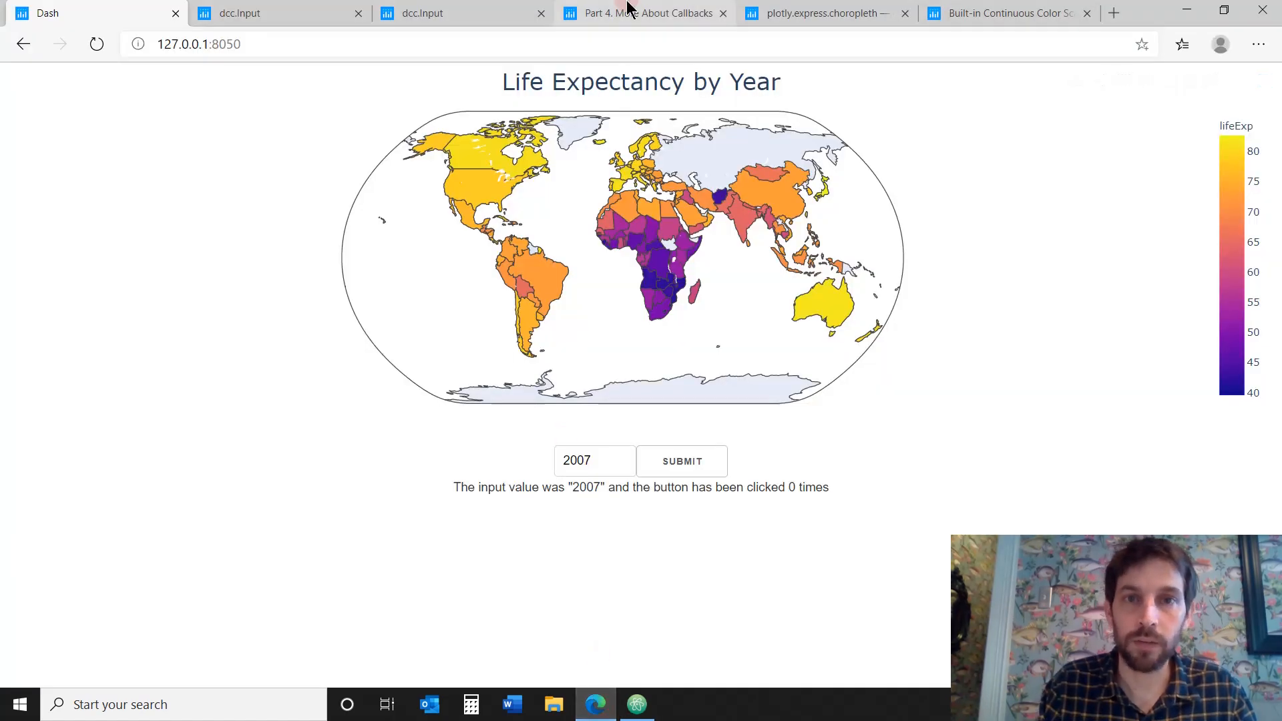
Read the plotly.express.choropleth parameters, including projection options like natural earth
click(817, 14)
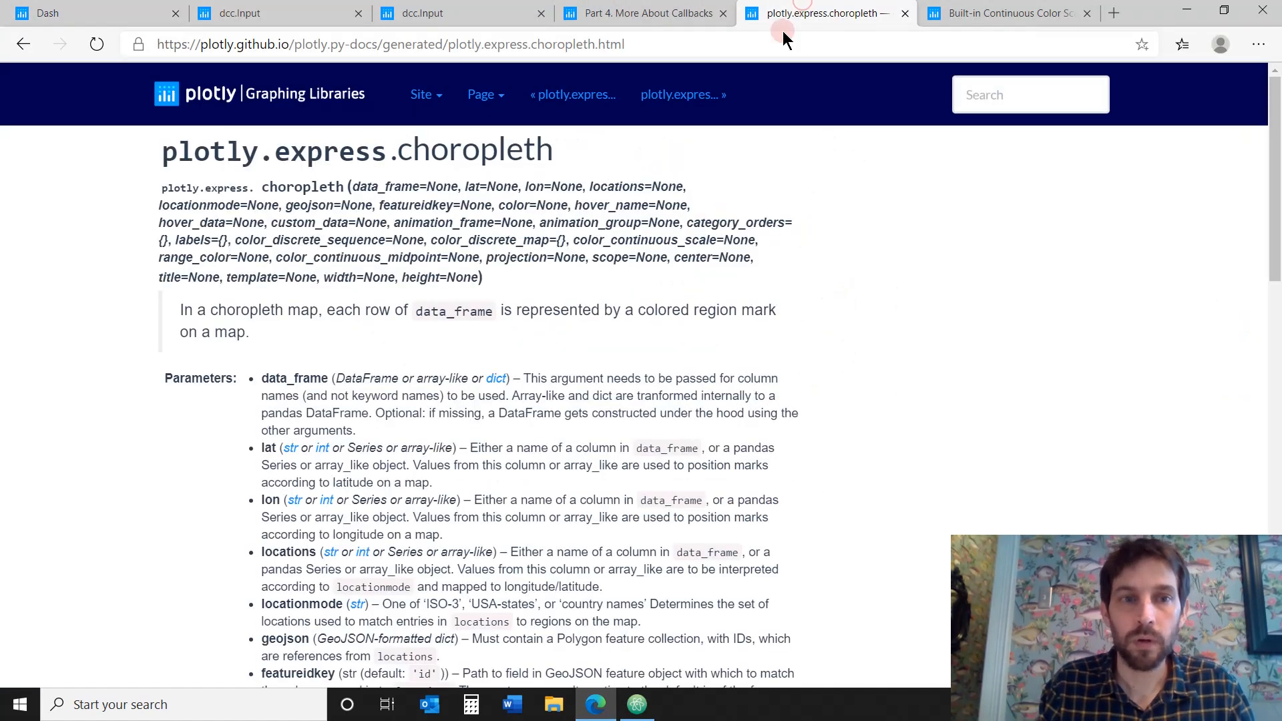
mouse_move(385, 234)
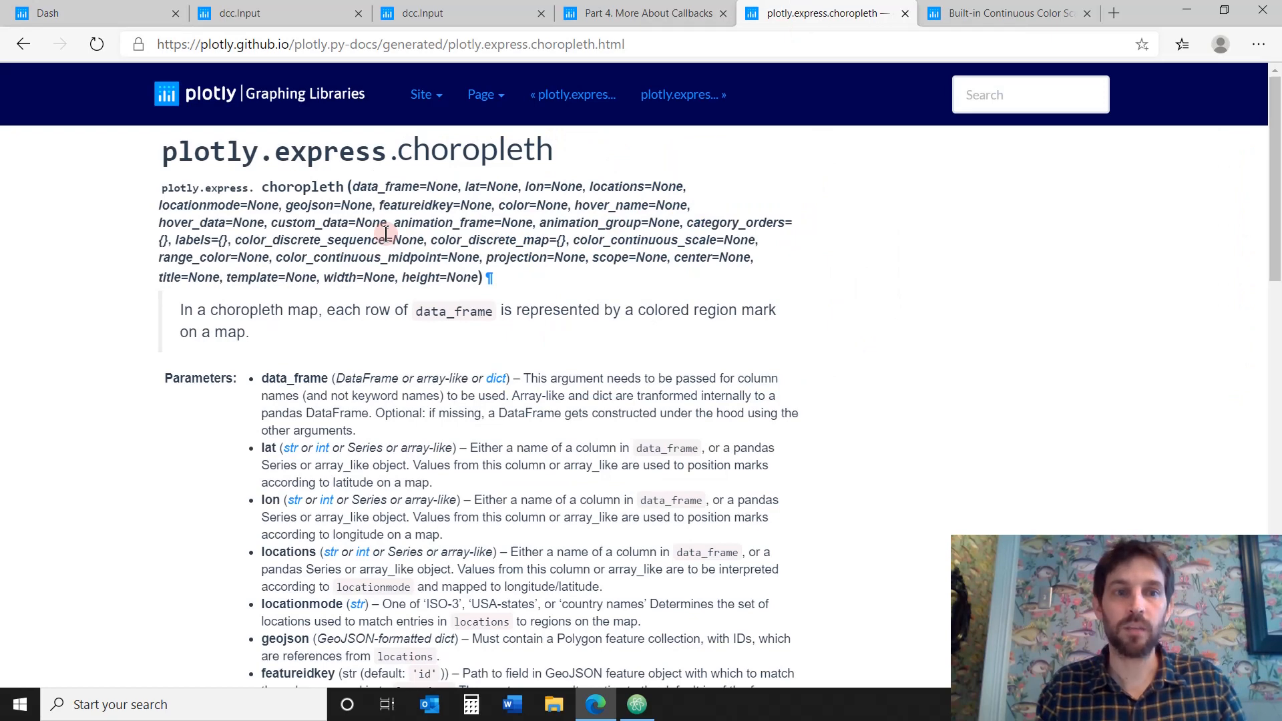
scroll(down, 3)
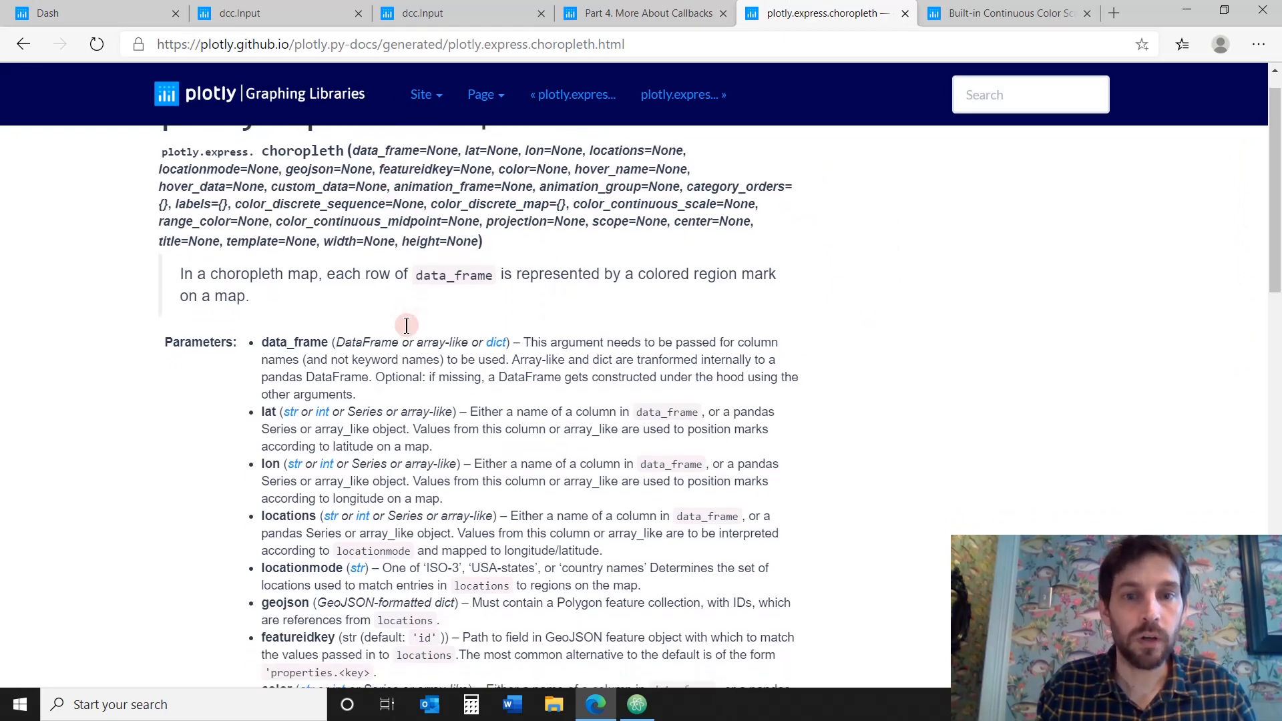
scroll(down, 3)
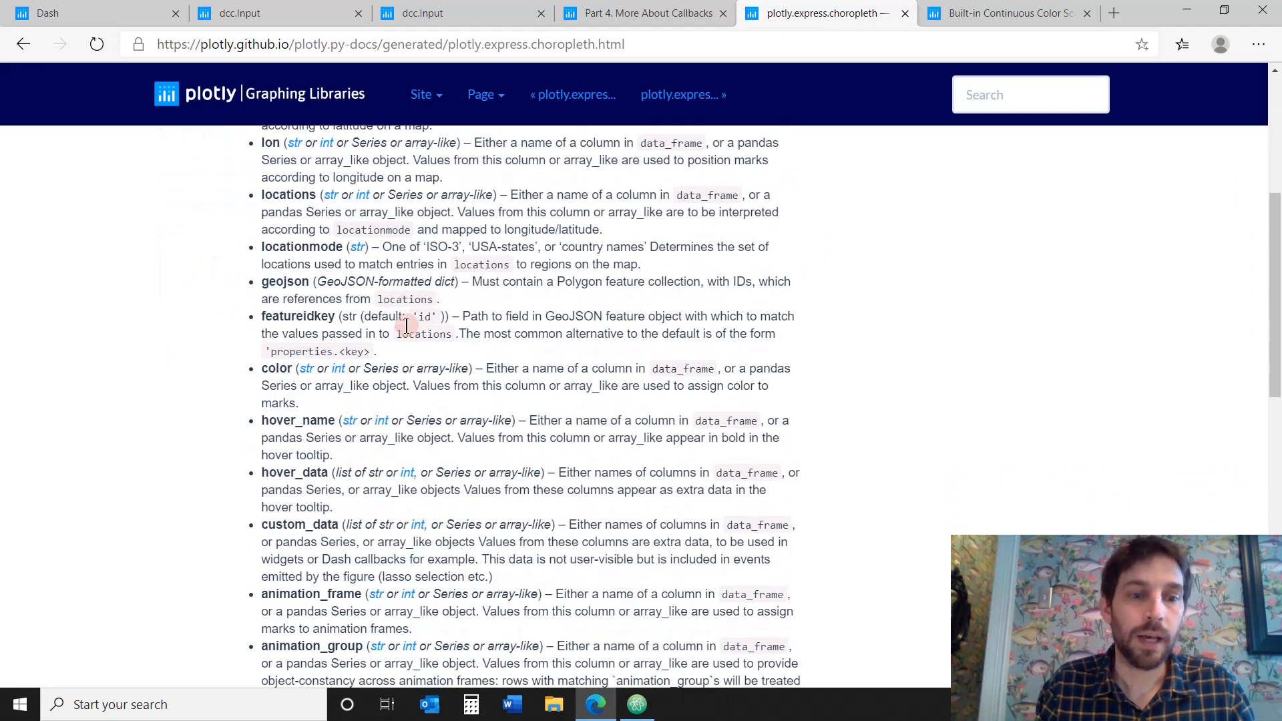
scroll(down, 3)
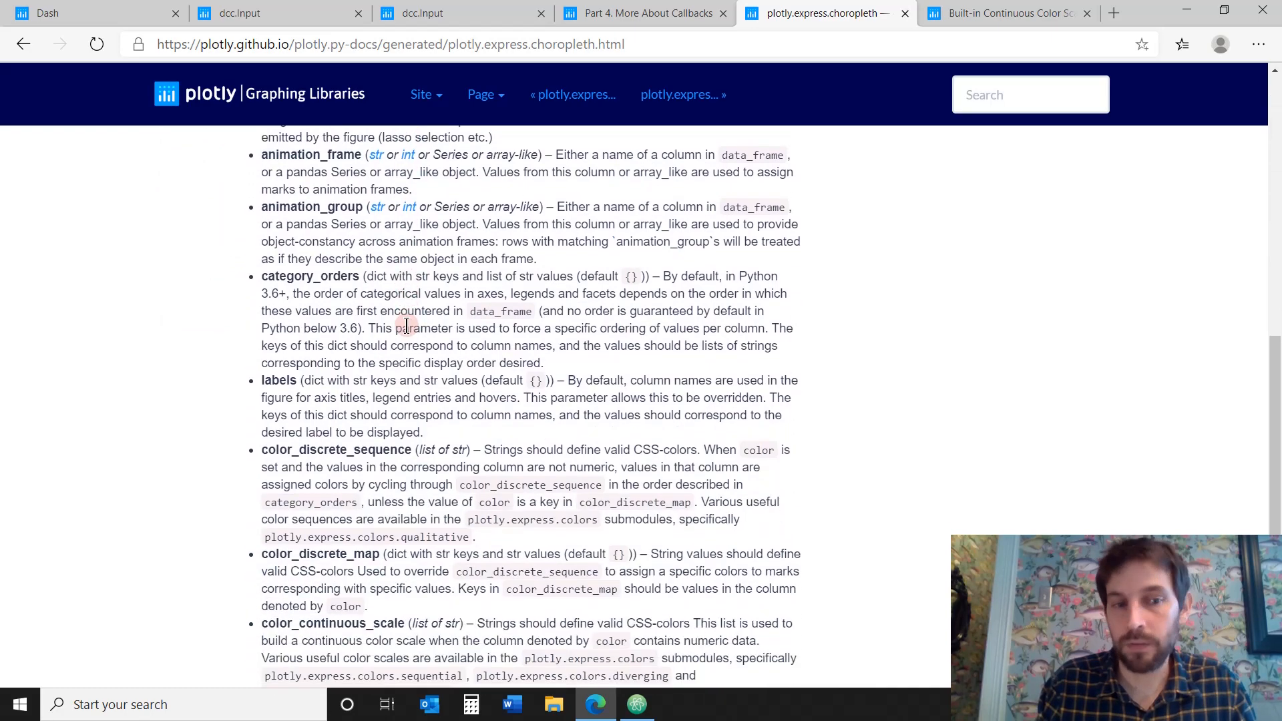
scroll(down, 3)
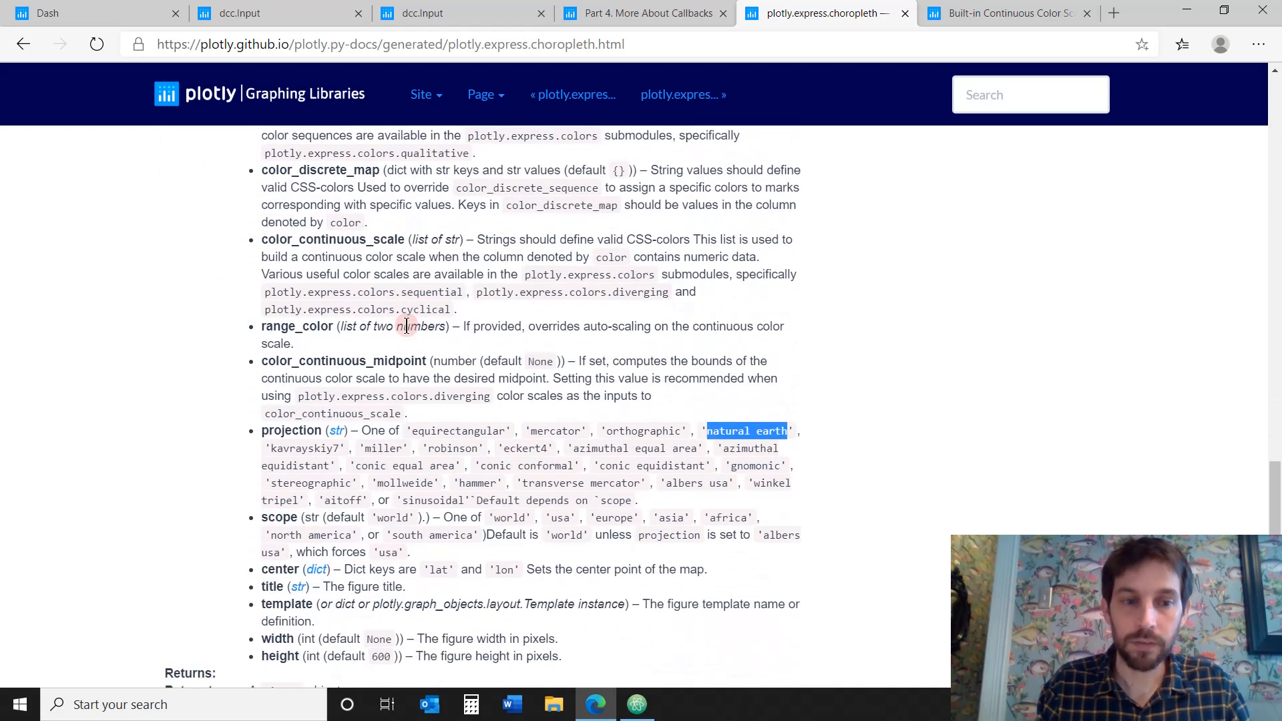
scroll(up, 3)
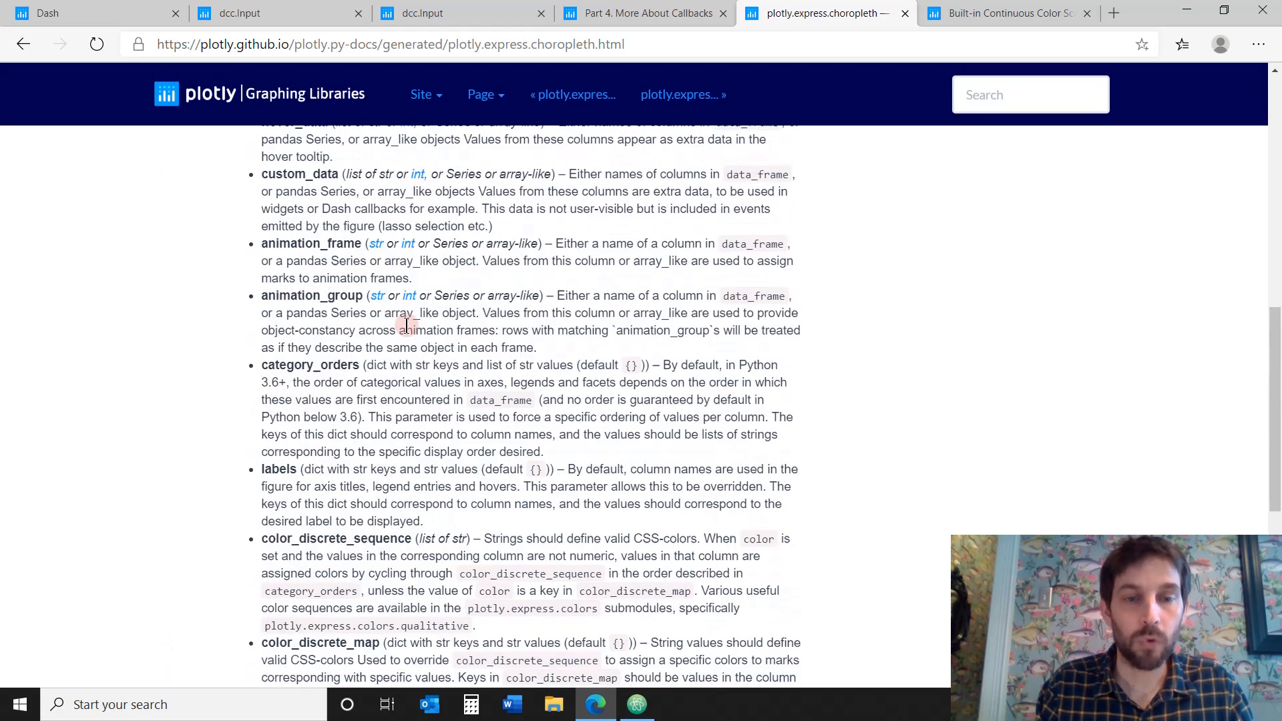
click(636, 704)
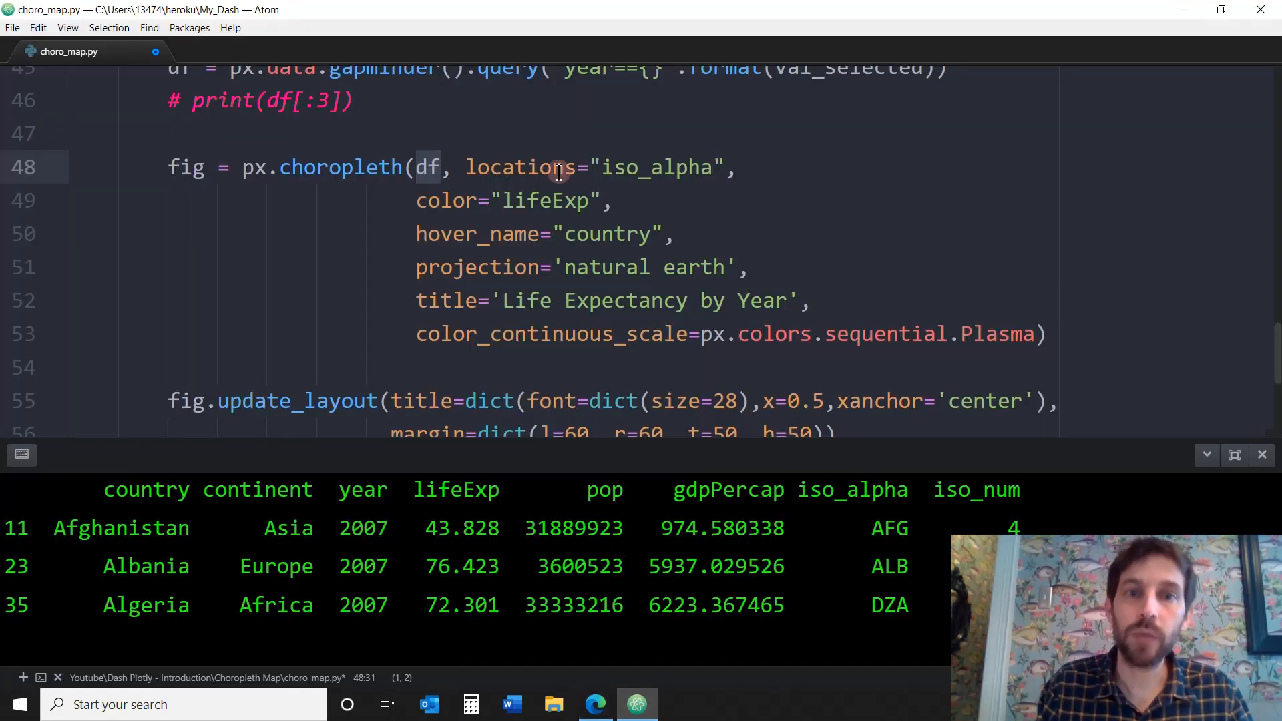
double_click(519, 167)
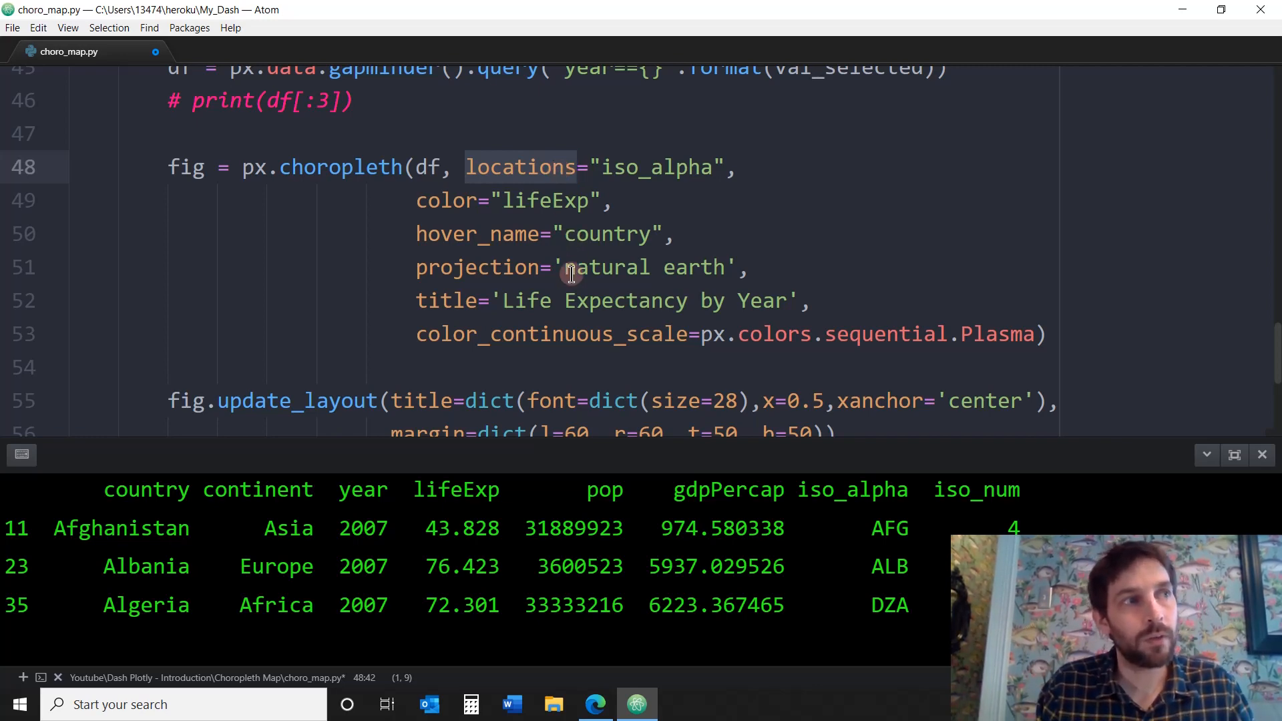
scroll(up, 3)
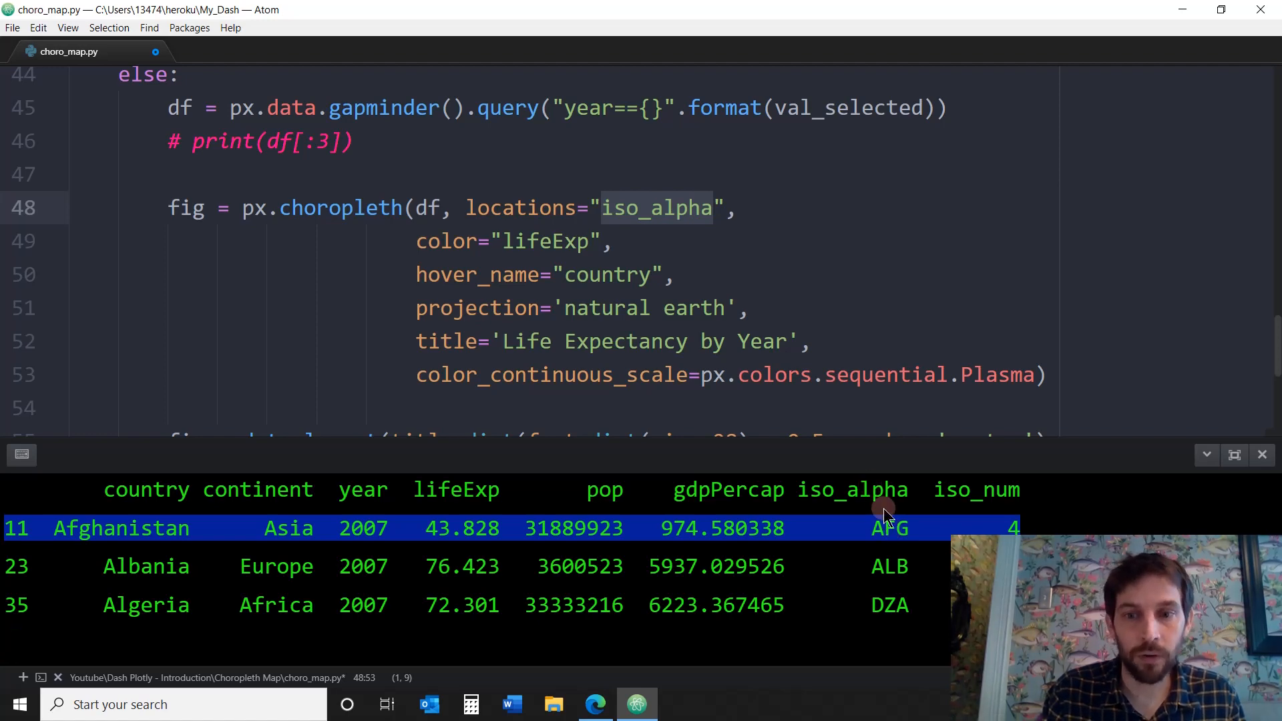
mouse_move(867, 494)
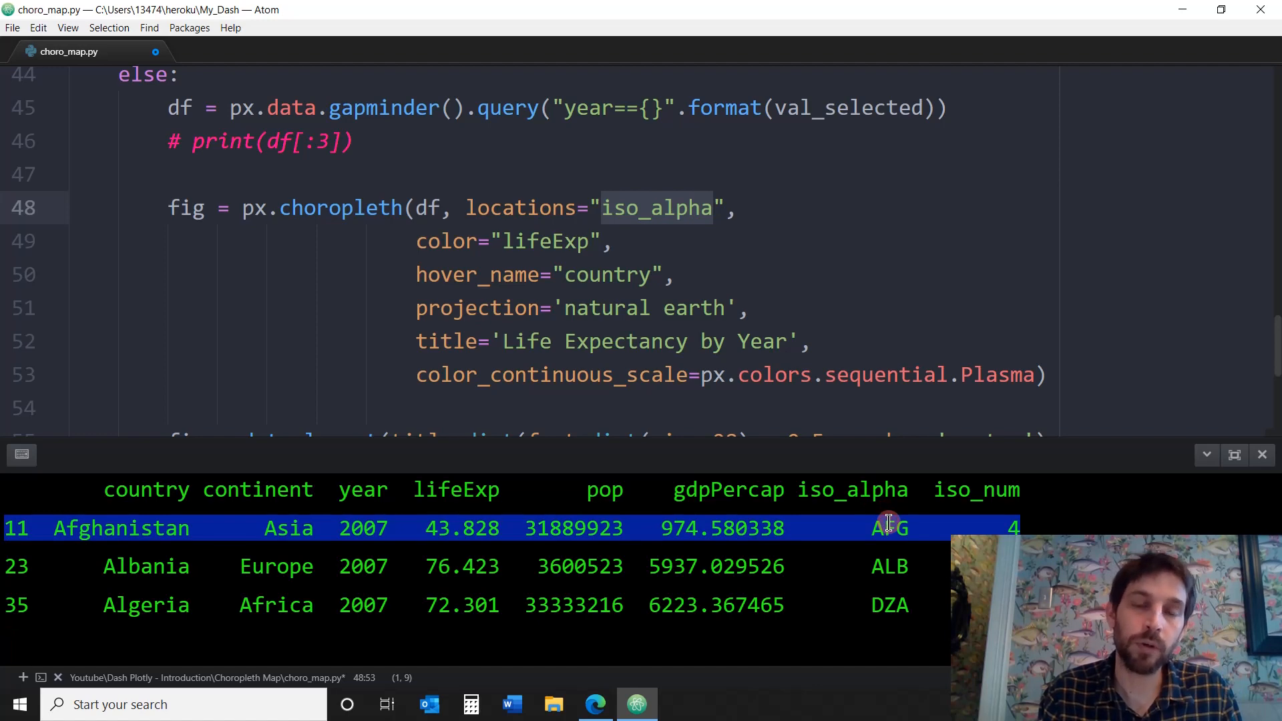
mouse_move(740, 358)
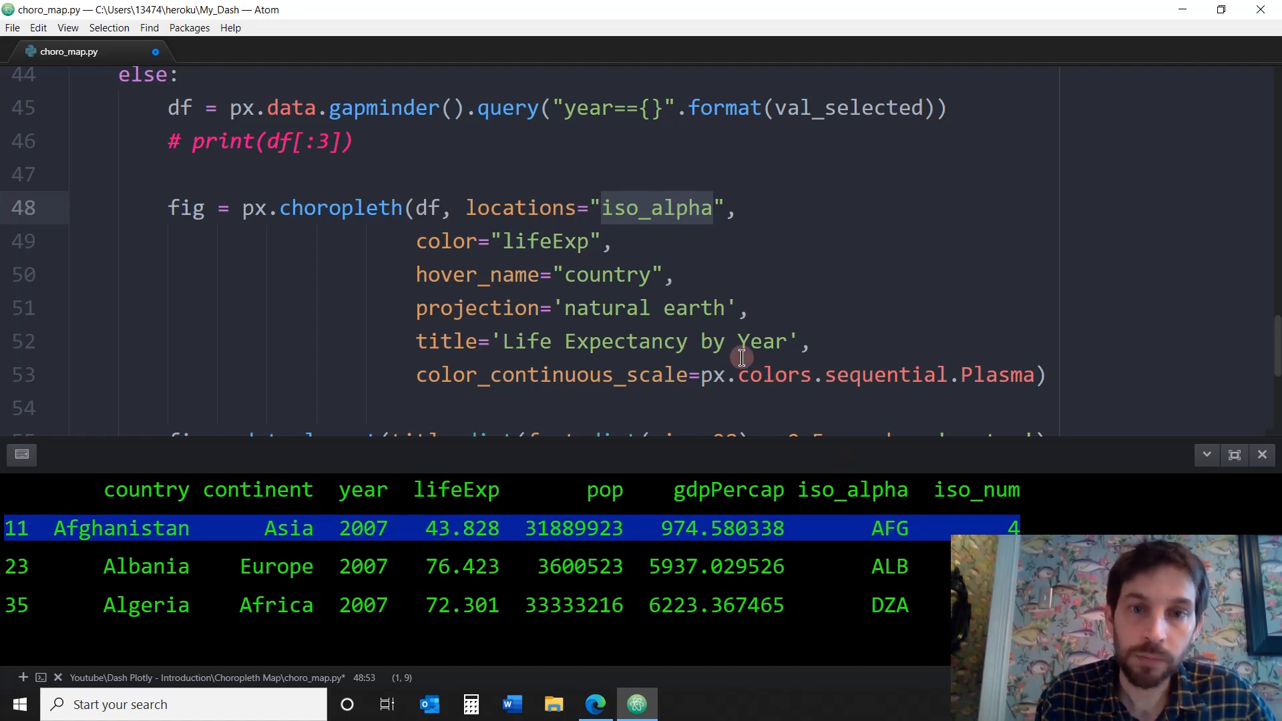
scroll(up, 3)
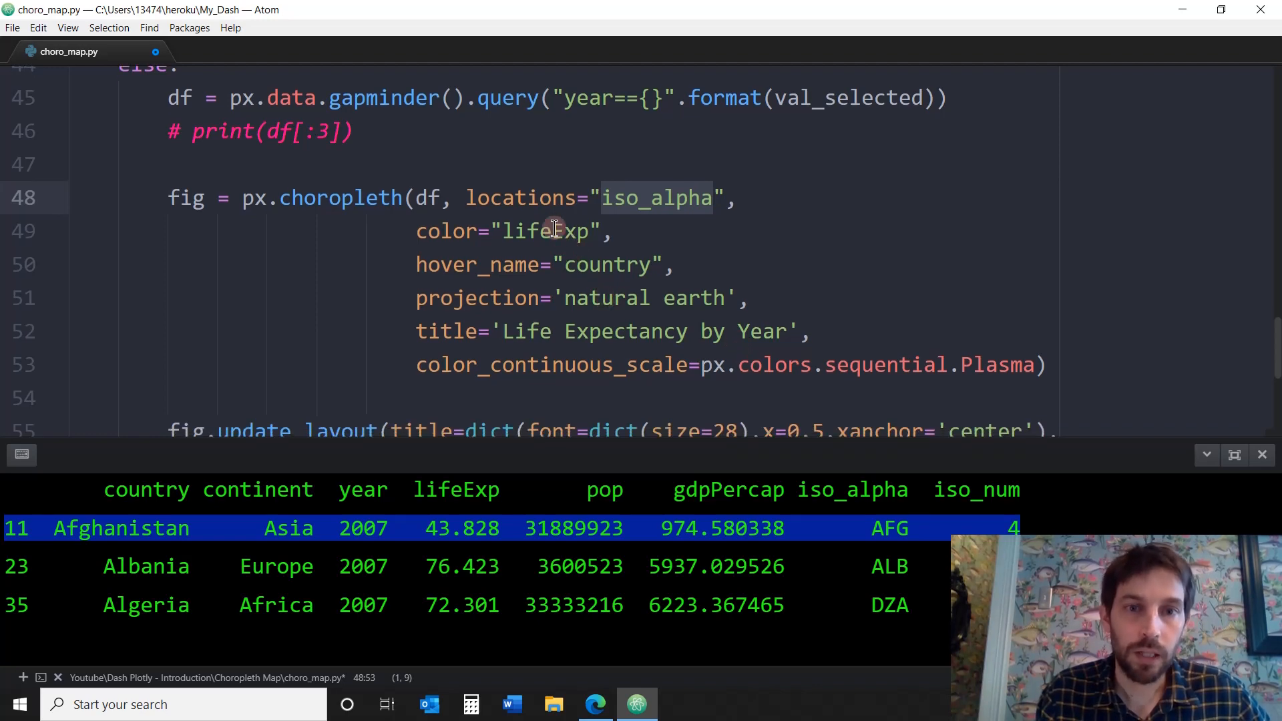
click(547, 230)
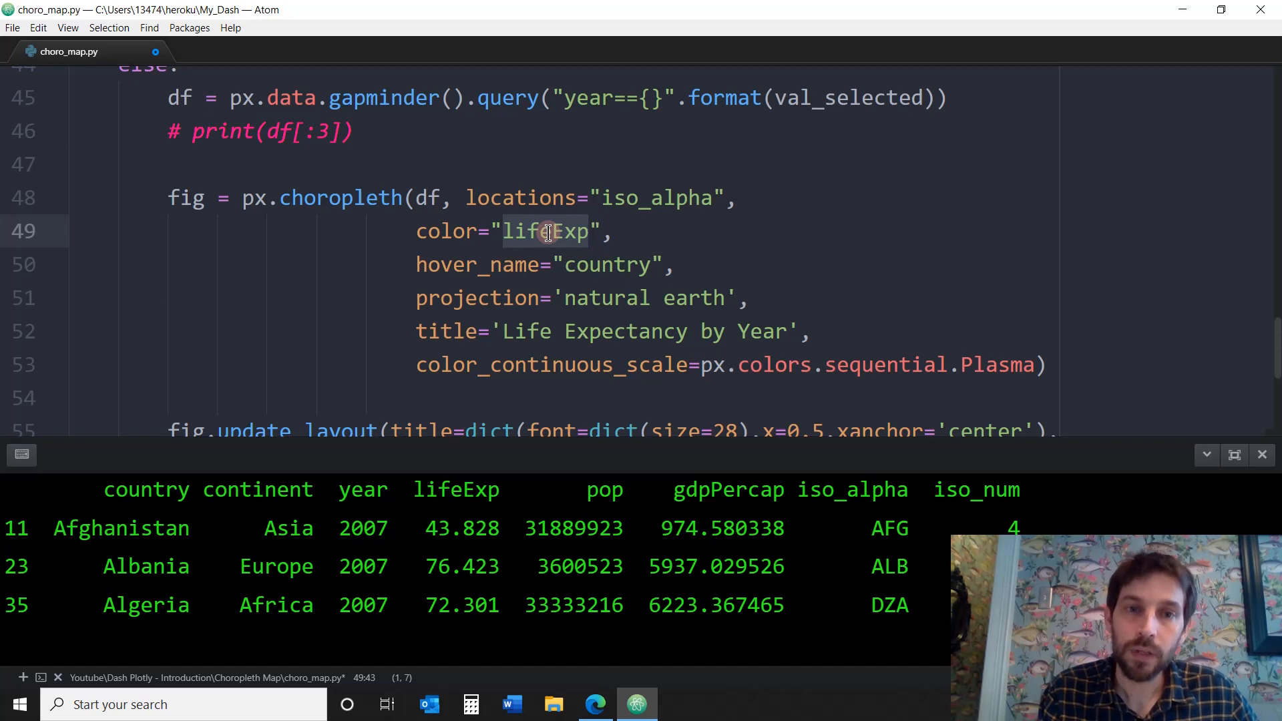
mouse_move(470, 538)
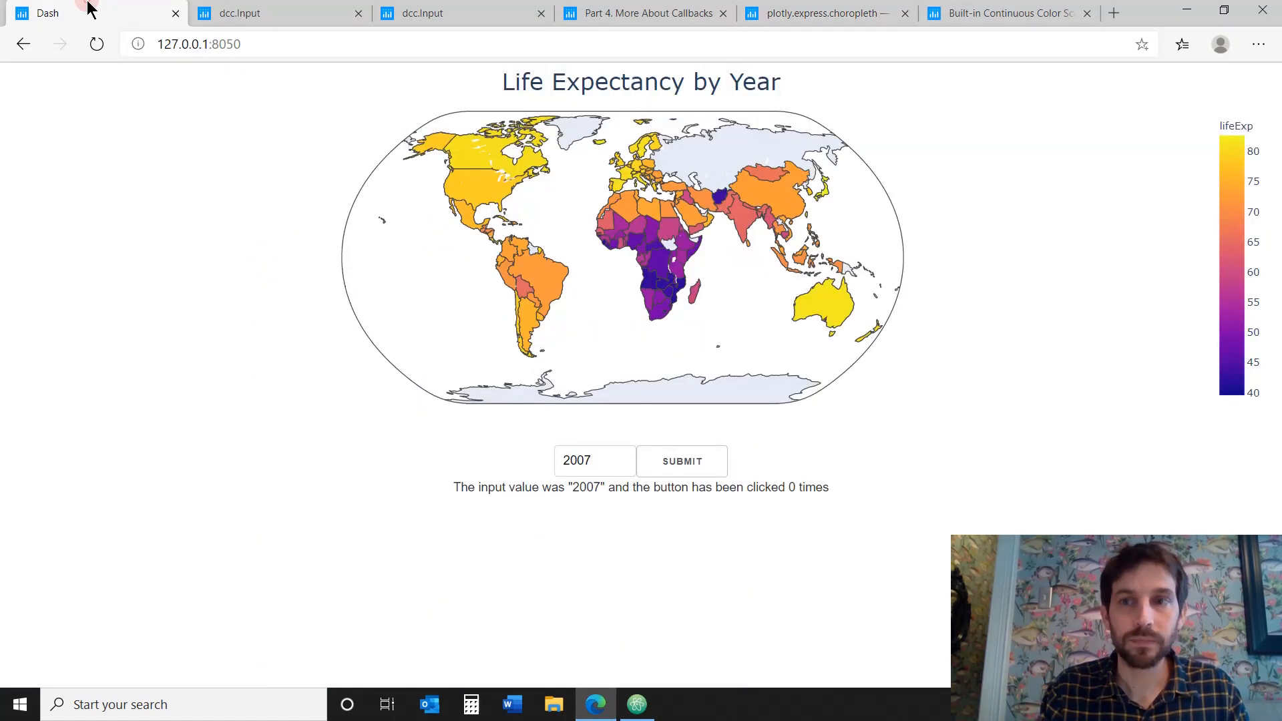
mouse_move(499, 112)
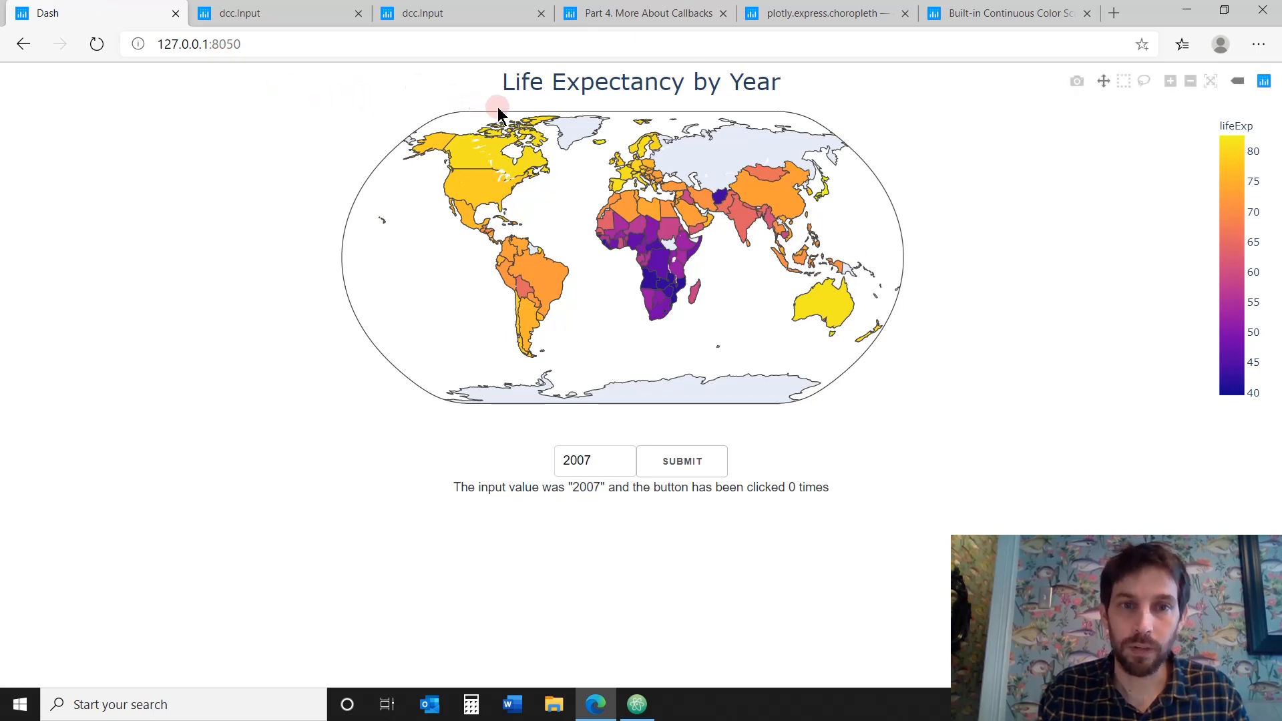
mouse_move(899, 294)
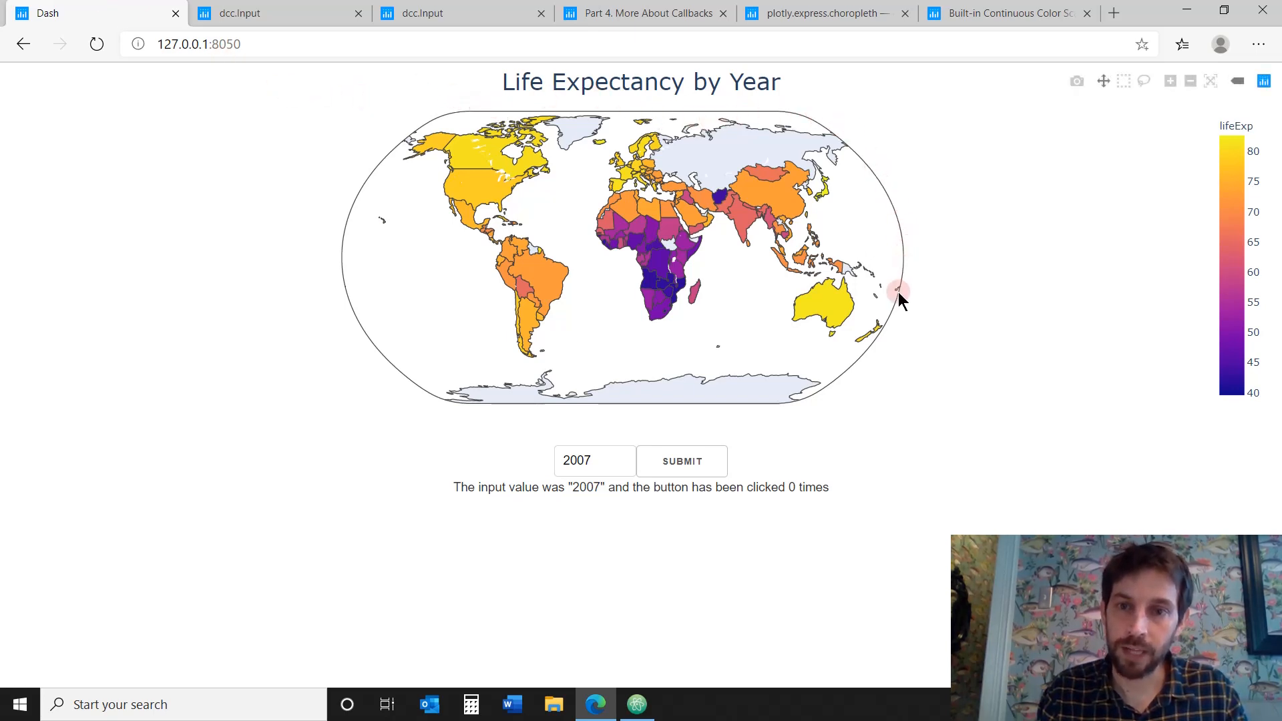
mouse_move(351, 205)
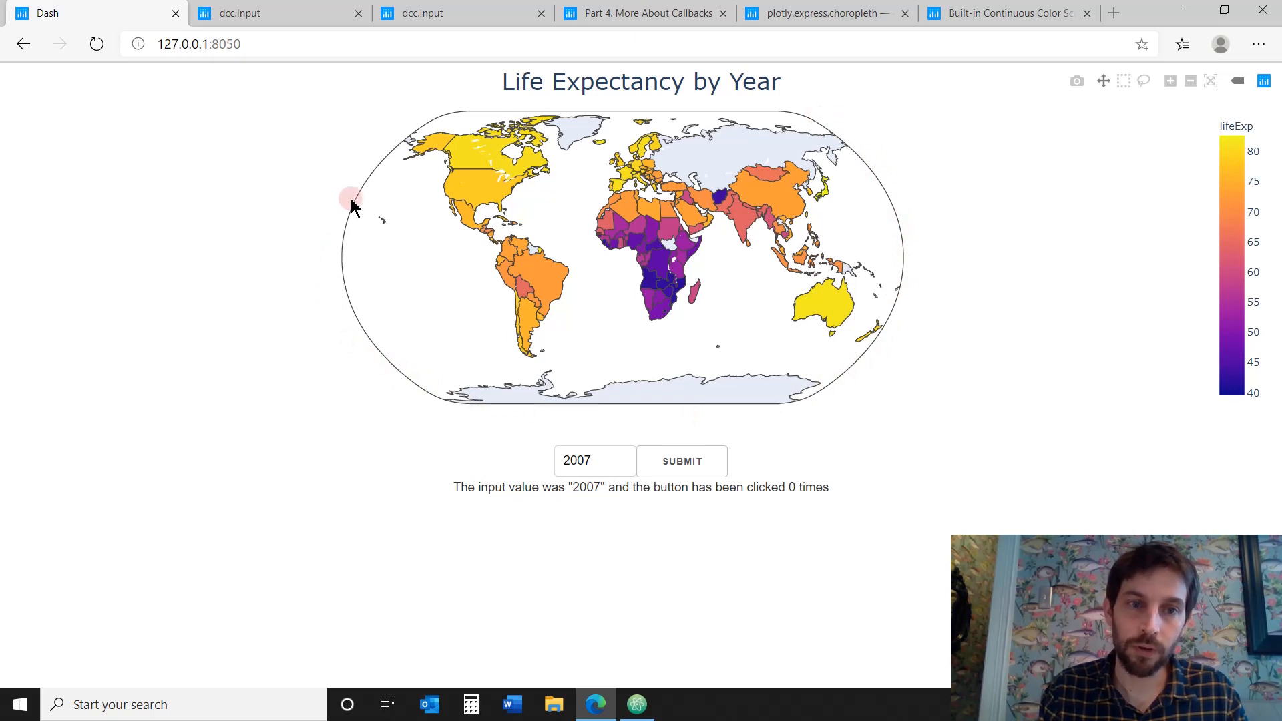
mouse_move(426, 123)
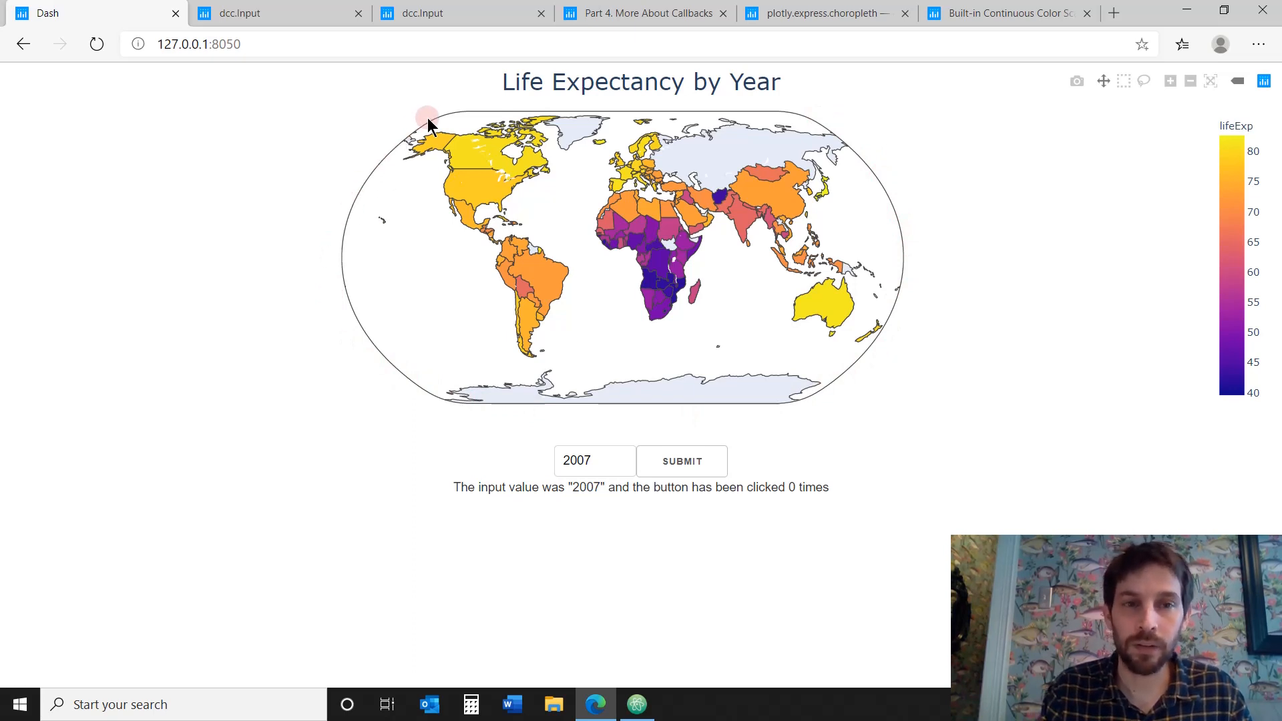
mouse_move(913, 151)
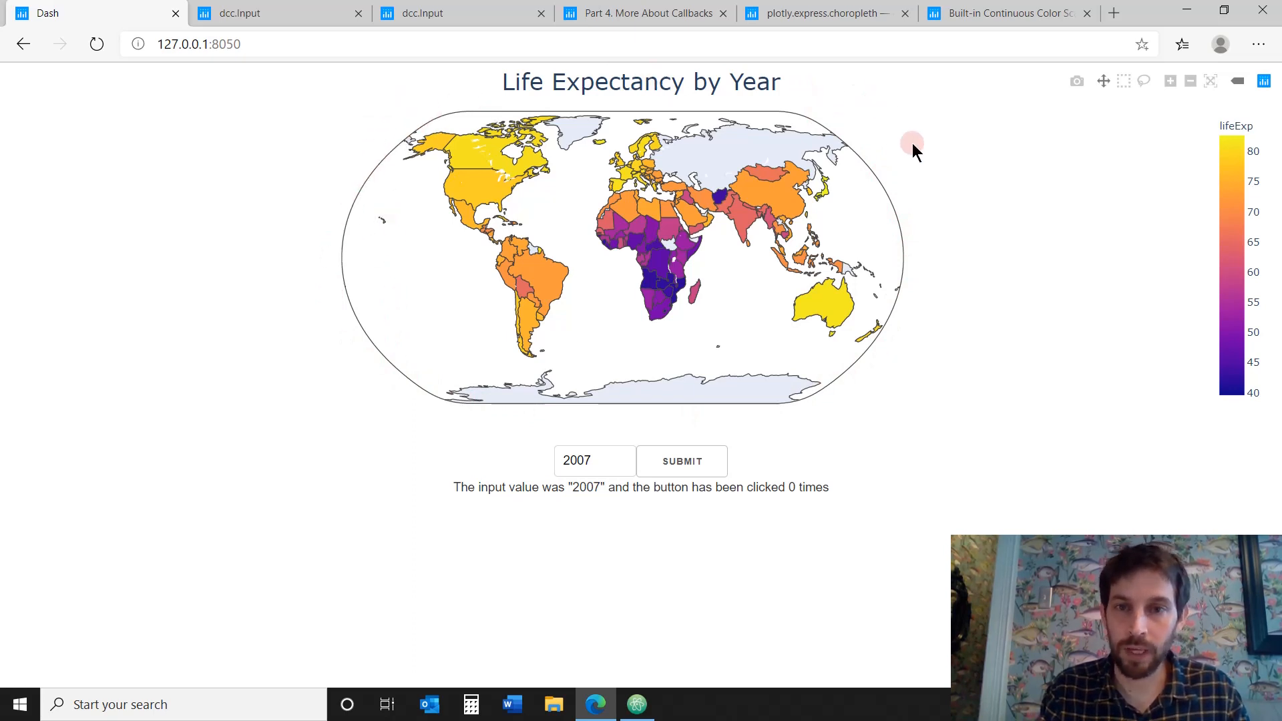
mouse_move(661, 703)
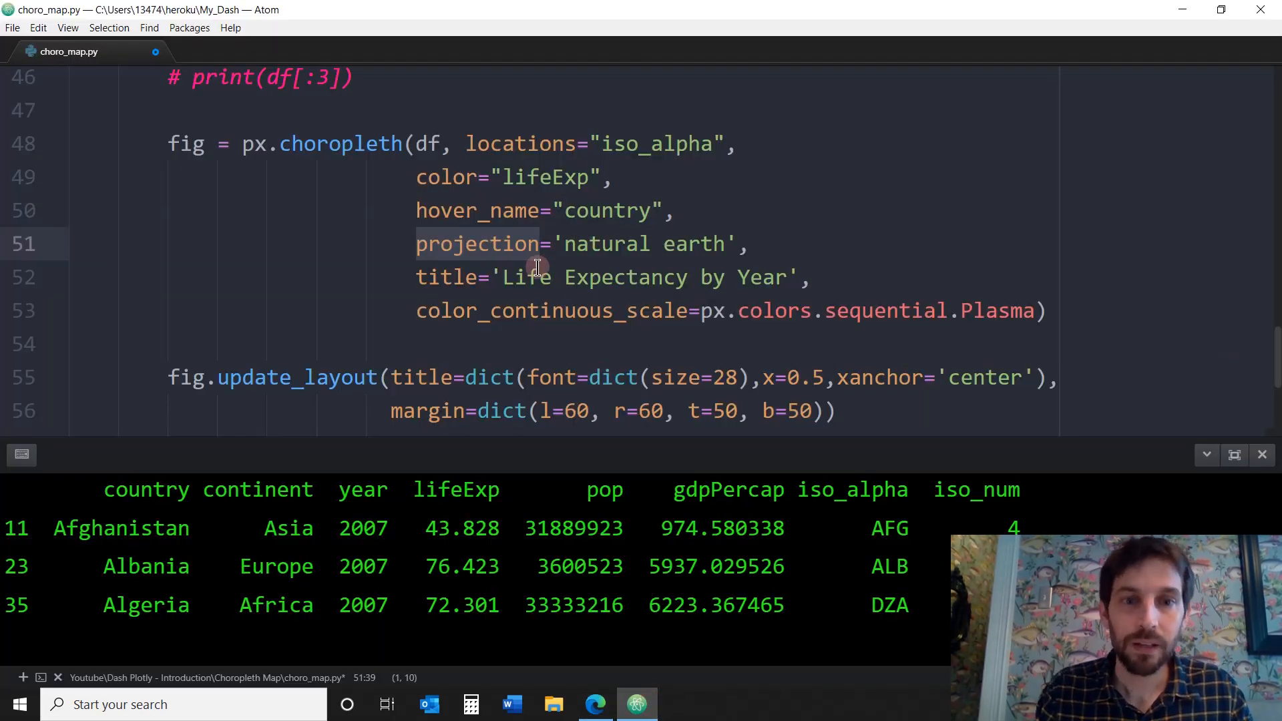
mouse_move(609, 317)
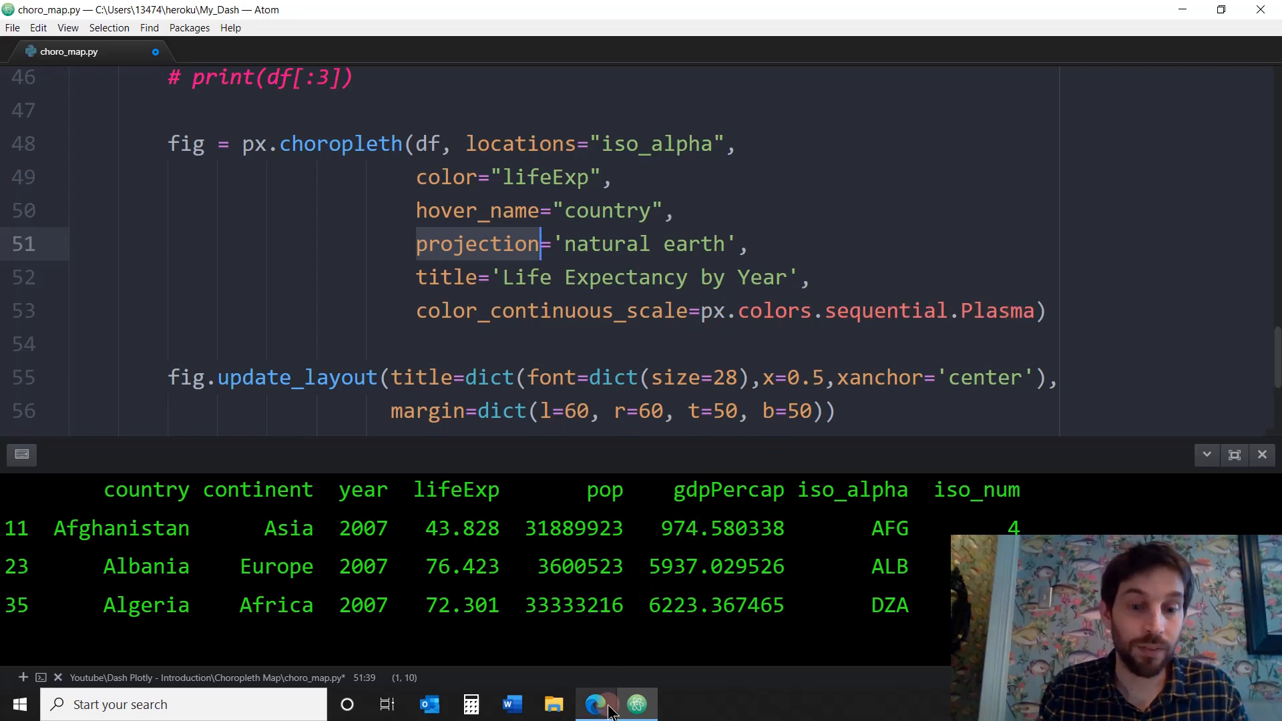
Revisit the choropleth reference and highlight the color_continuous_scale parameter entry
click(596, 704)
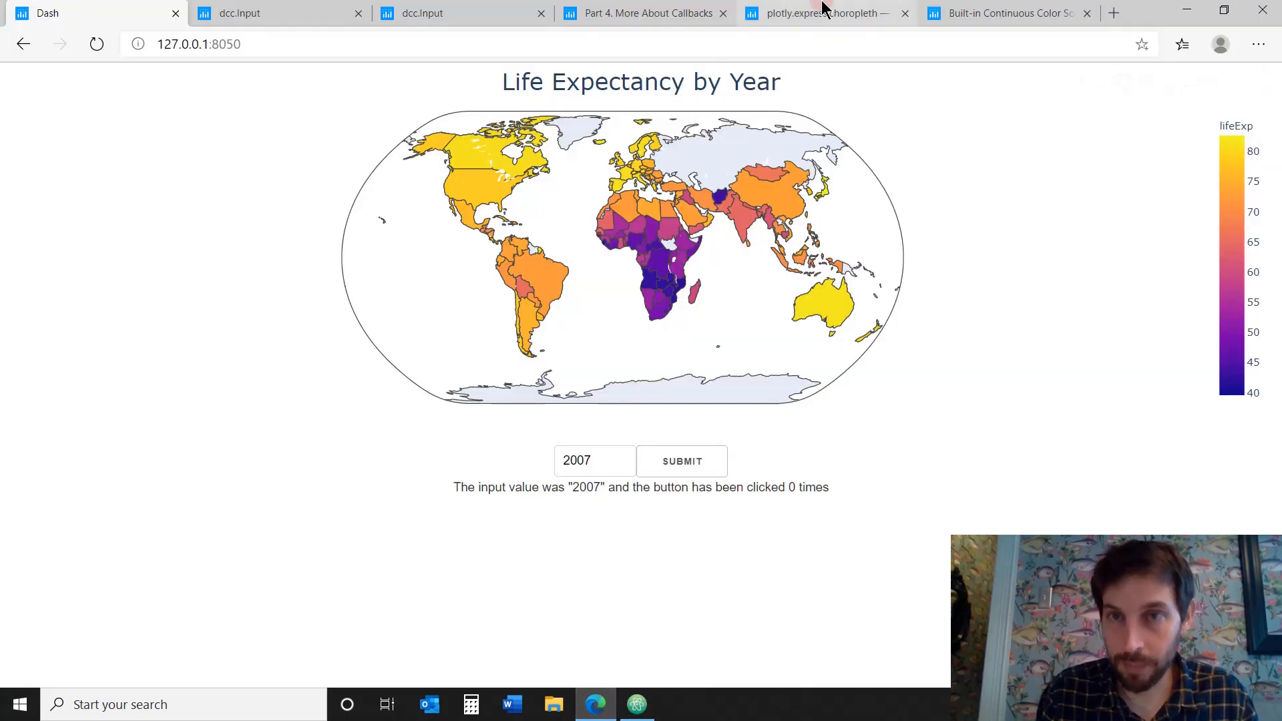
click(817, 13)
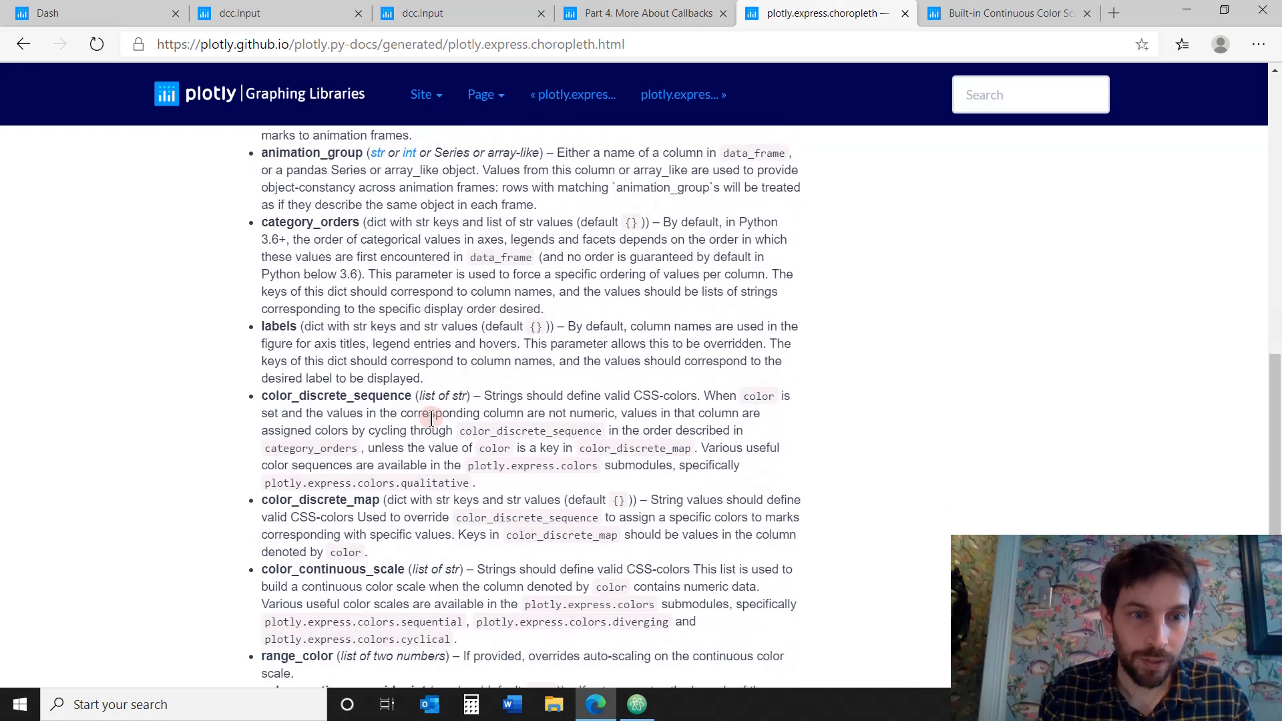
scroll(down, 3)
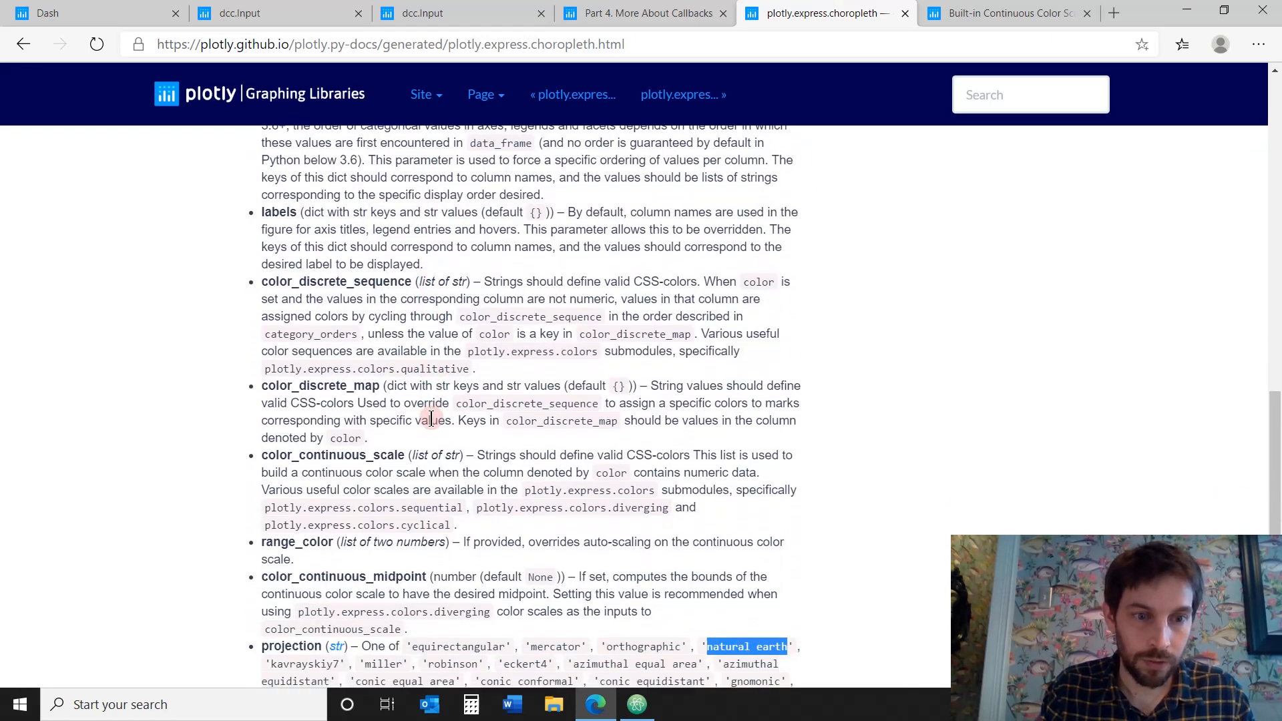
scroll(down, 3)
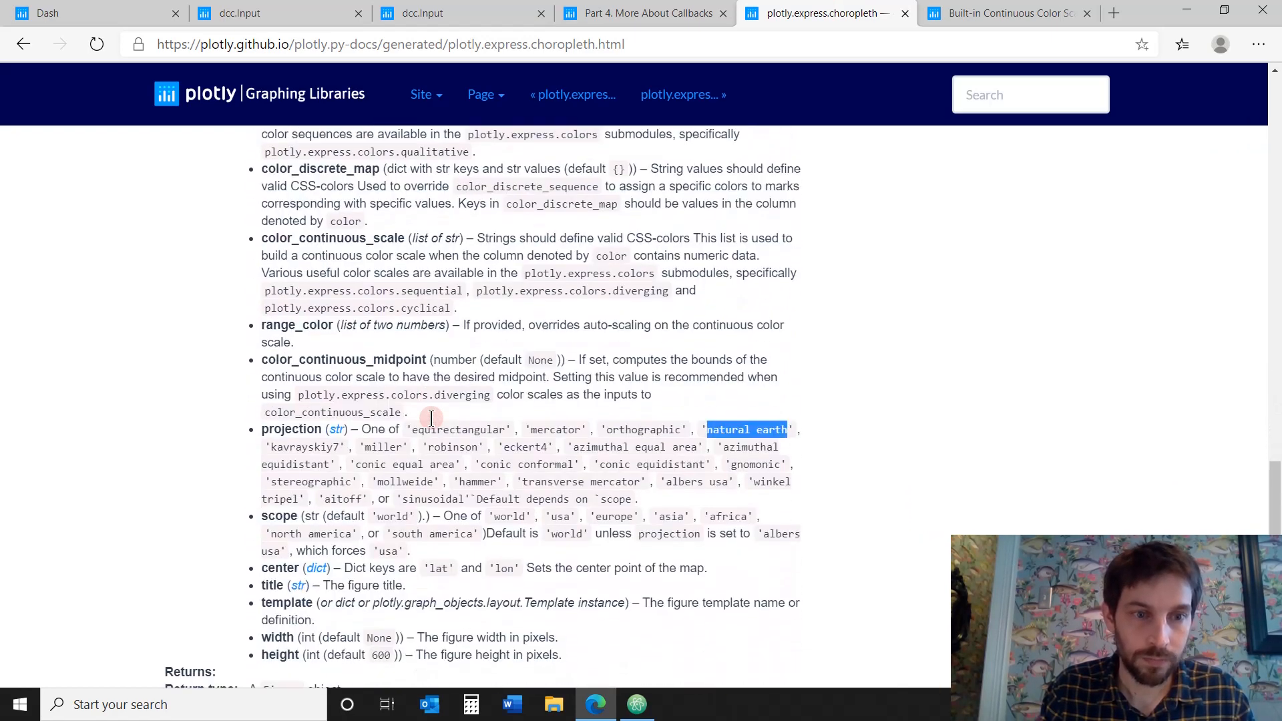
scroll(up, 3)
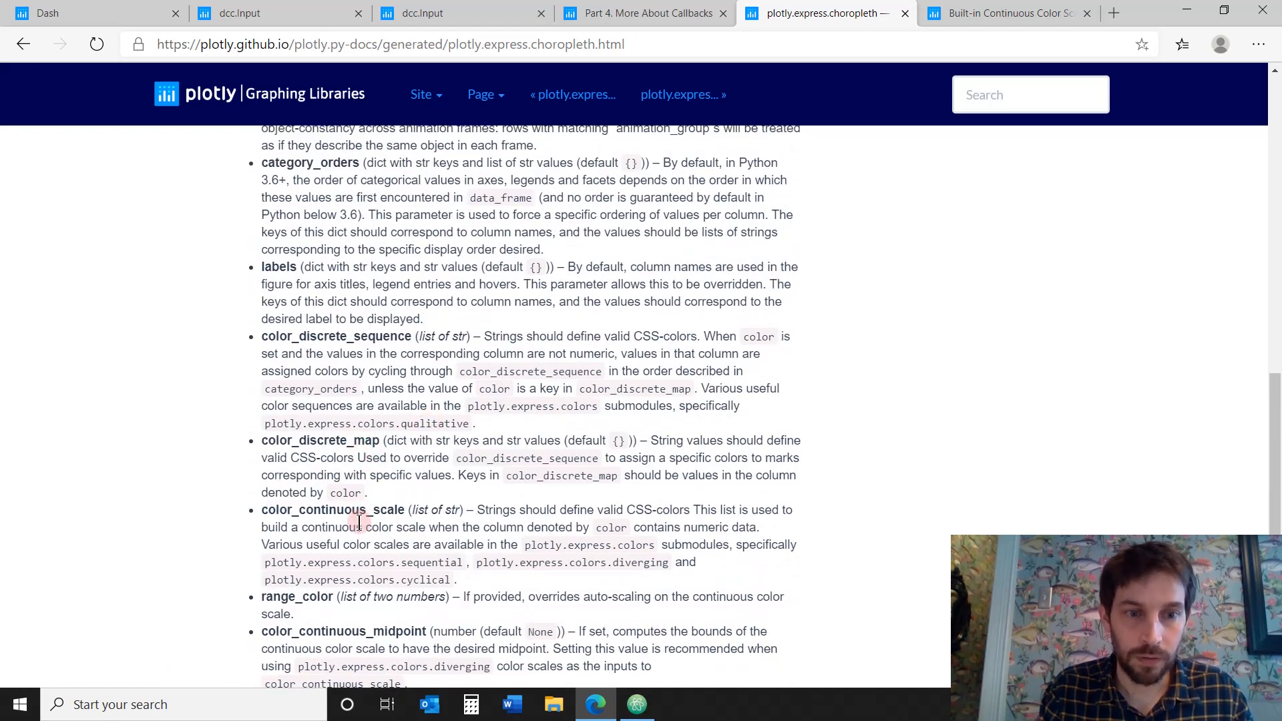
double_click(332, 509)
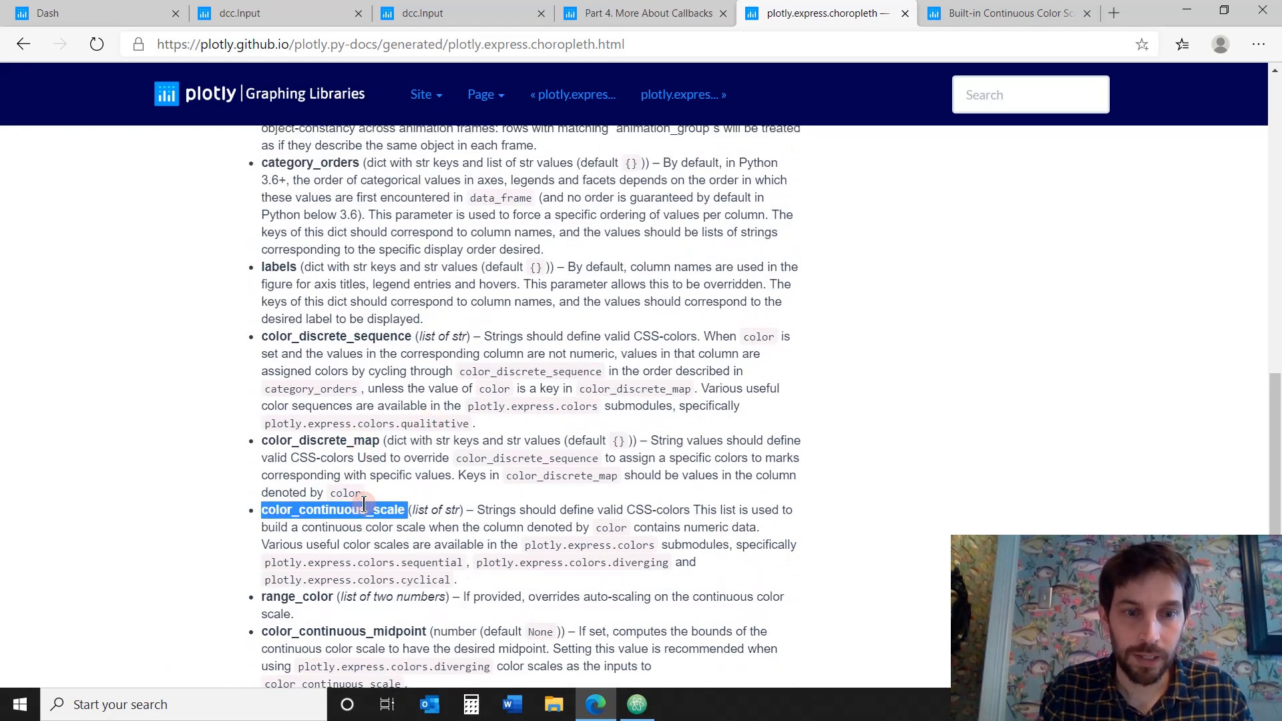
mouse_move(420, 563)
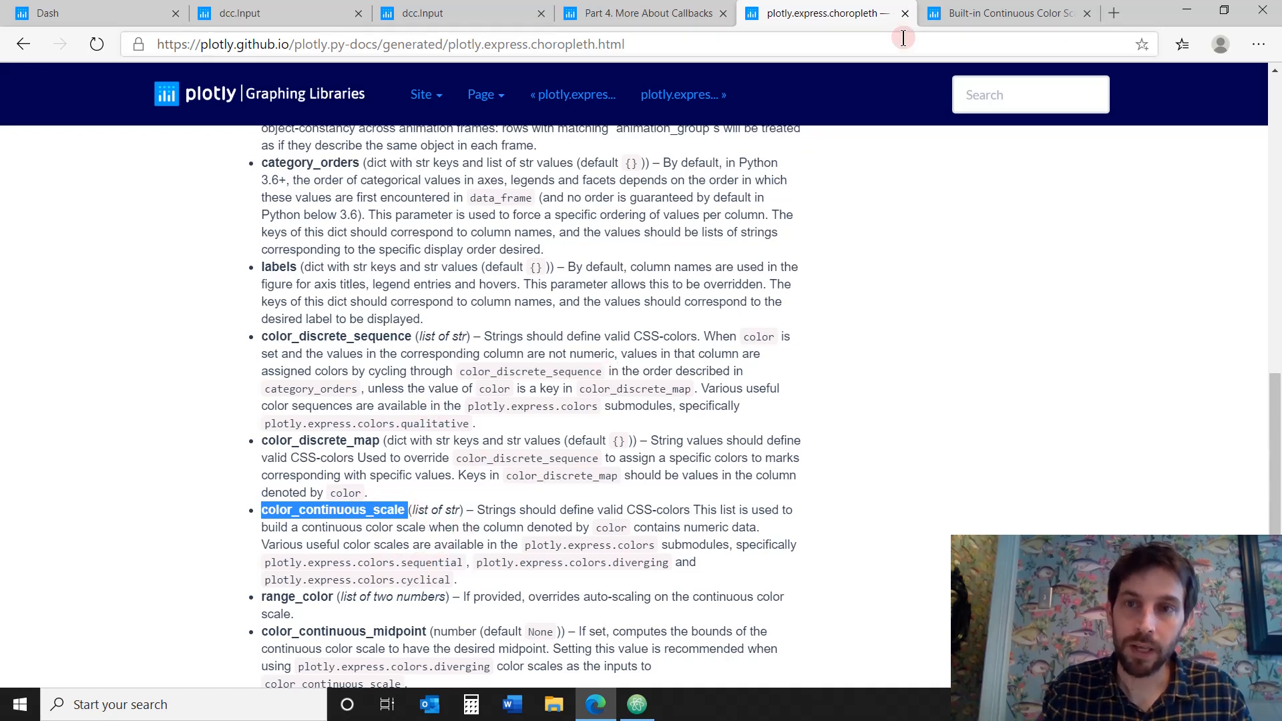
Browse the plotly.colors.sequential swatches such as Plasma, then return to Atom
click(1005, 14)
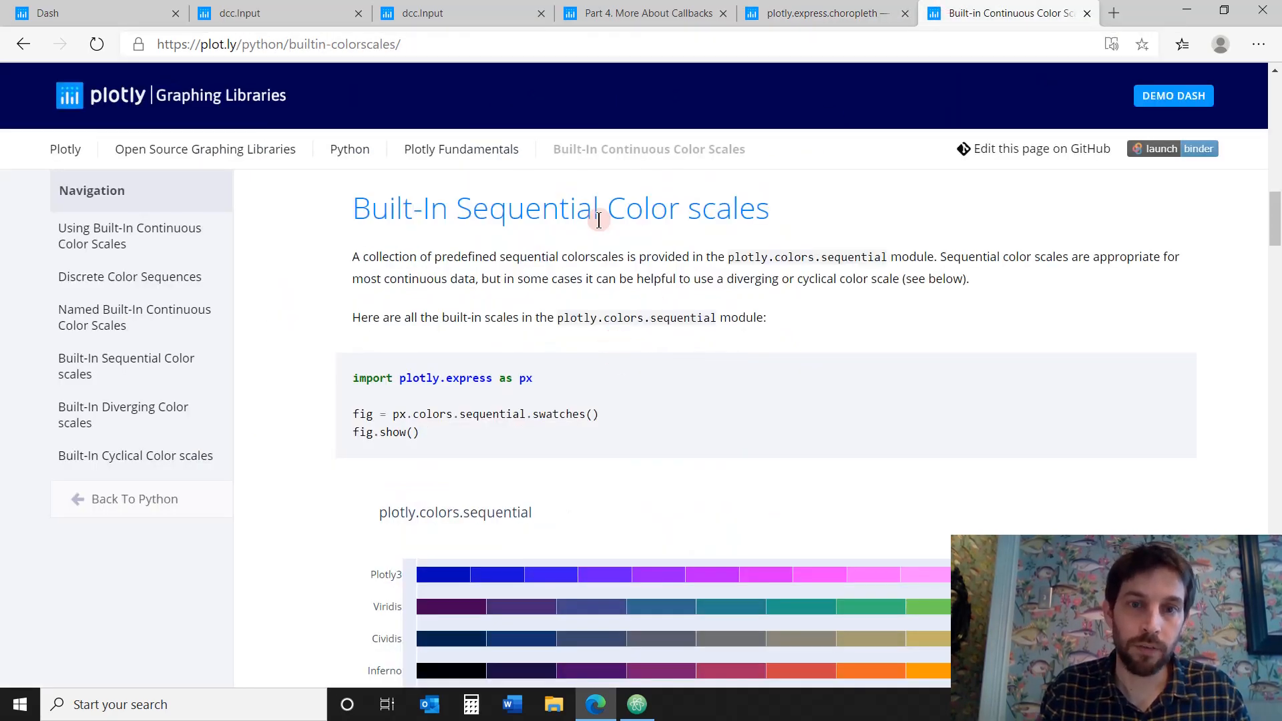
scroll(down, 3)
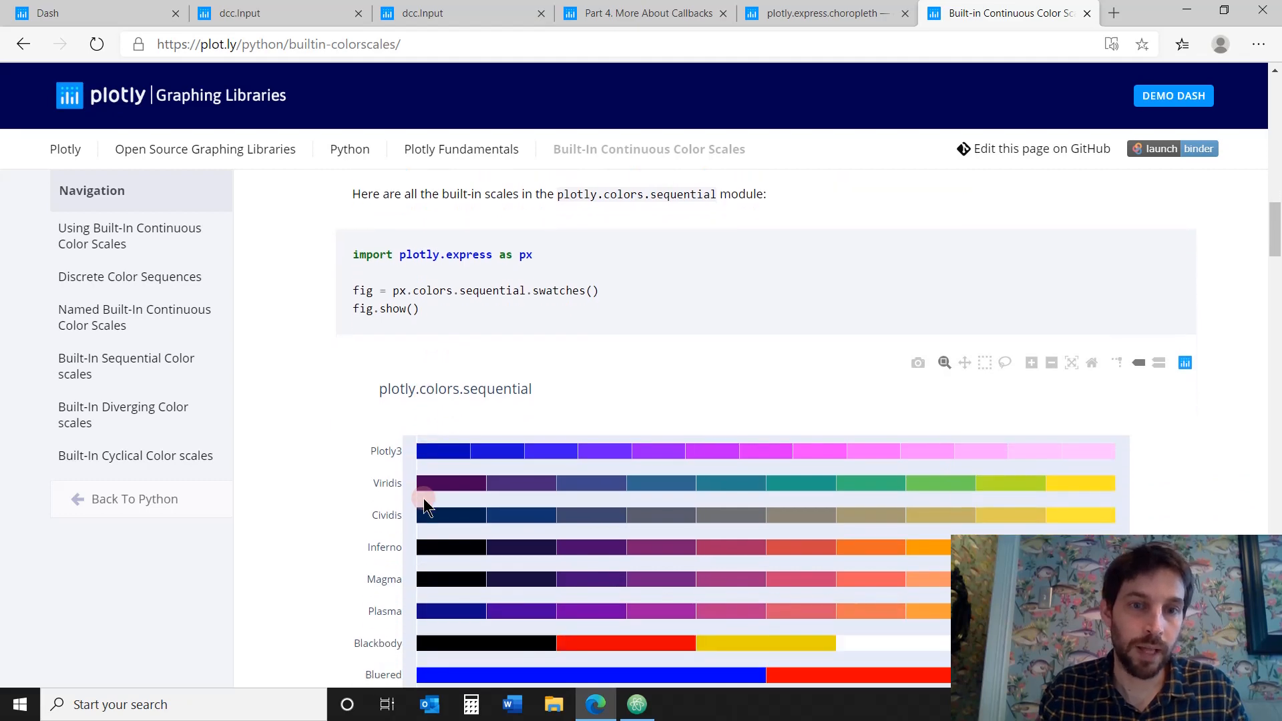
scroll(down, 3)
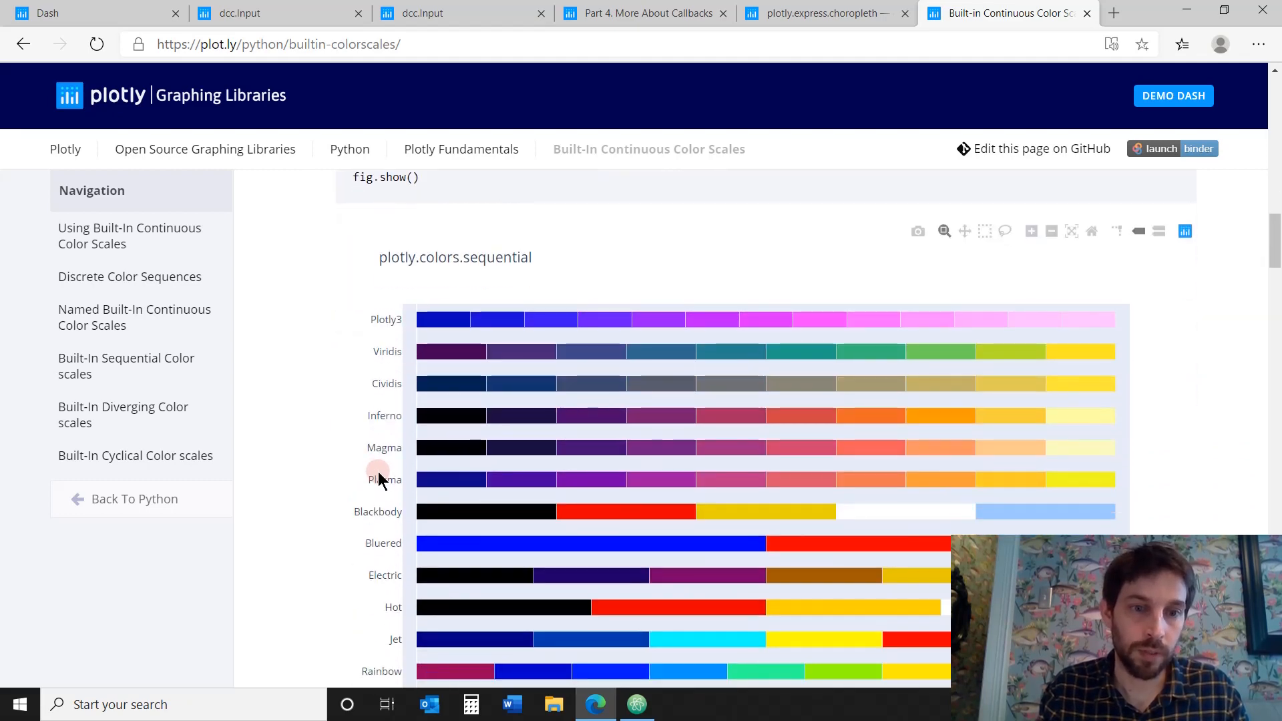
double_click(397, 256)
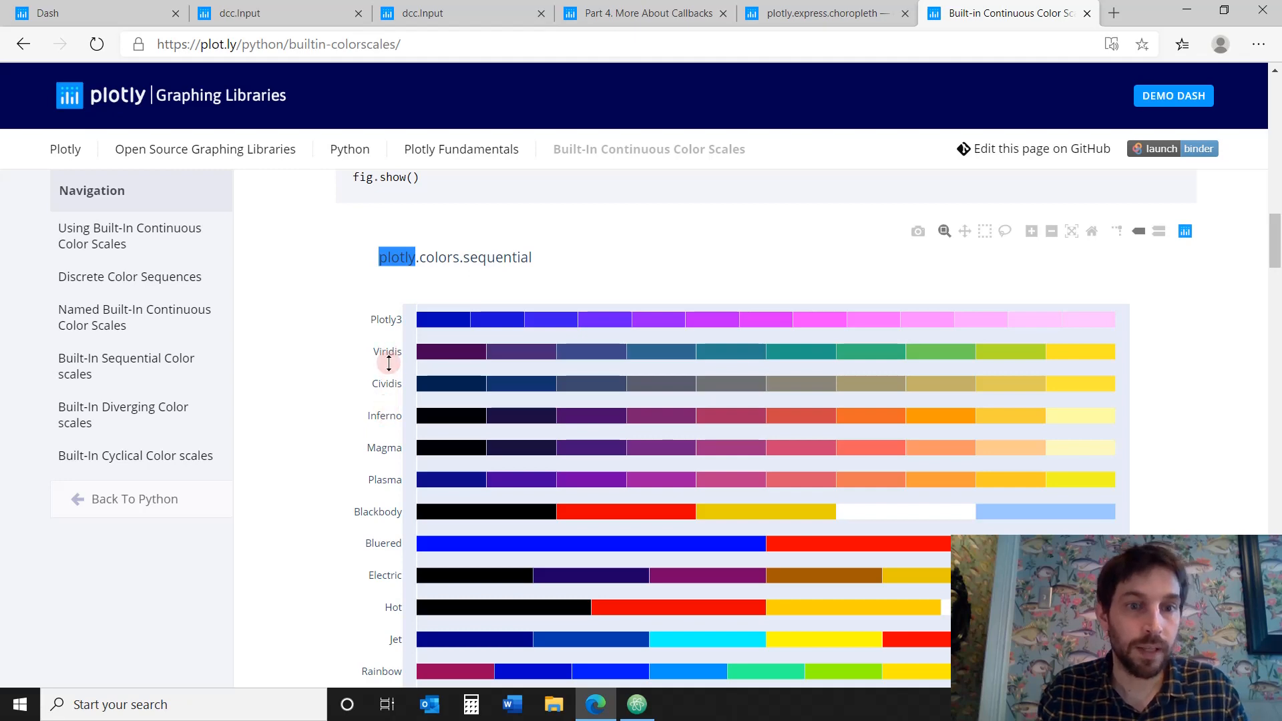
mouse_move(619, 654)
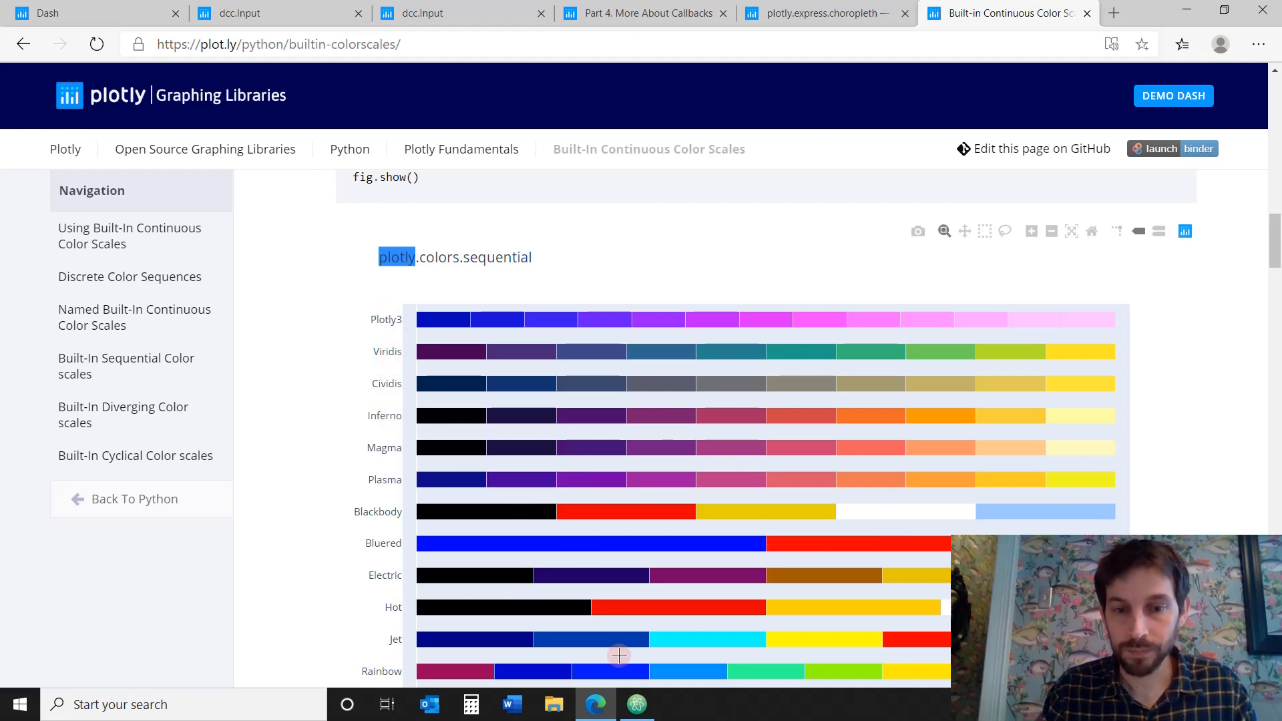
click(637, 704)
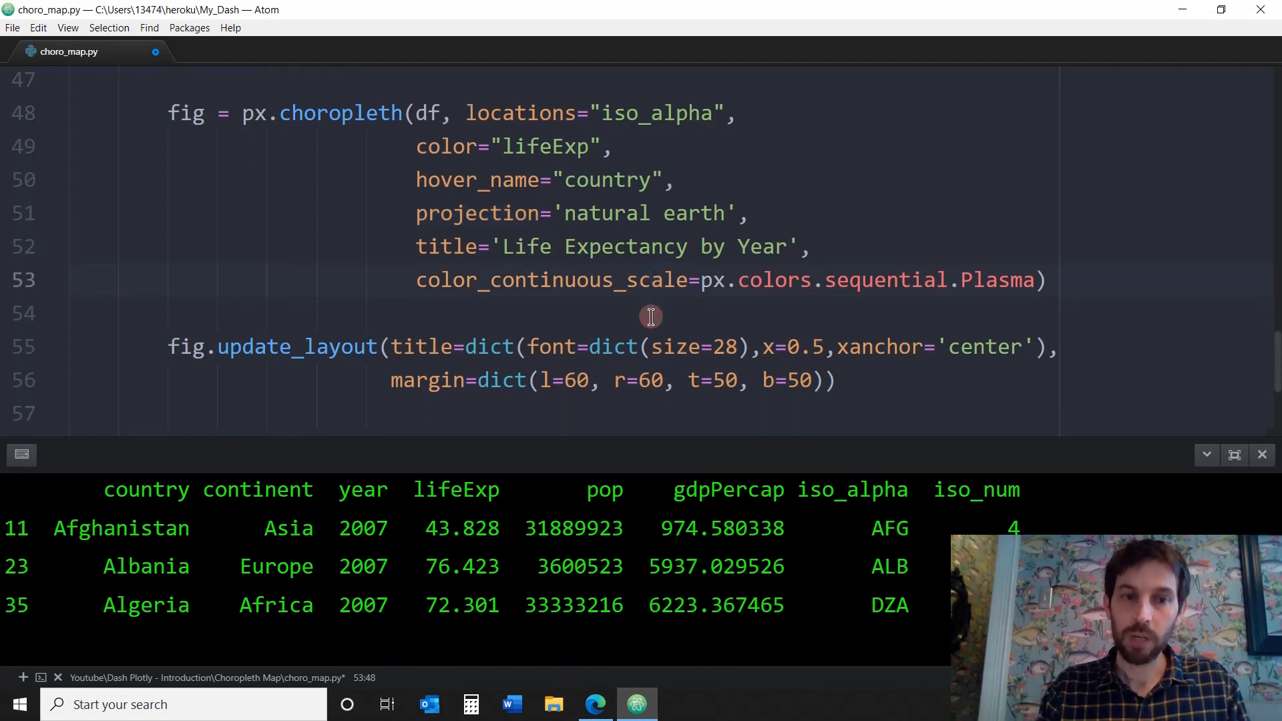
scroll(down, 3)
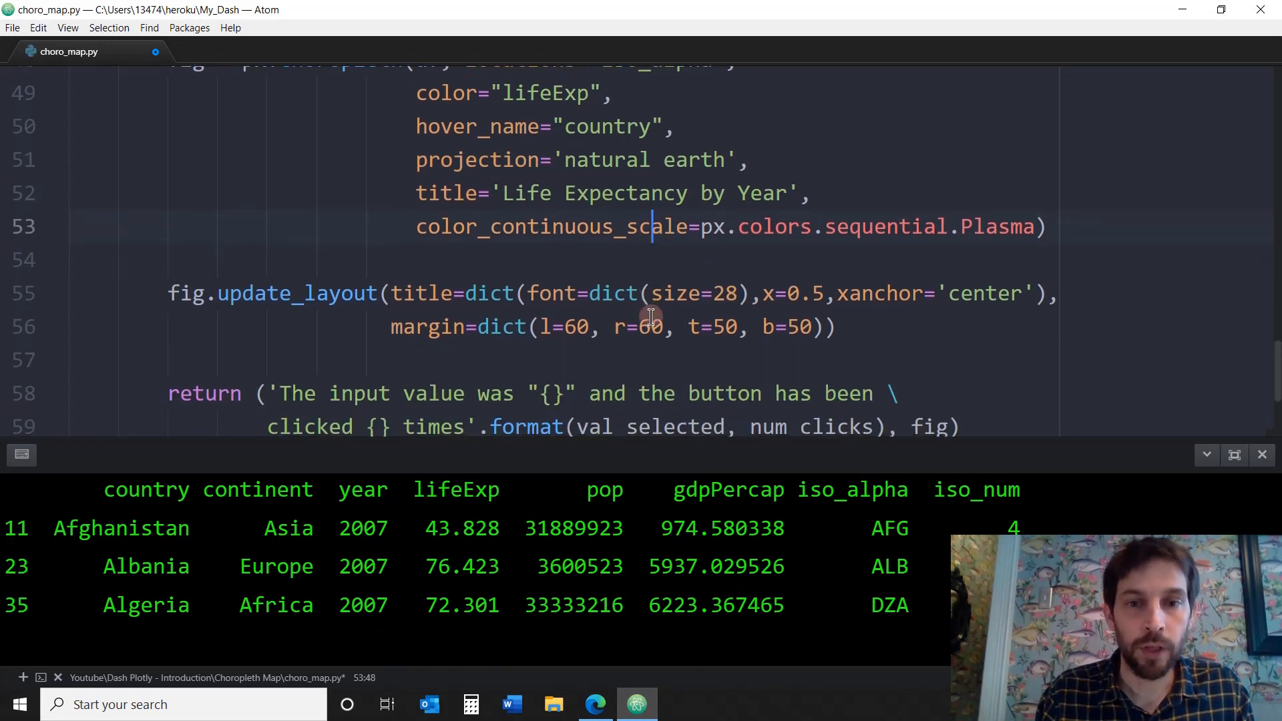
scroll(down, 3)
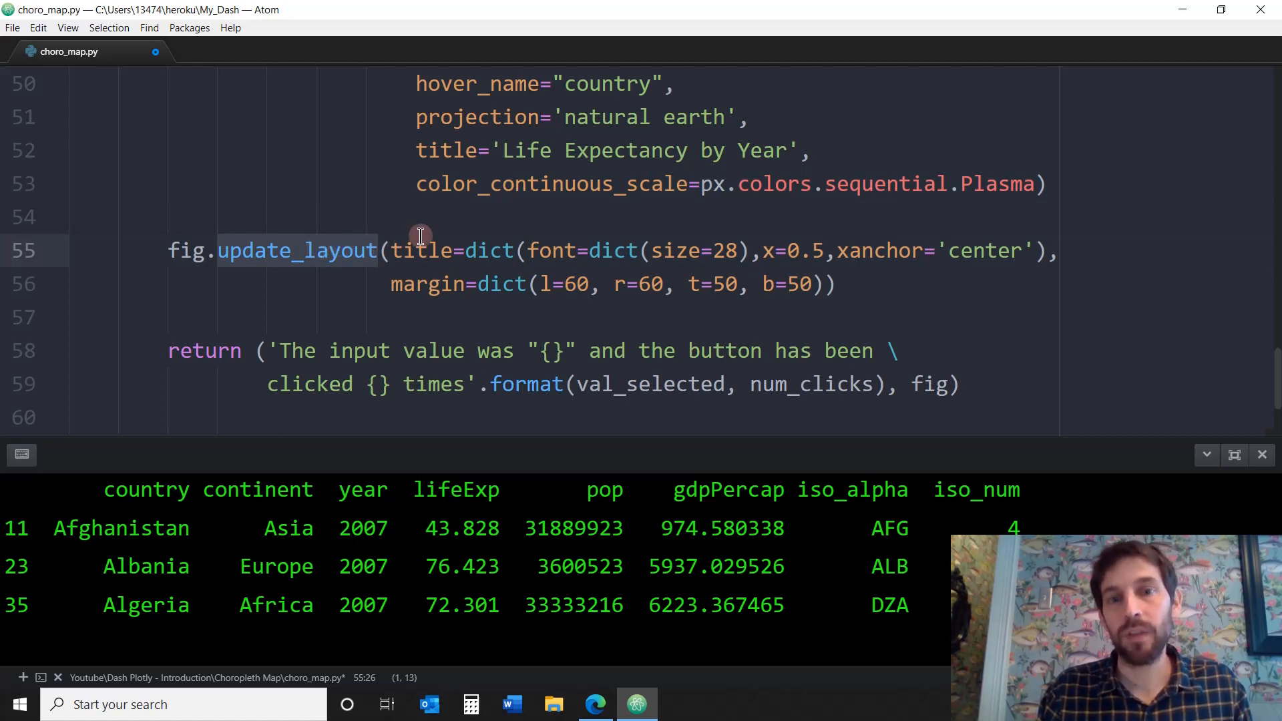
mouse_move(692, 258)
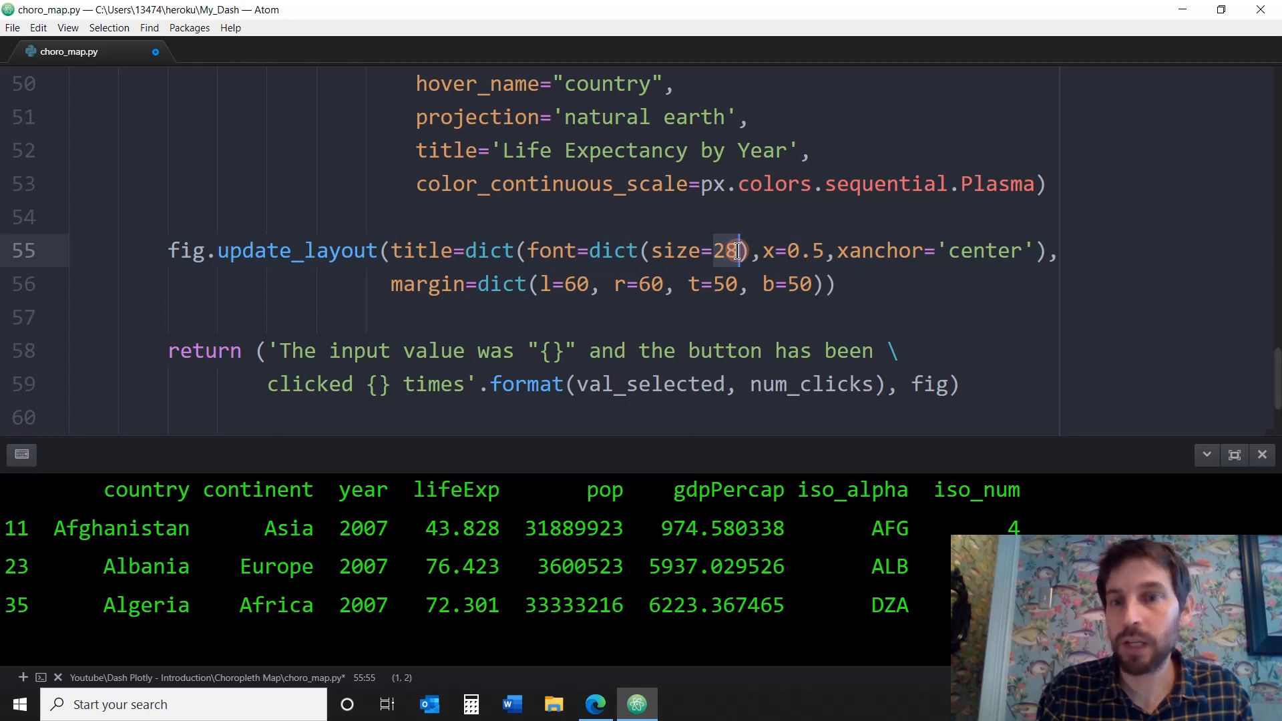
click(833, 251)
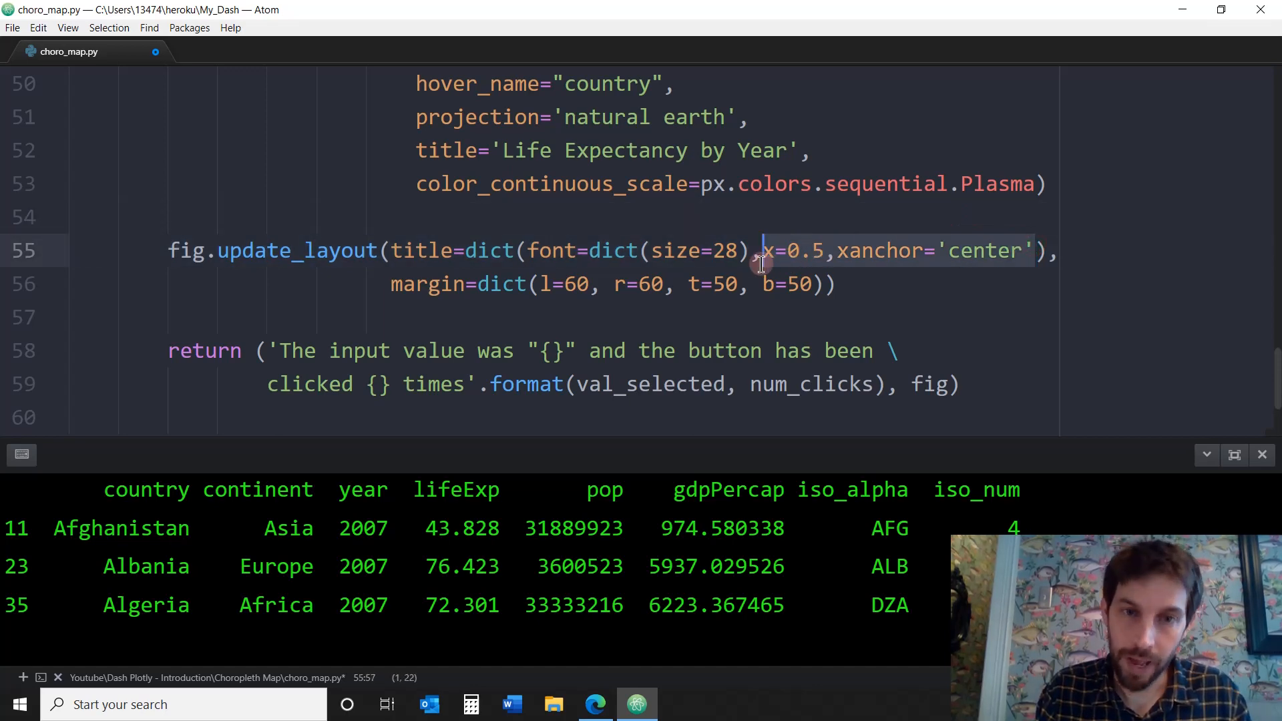
click(422, 283)
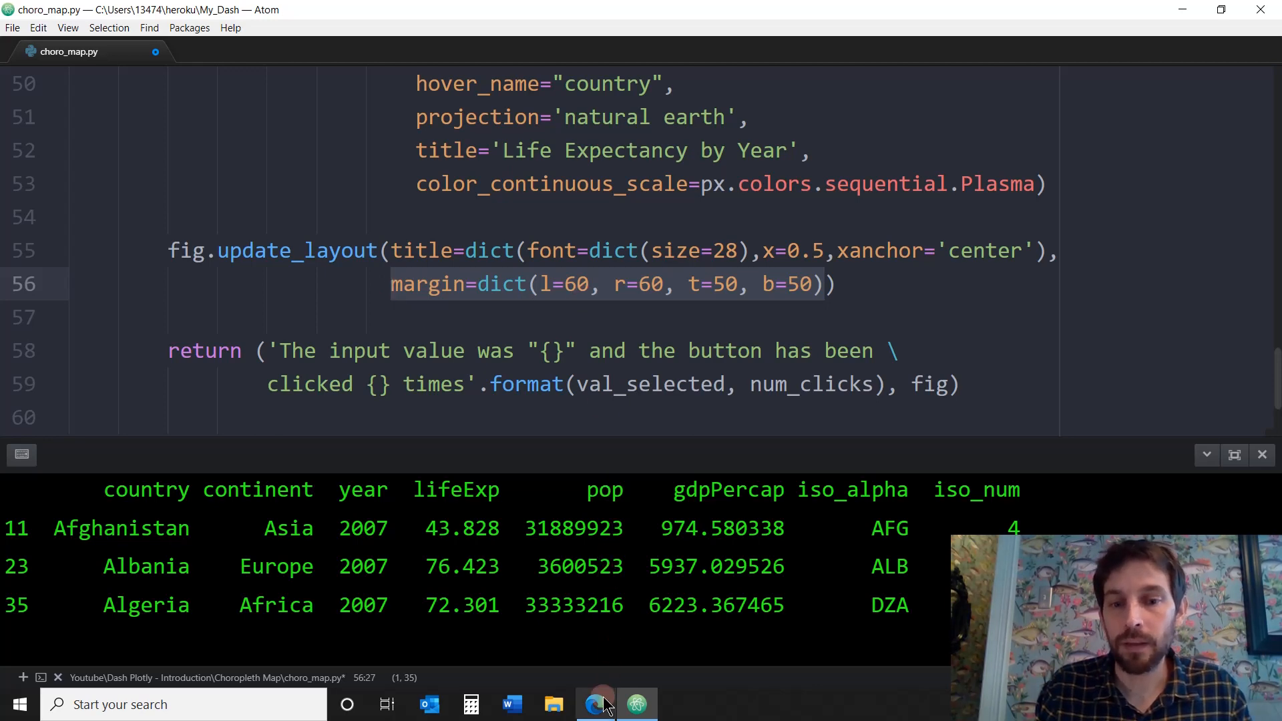
Switch to Edge to view the Plasma-coloured 2007 Life Expectancy by Year map
click(595, 704)
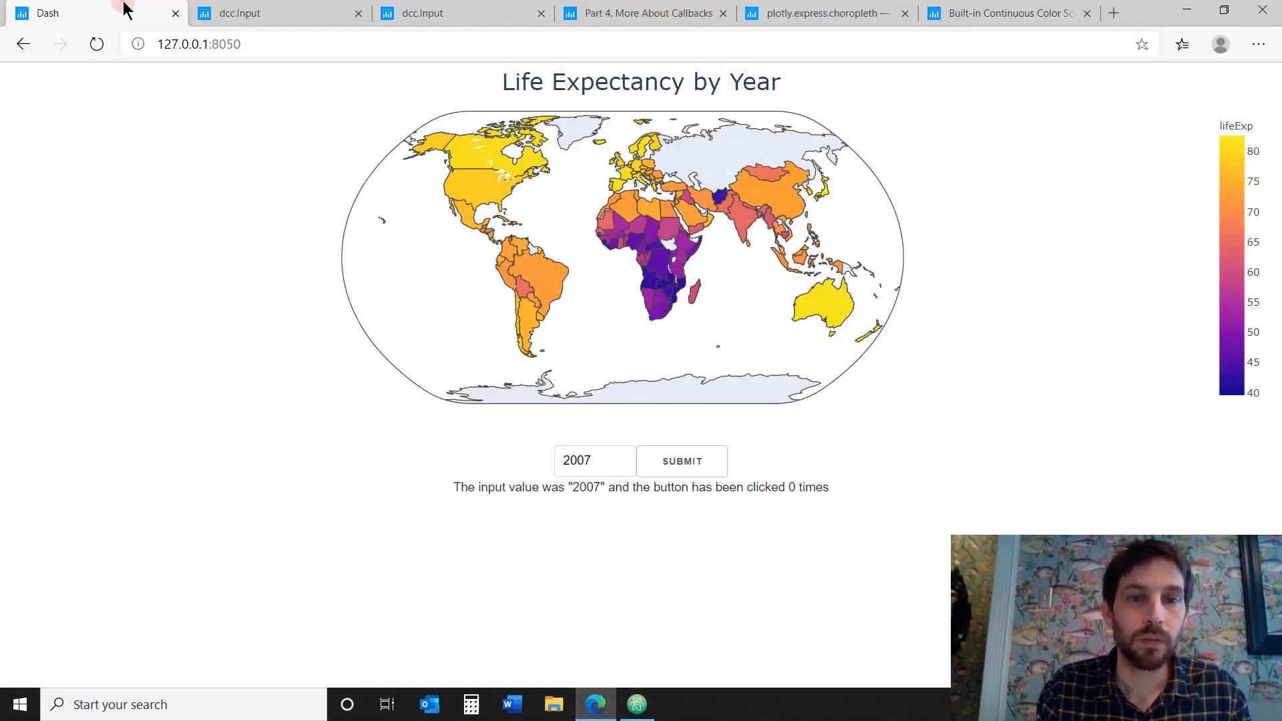
mouse_move(416, 273)
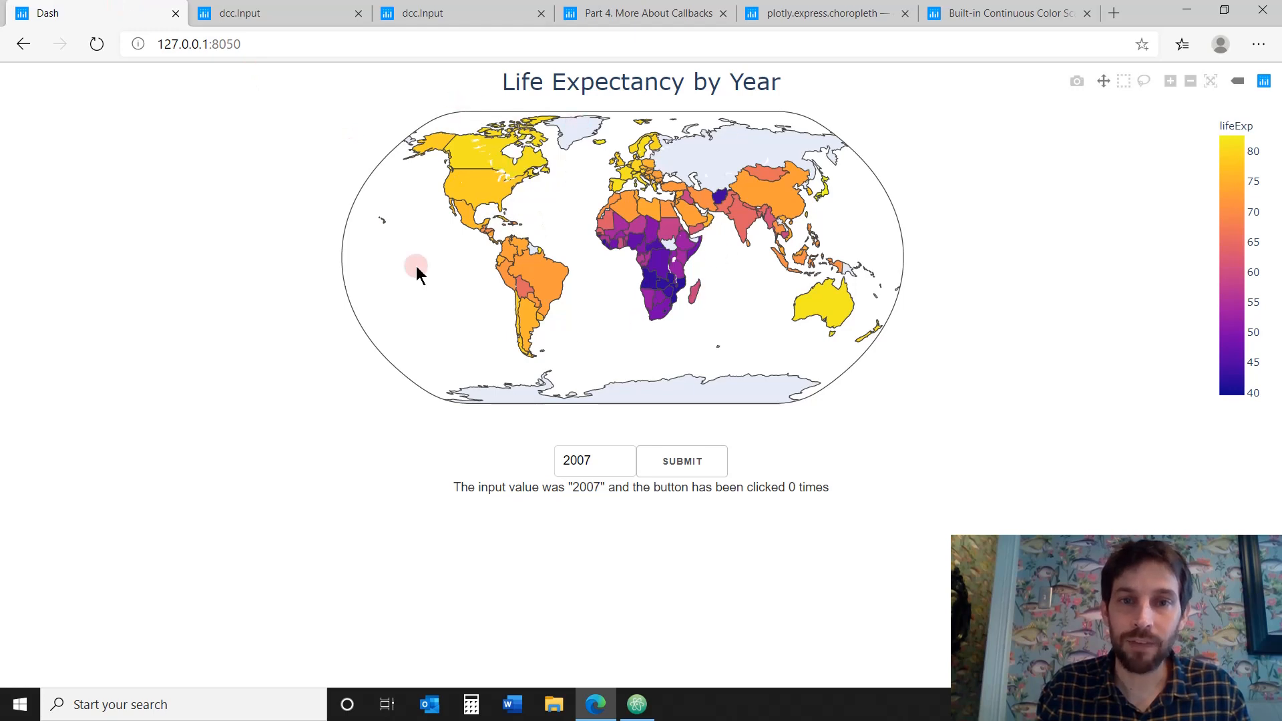
mouse_move(556, 44)
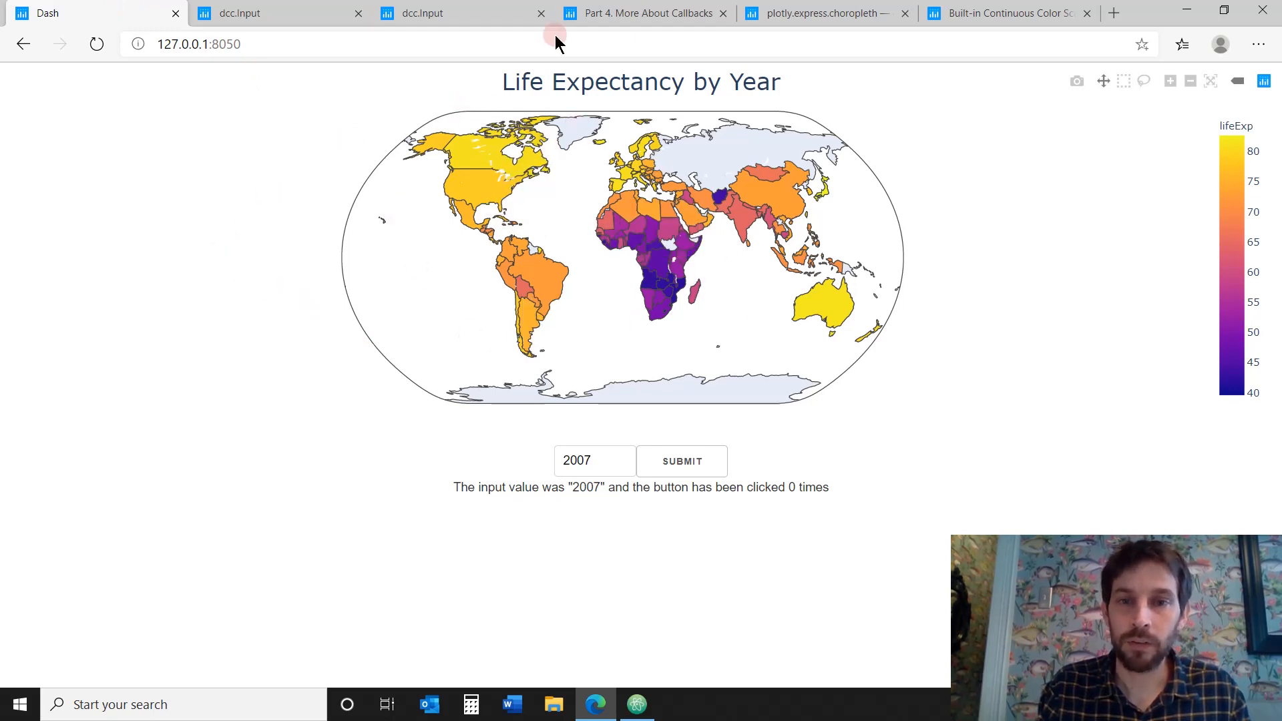
mouse_move(656, 585)
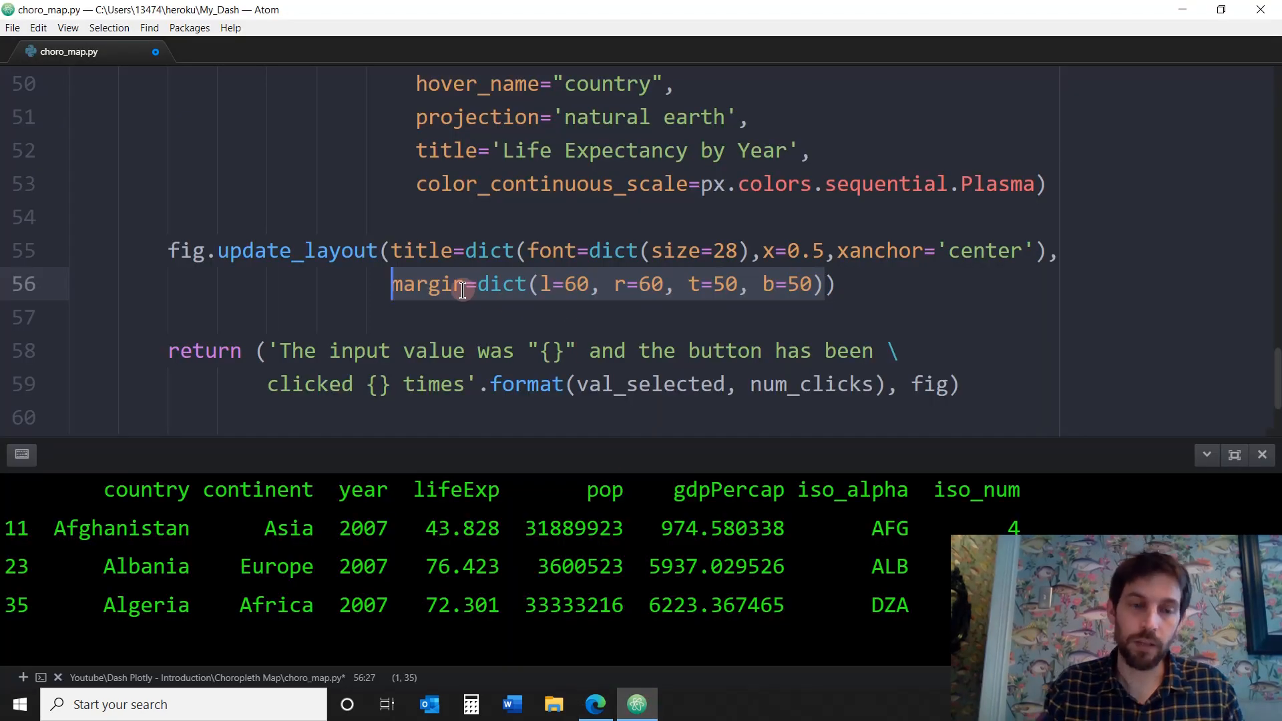
scroll(down, 3)
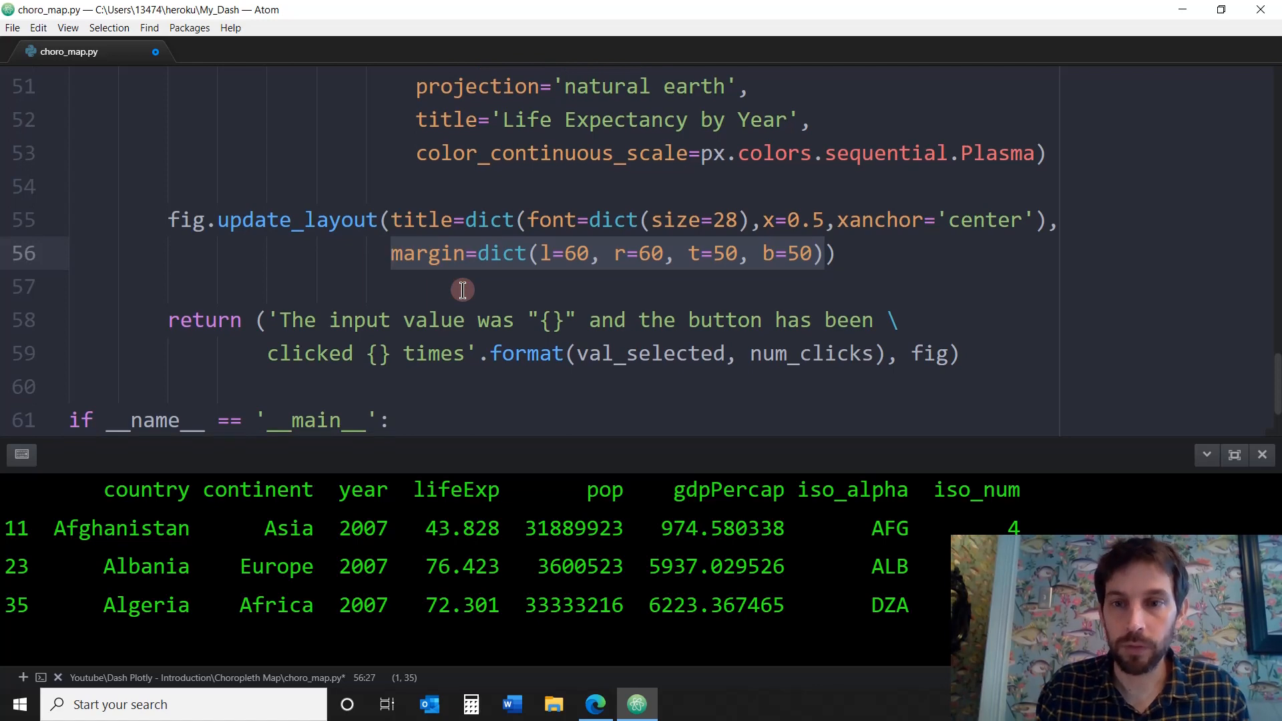
scroll(up, 3)
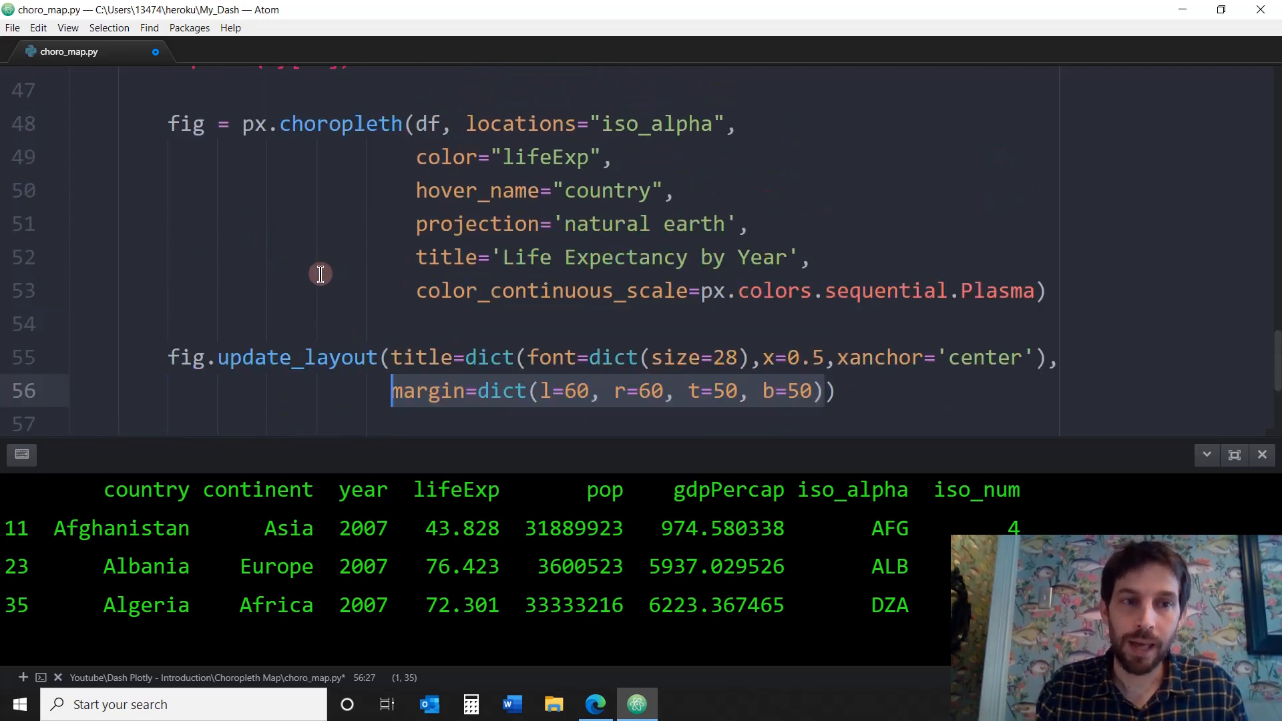
scroll(up, 3)
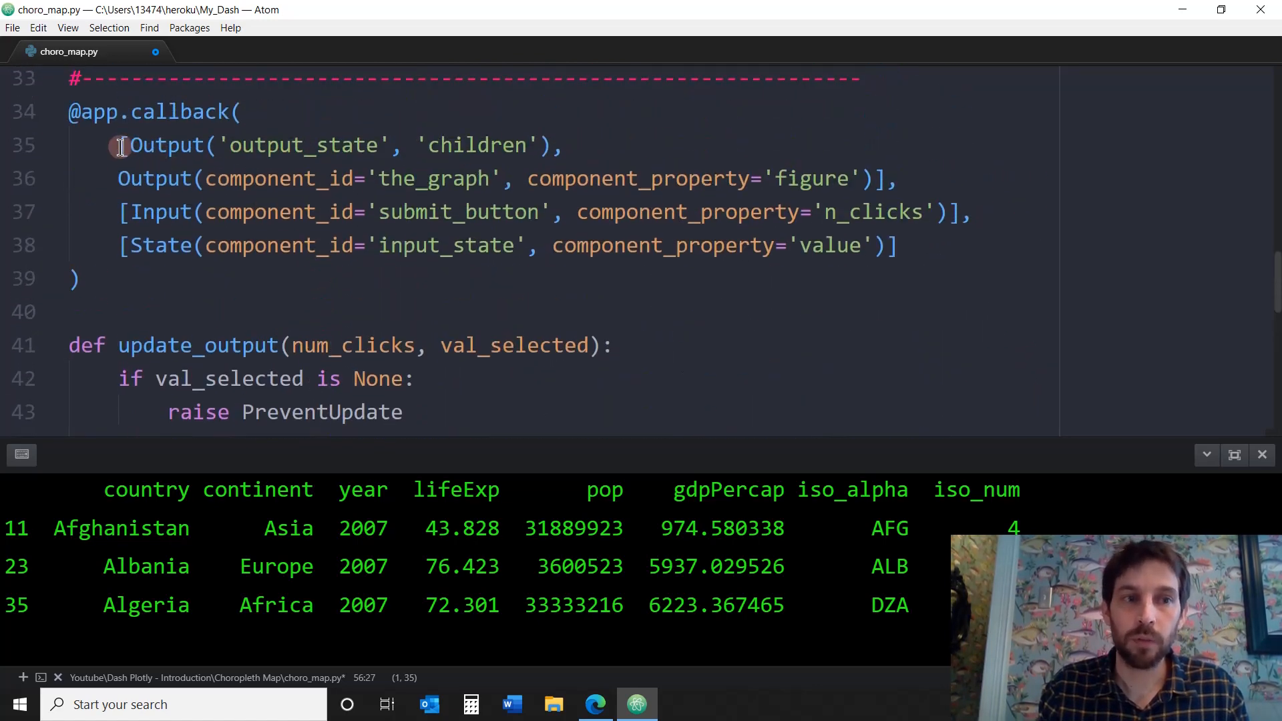
click(593, 154)
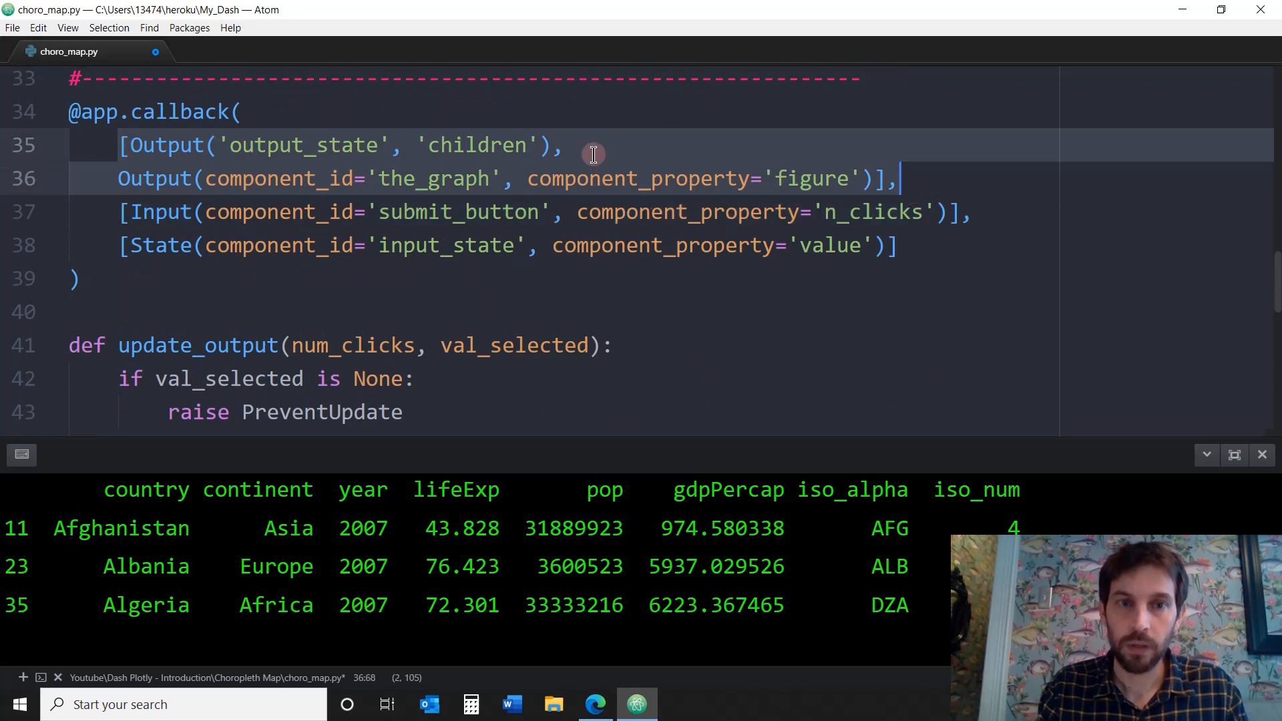
mouse_move(282, 146)
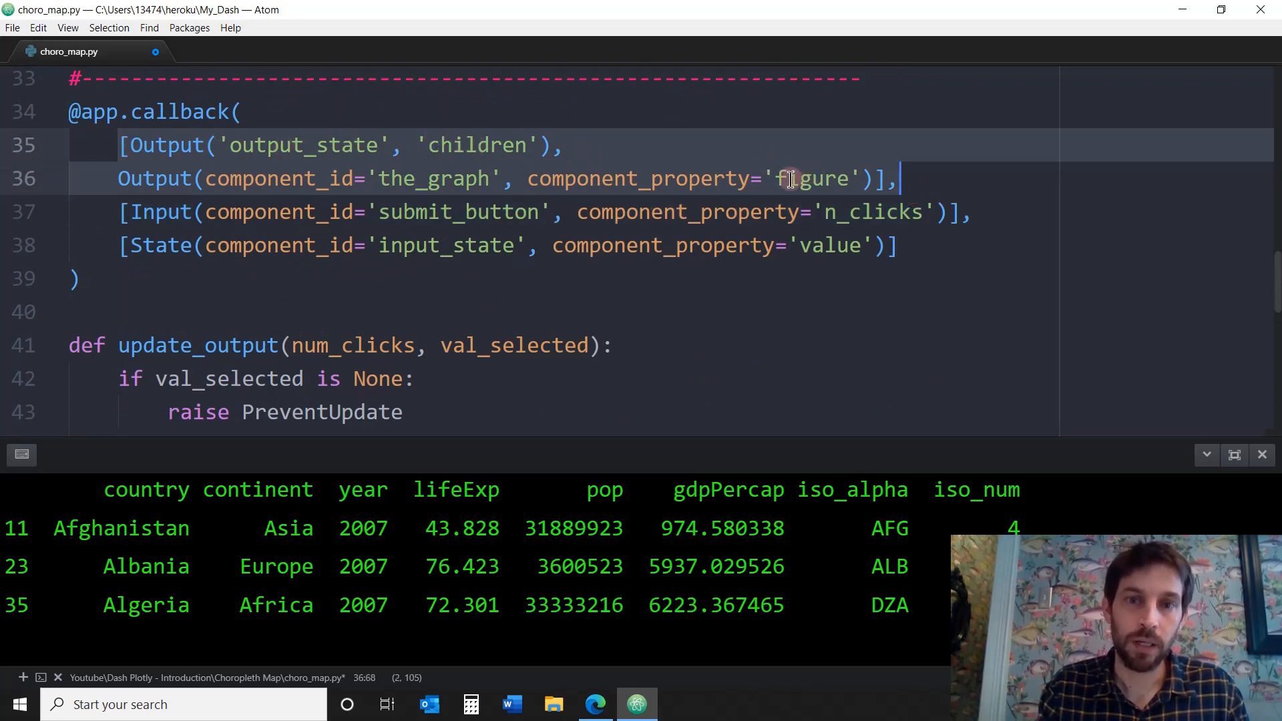
scroll(down, 3)
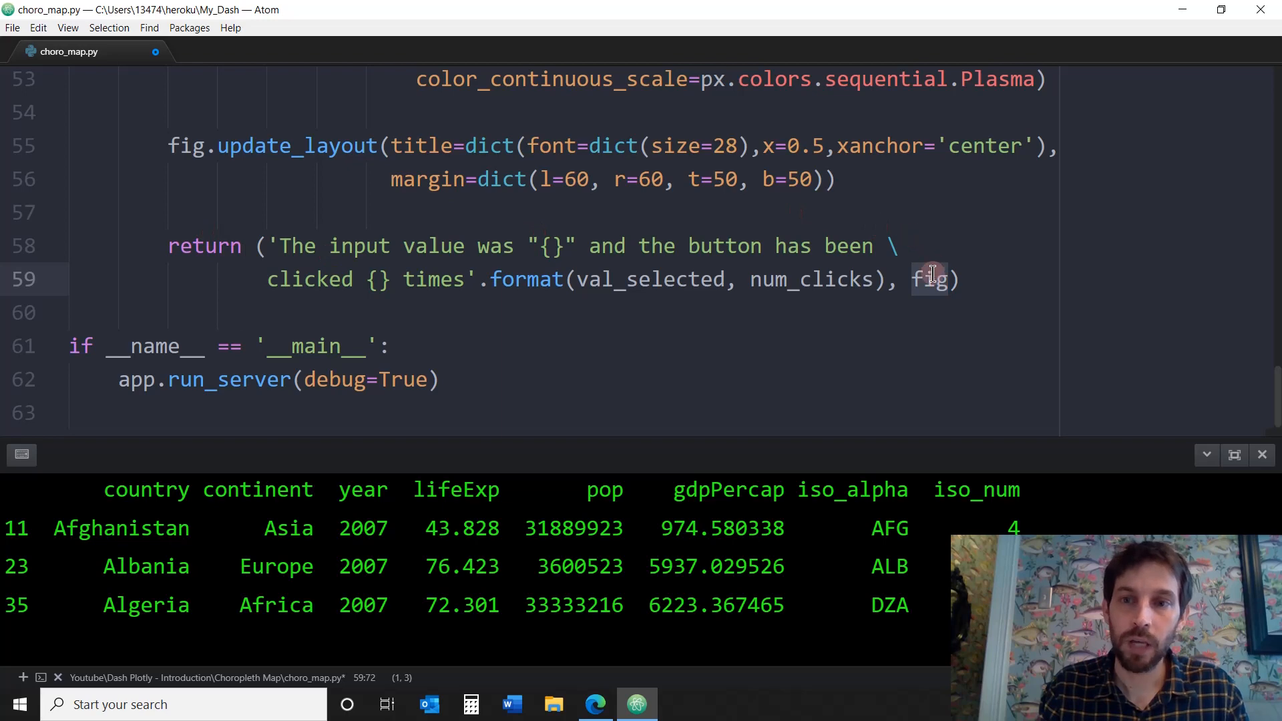
scroll(up, 3)
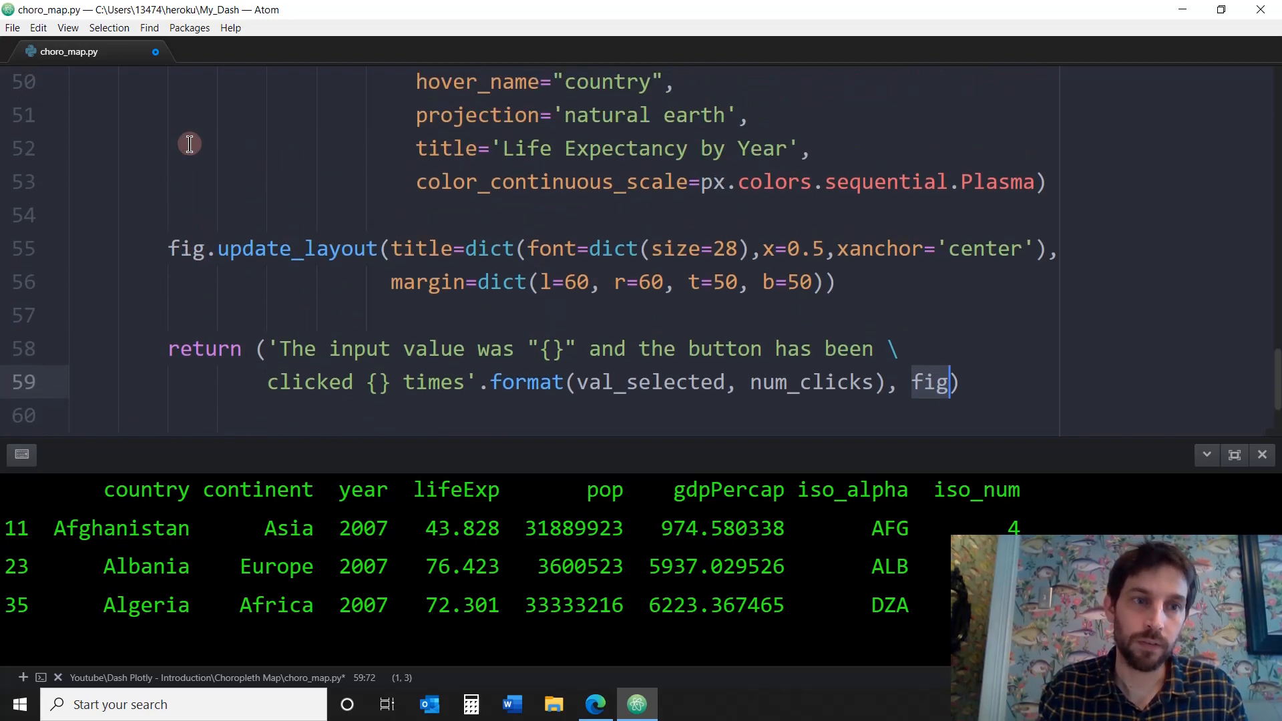
scroll(up, 3)
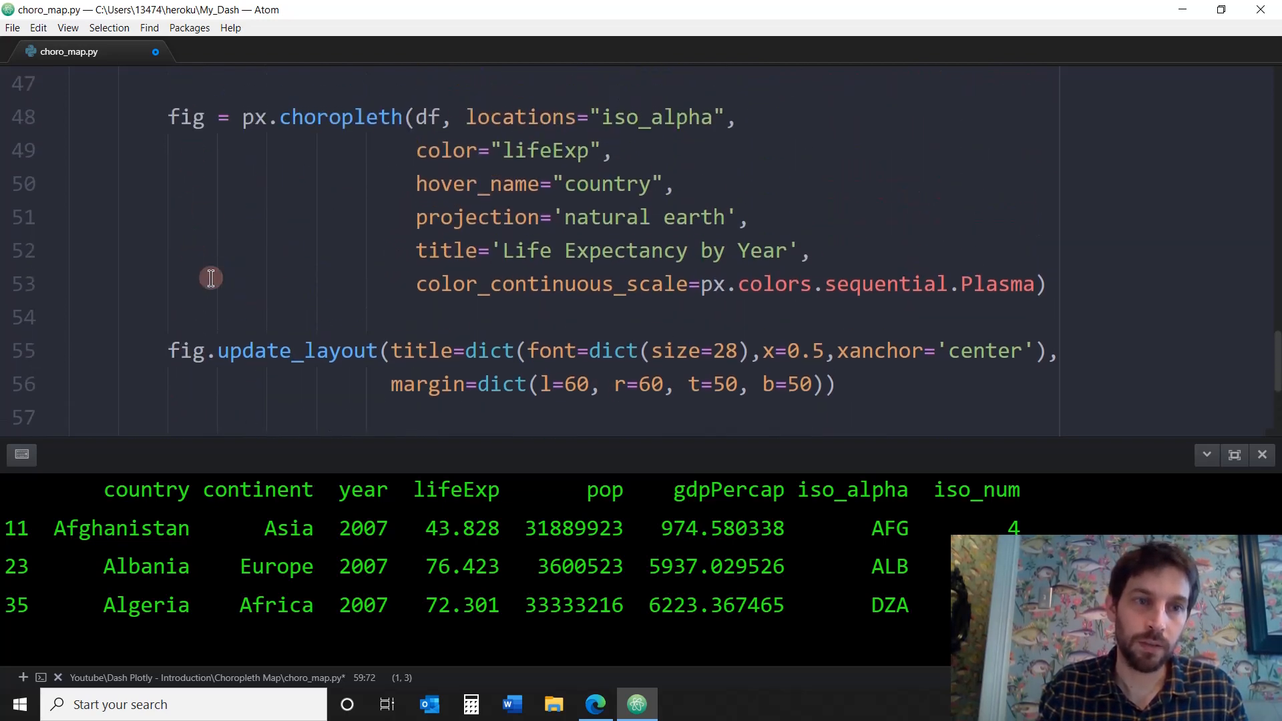
scroll(down, 3)
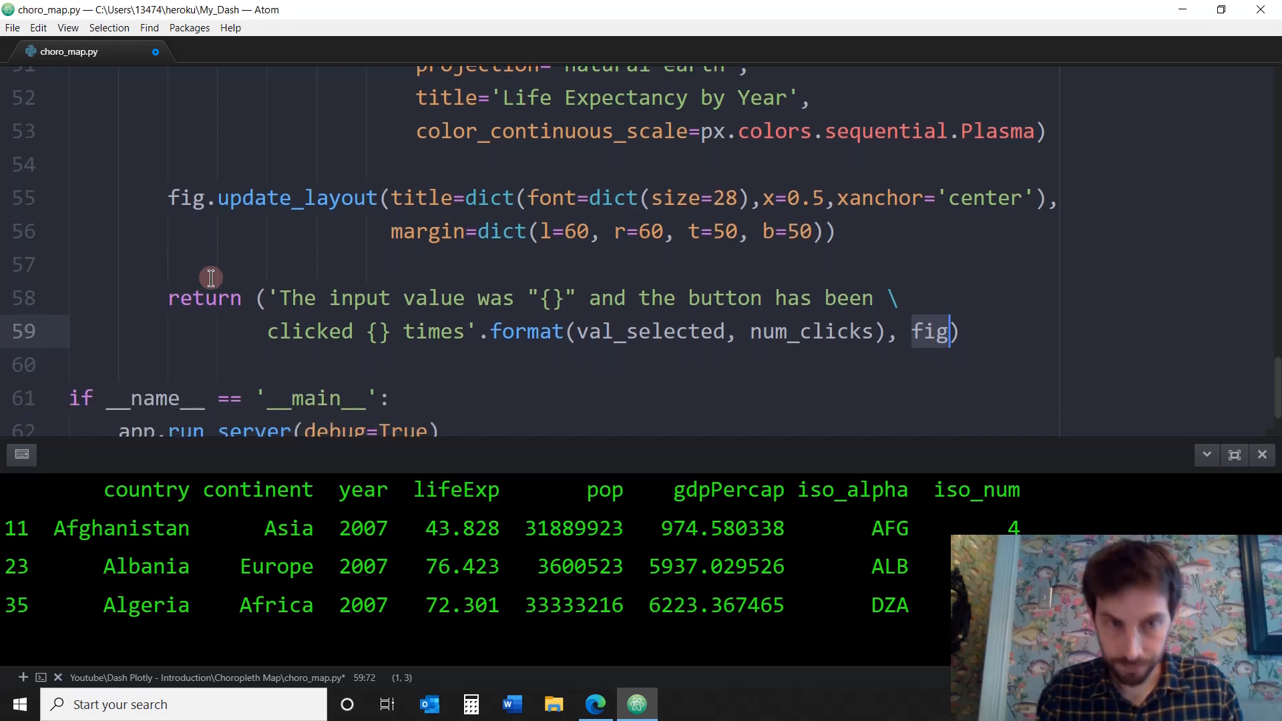
mouse_move(416, 232)
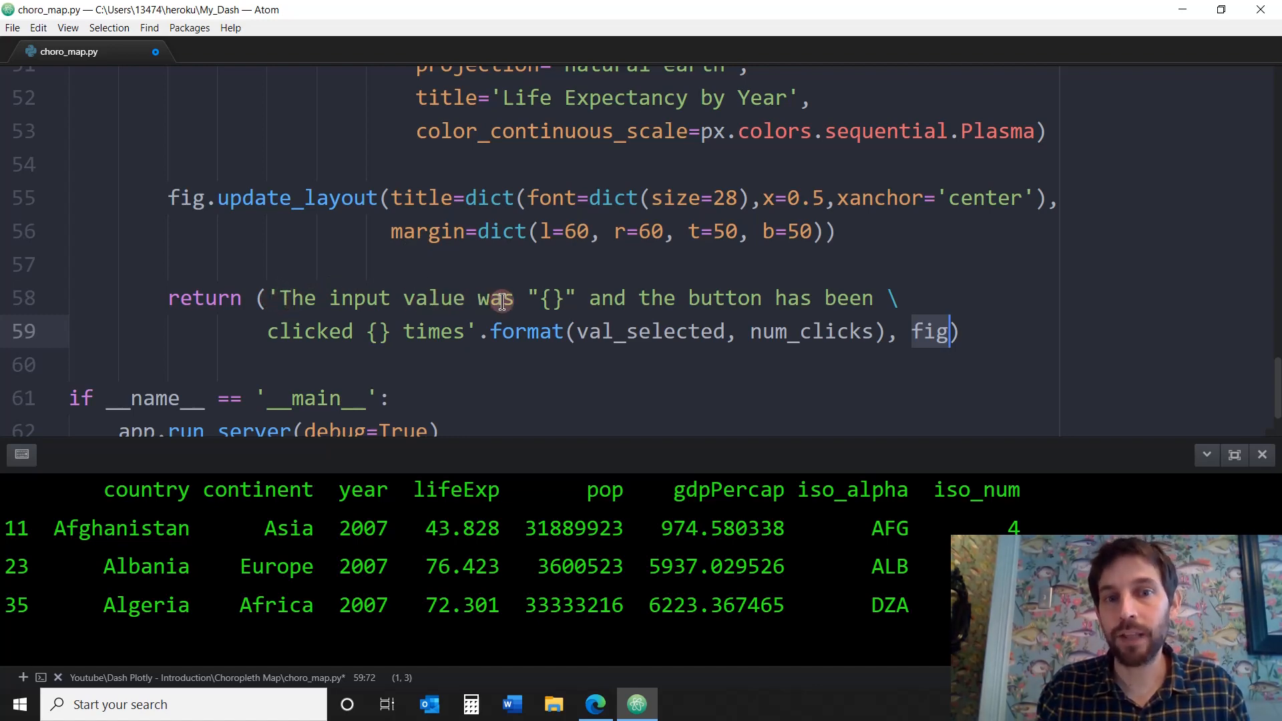
mouse_move(553, 303)
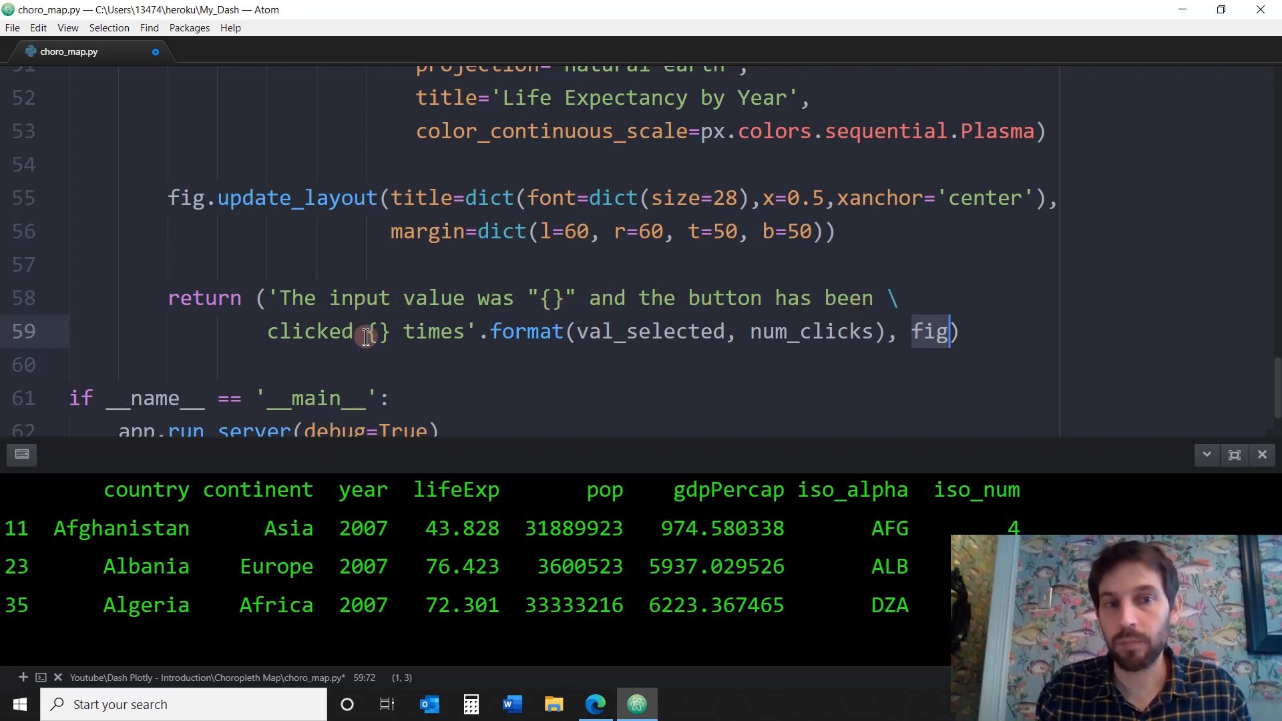
mouse_move(422, 332)
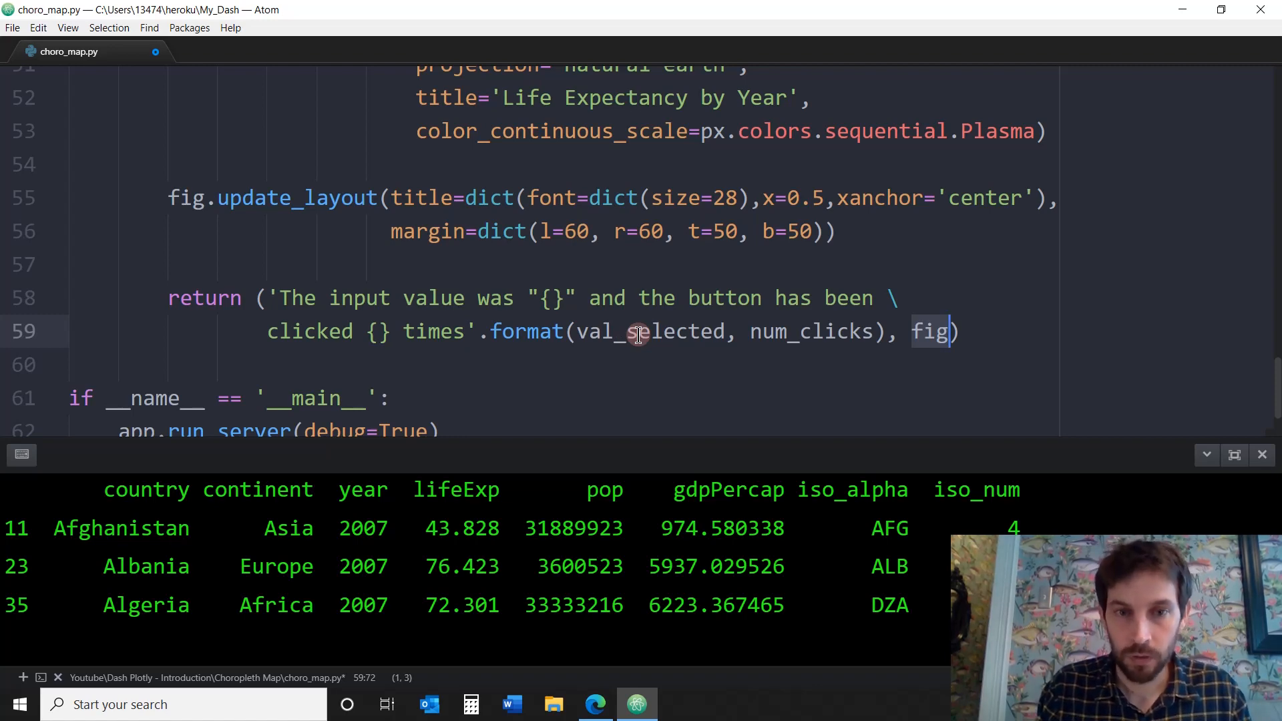
mouse_move(445, 343)
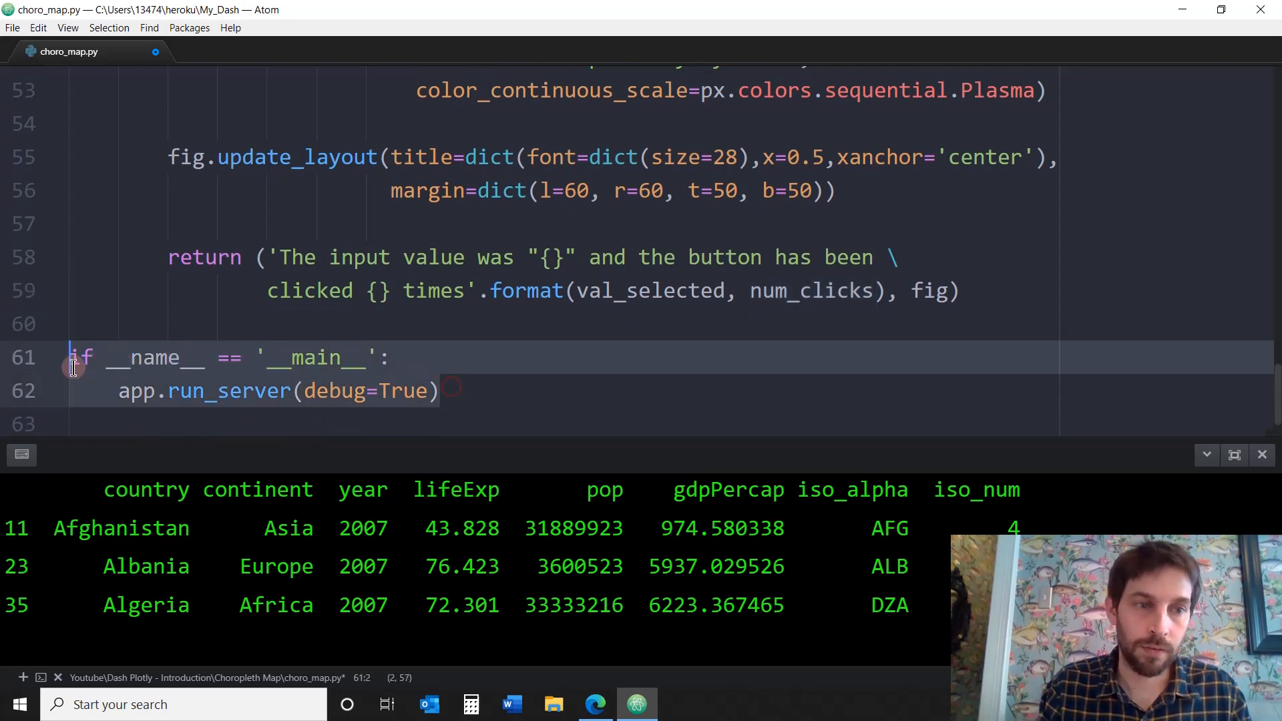
click(517, 223)
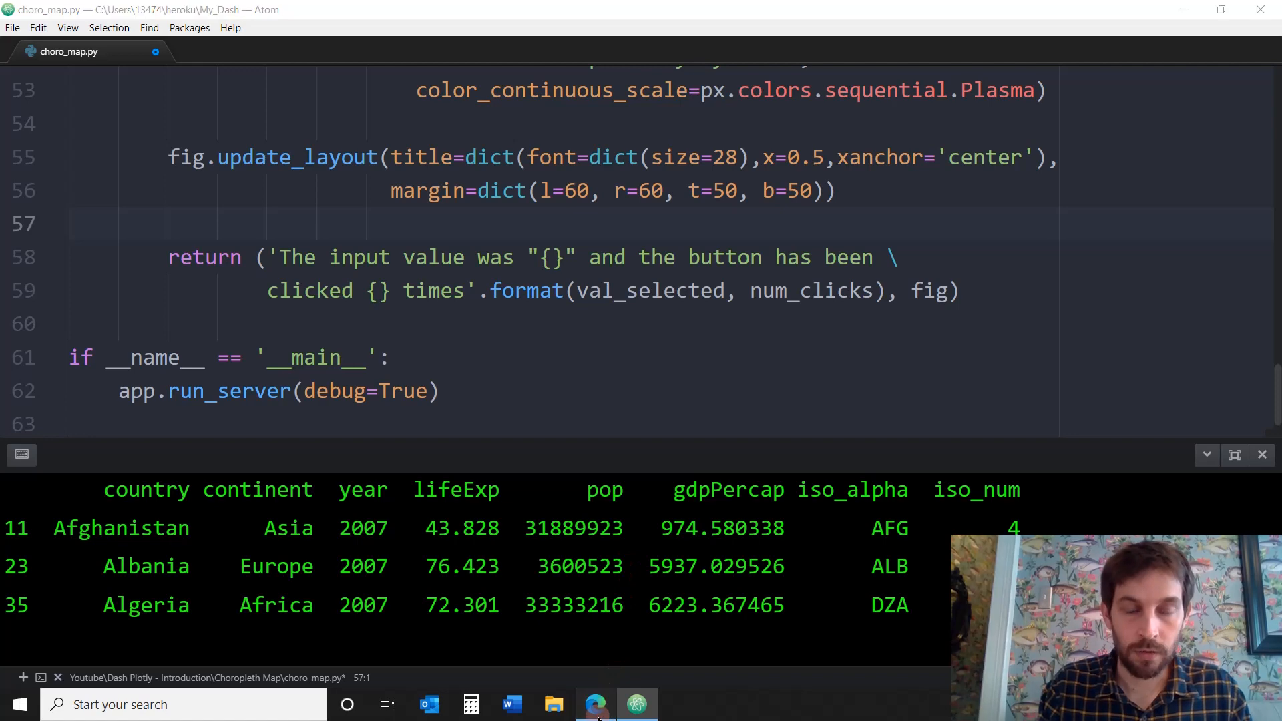
Submit year 1982 twice, redrawing the map and raising the click count
click(595, 703)
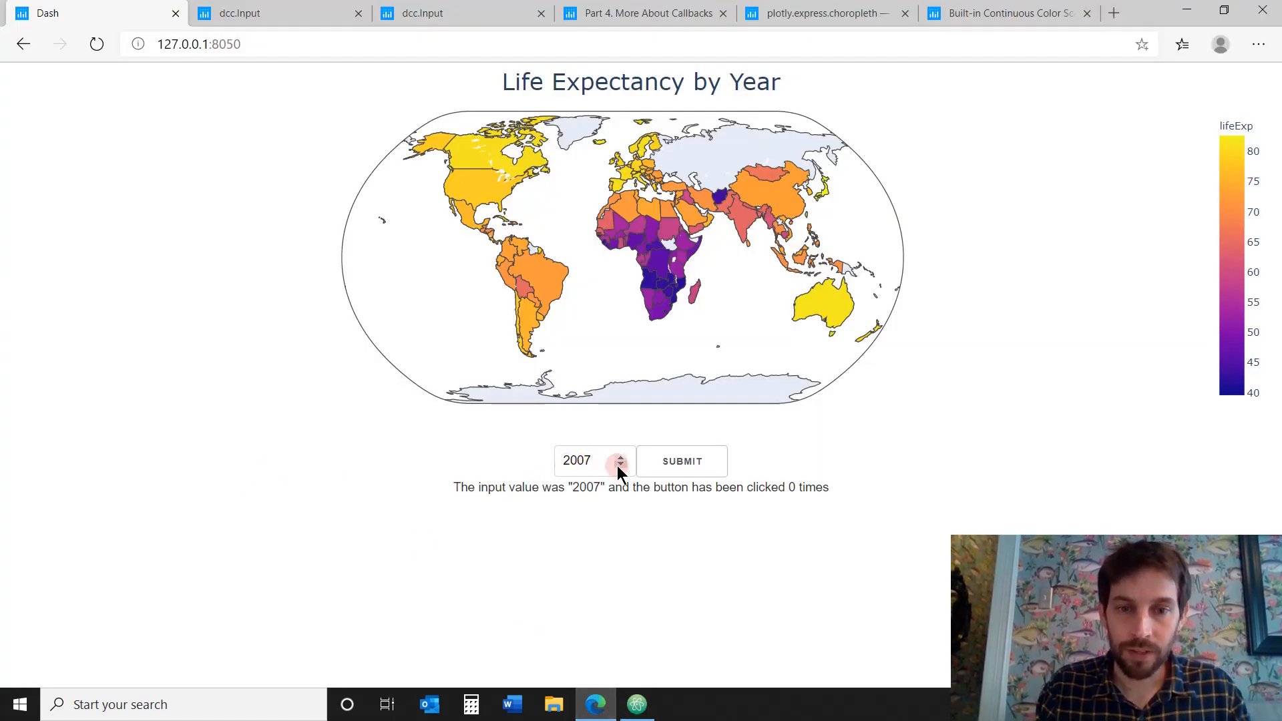
click(619, 466)
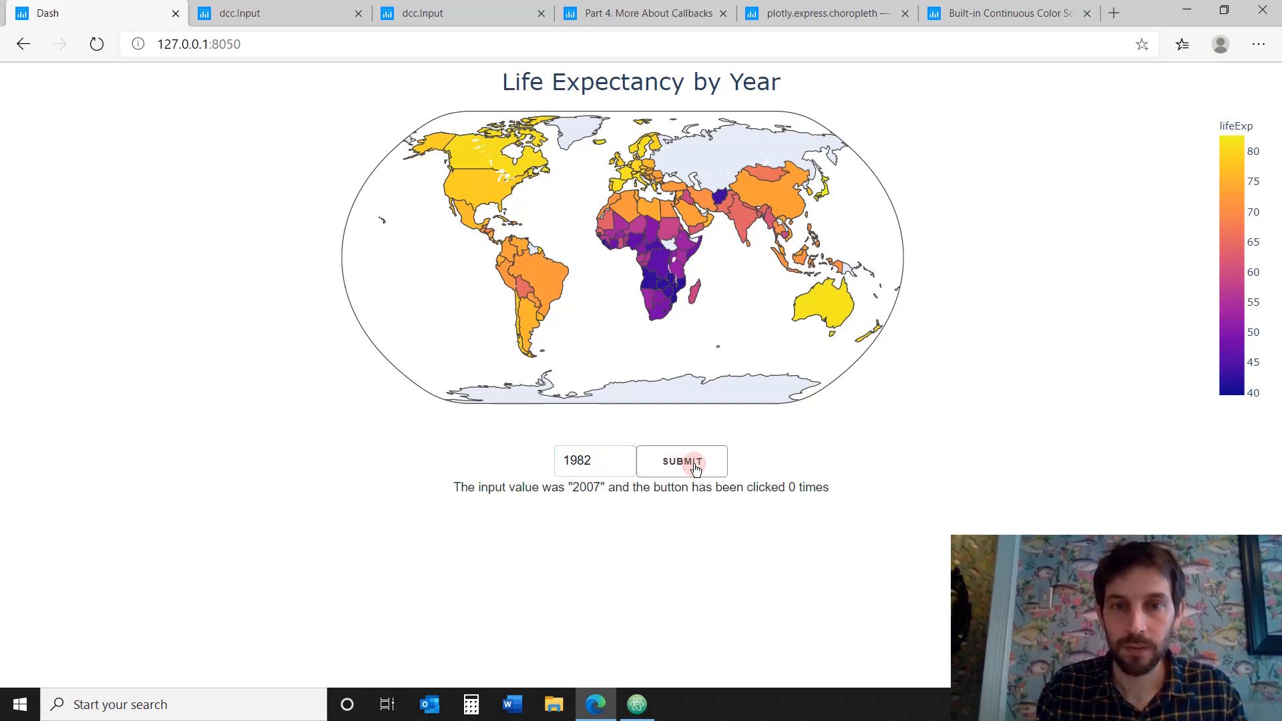
click(681, 462)
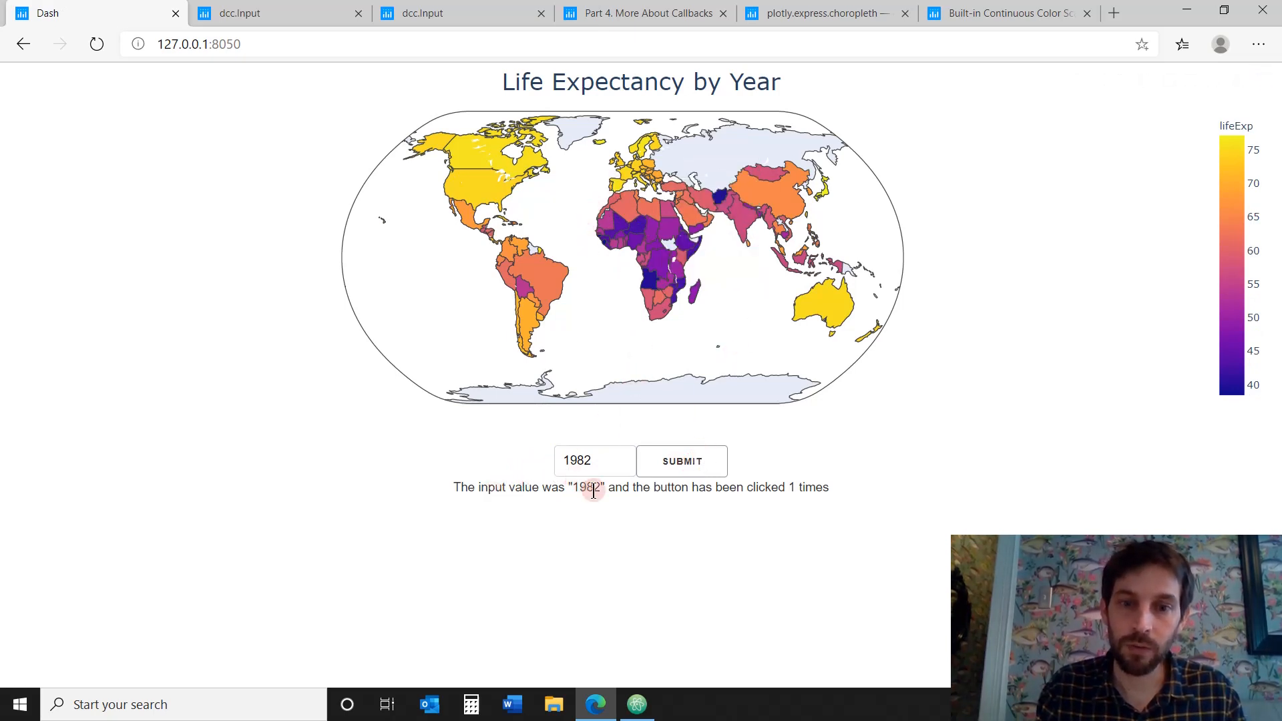
mouse_move(808, 486)
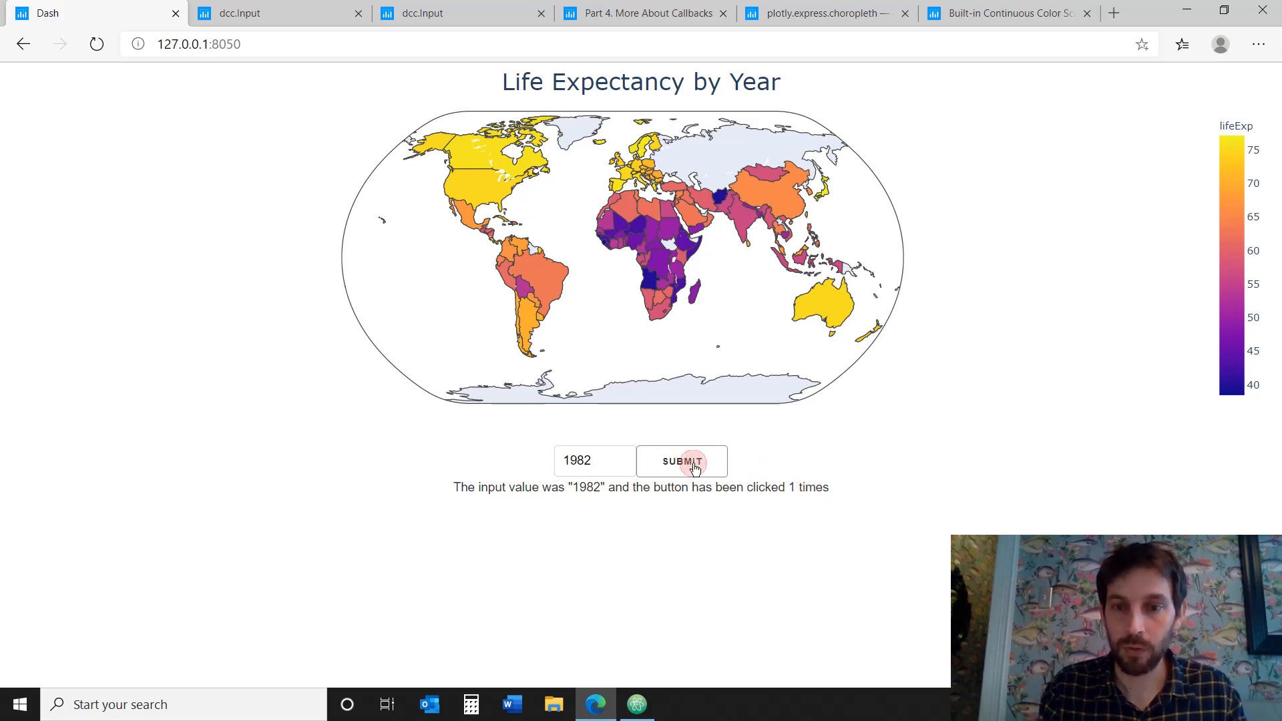
click(682, 462)
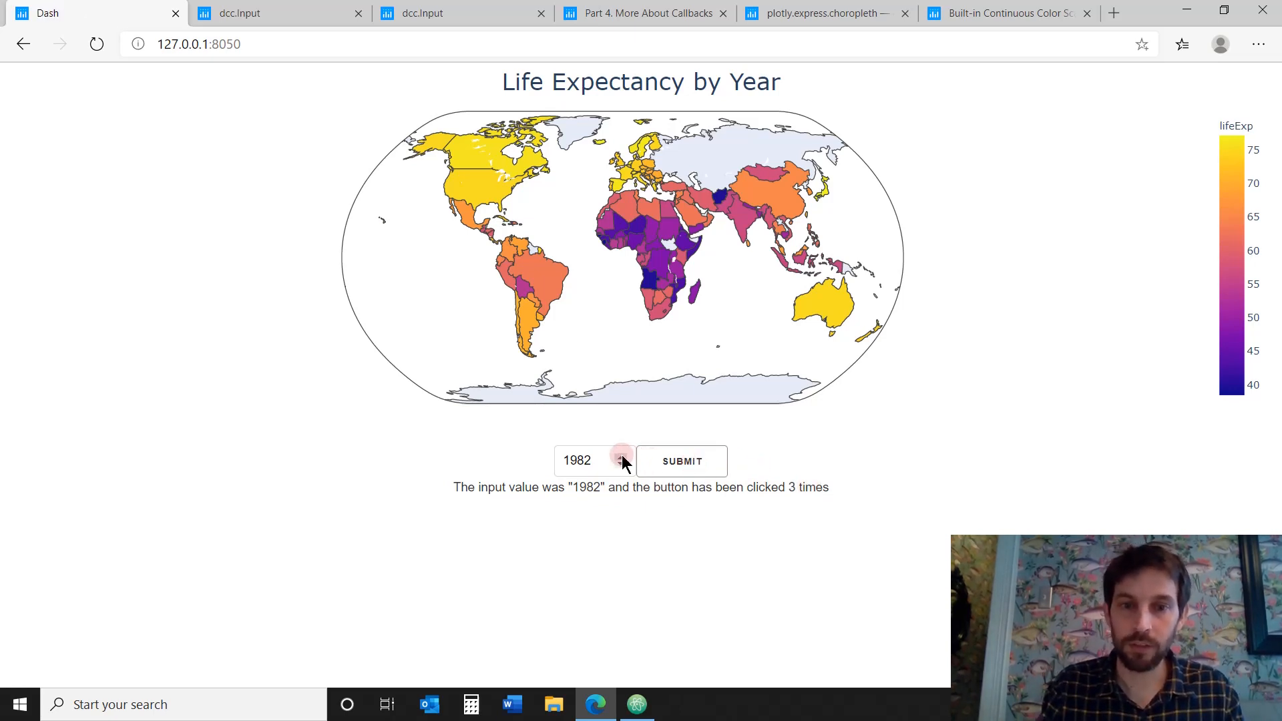
Change the year to 1952 and submit to show the 1952 map
click(620, 455)
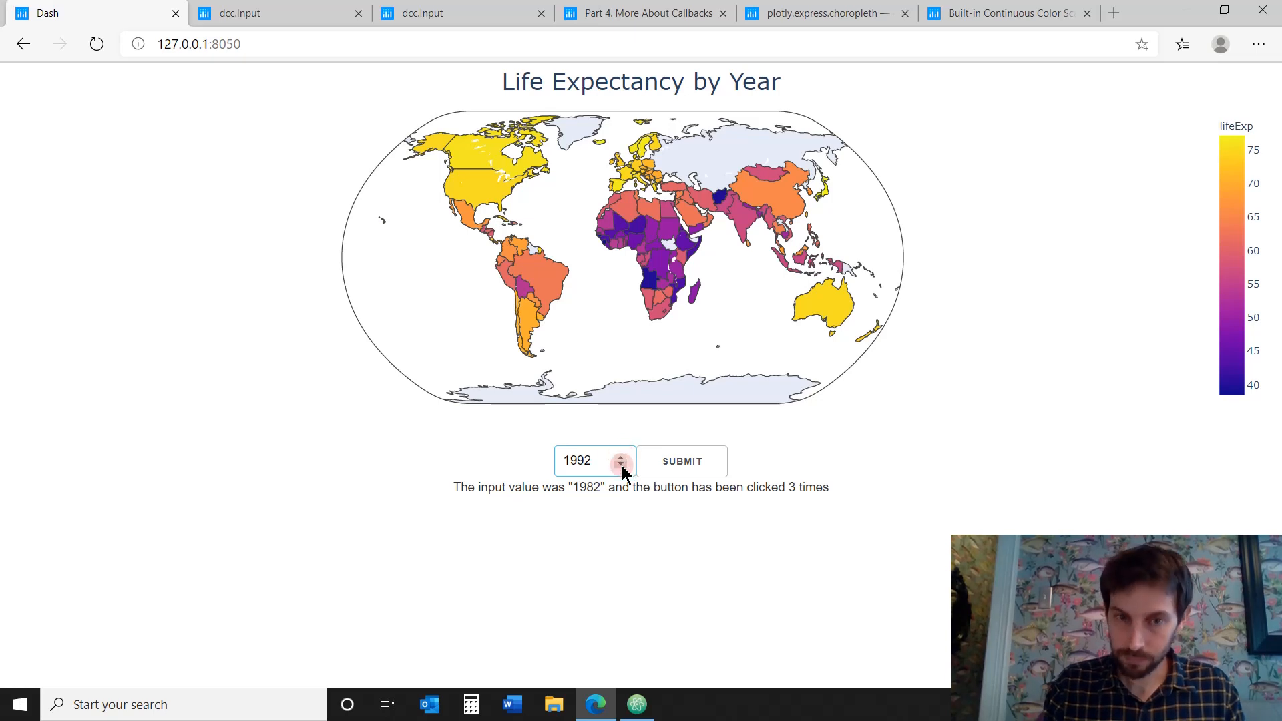
click(621, 466)
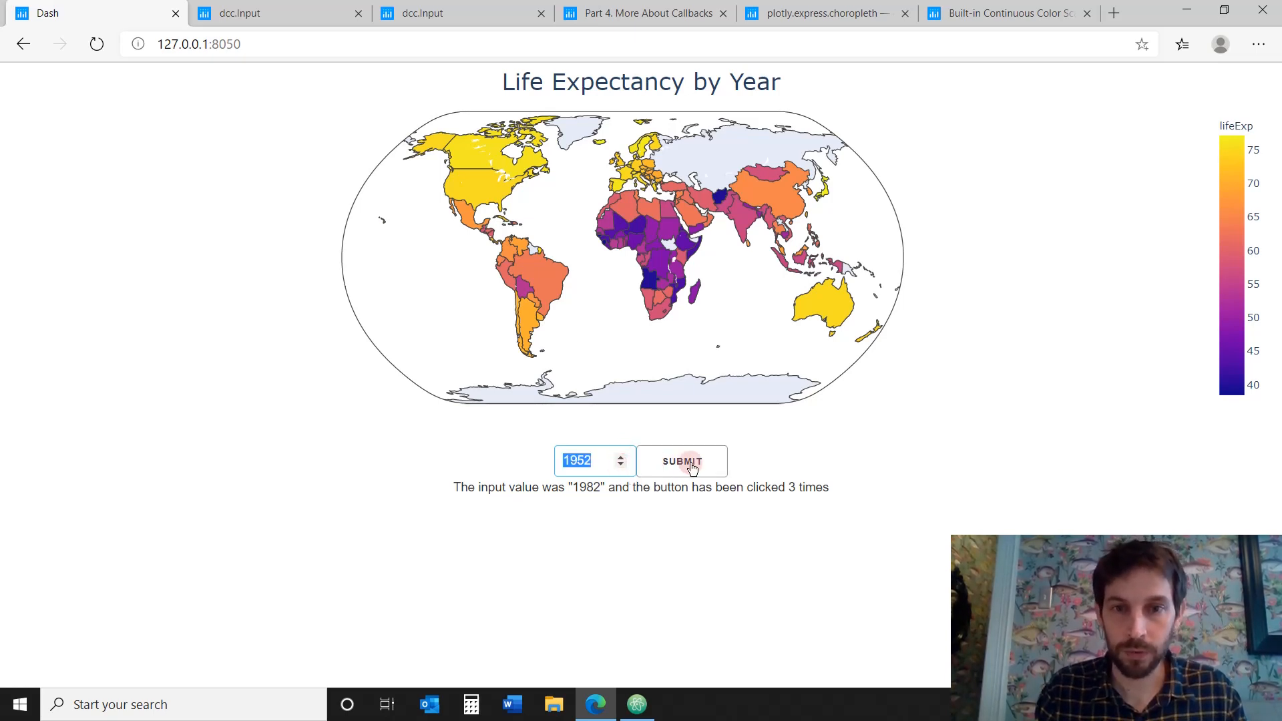
click(681, 460)
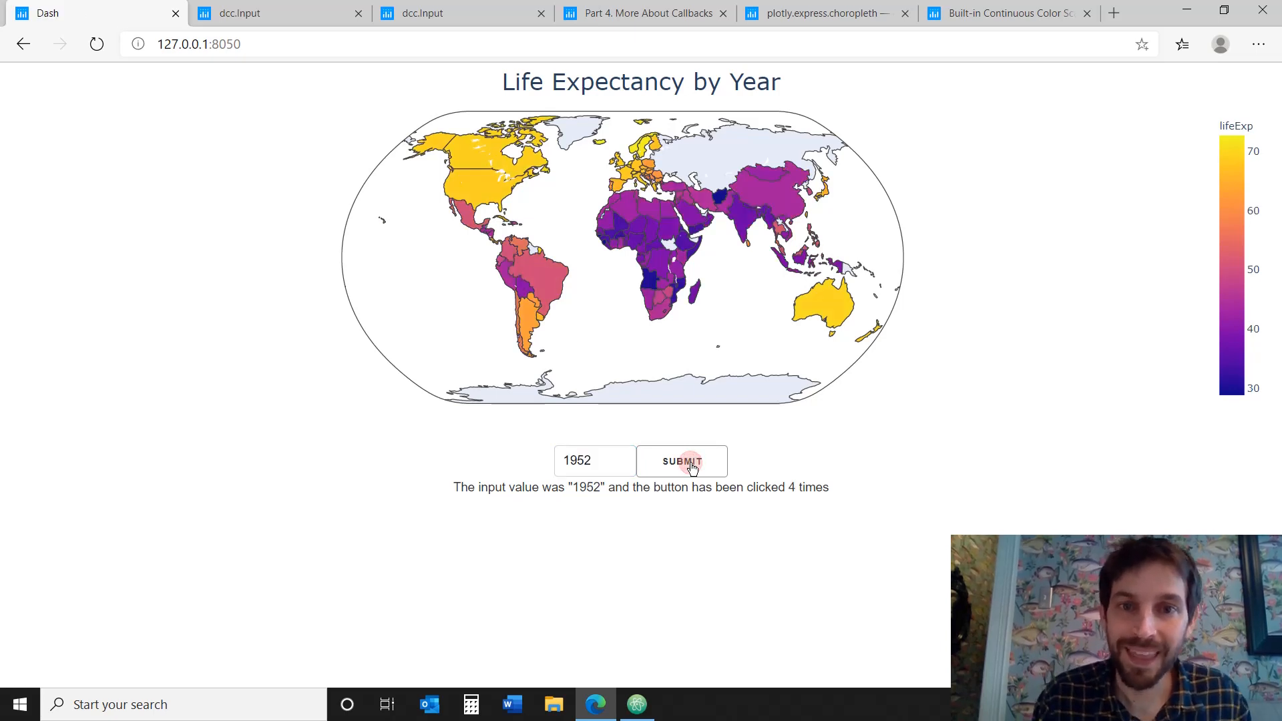
mouse_move(747, 209)
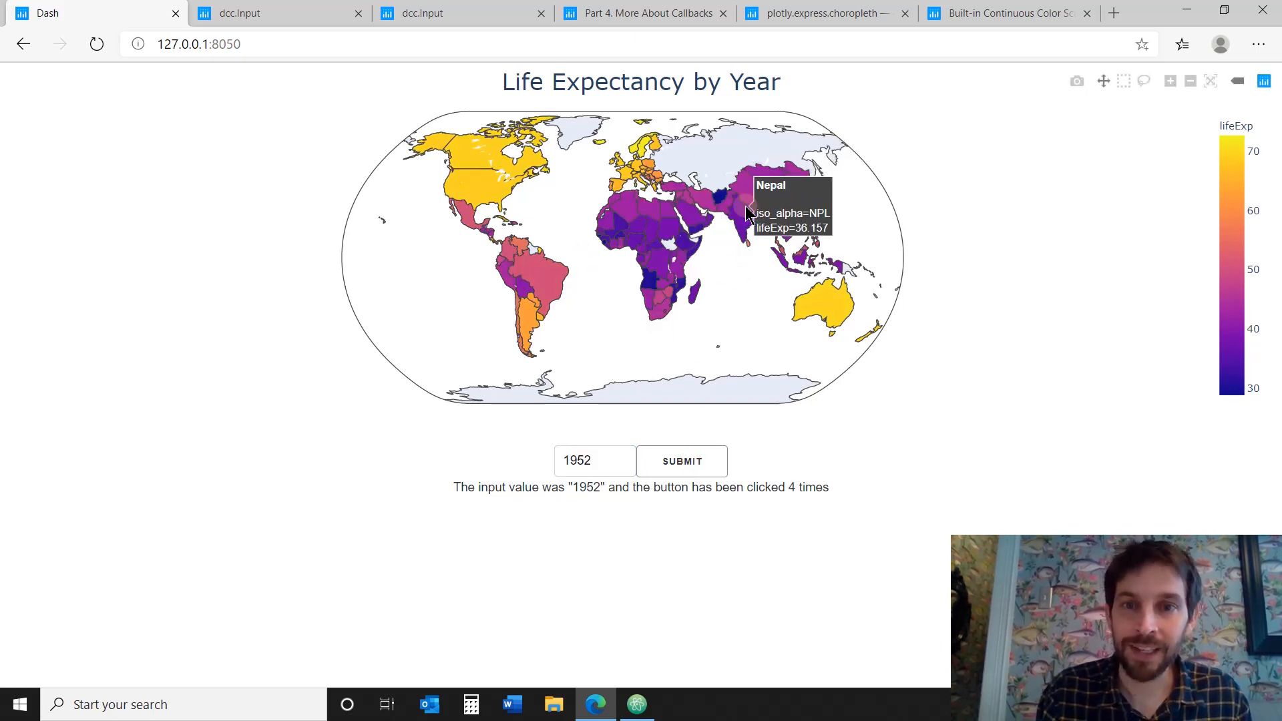
mouse_move(887, 304)
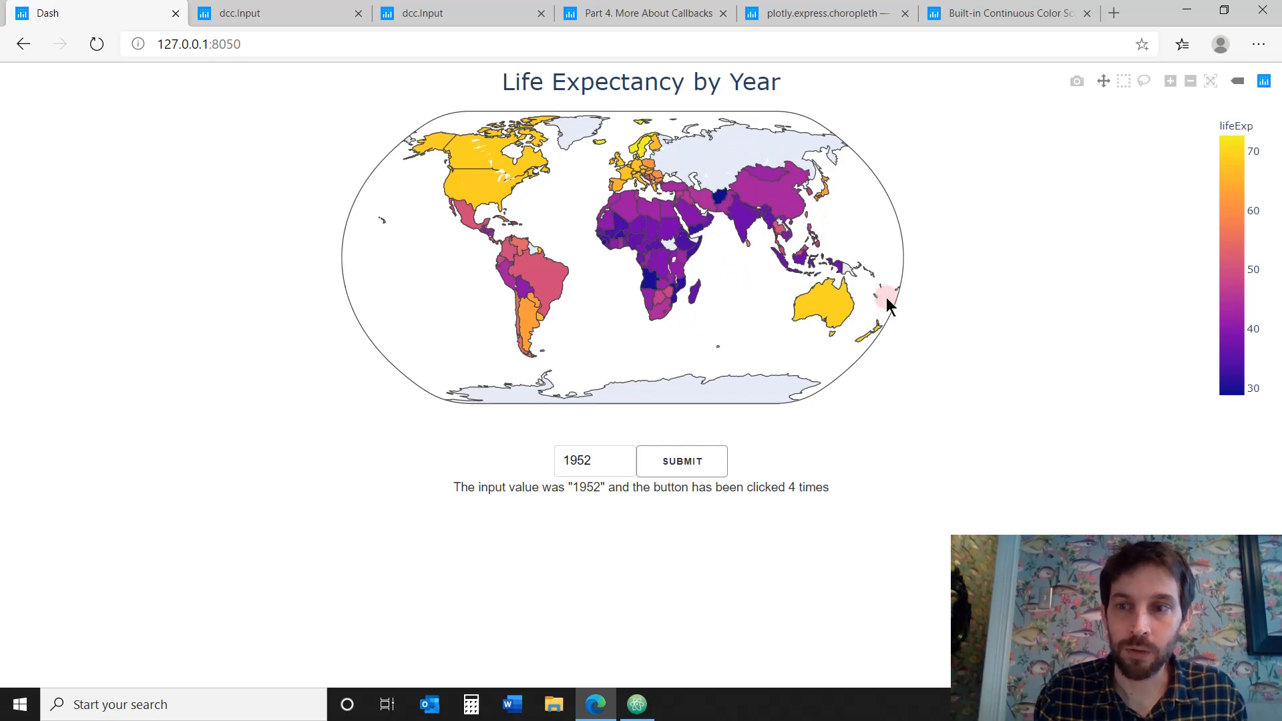
mouse_move(1238, 335)
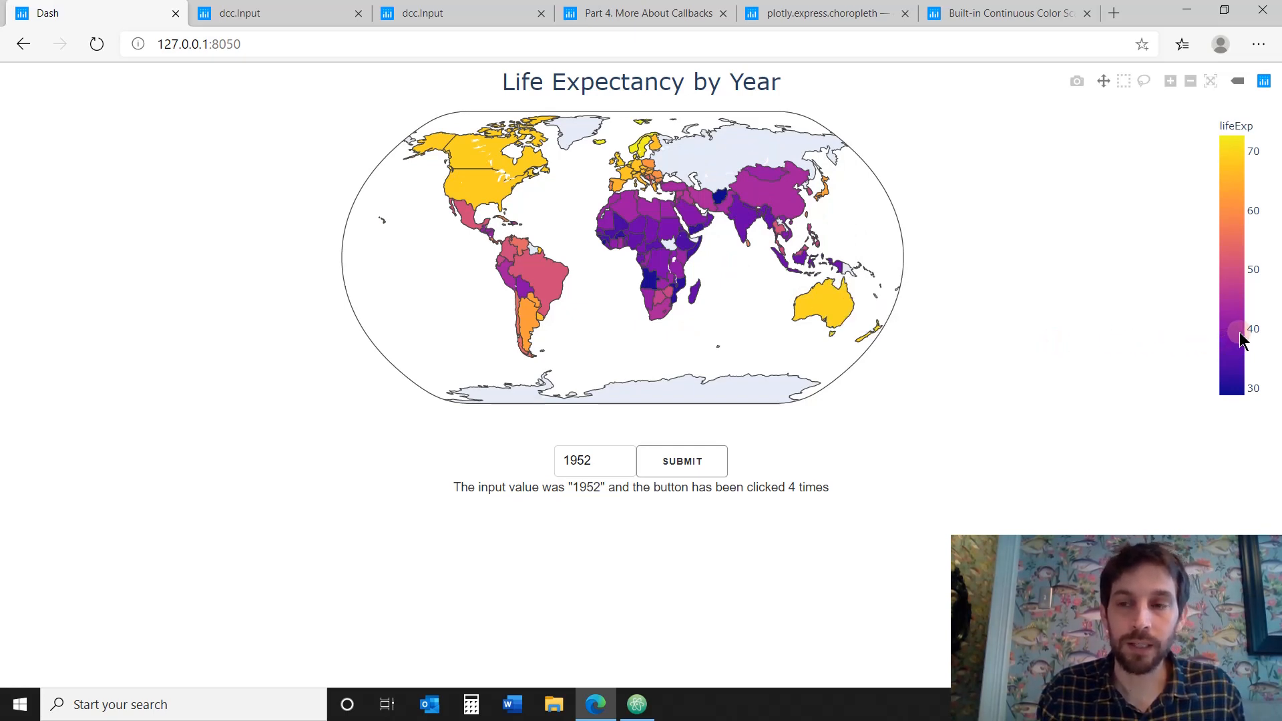